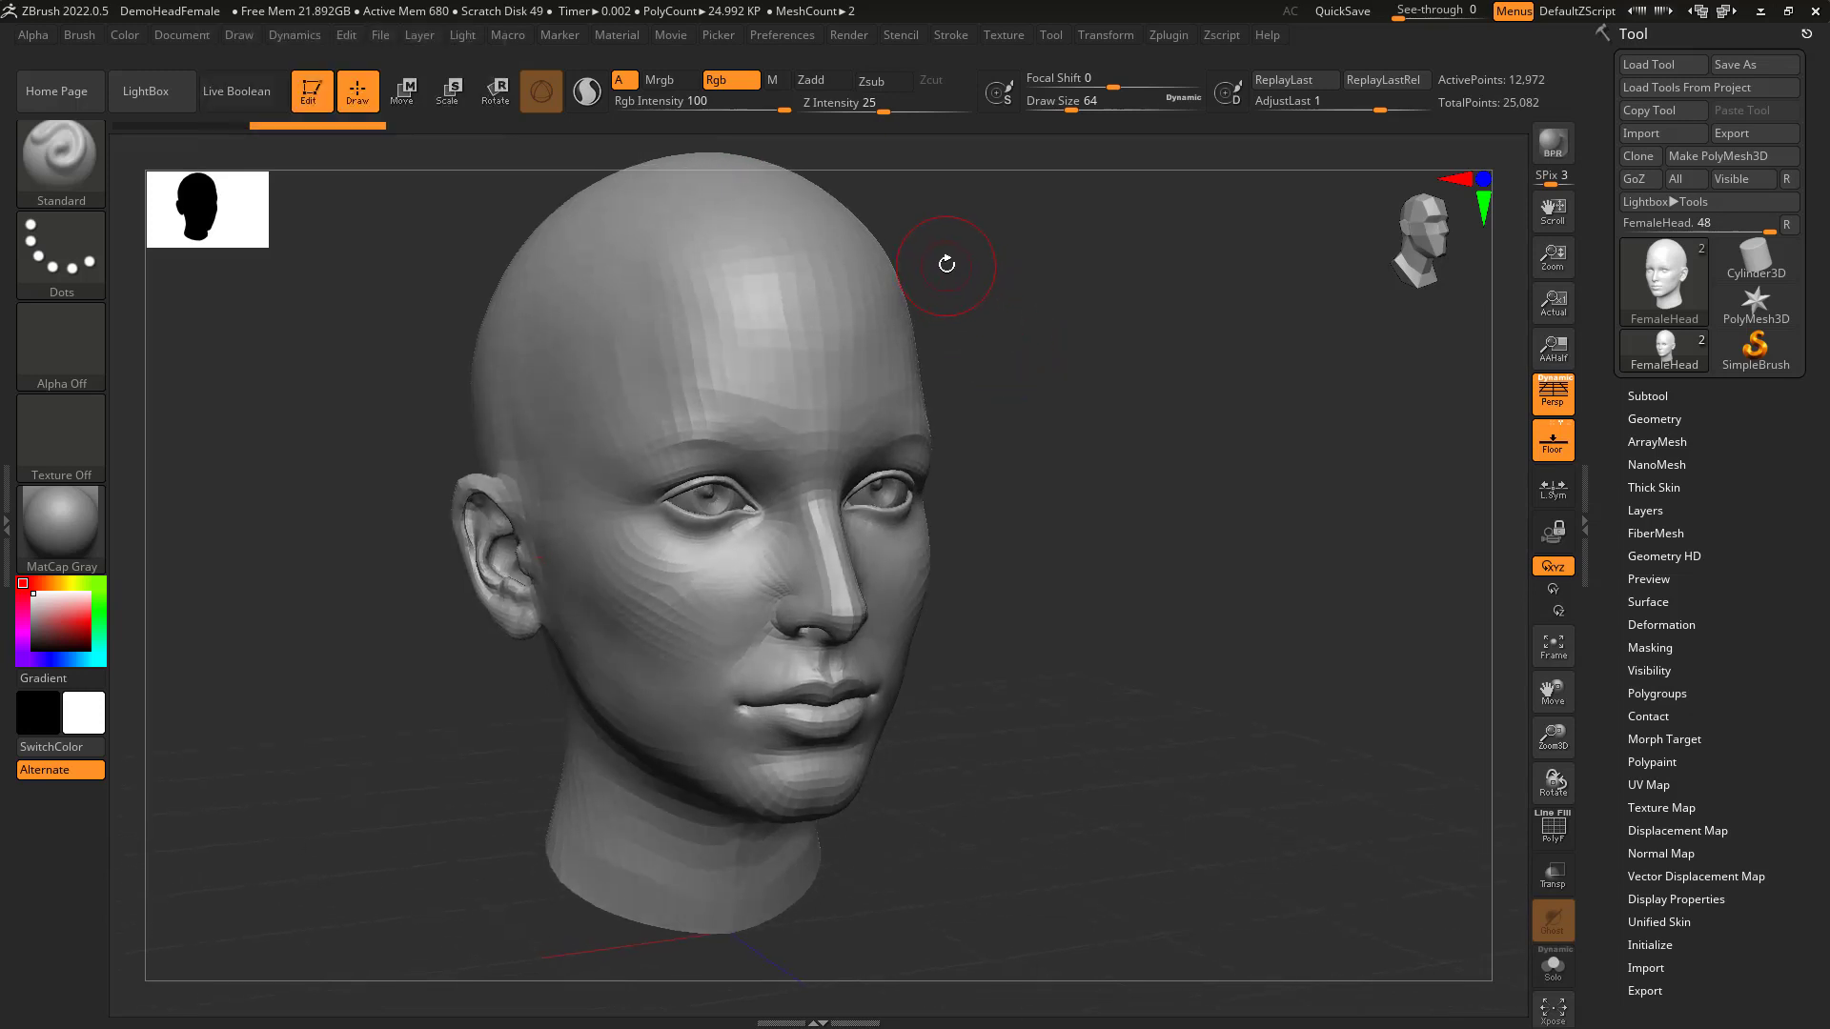
mouse_move(940, 260)
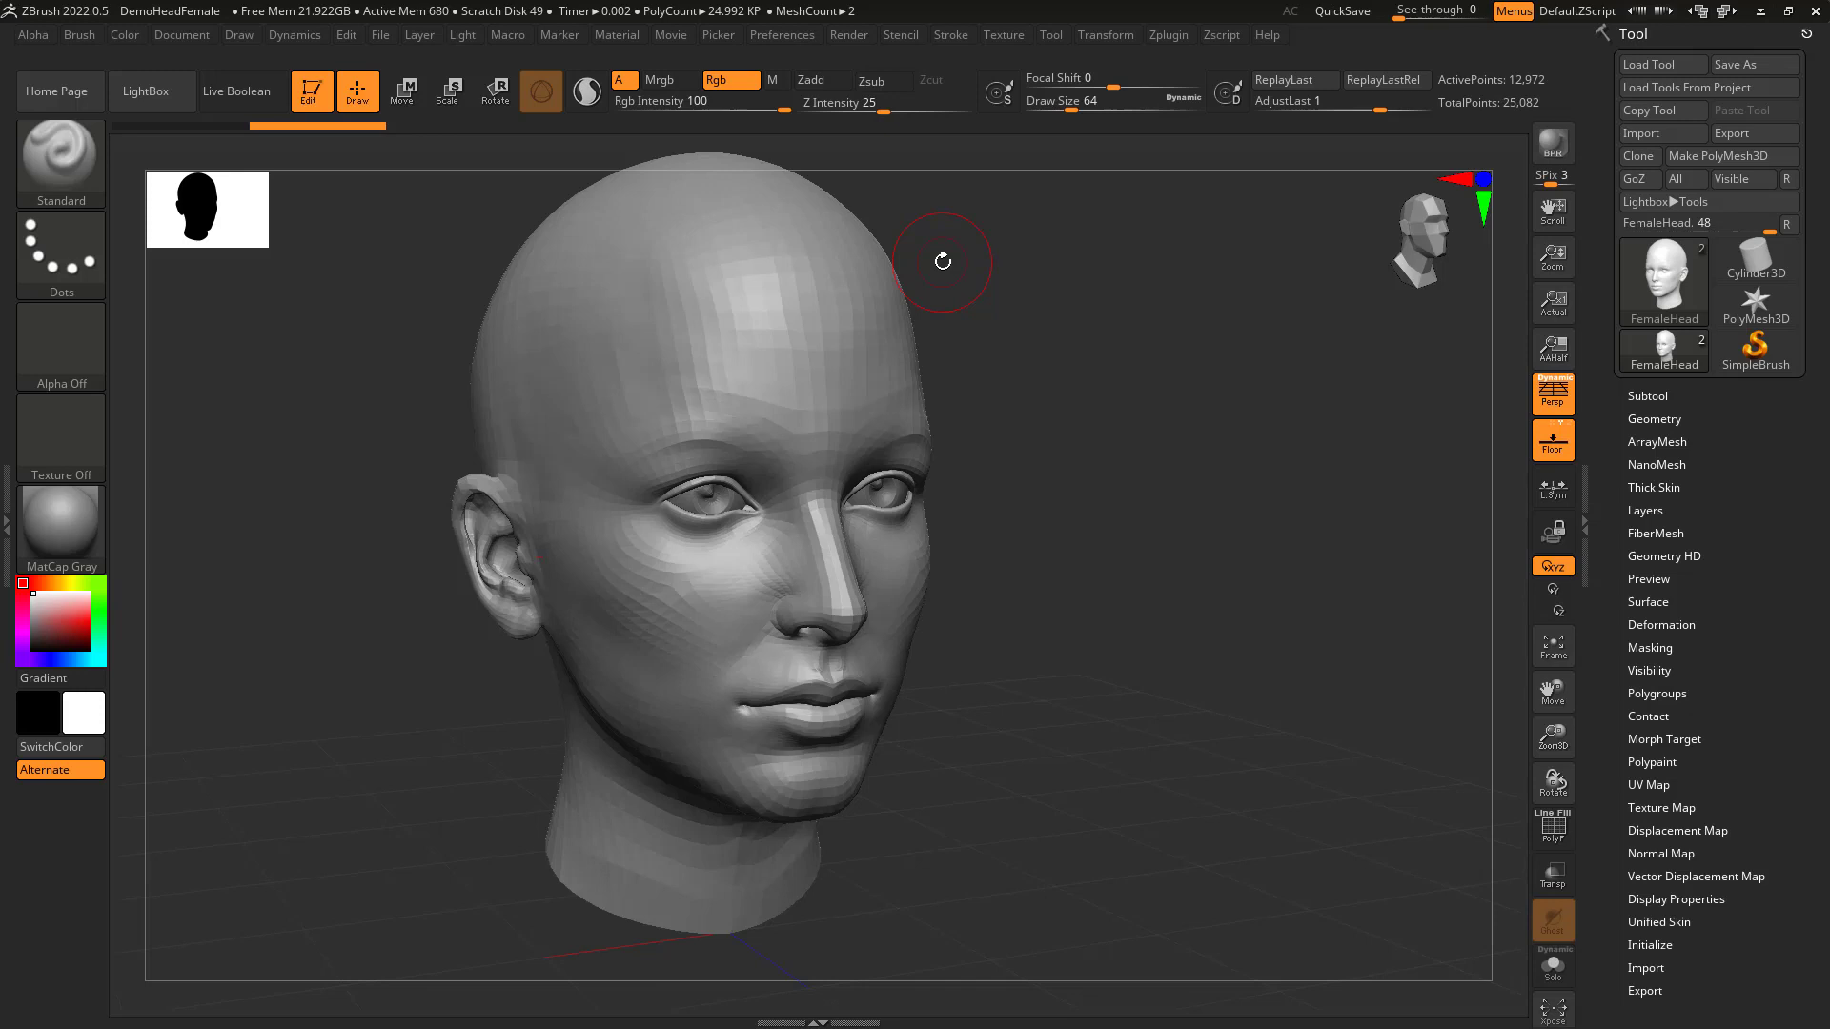
mouse_move(1015, 259)
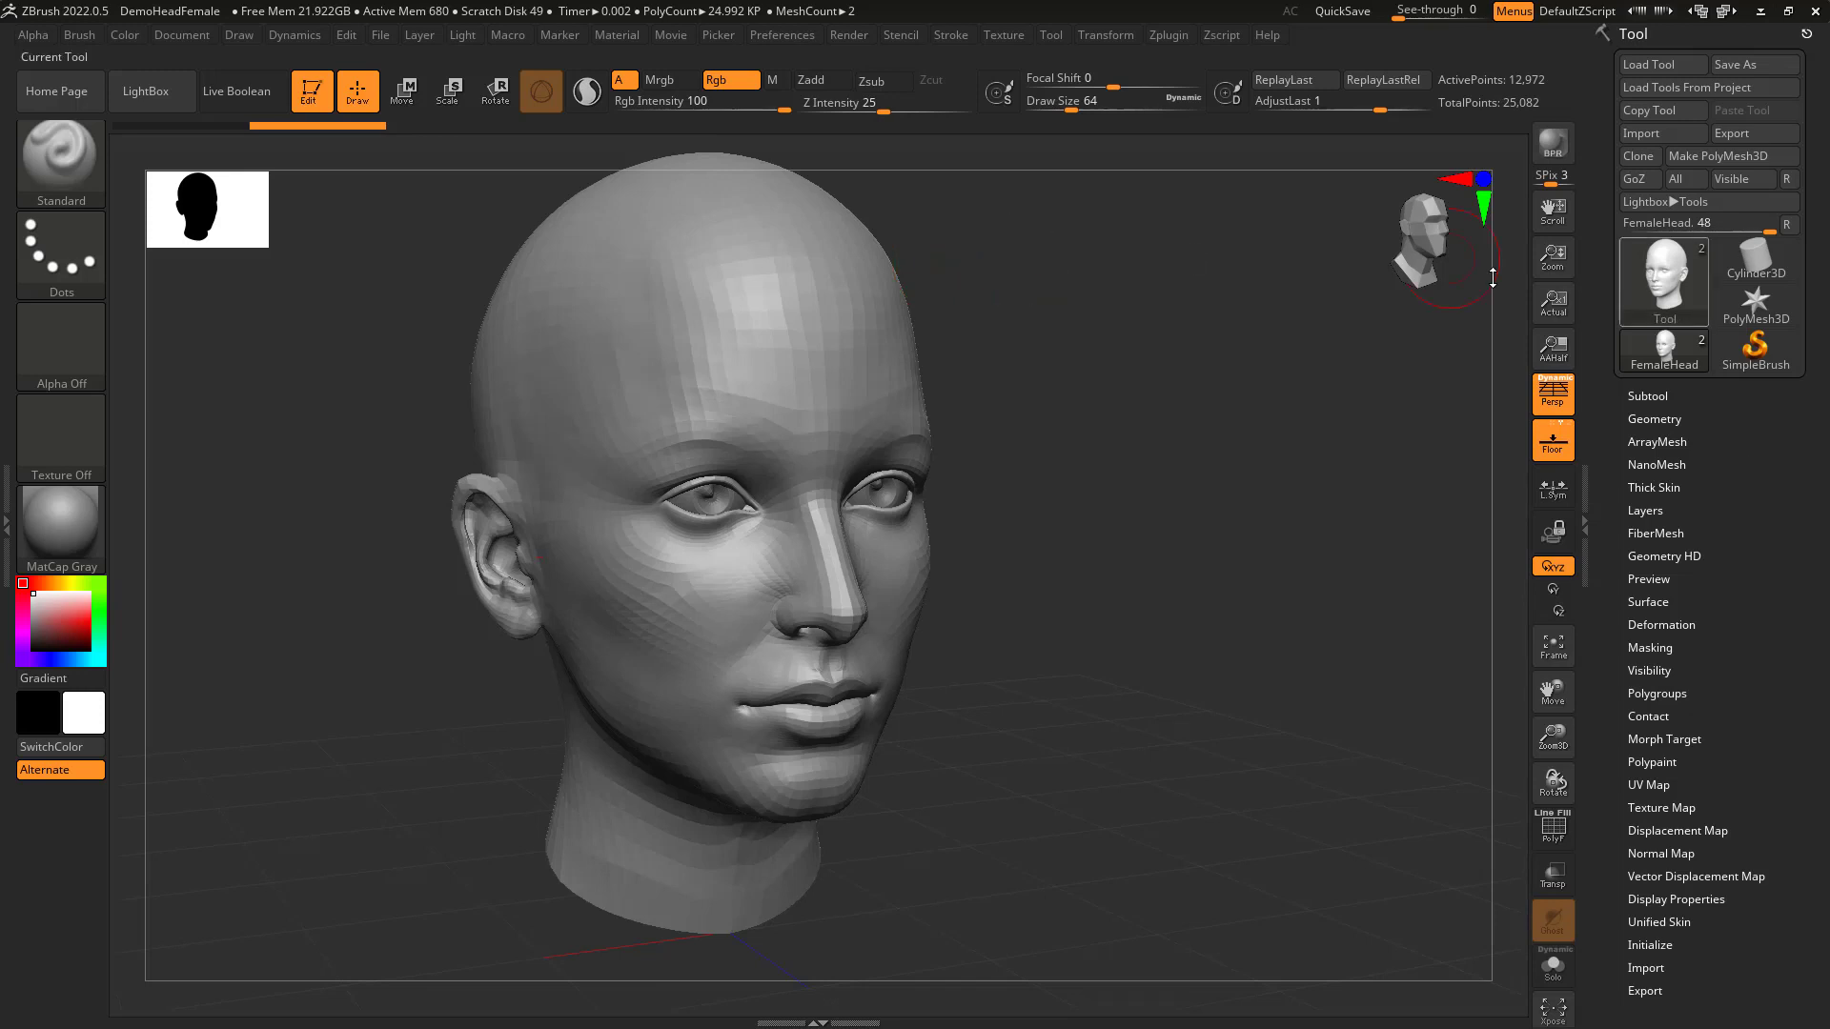
Browse and close LightBox, then send the female head to Maya with GoZ All.
left_click(150, 92)
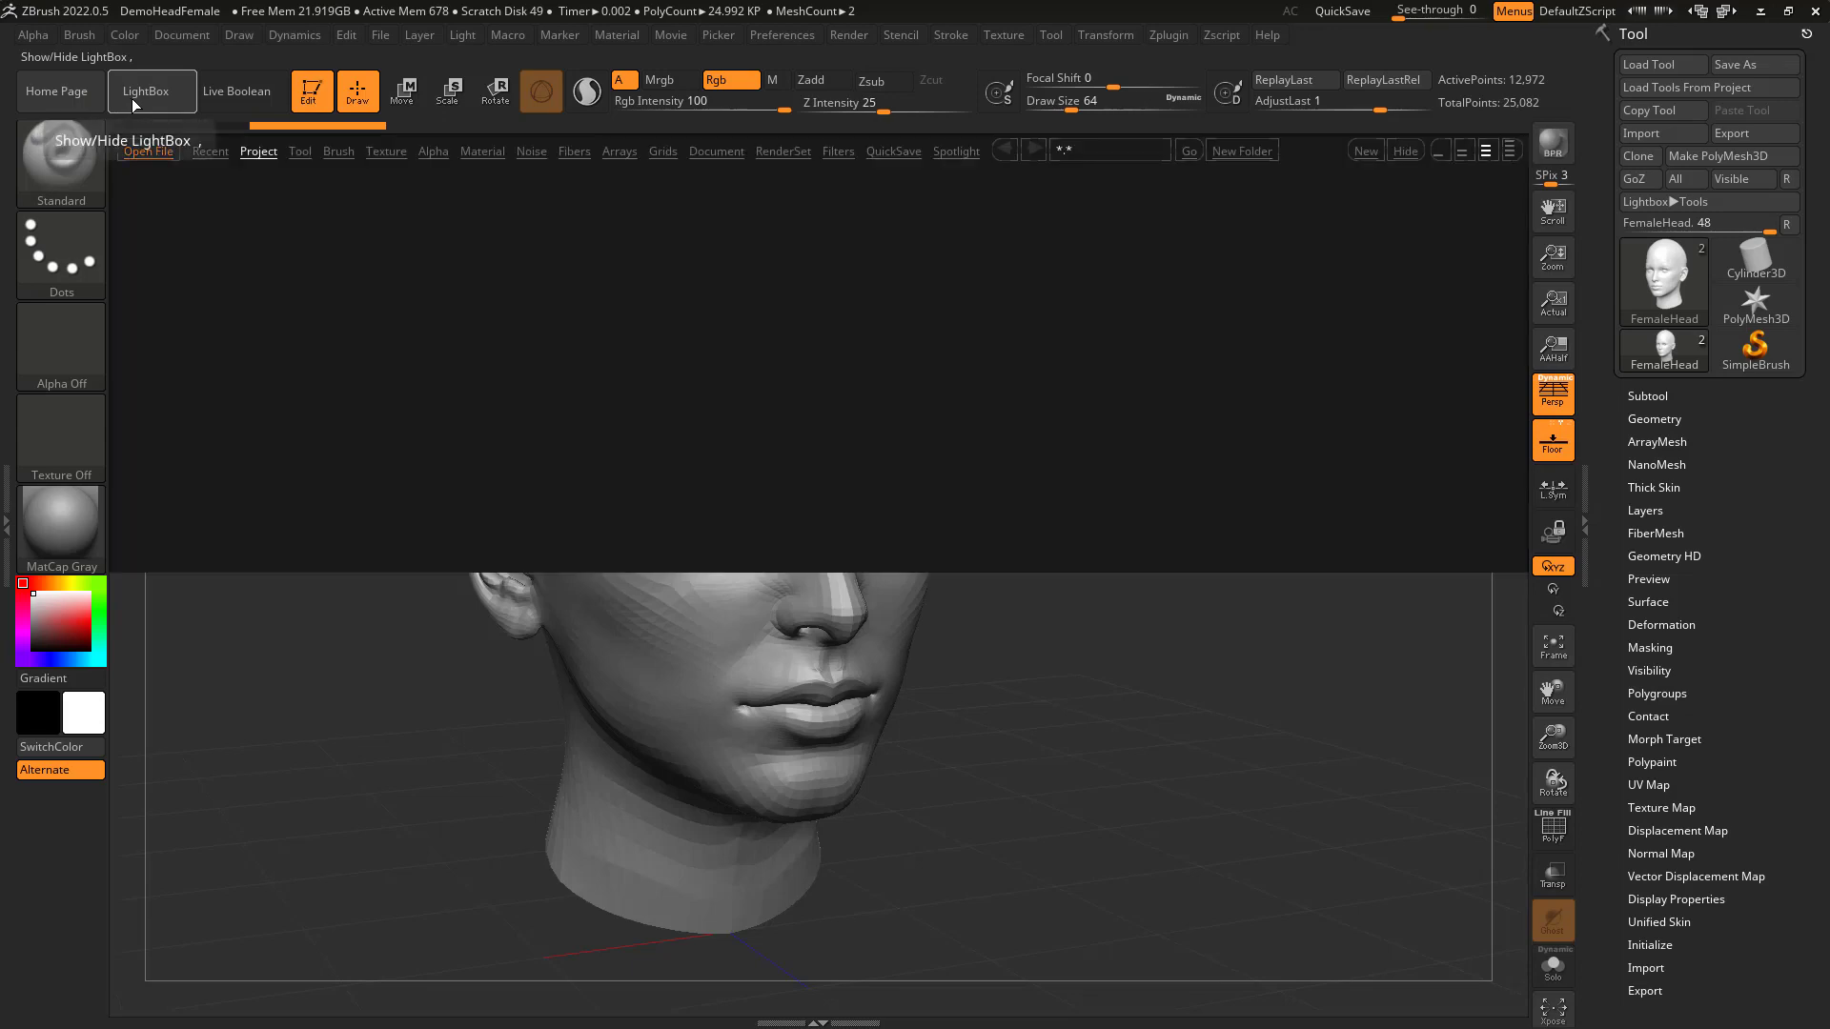
left_click(150, 92)
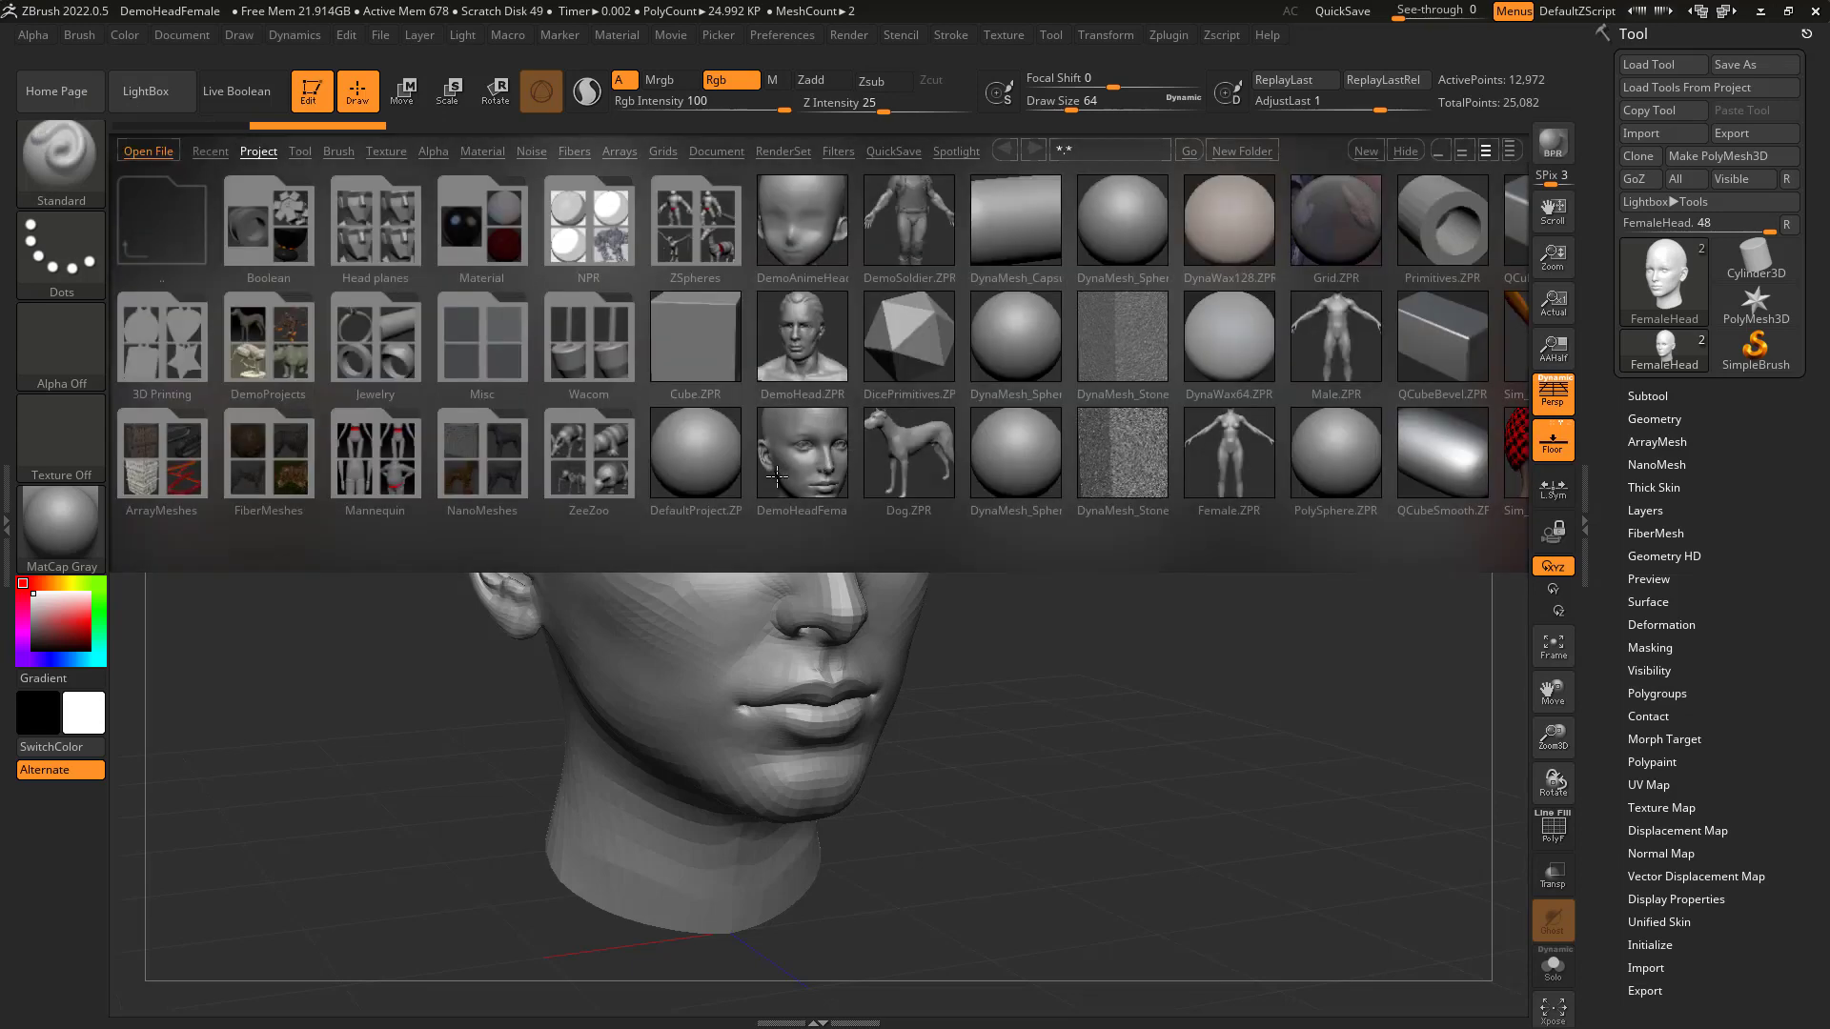
left_click(152, 92)
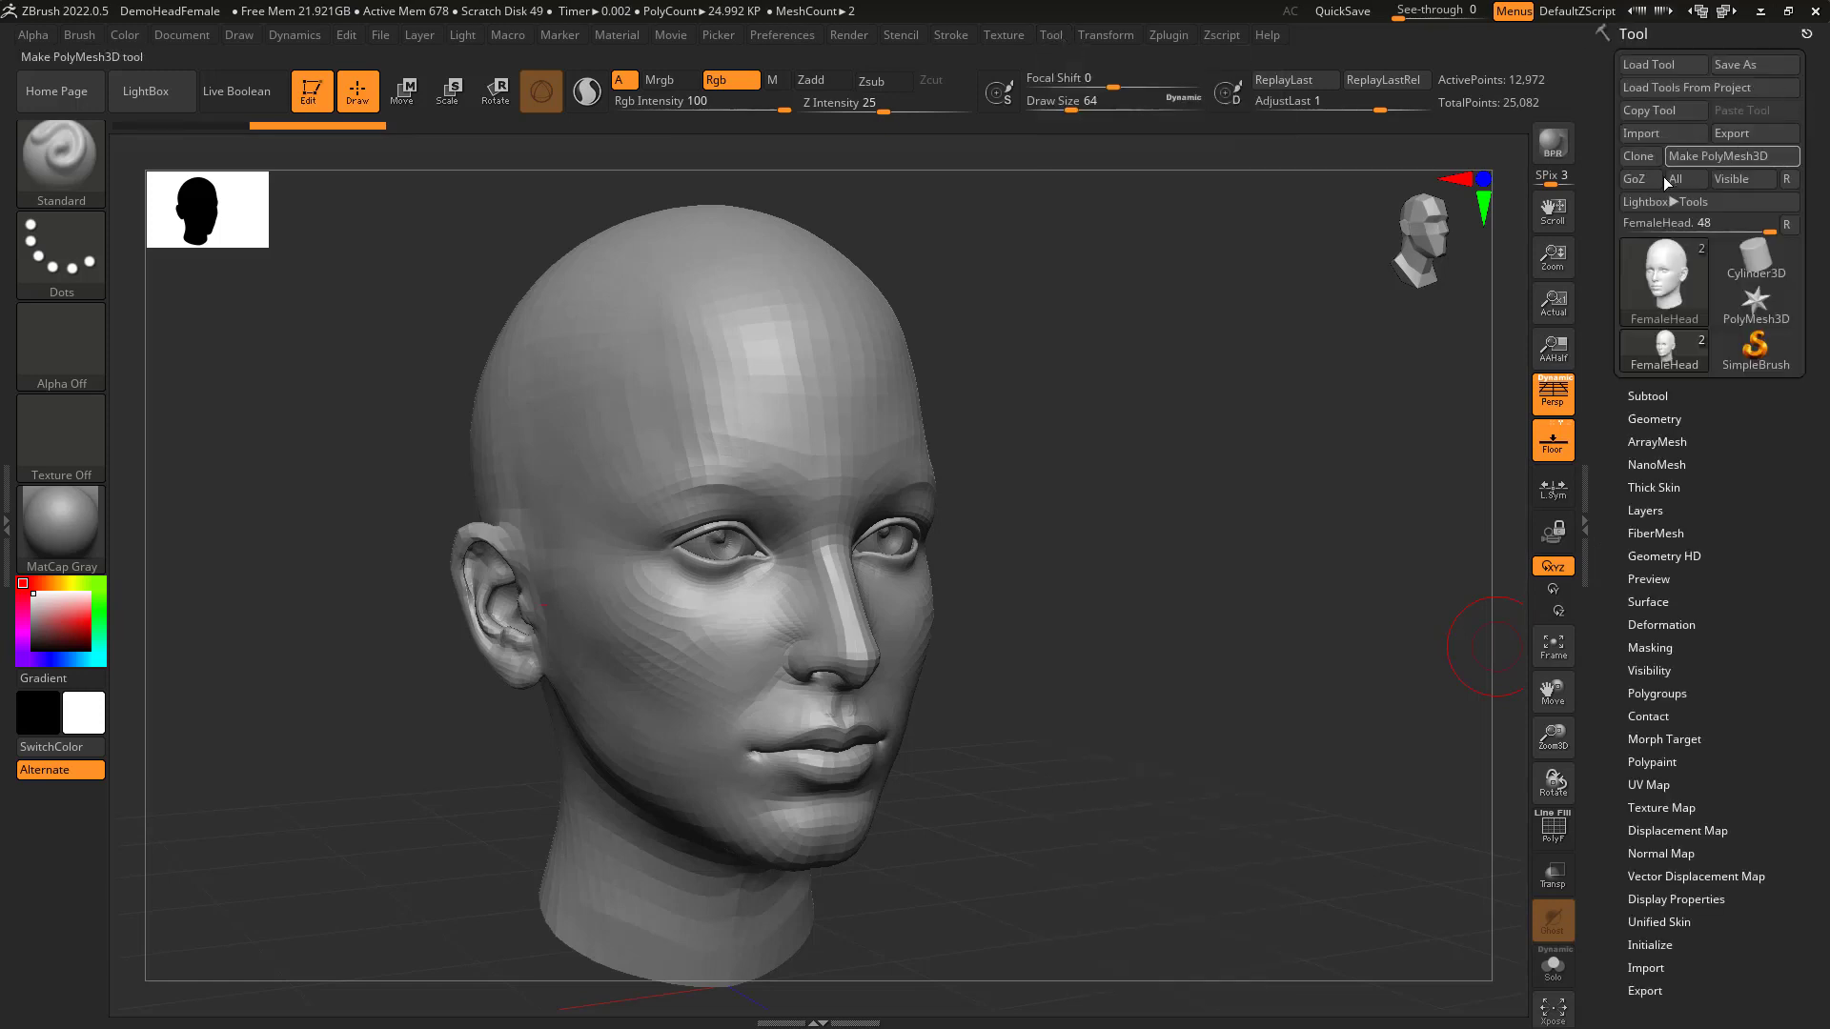
left_click(1648, 785)
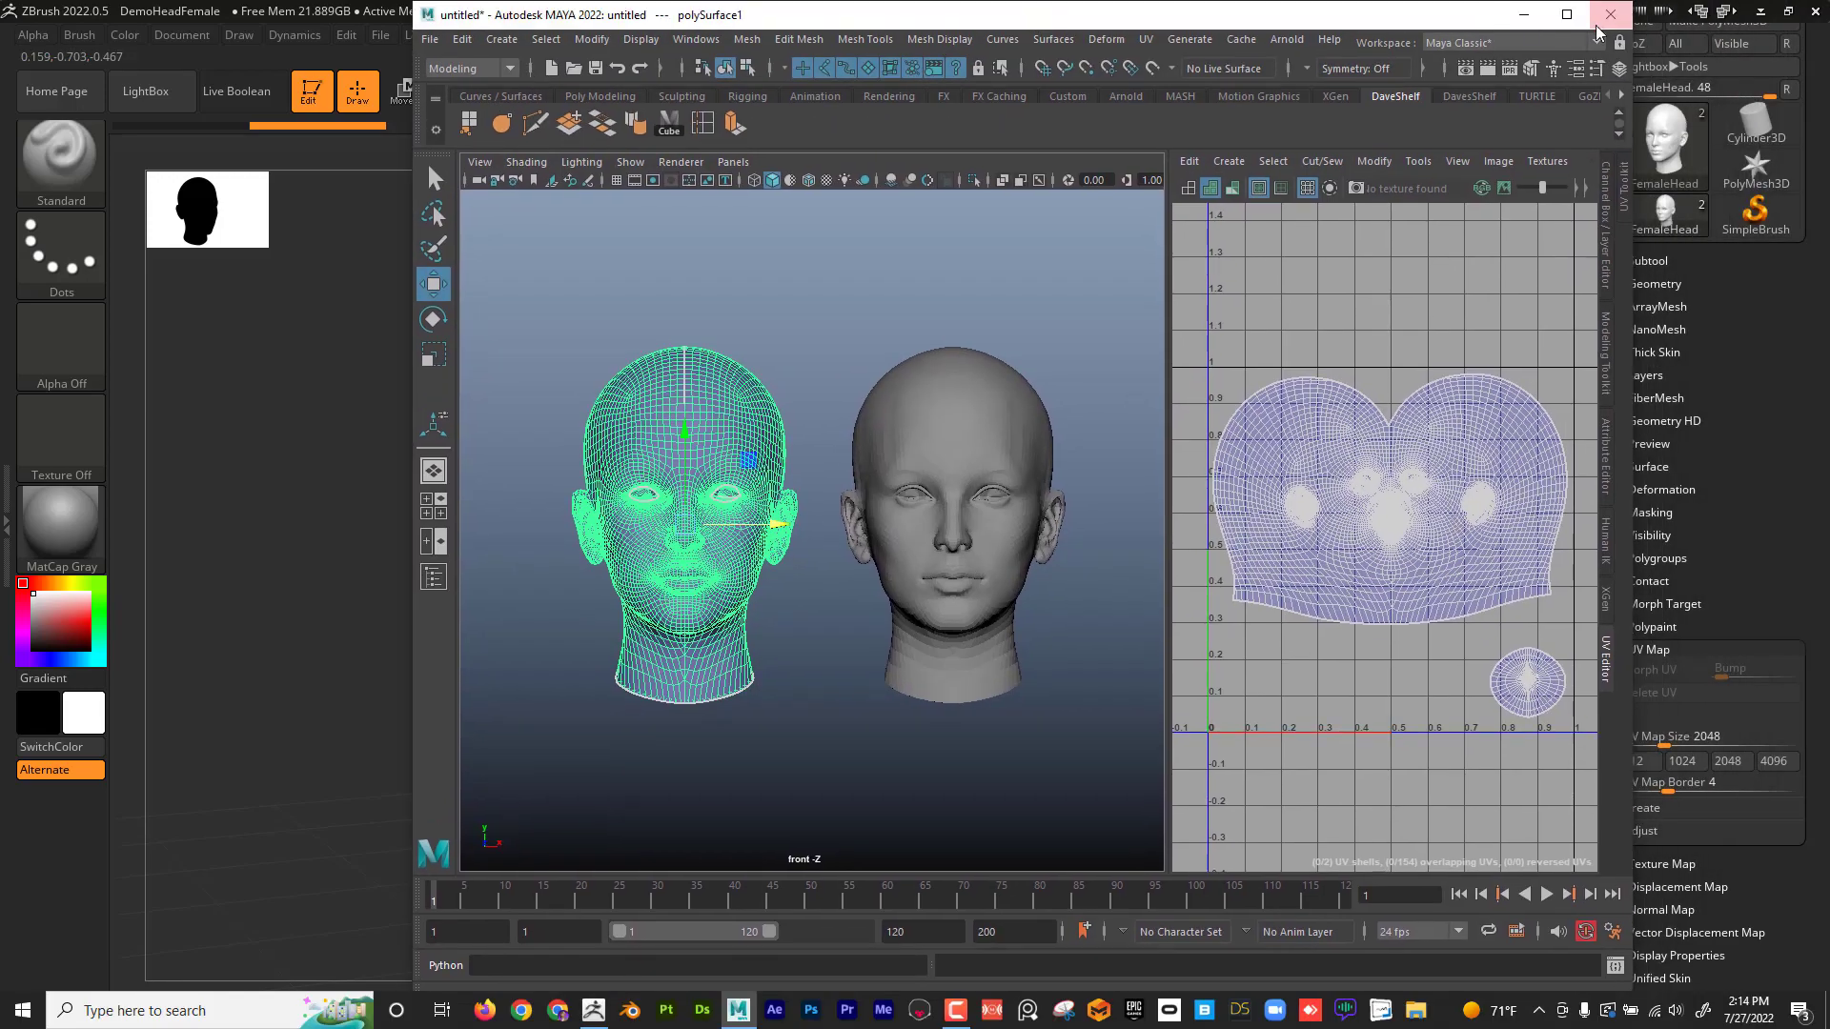
Maximize Maya to view the wireframe head, solid head and UV layout.
left_click(1567, 14)
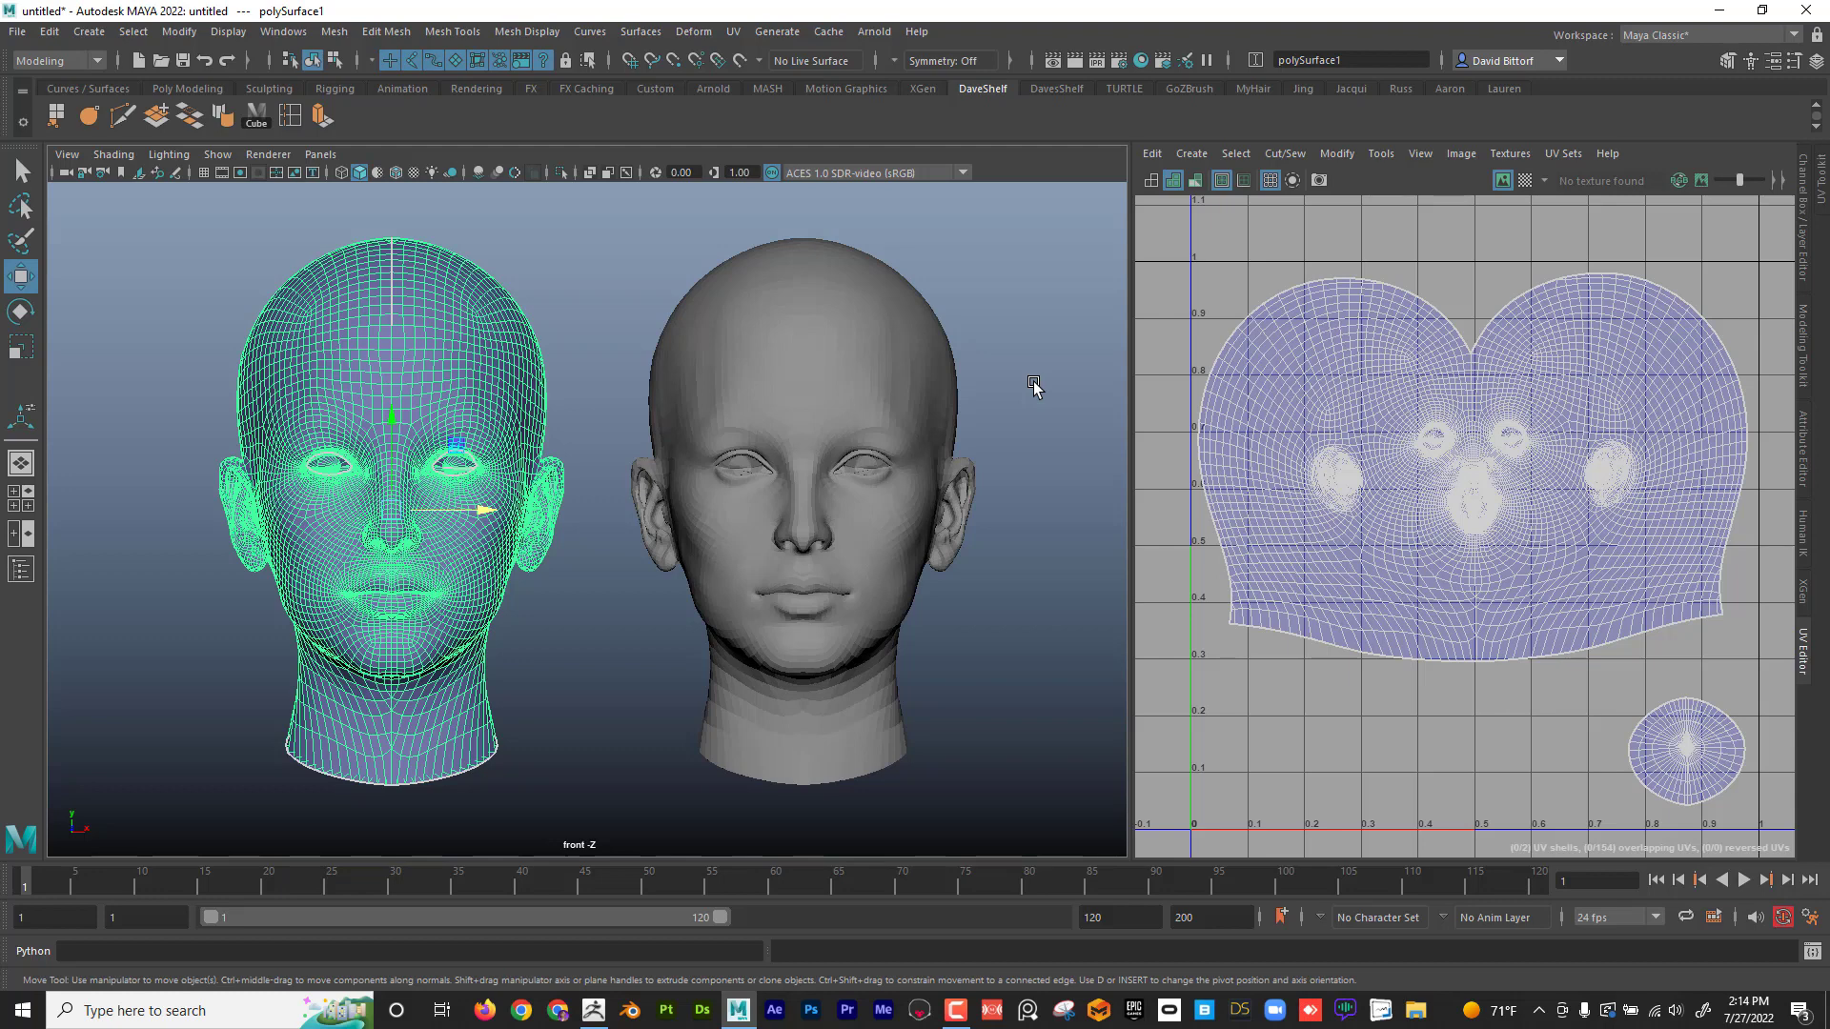
mouse_move(869, 417)
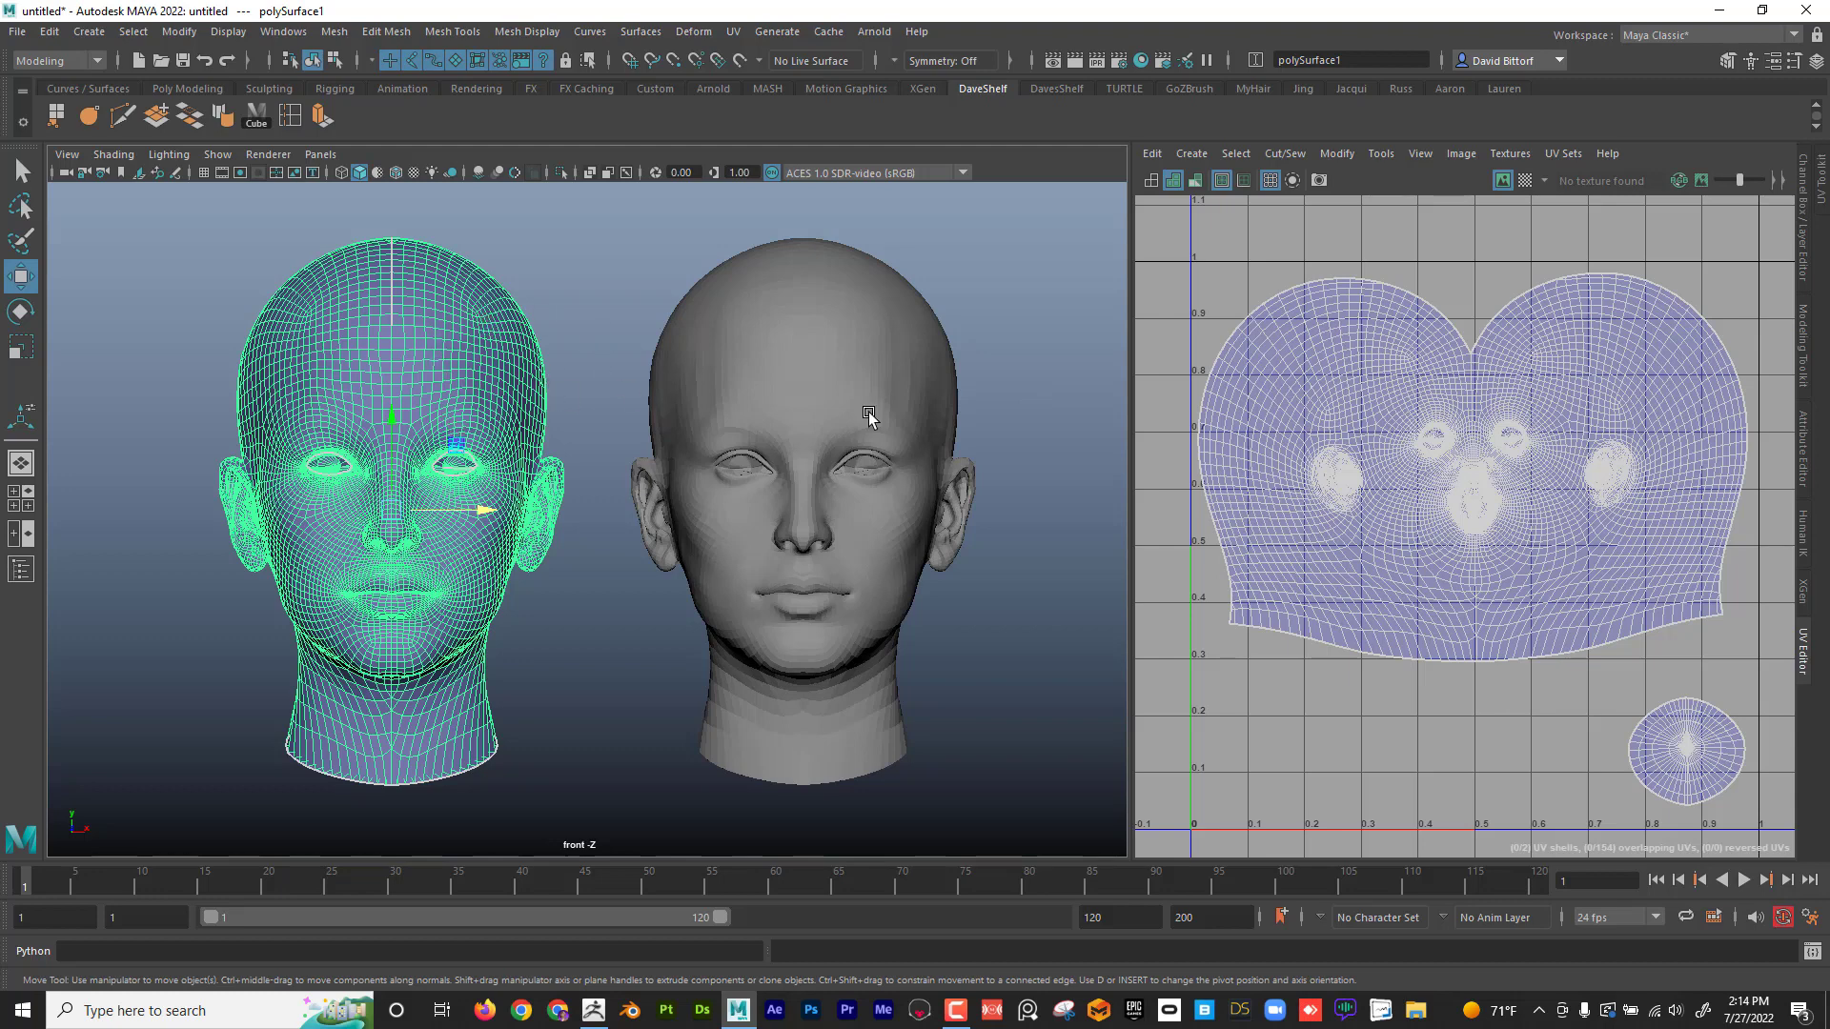
mouse_move(814, 358)
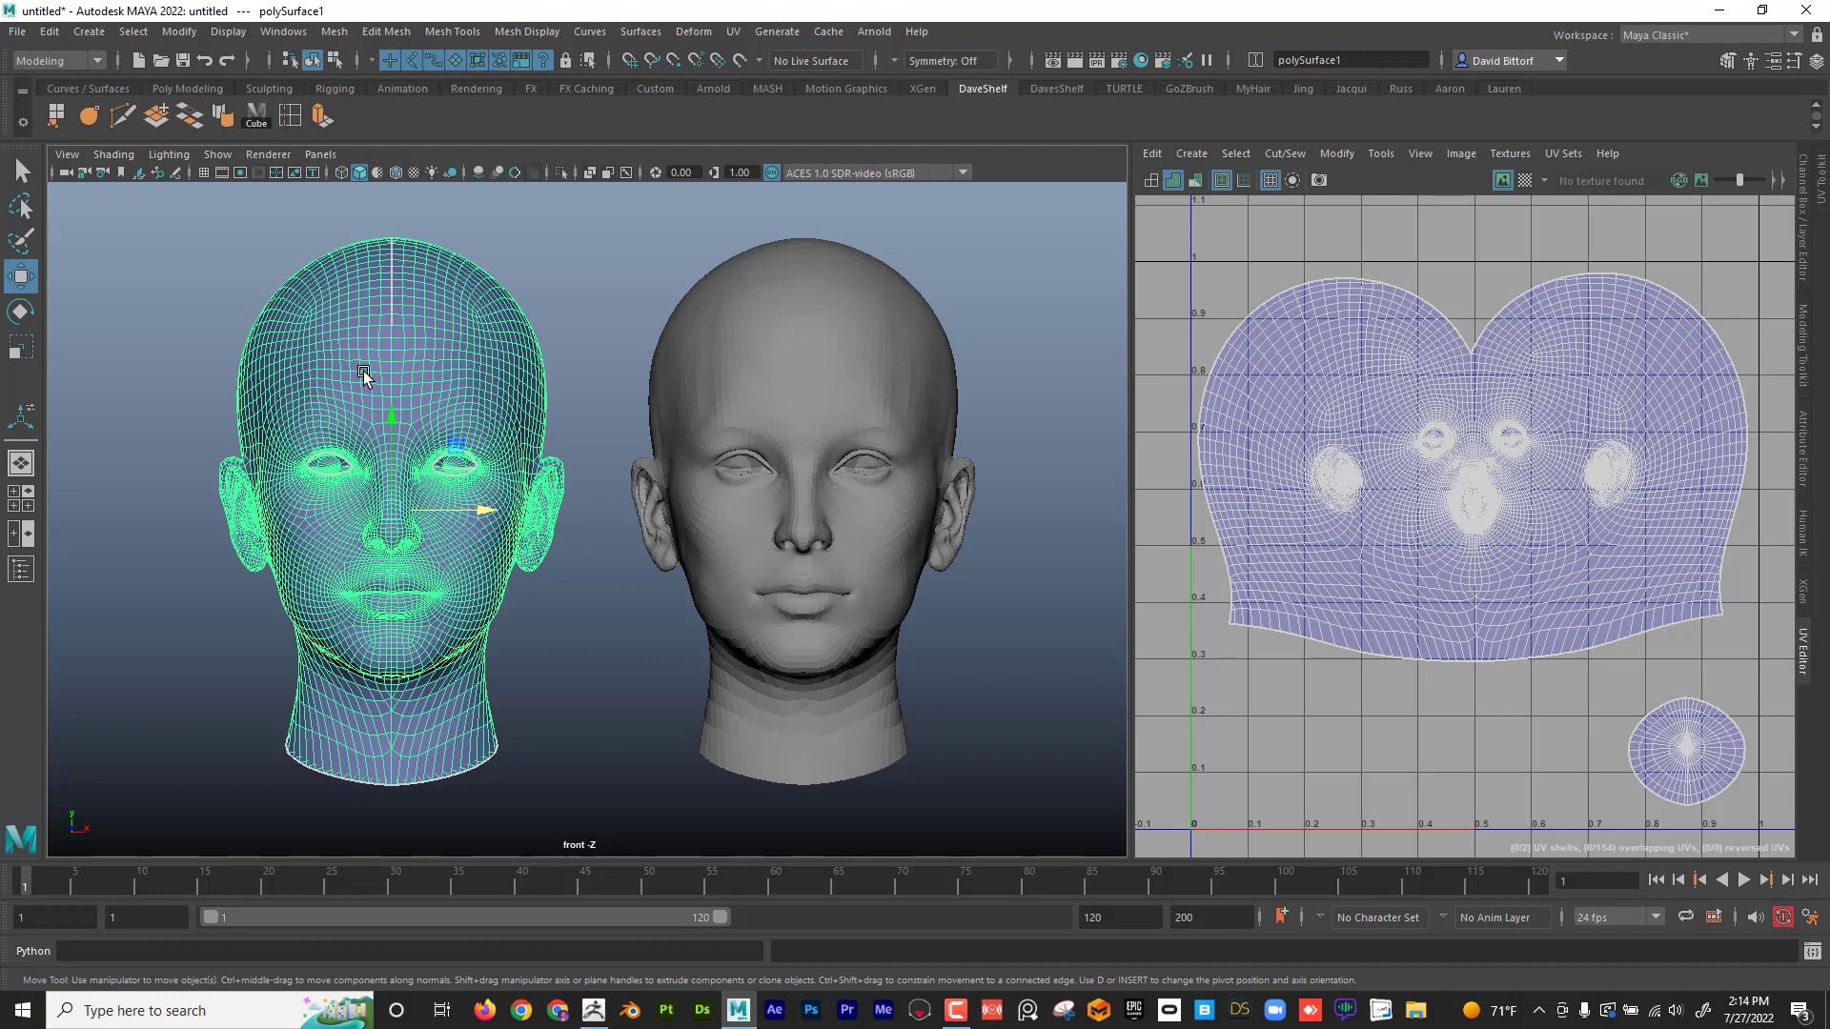
mouse_move(1544, 421)
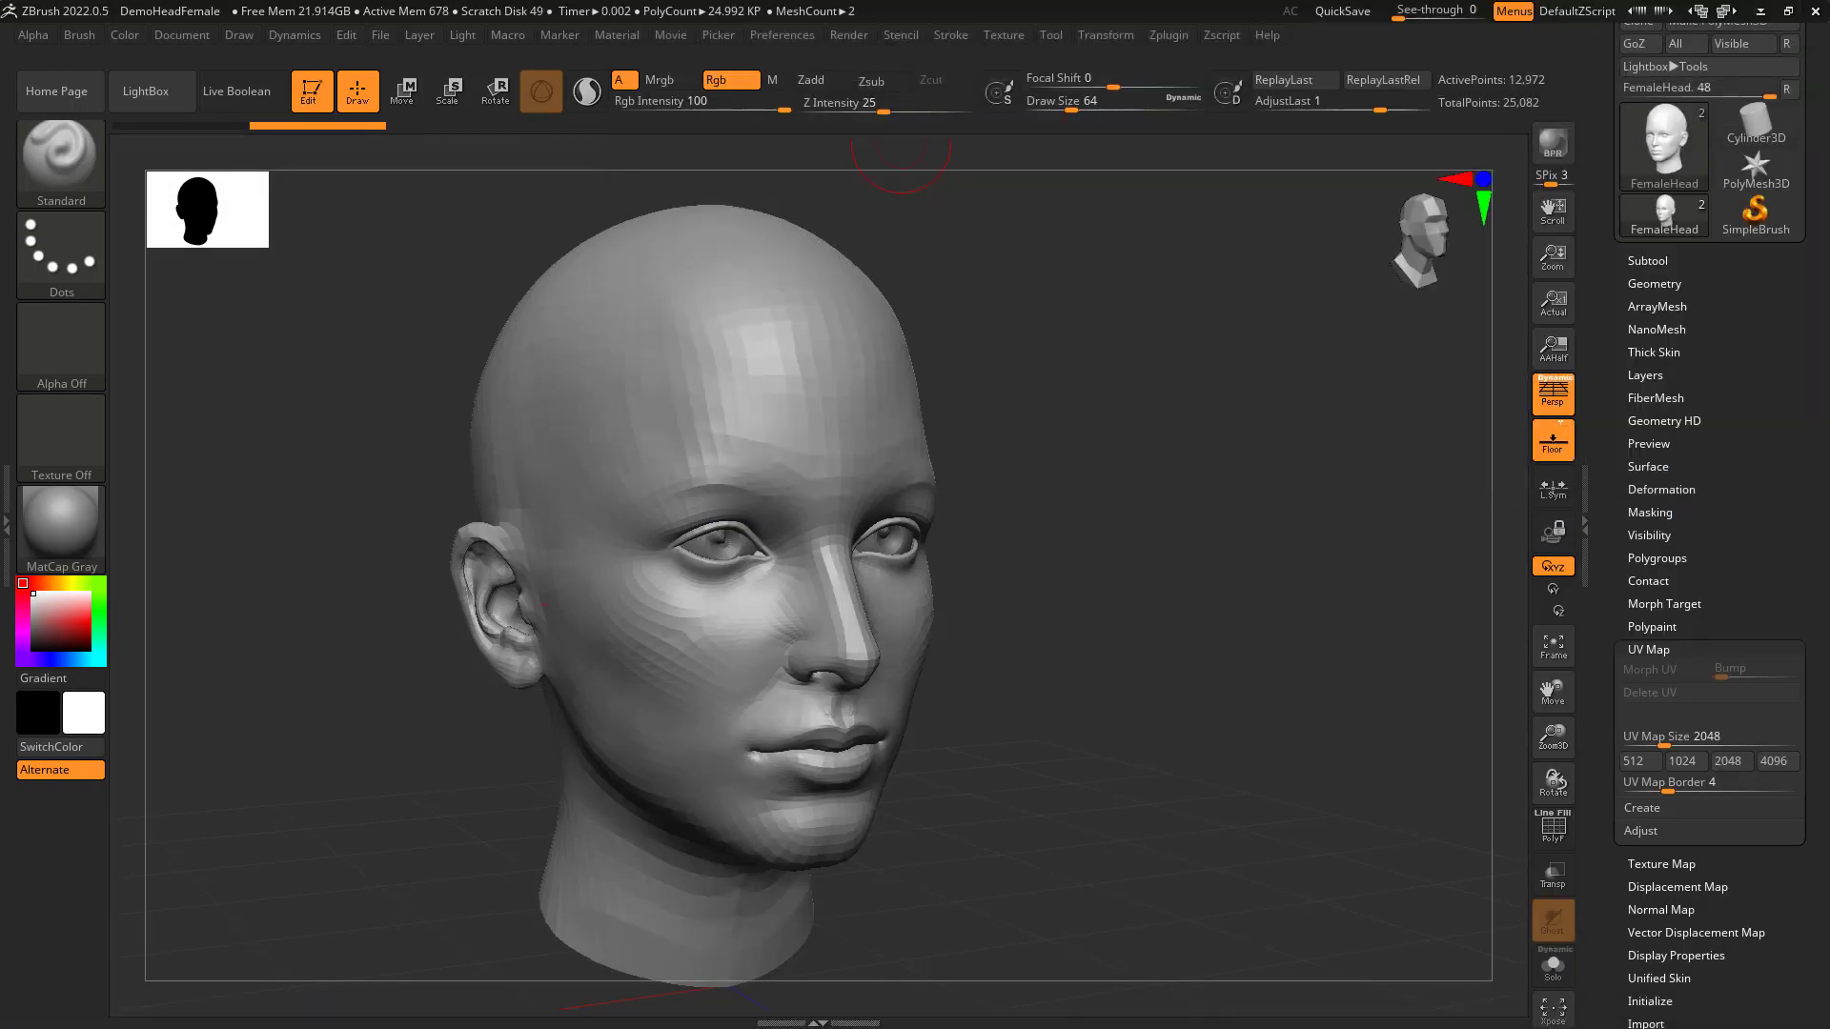
mouse_move(801, 358)
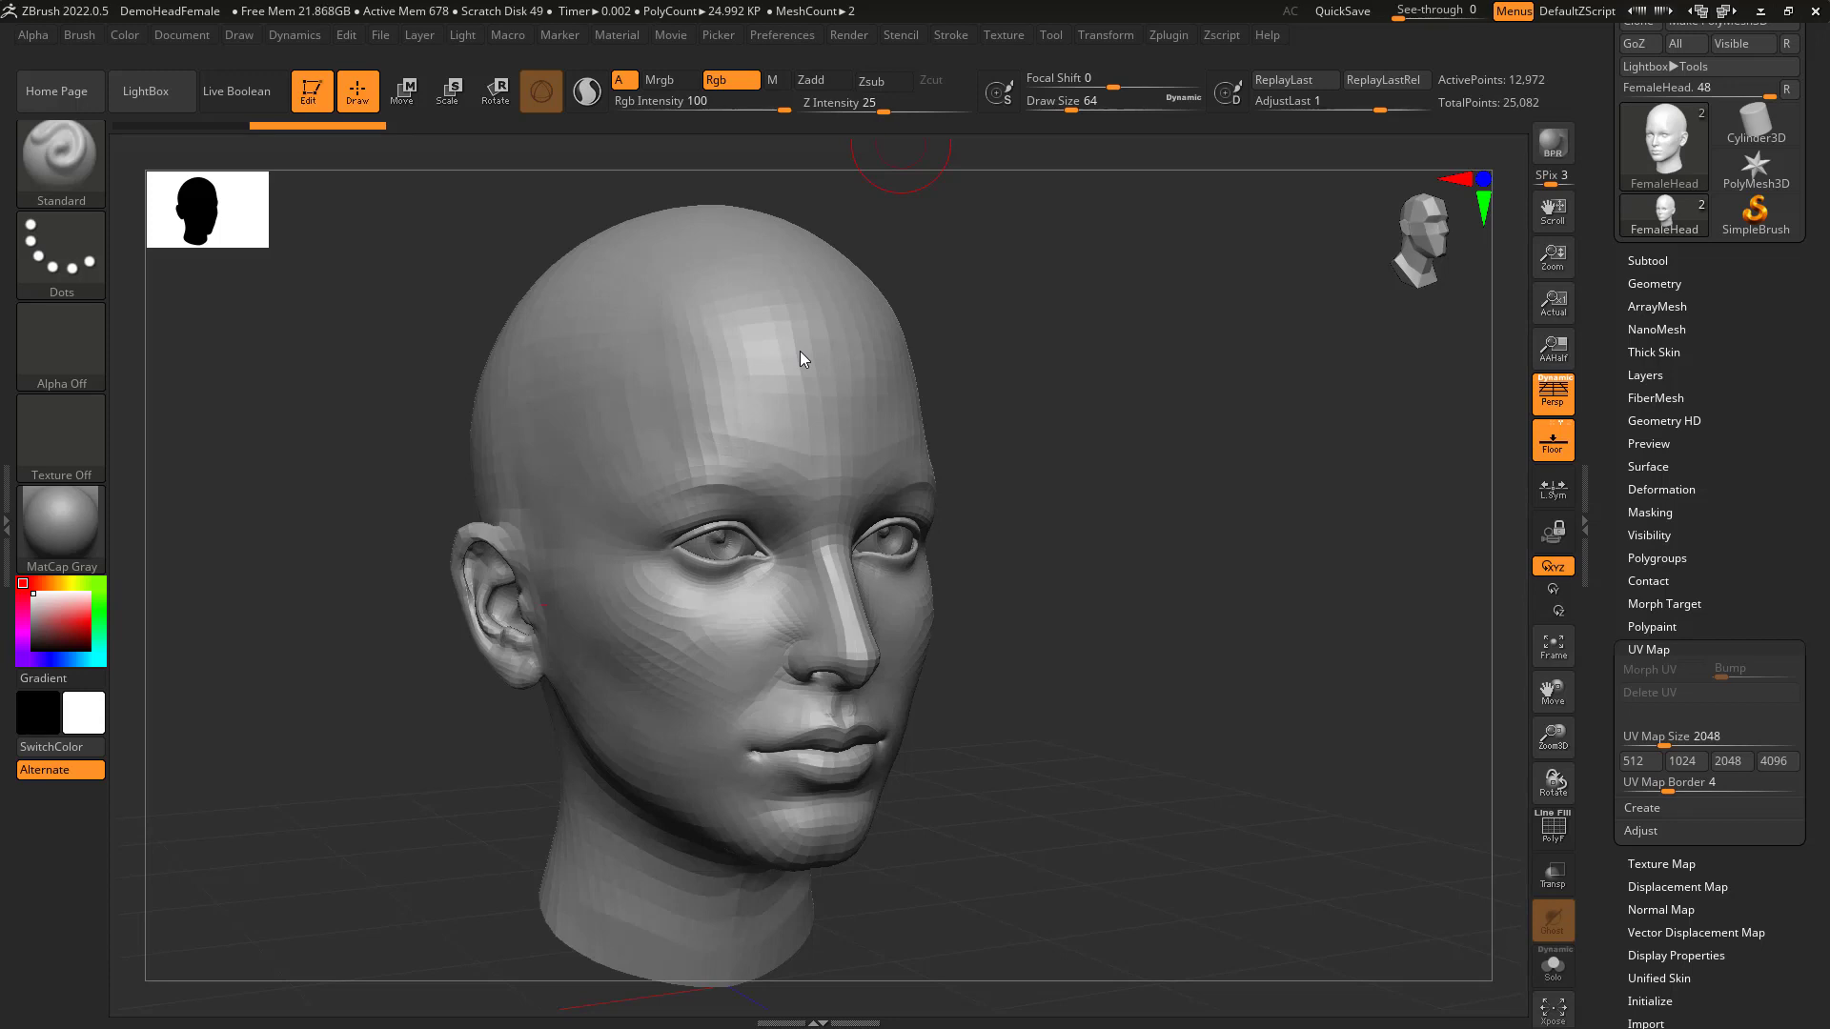
mouse_move(831, 90)
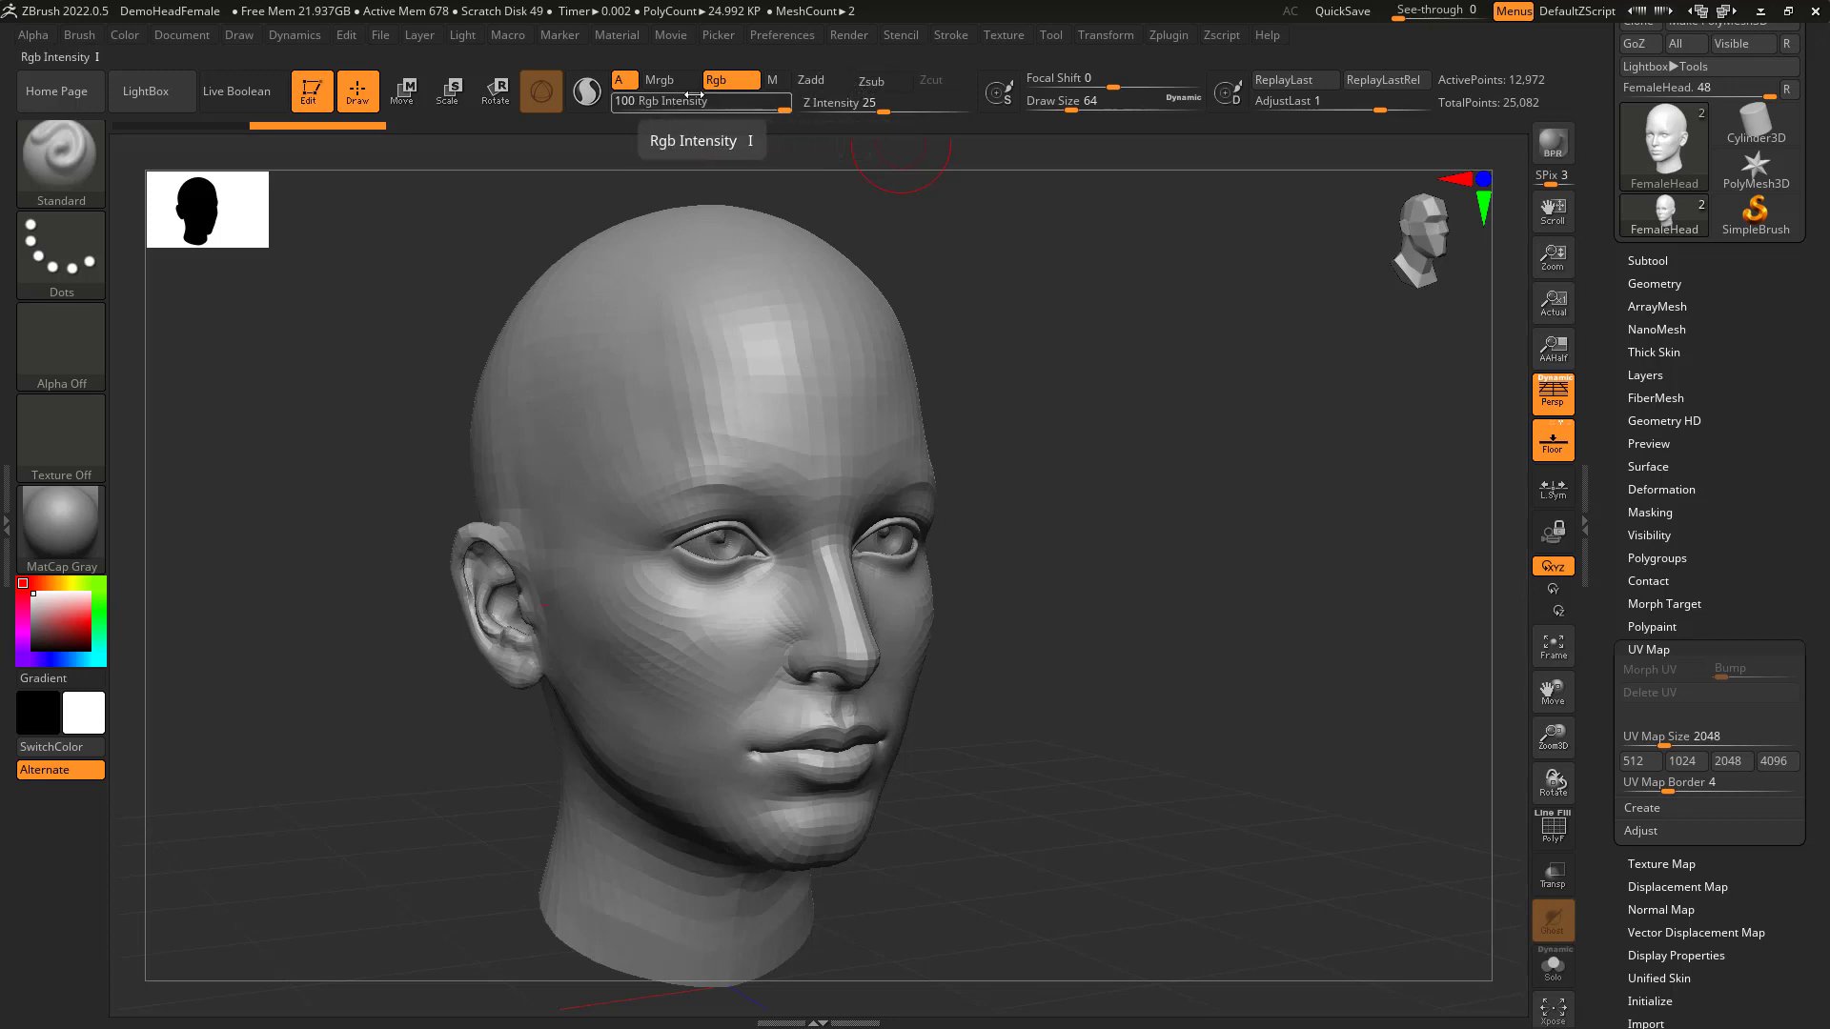
Enable Rgb colour painting and expand the Subtool list showing FemaleHead and eyes.
left_click(728, 79)
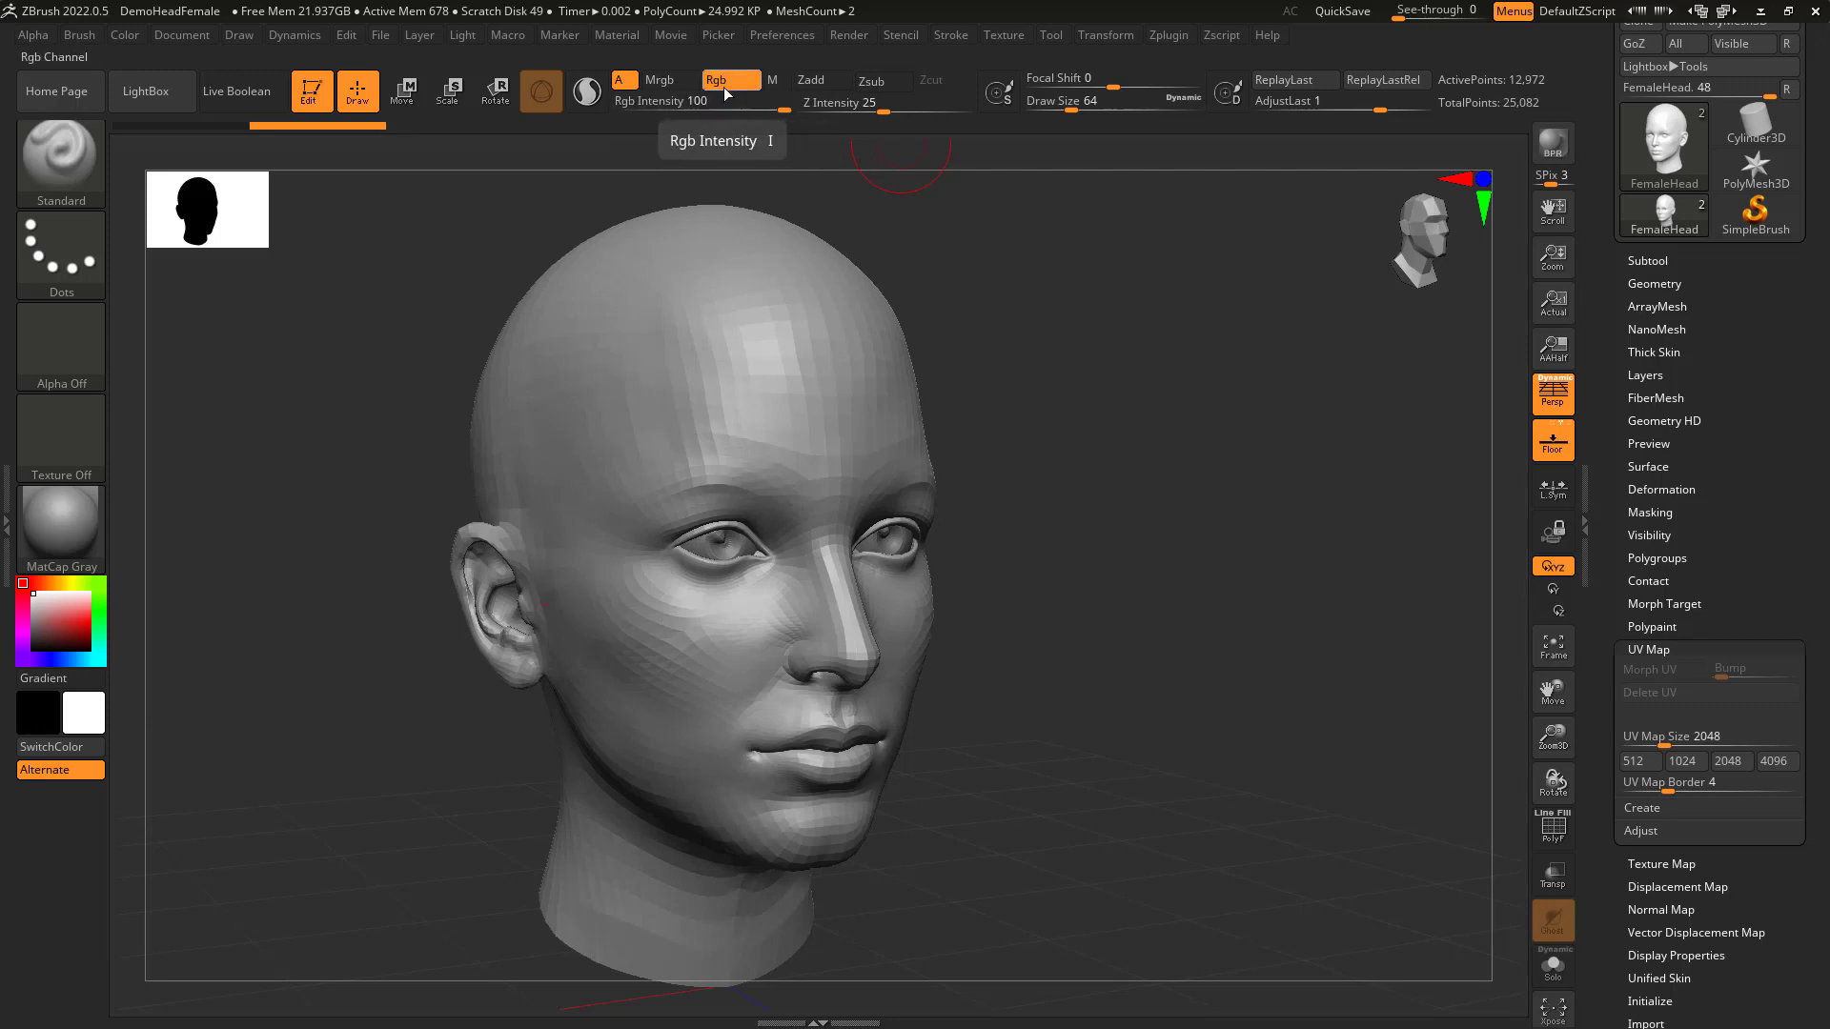
mouse_move(723, 79)
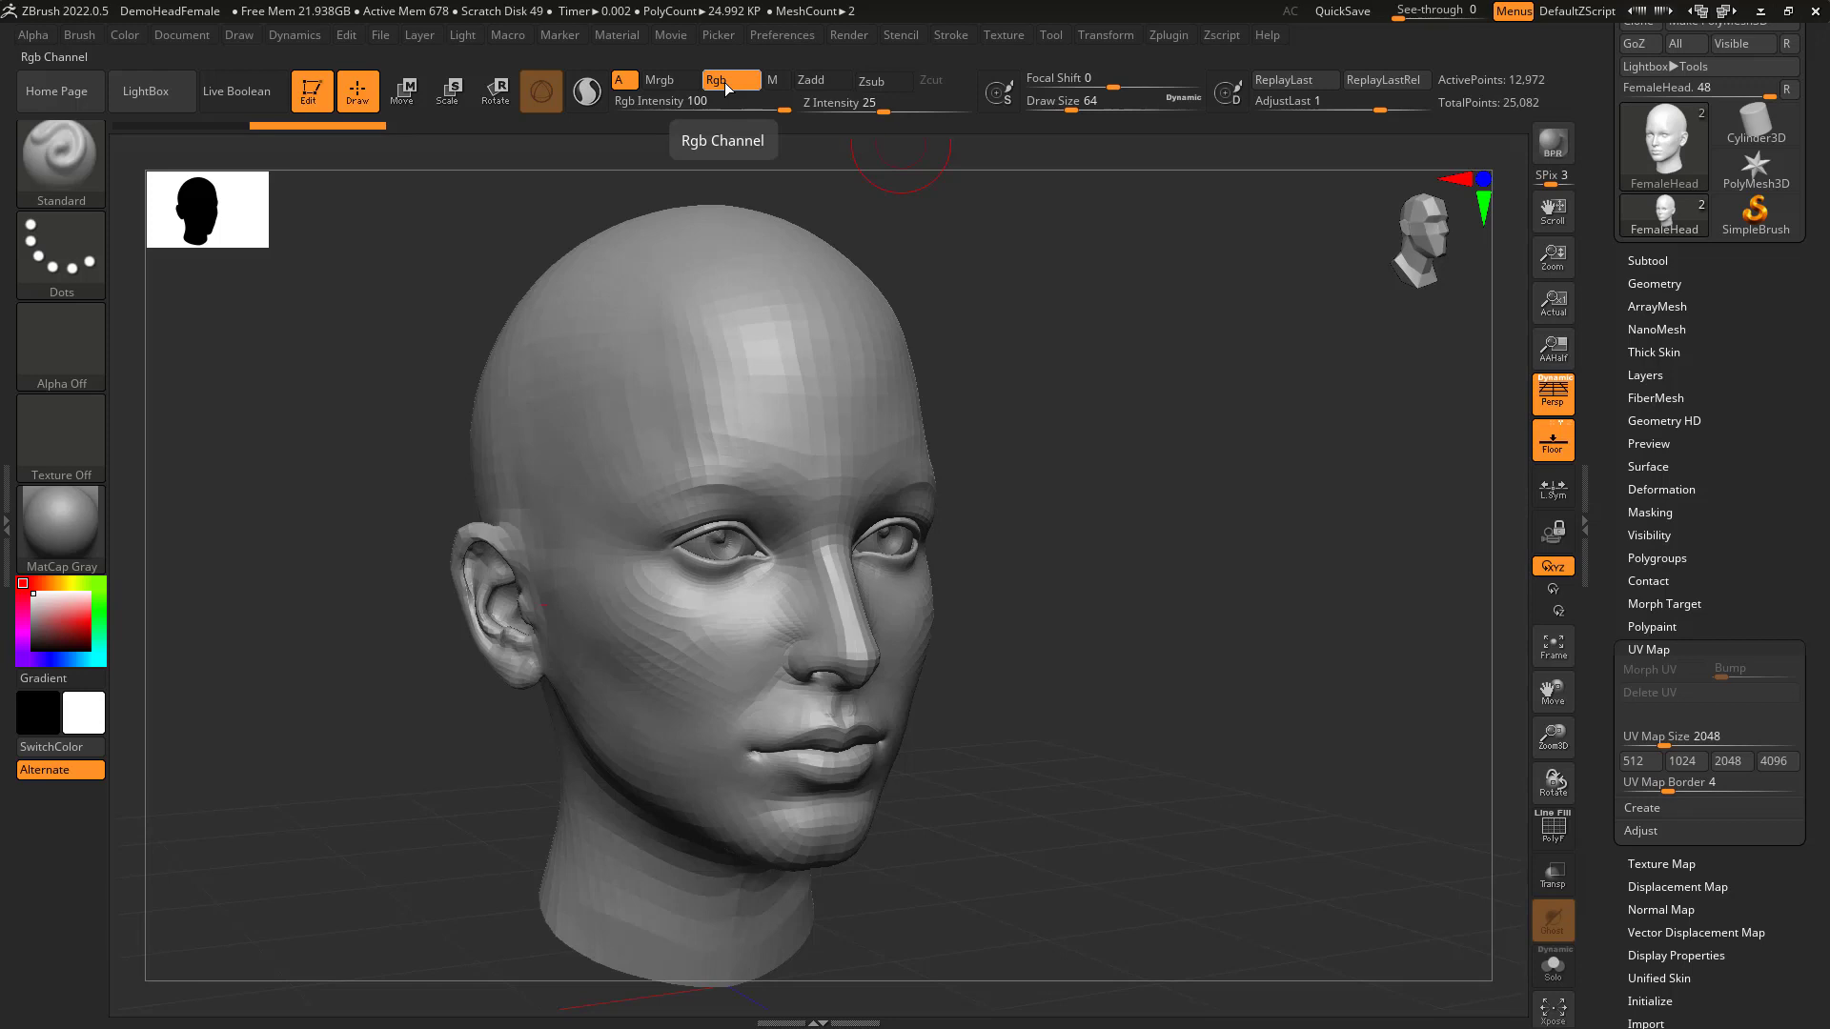
left_click(124, 36)
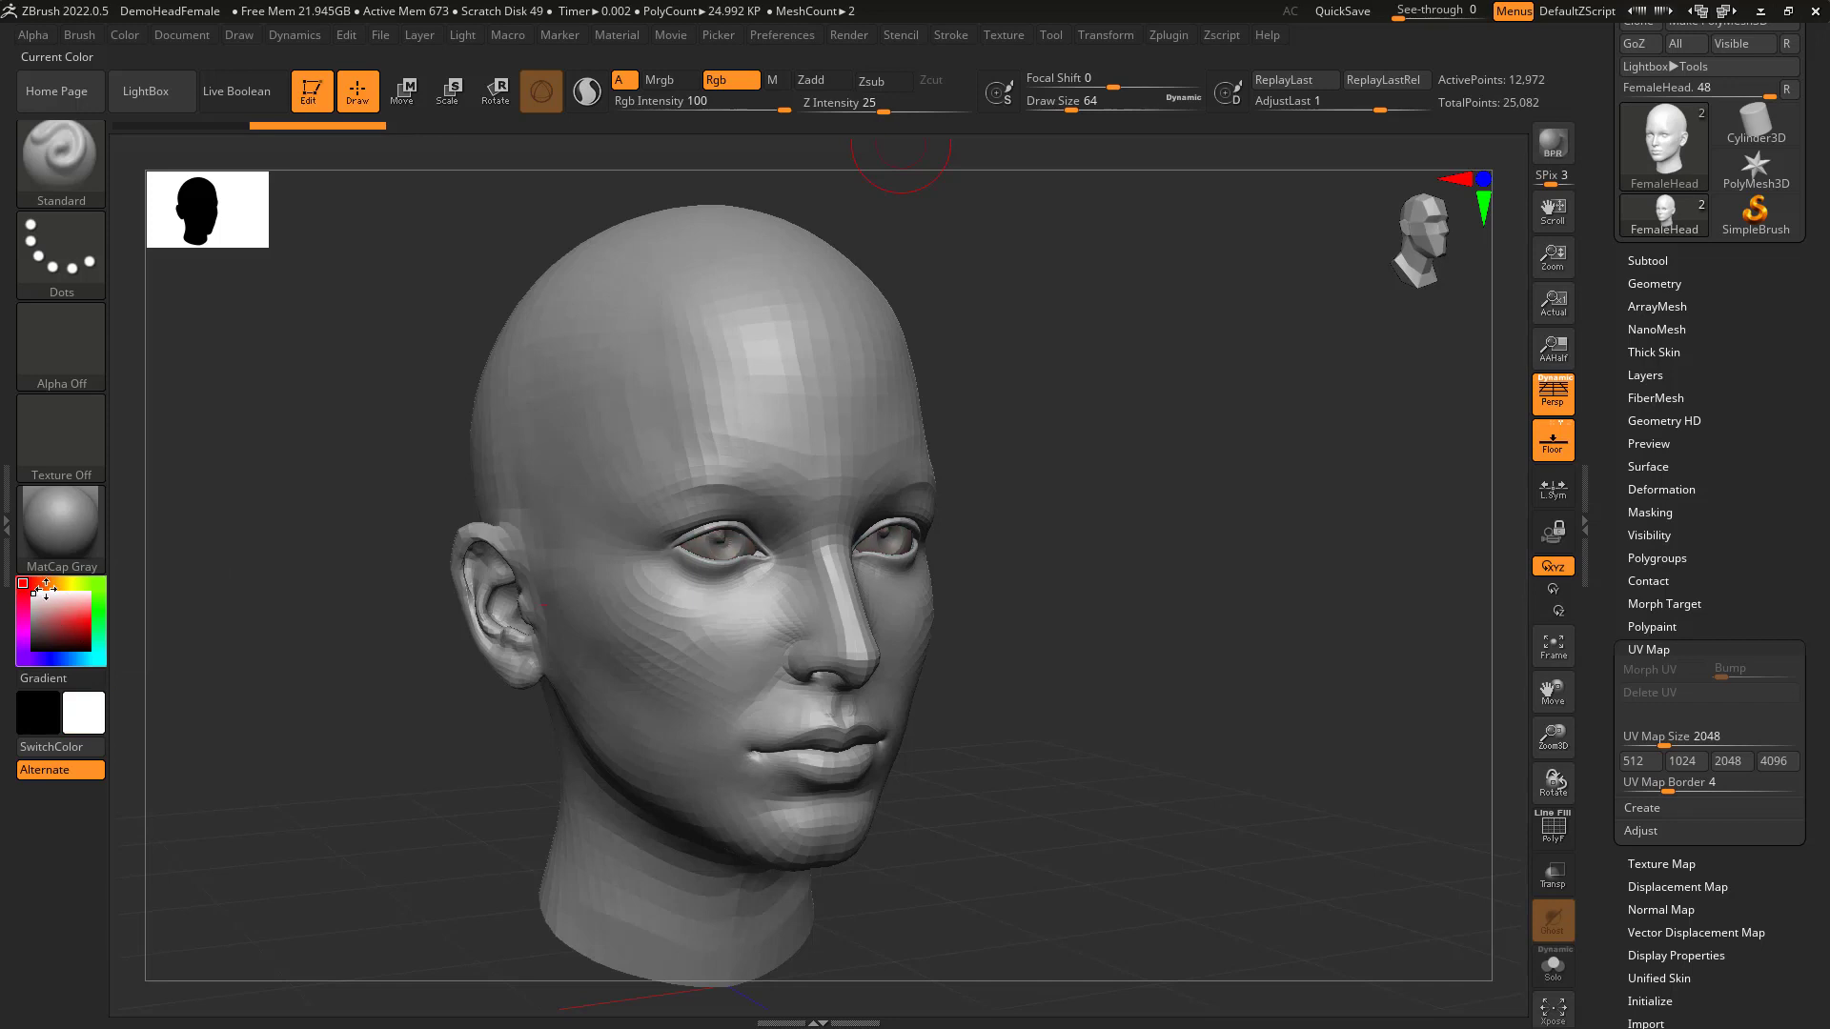
left_click(1646, 261)
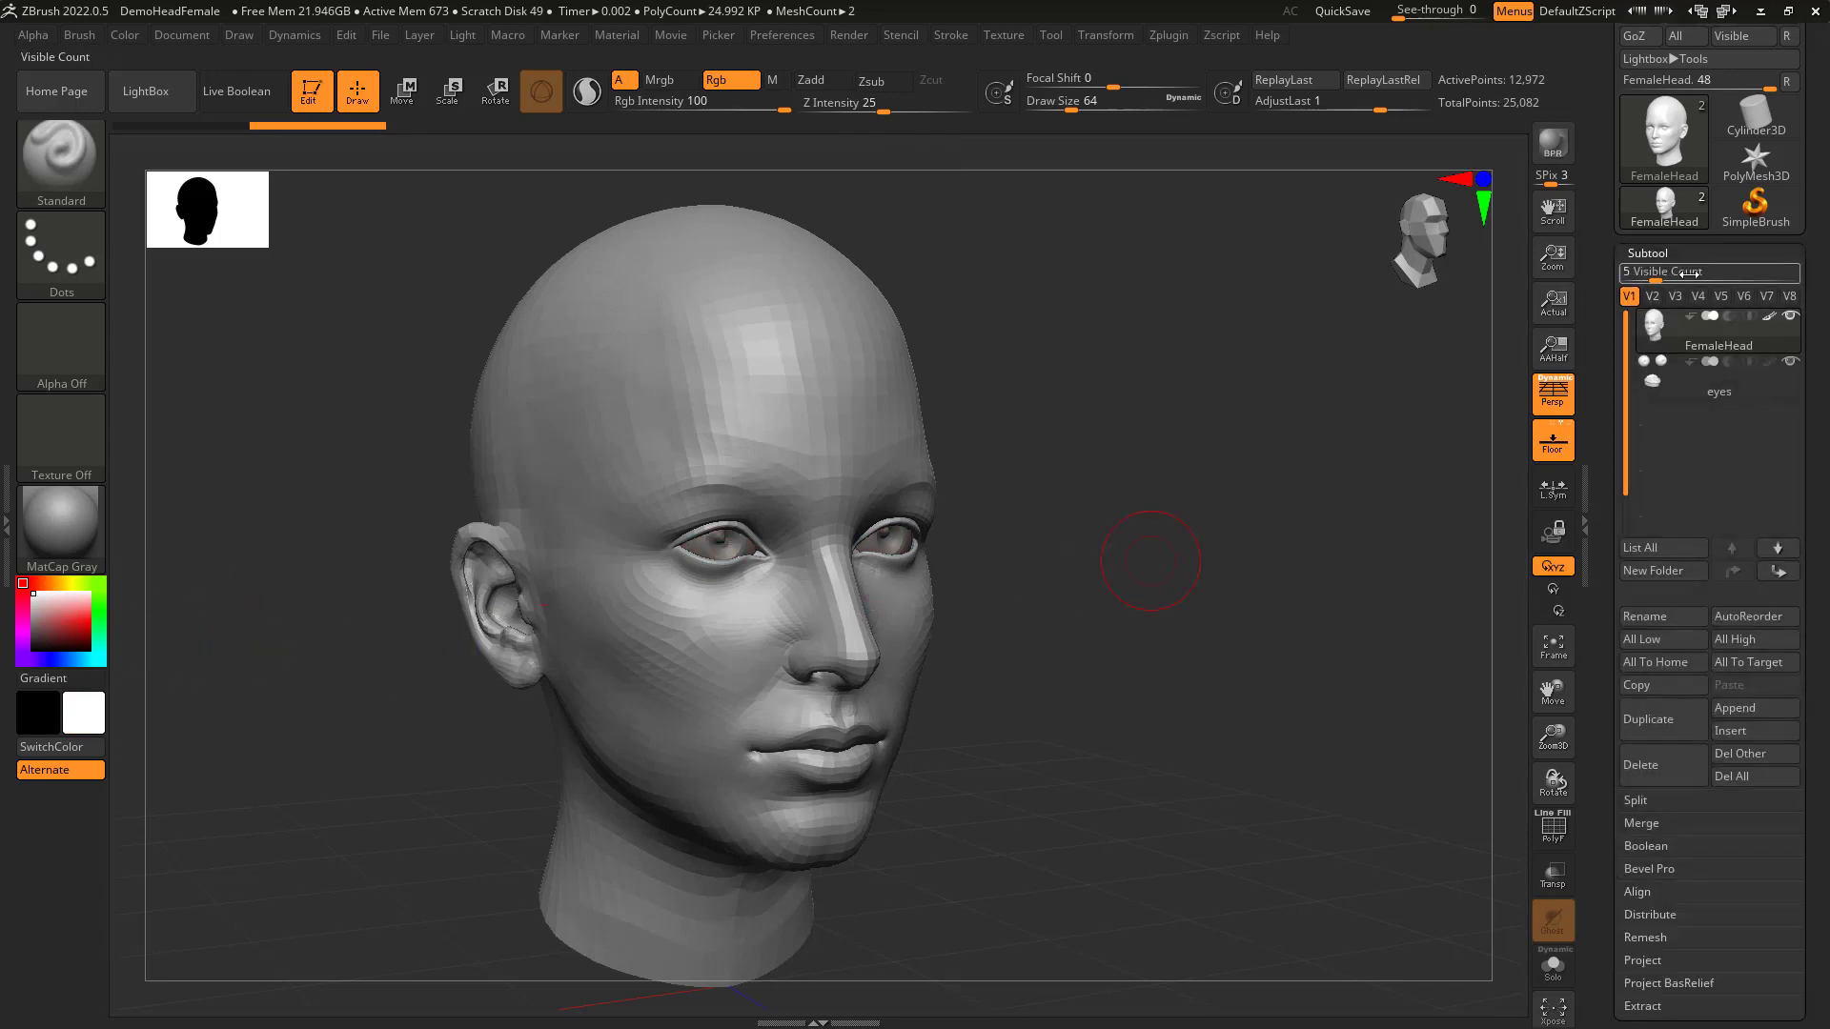
mouse_move(1717, 391)
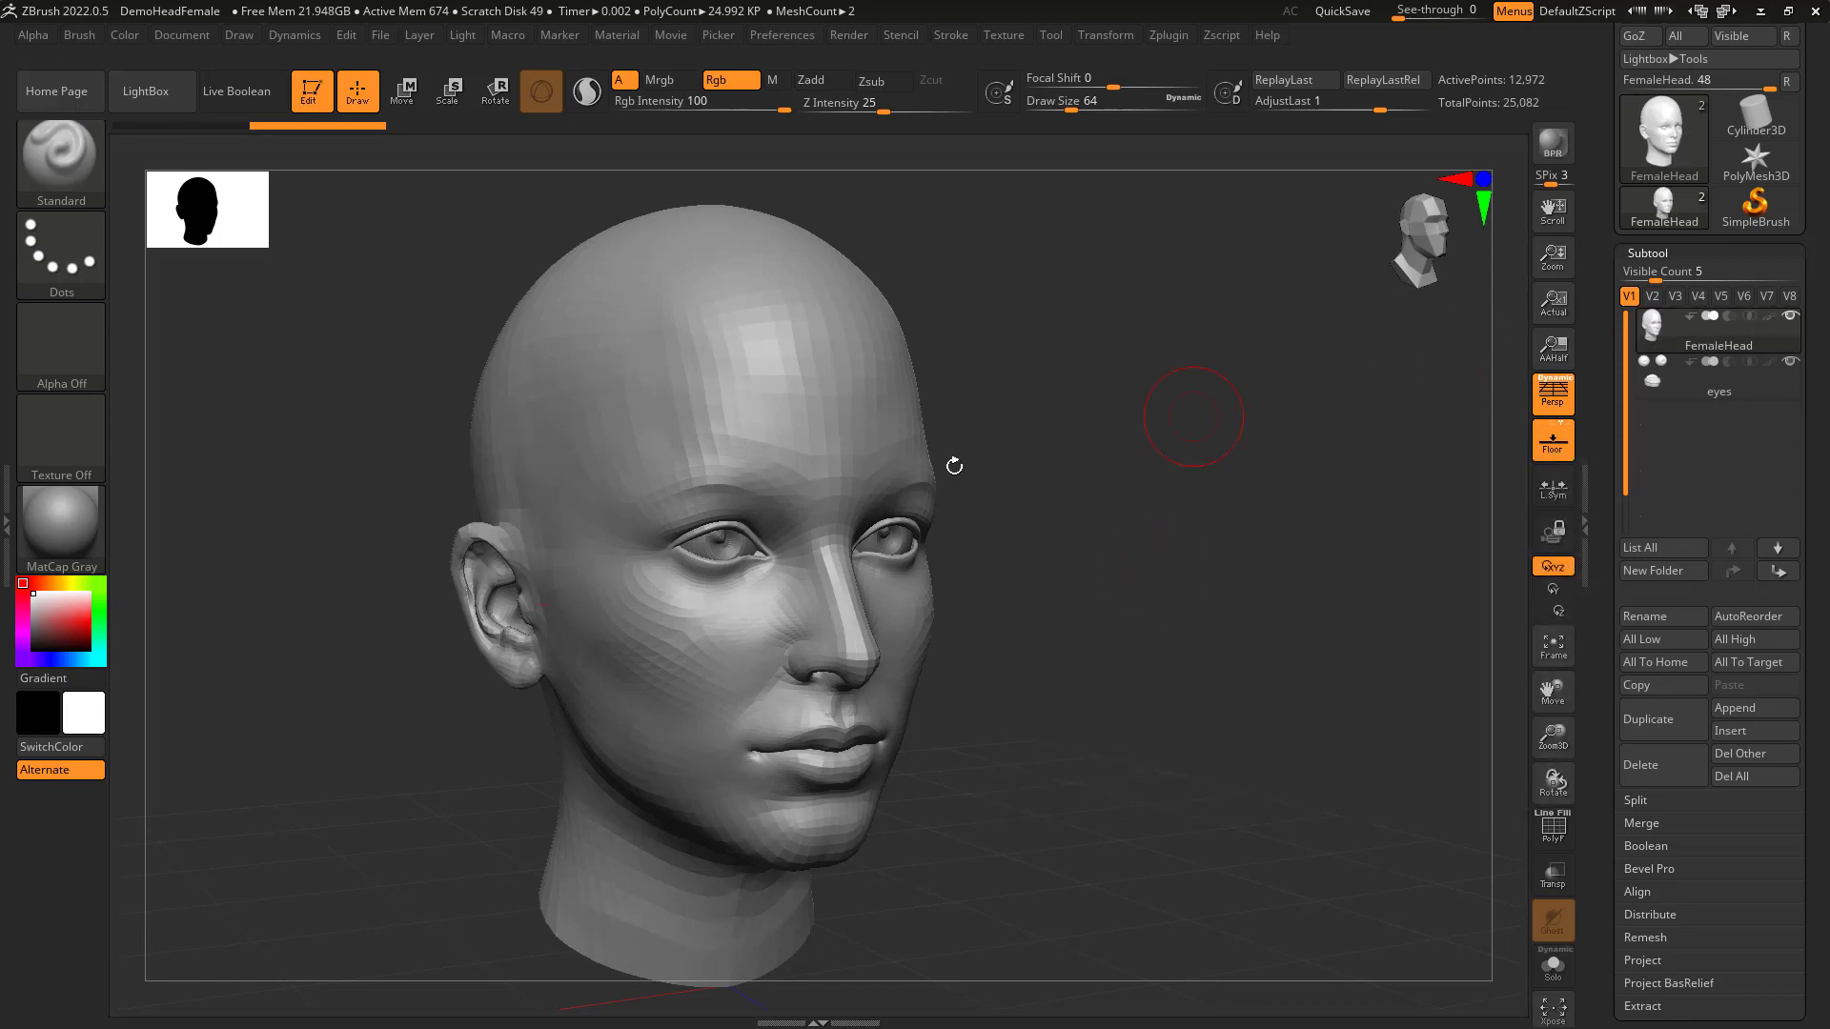
left_click(48, 610)
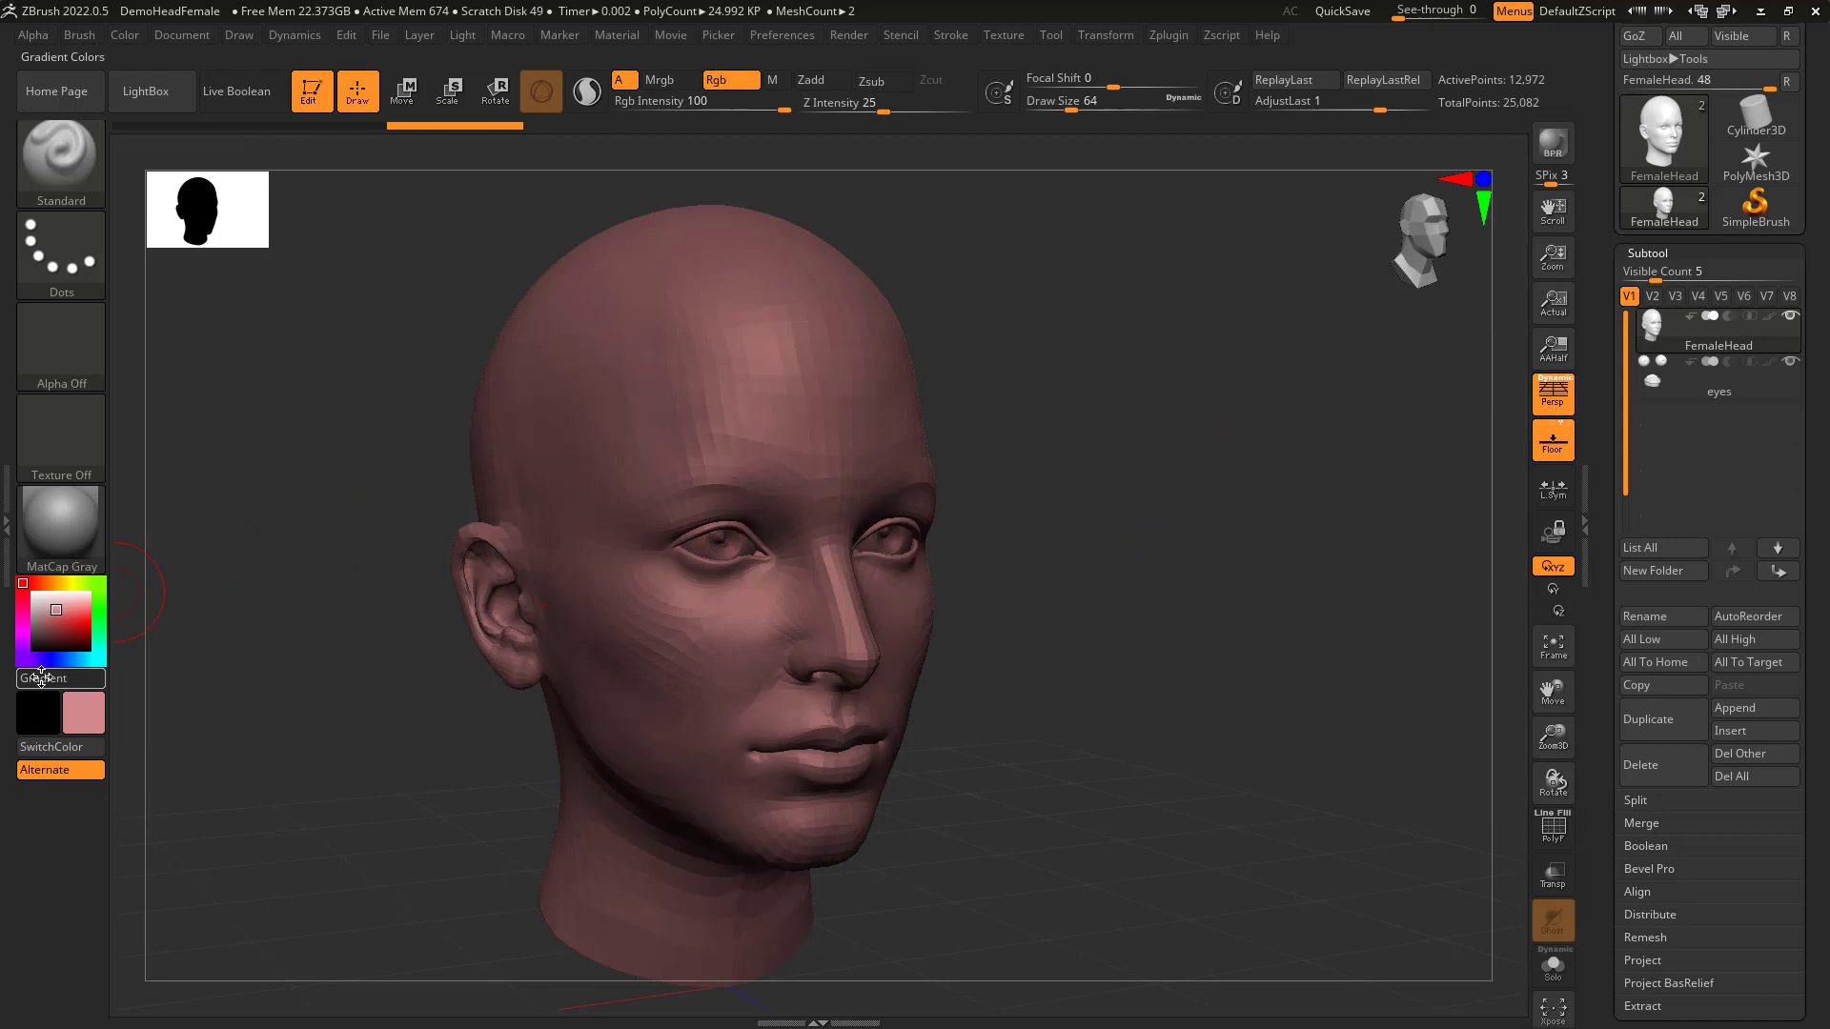
left_click(35, 598)
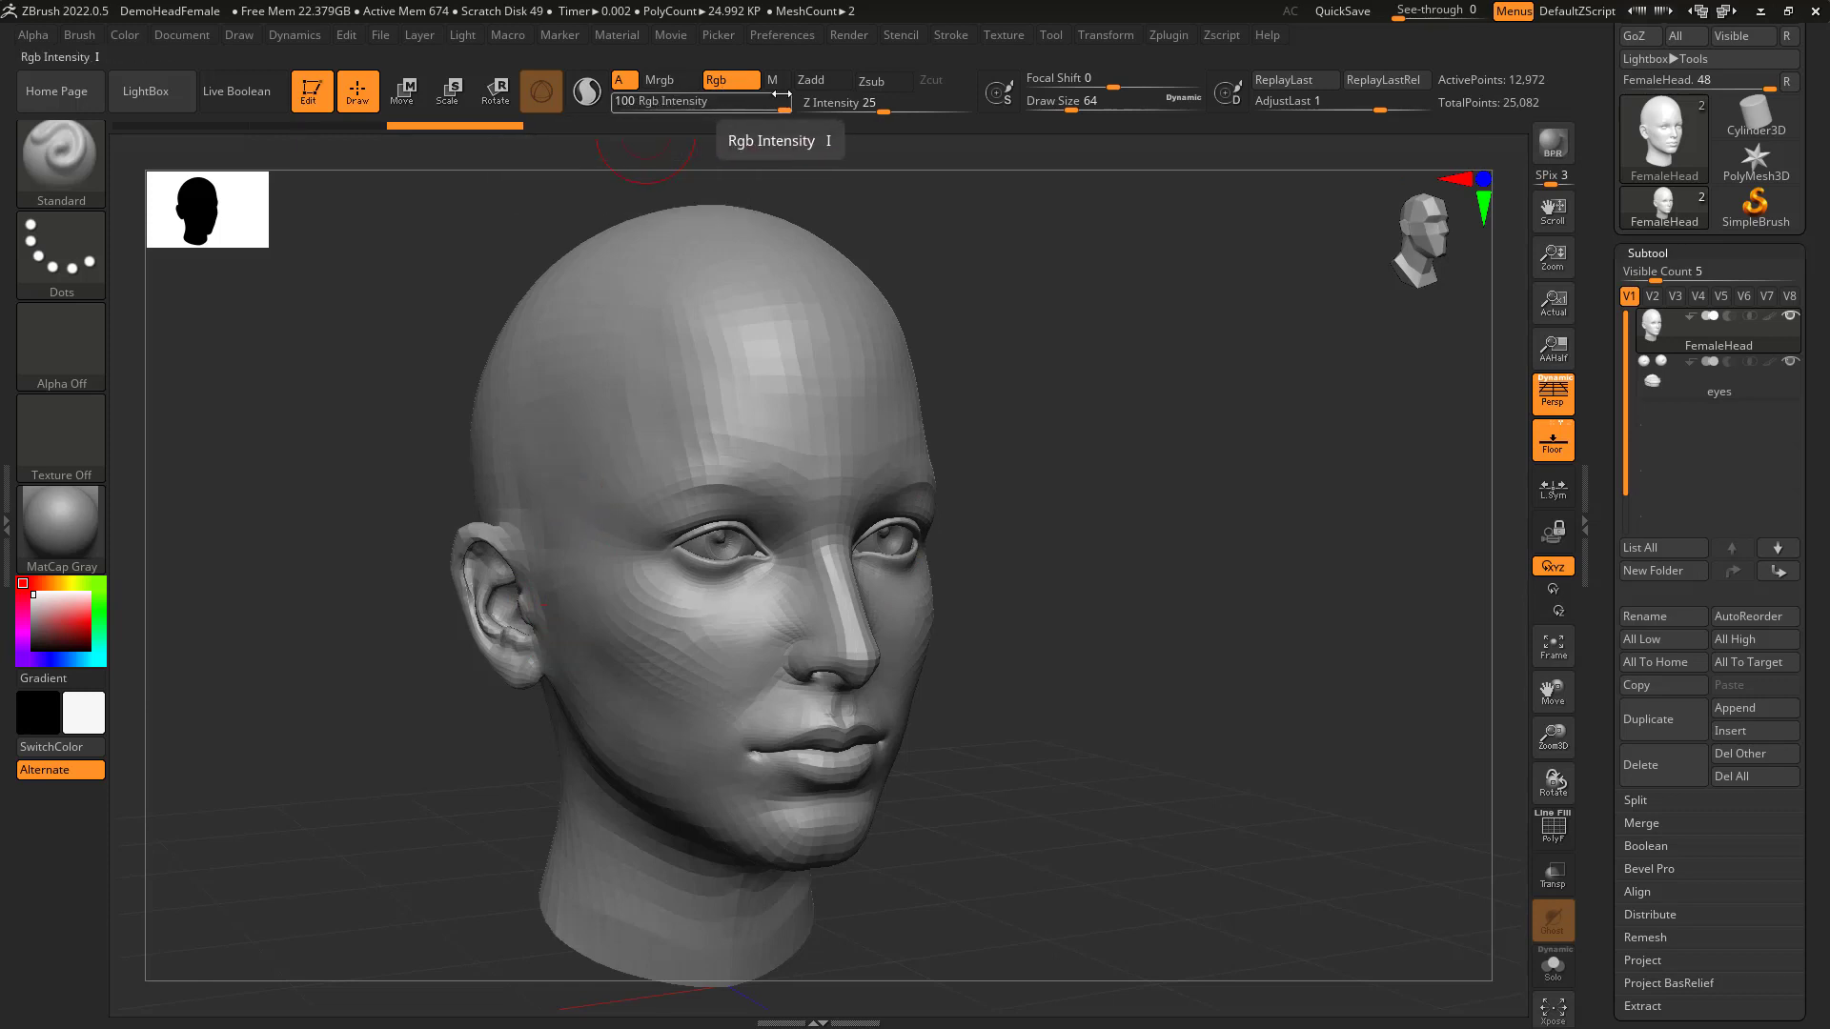
left_click(124, 35)
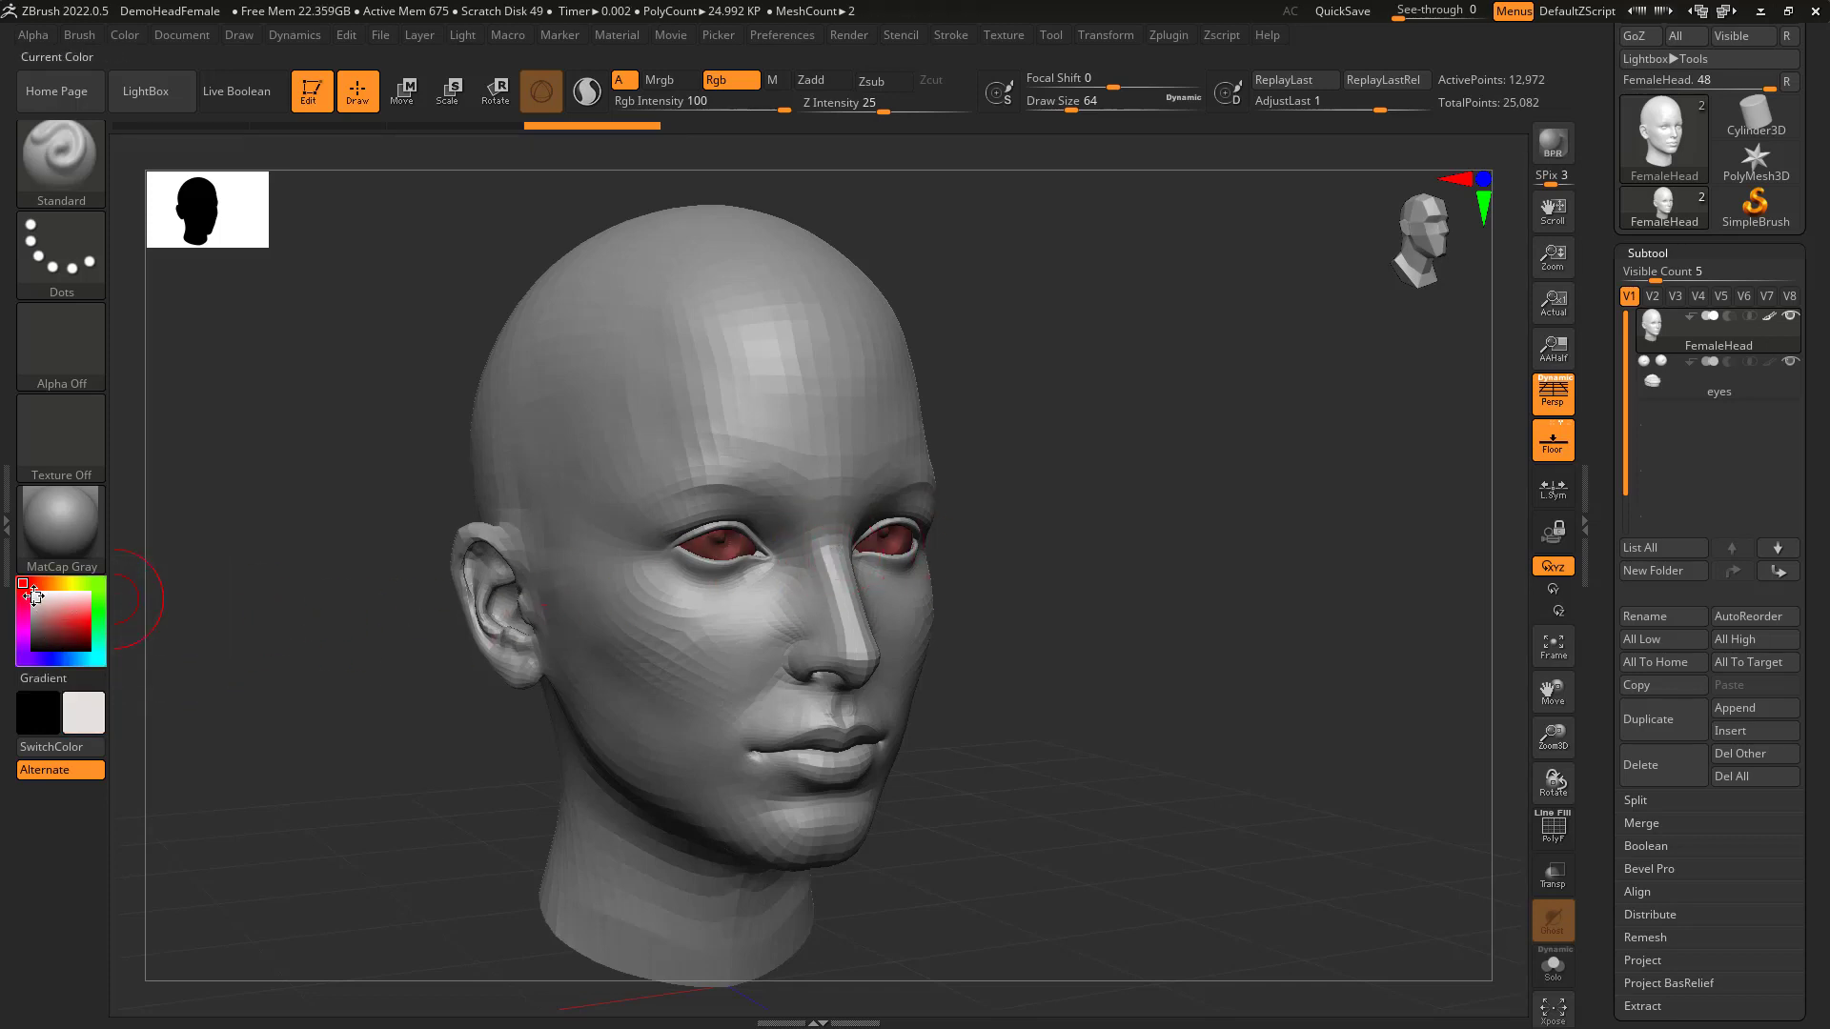
left_click(1716, 391)
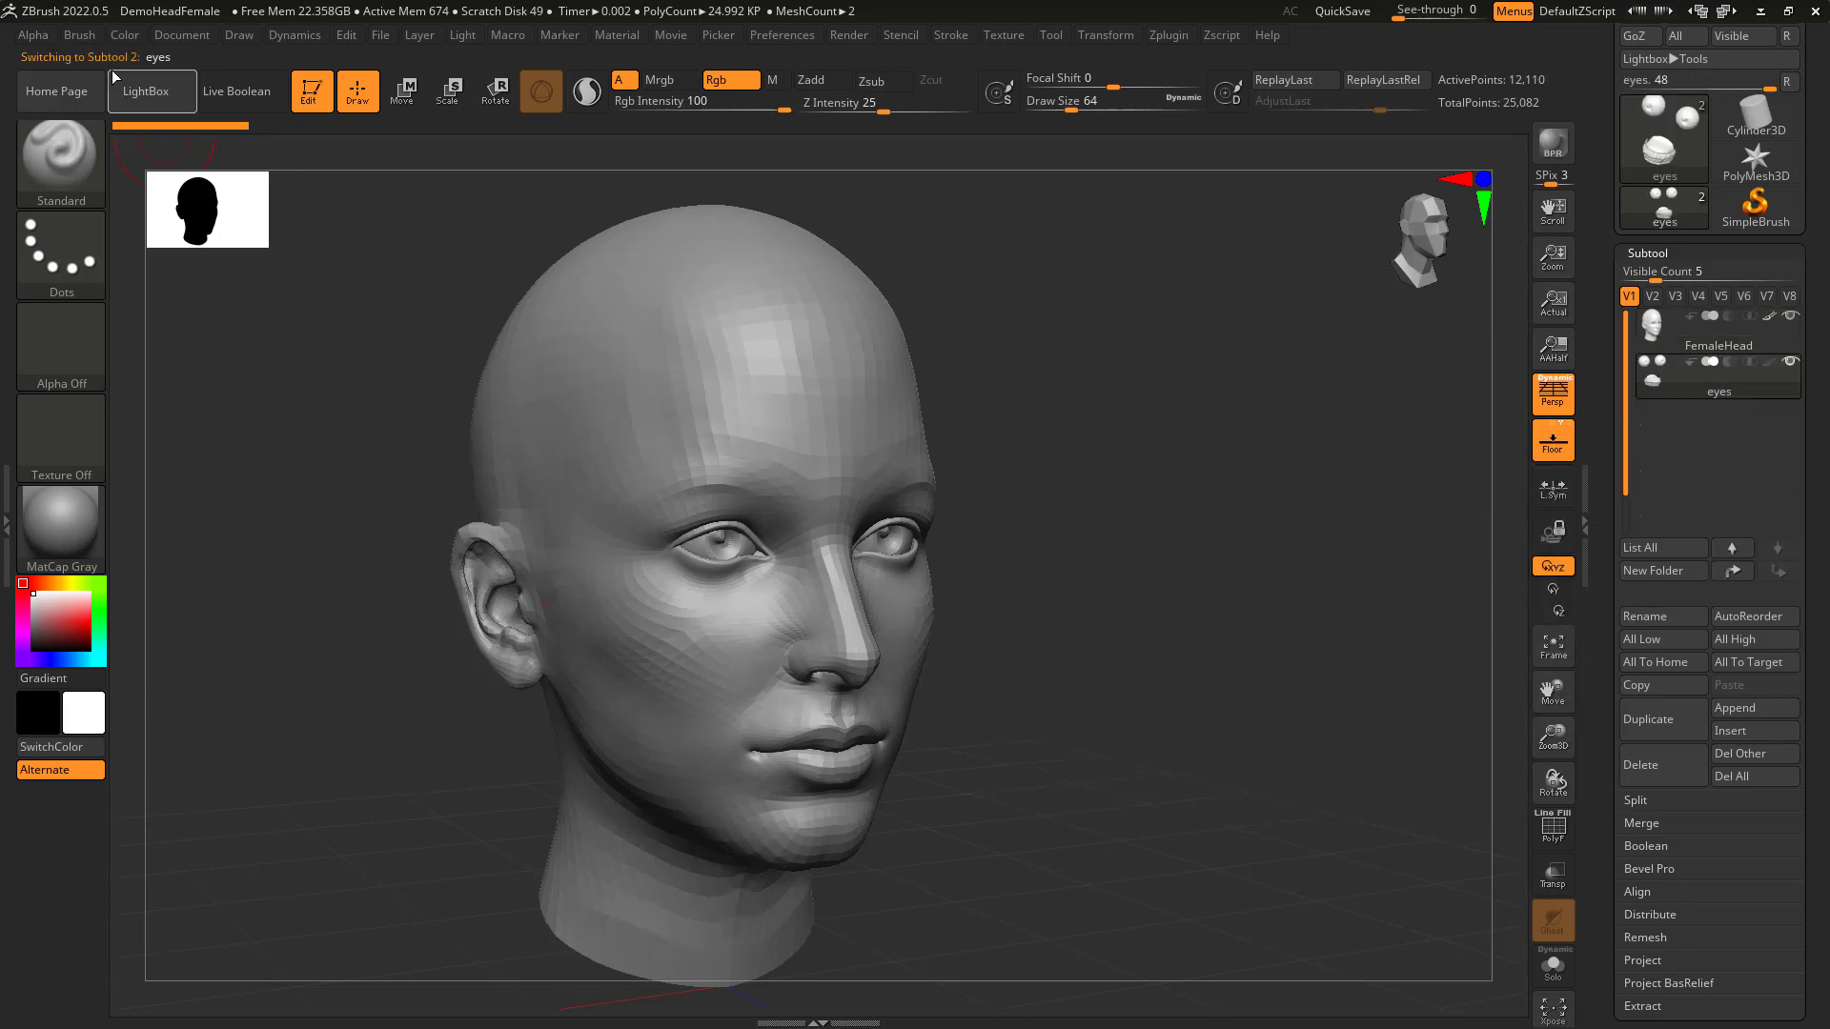
left_click(124, 35)
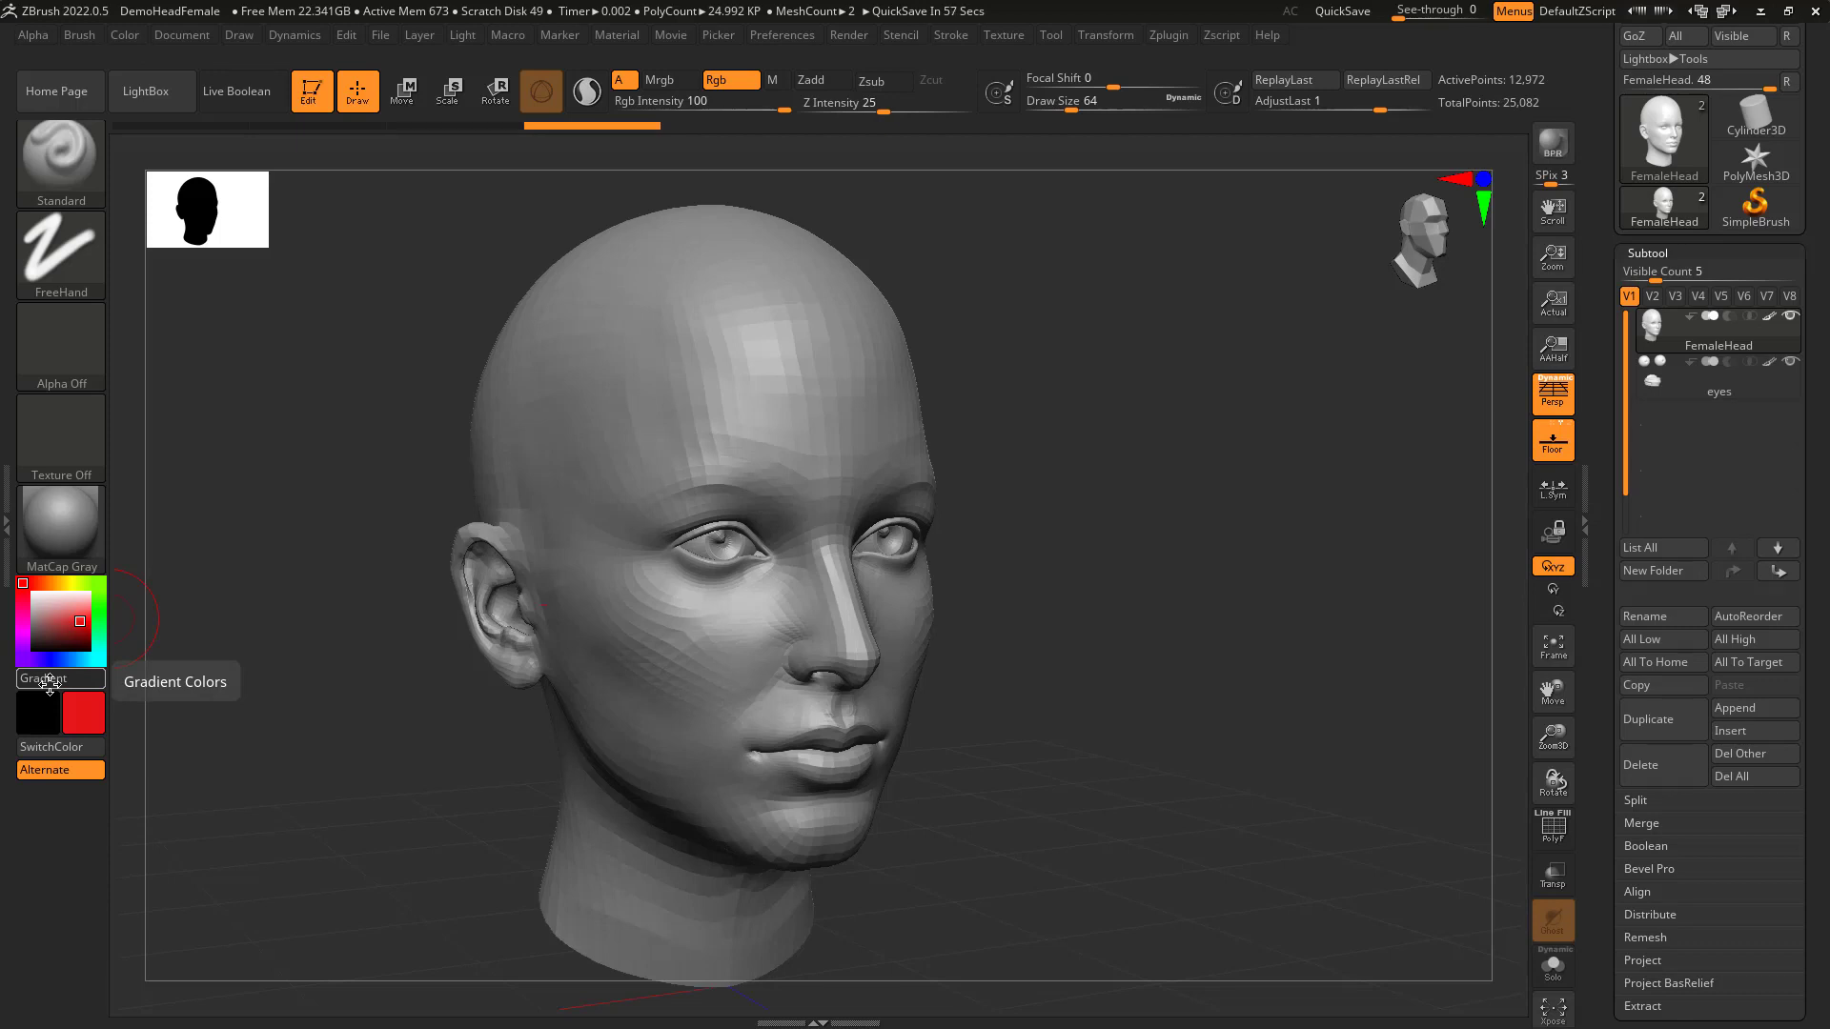
mouse_move(828, 447)
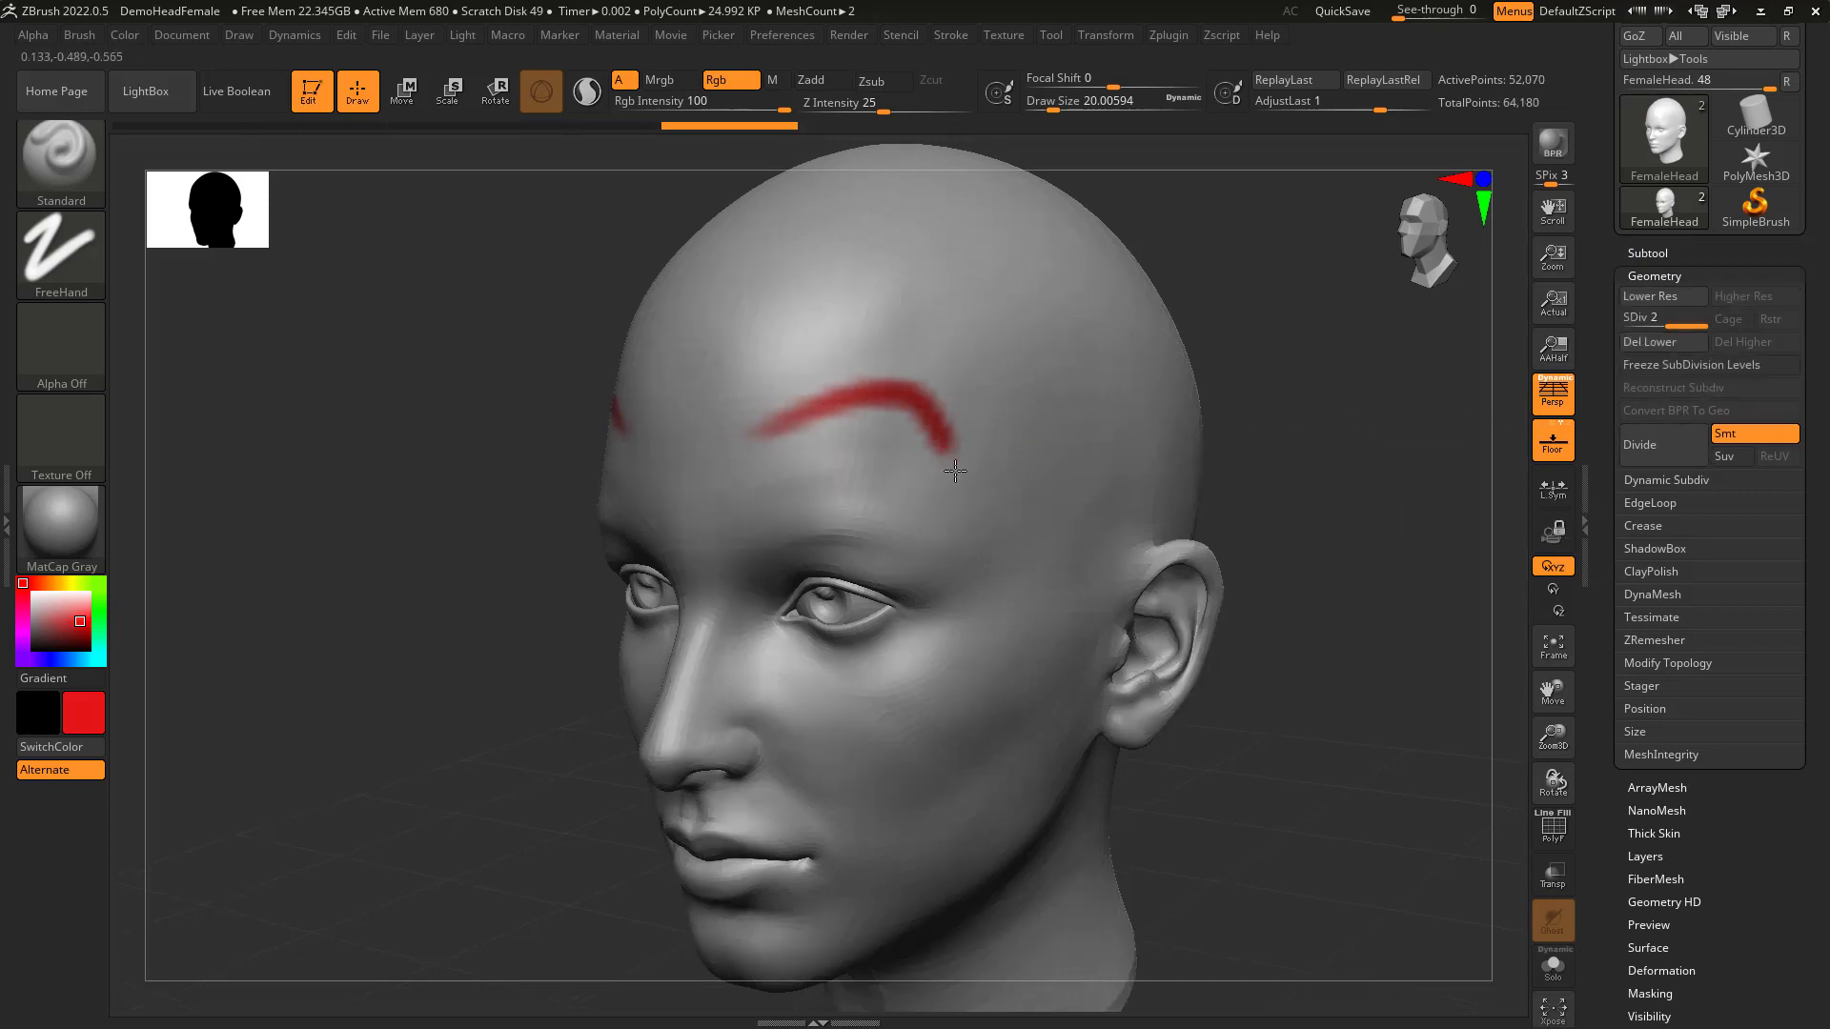
Divide the head geometry twice to reach subdivision level 5.
left_click(1639, 445)
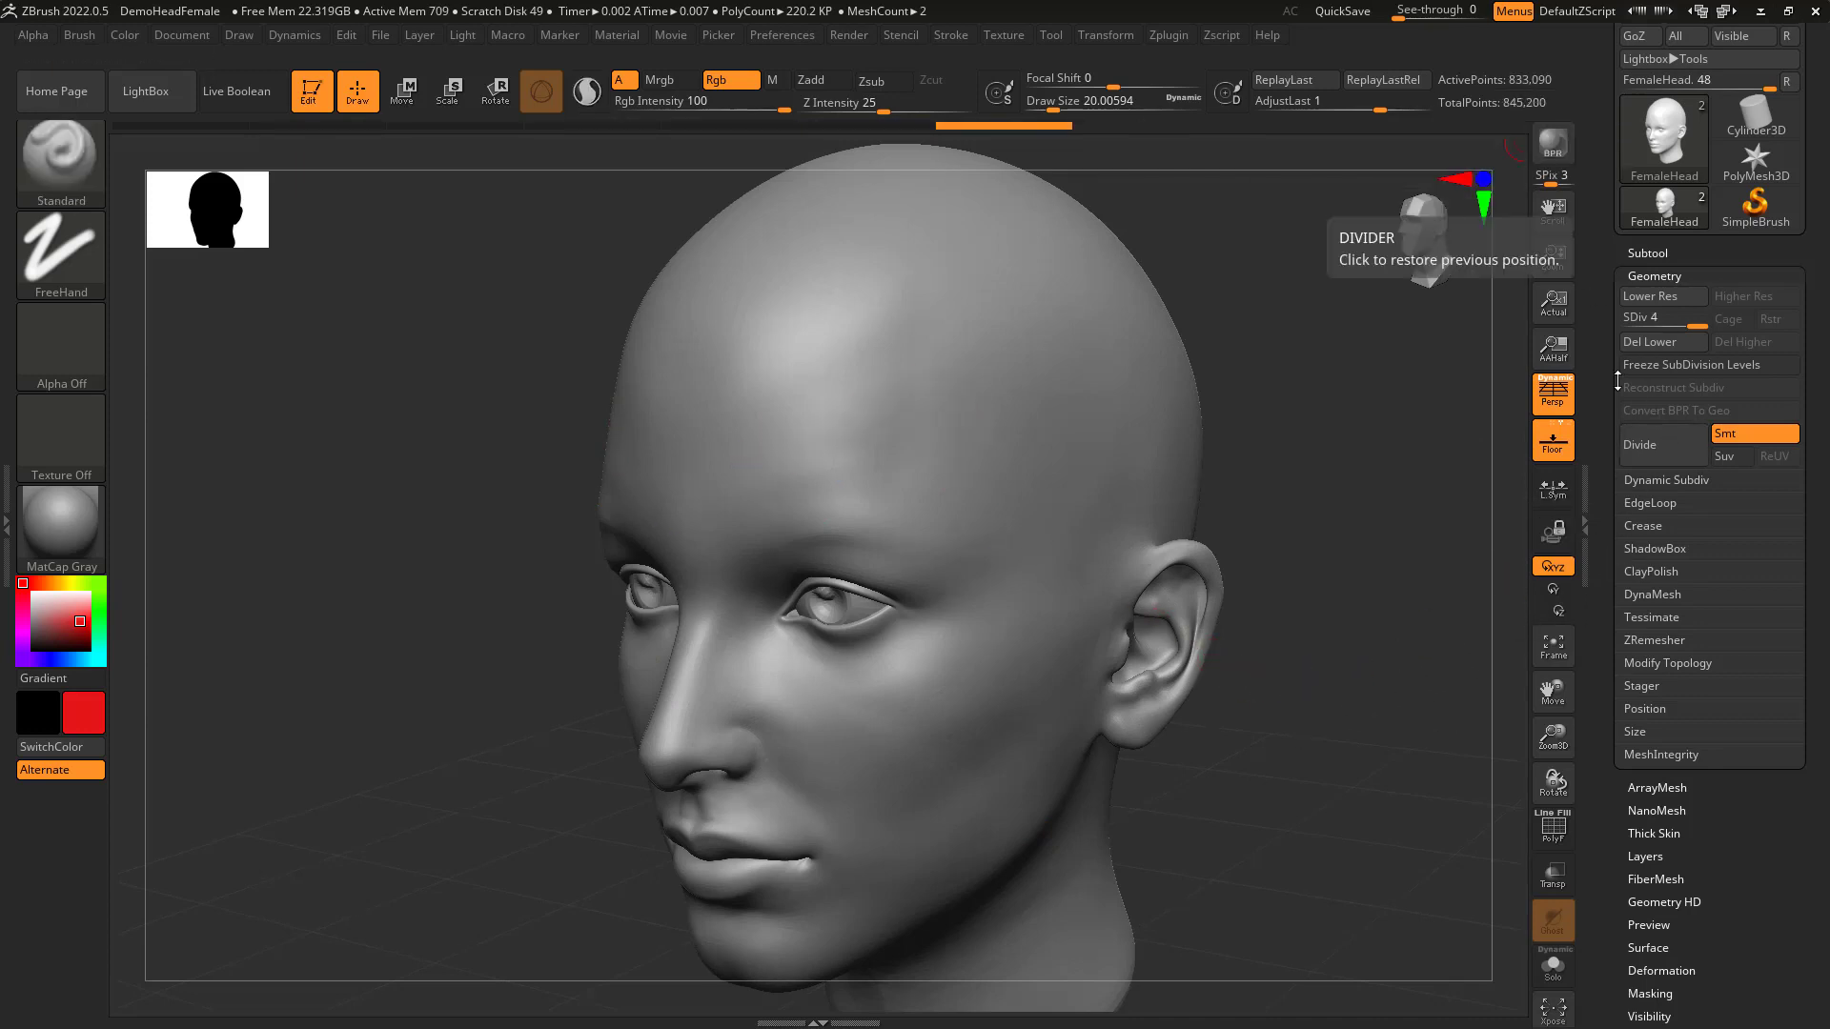
left_click(1638, 445)
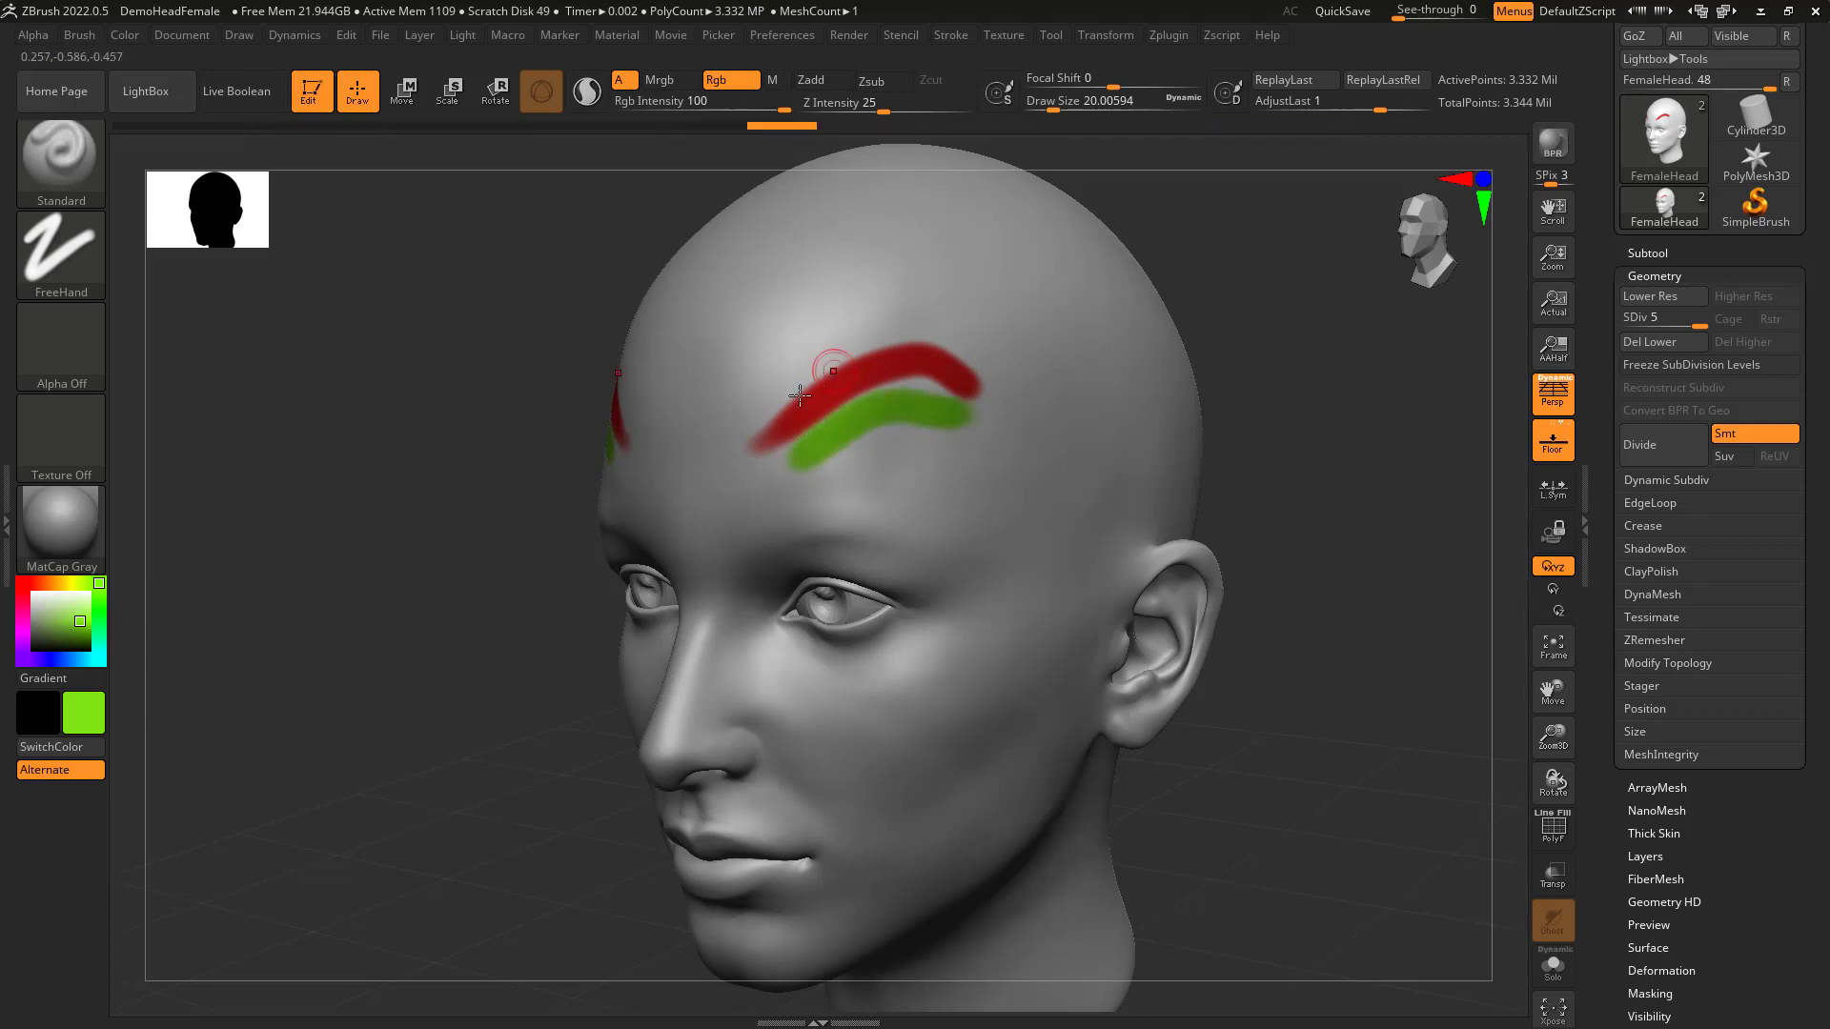
Hold Shift to smooth and blend the red and green brow strokes.
key("shift")
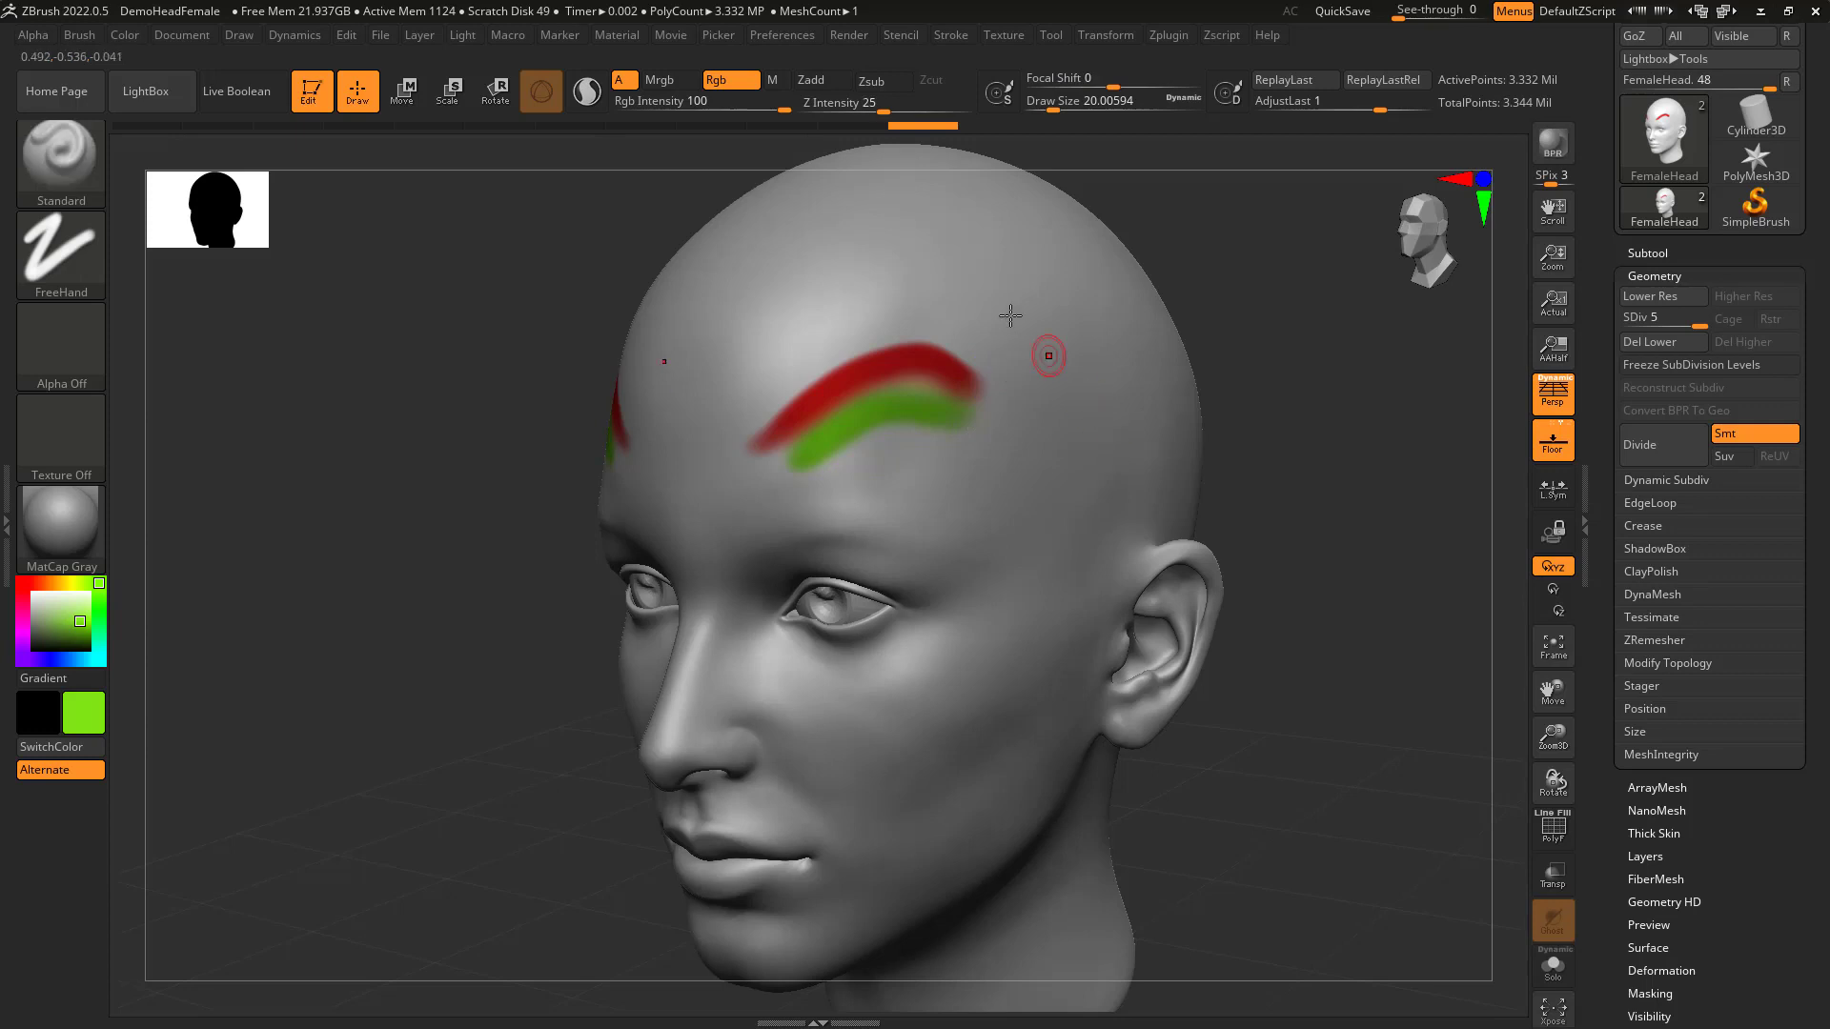
mouse_move(703, 354)
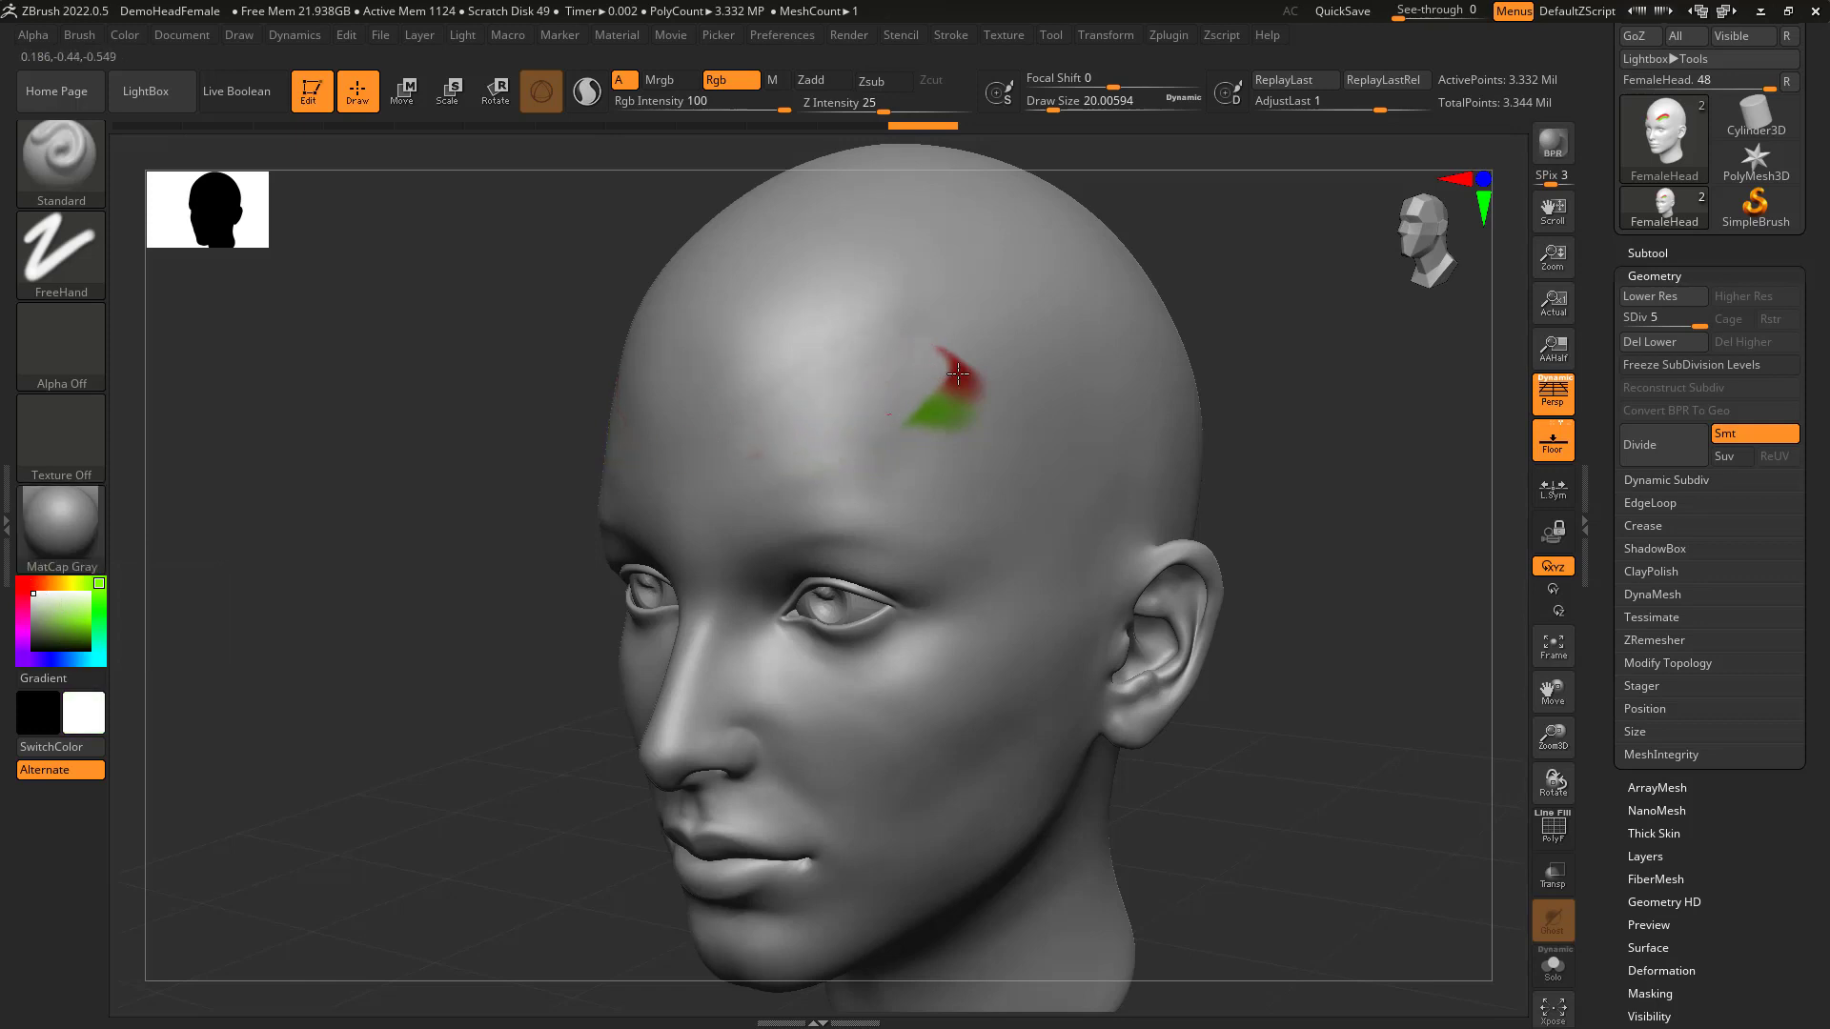
mouse_move(766, 414)
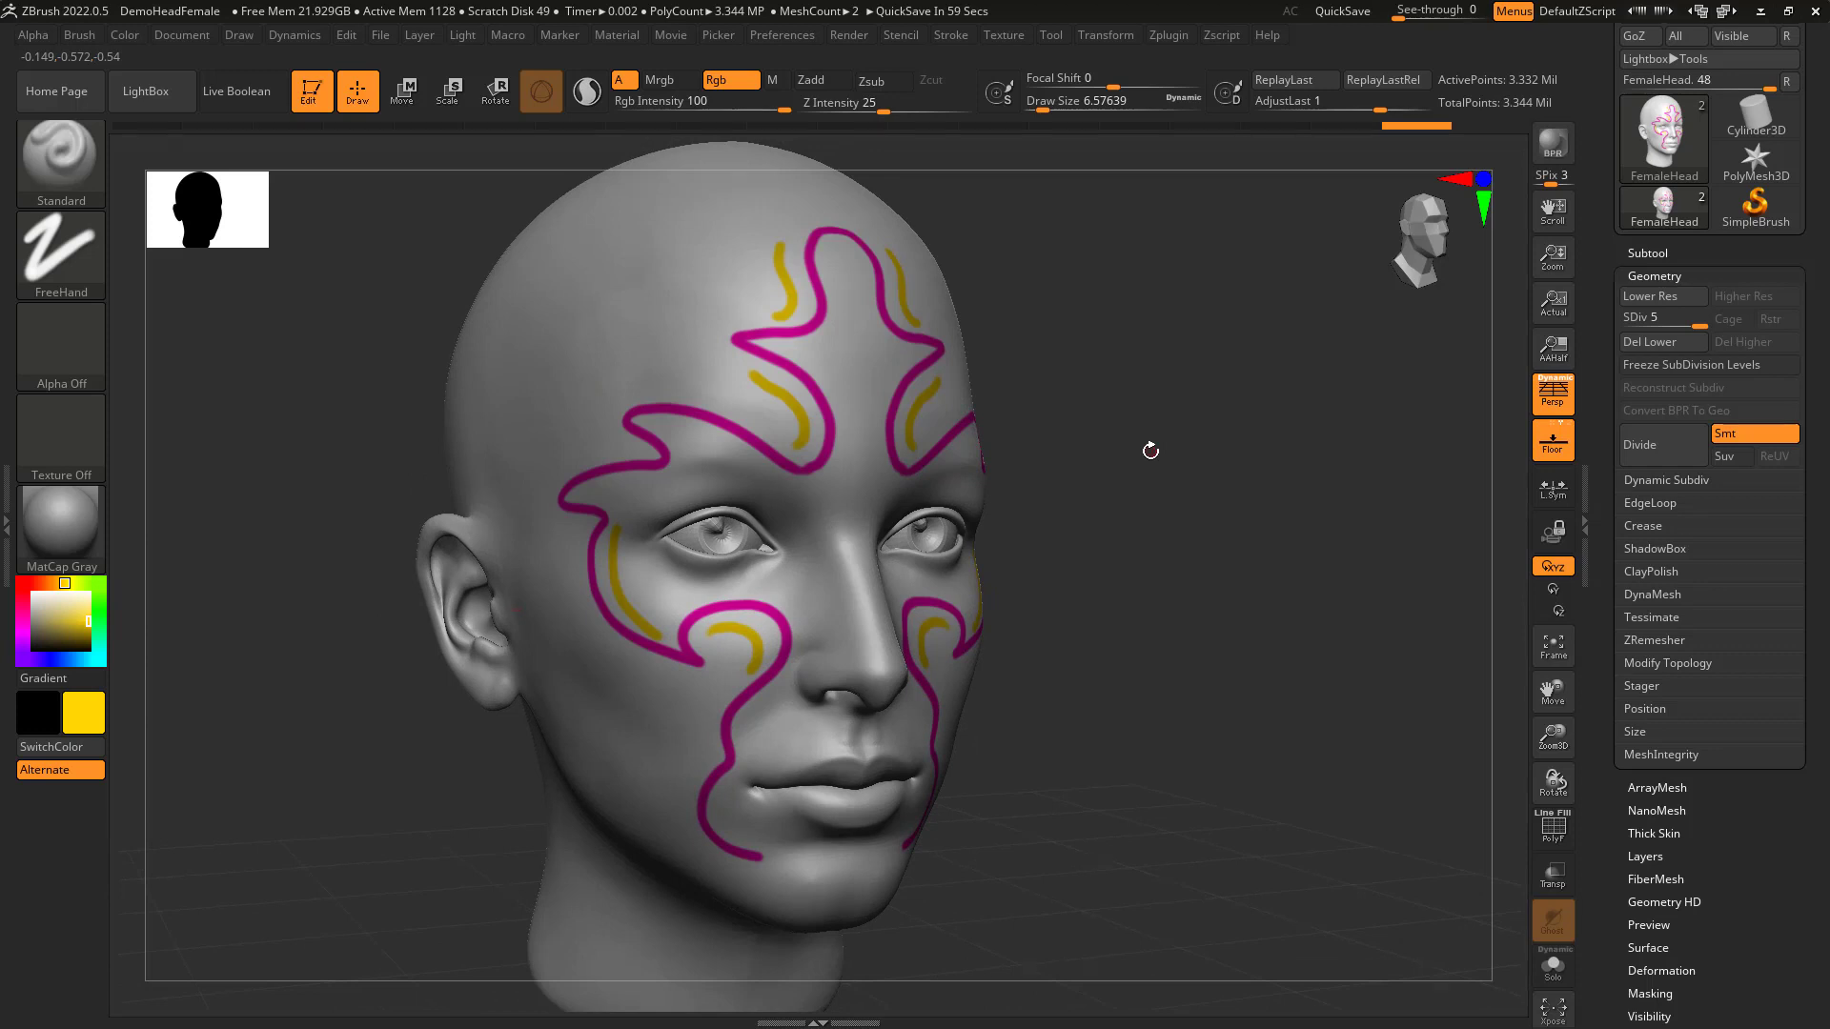
mouse_move(1523, 79)
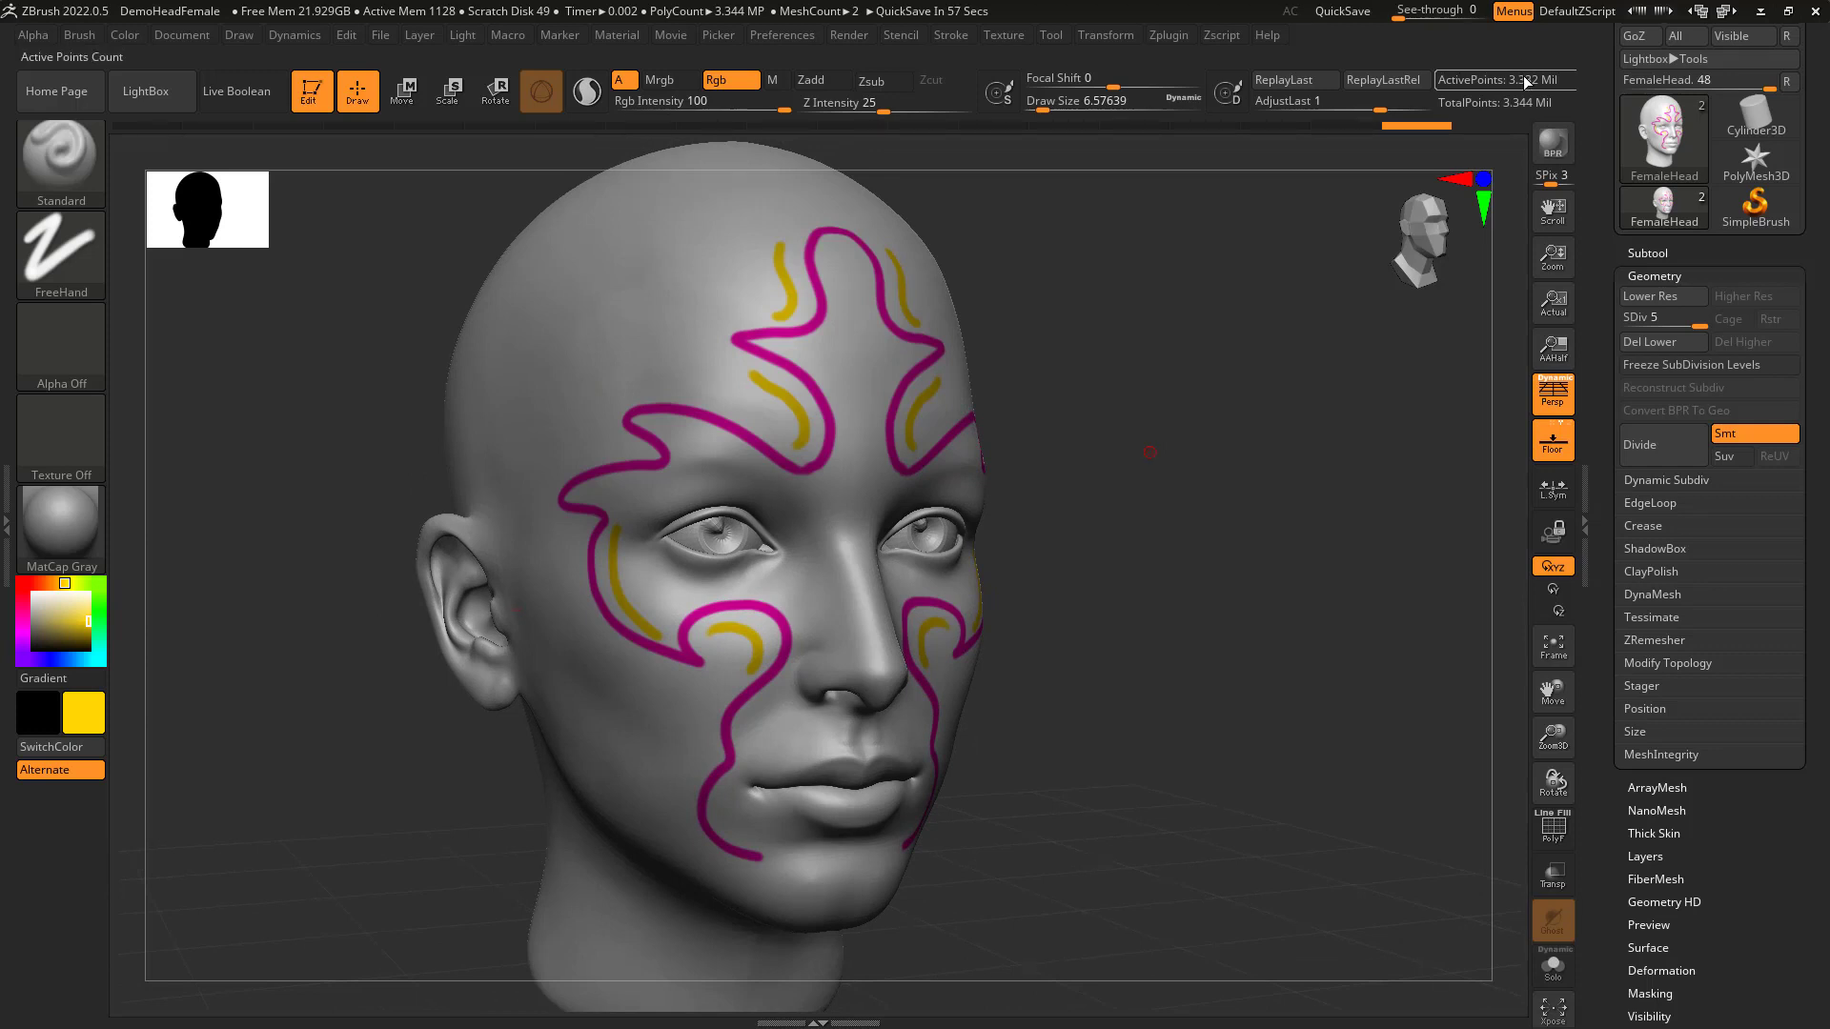
mouse_move(1522, 79)
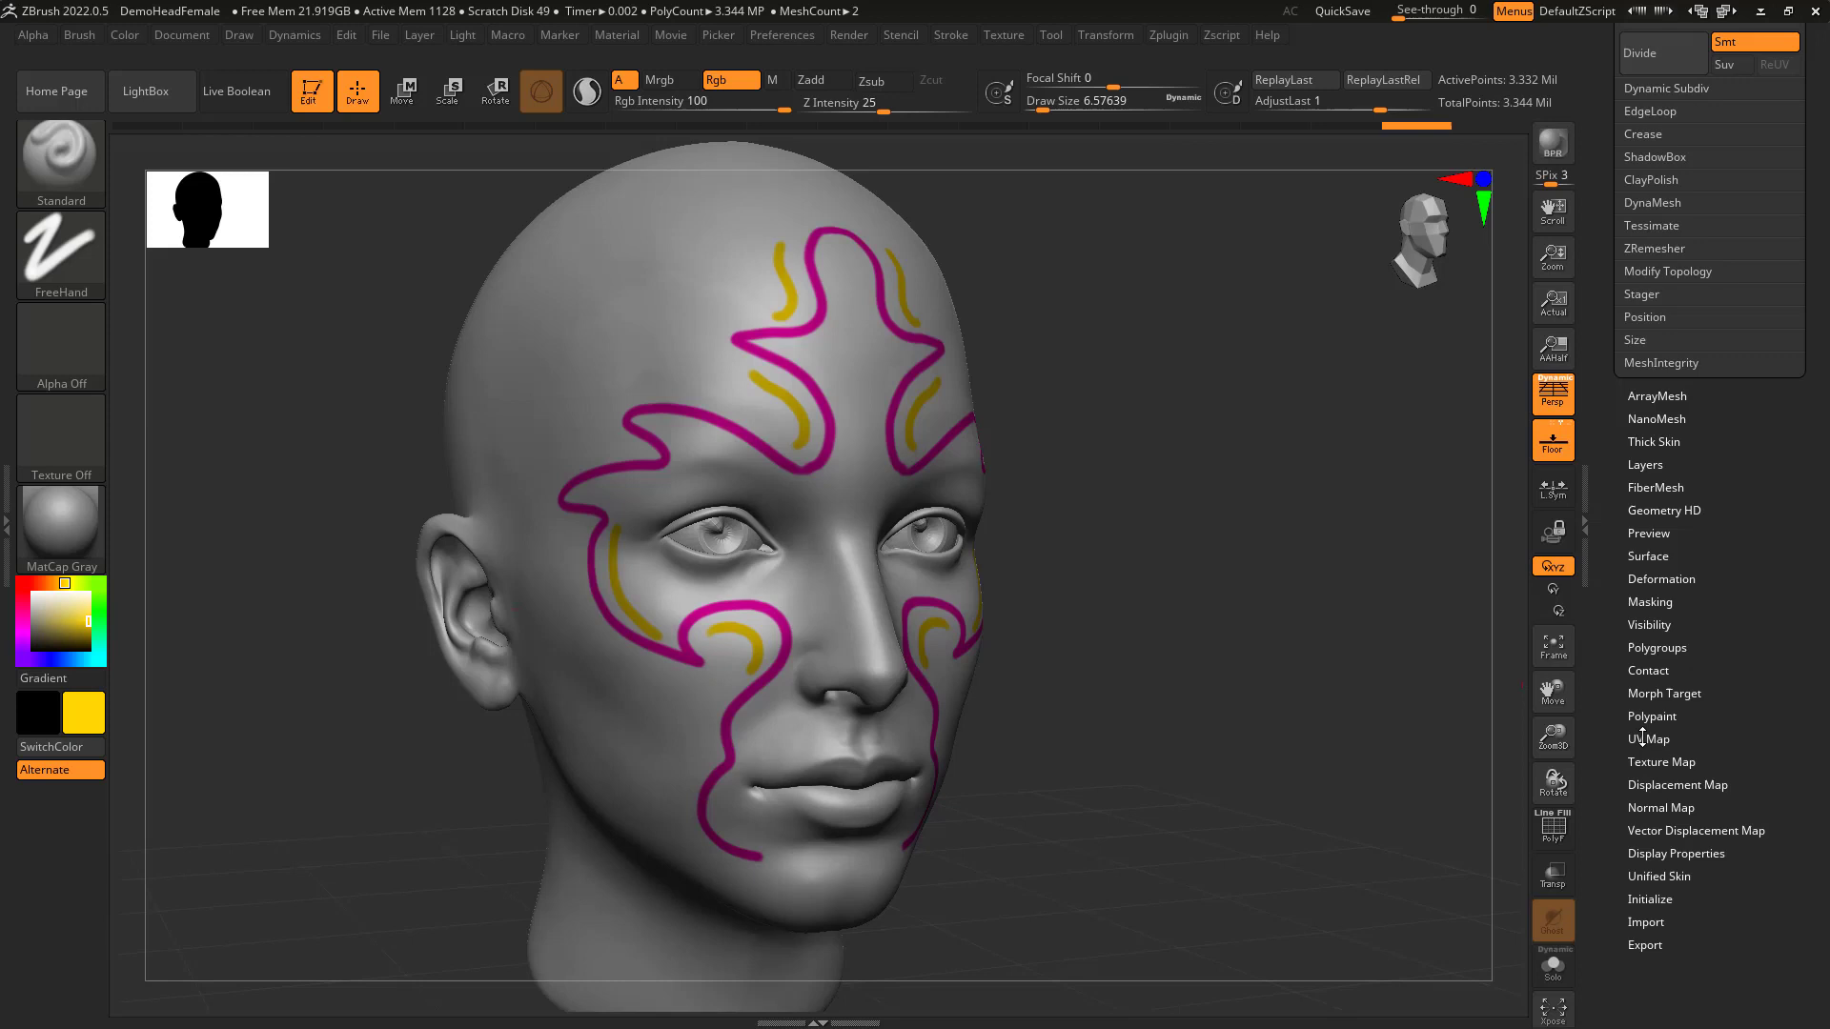
Create a new texture map for the head under Texture Map.
left_click(1648, 739)
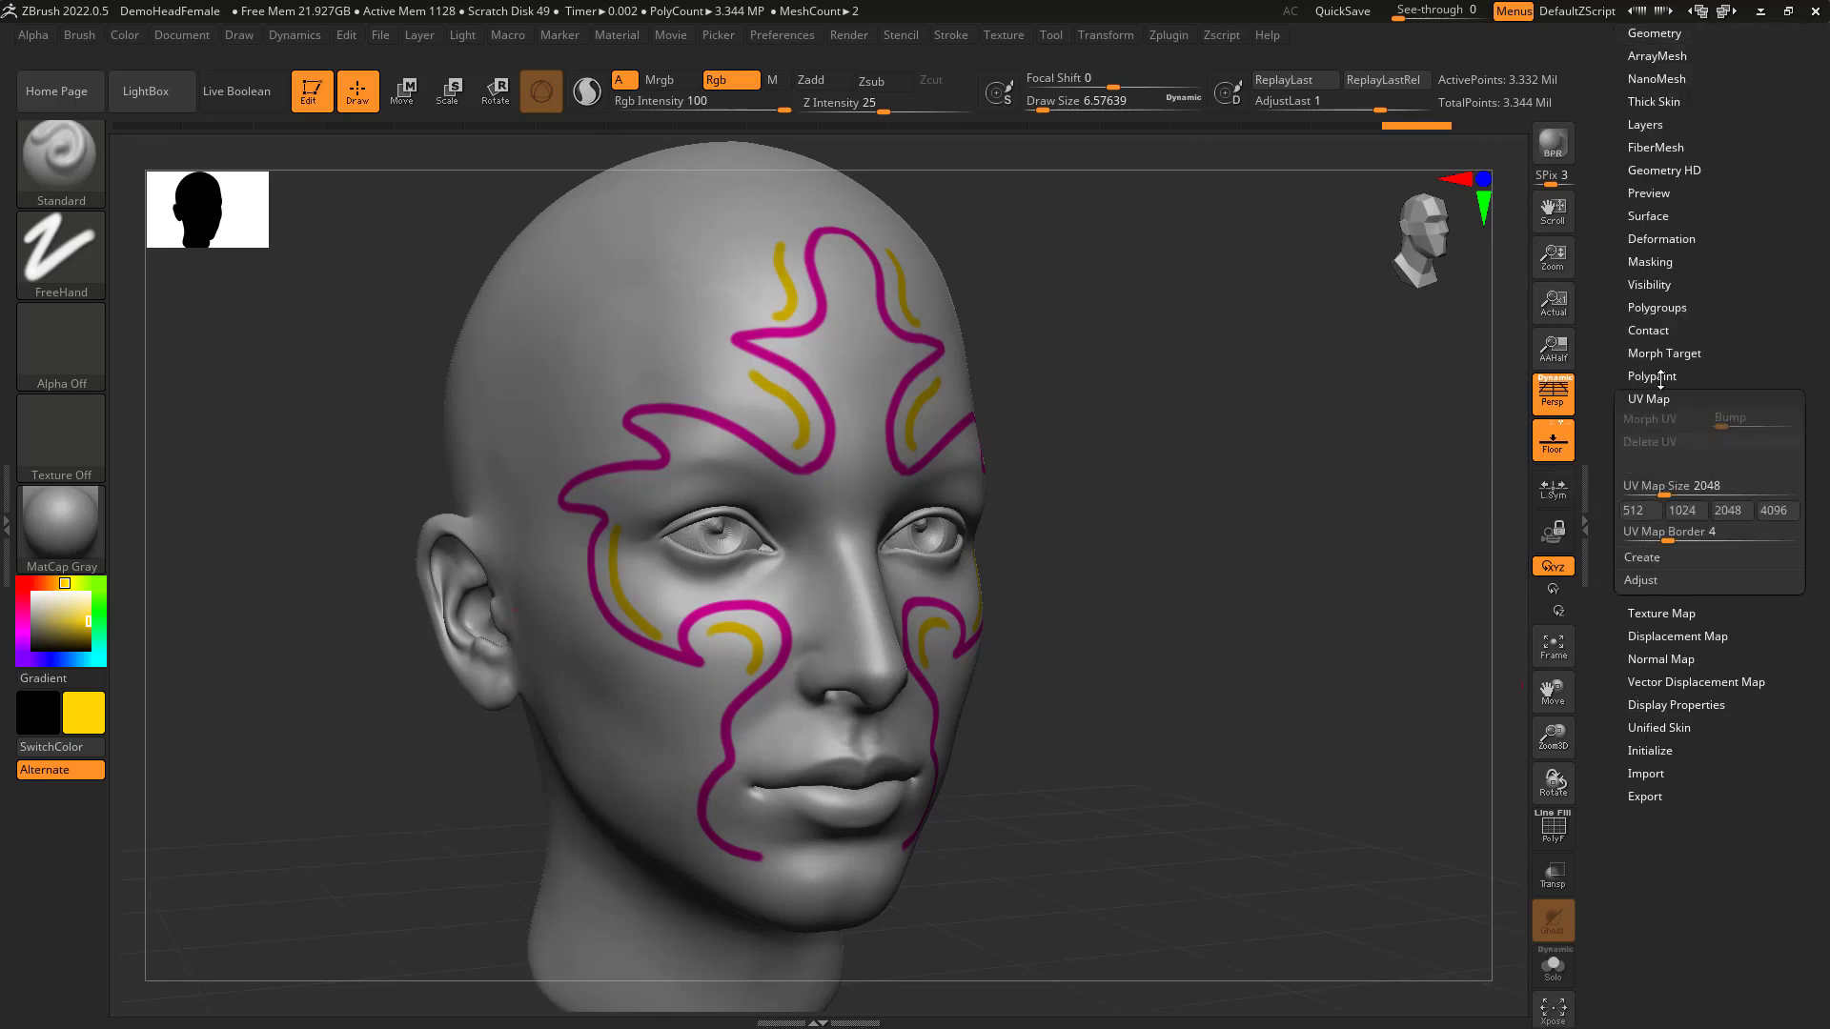
left_click(1662, 613)
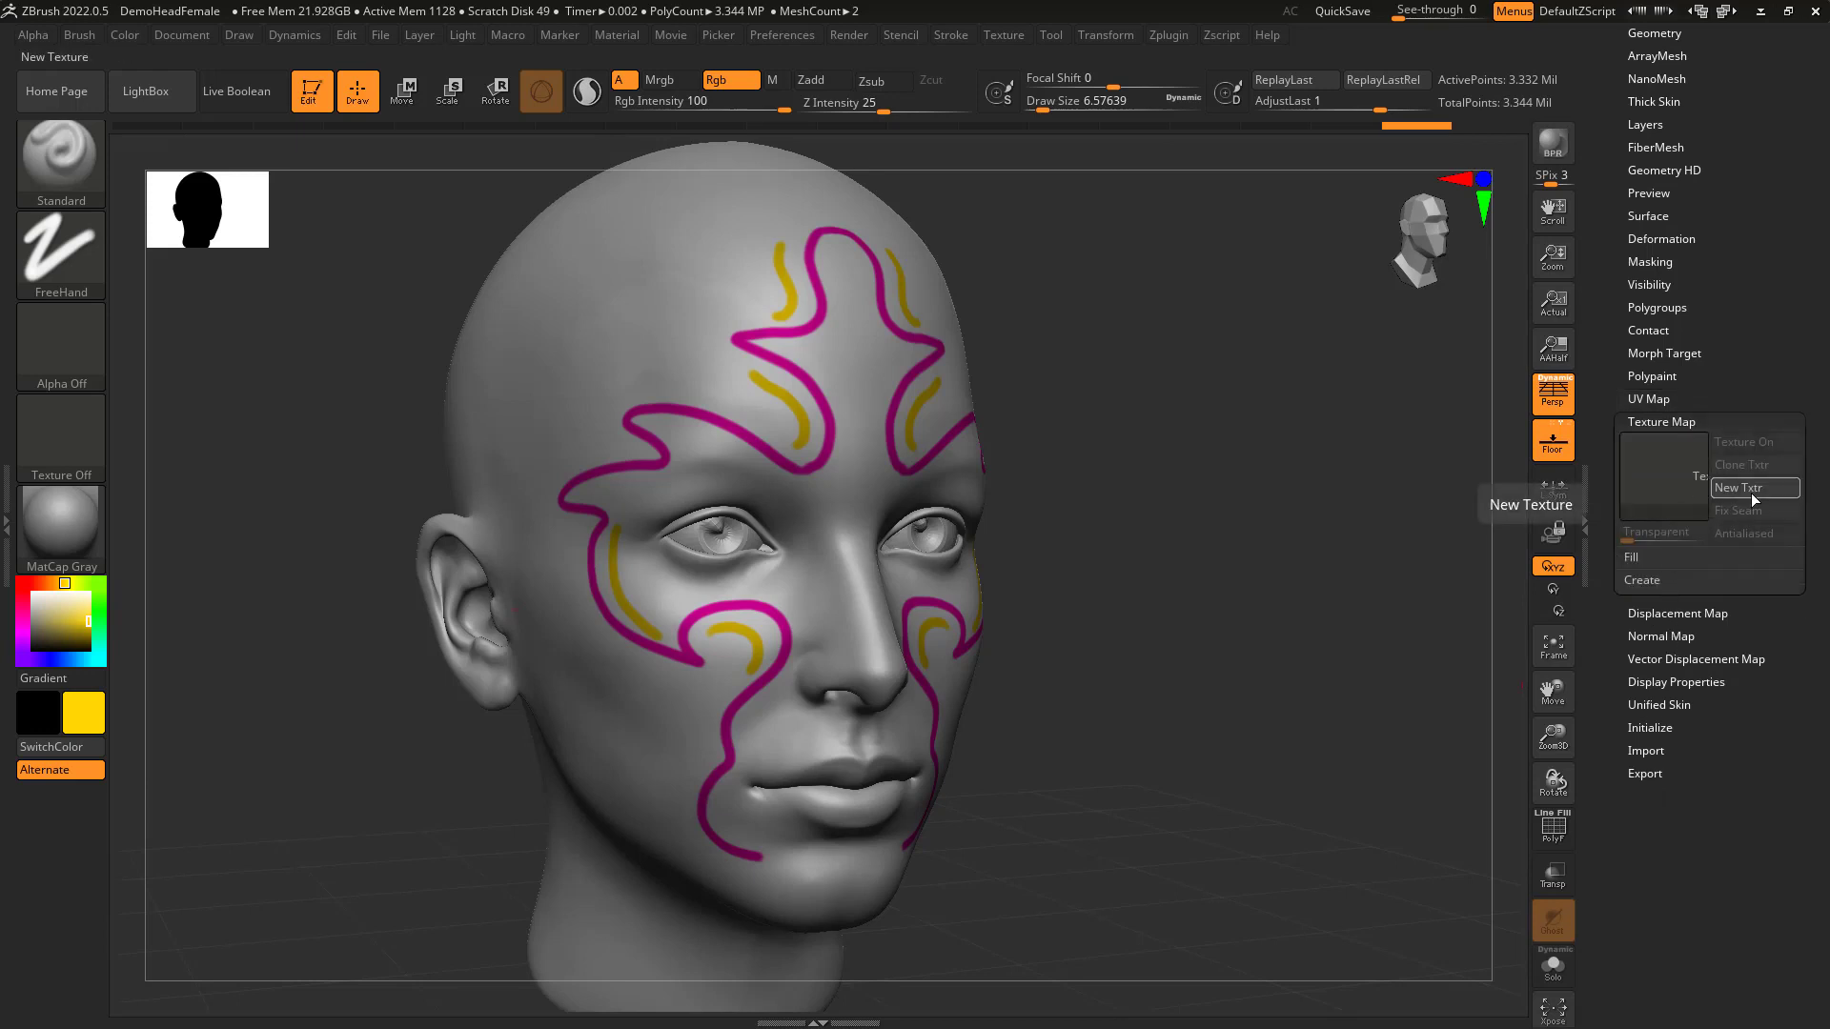
left_click(1739, 488)
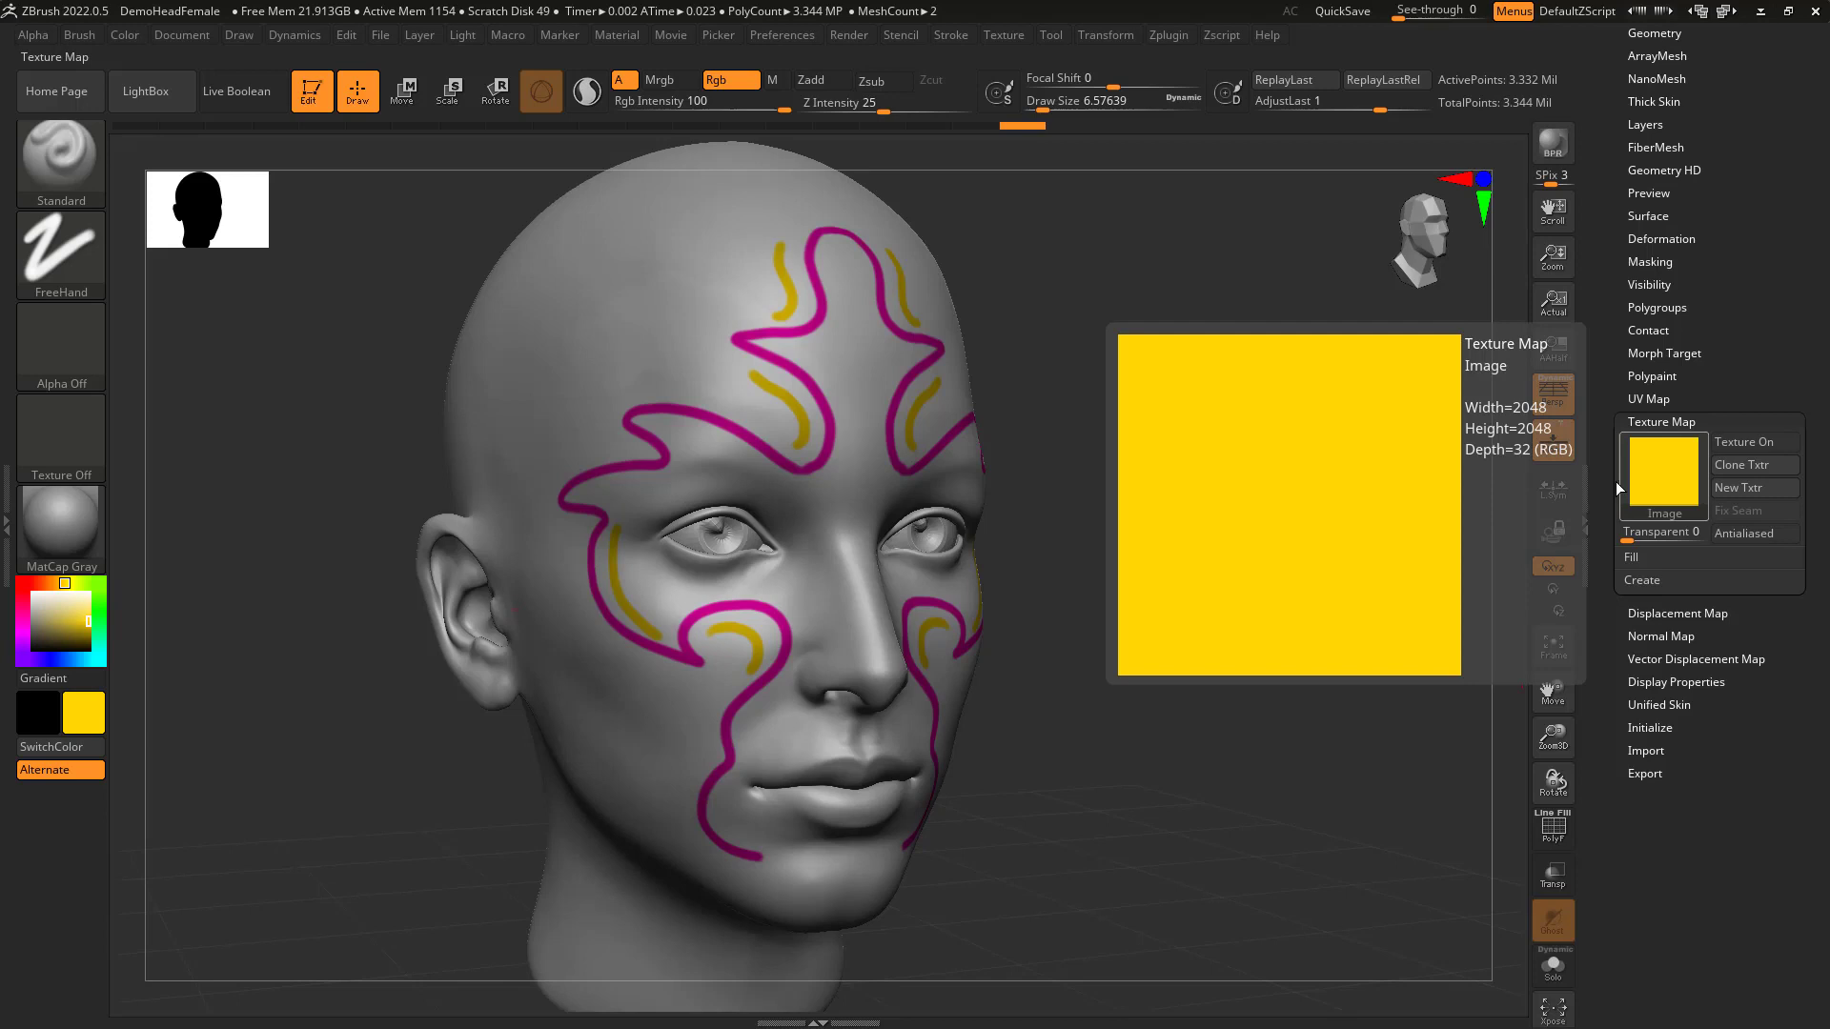
mouse_move(1675, 490)
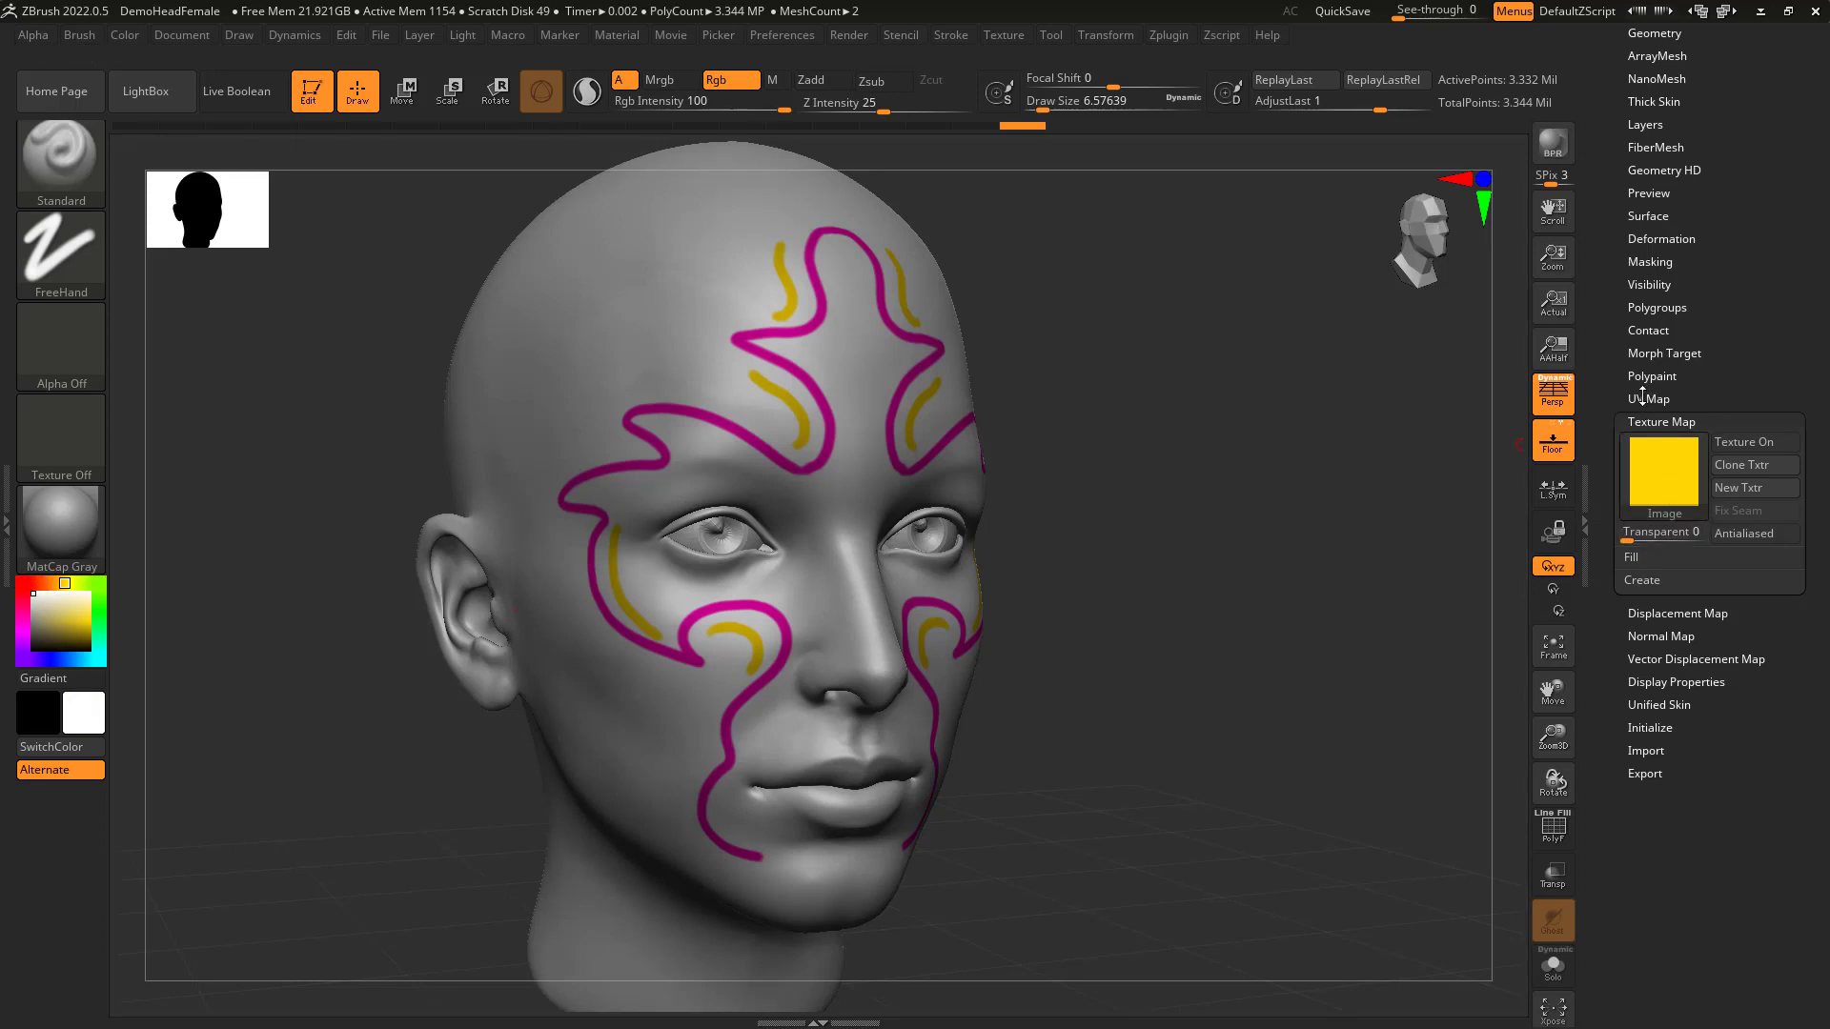
Set the head's UV Map Size to 4096.
left_click(1648, 400)
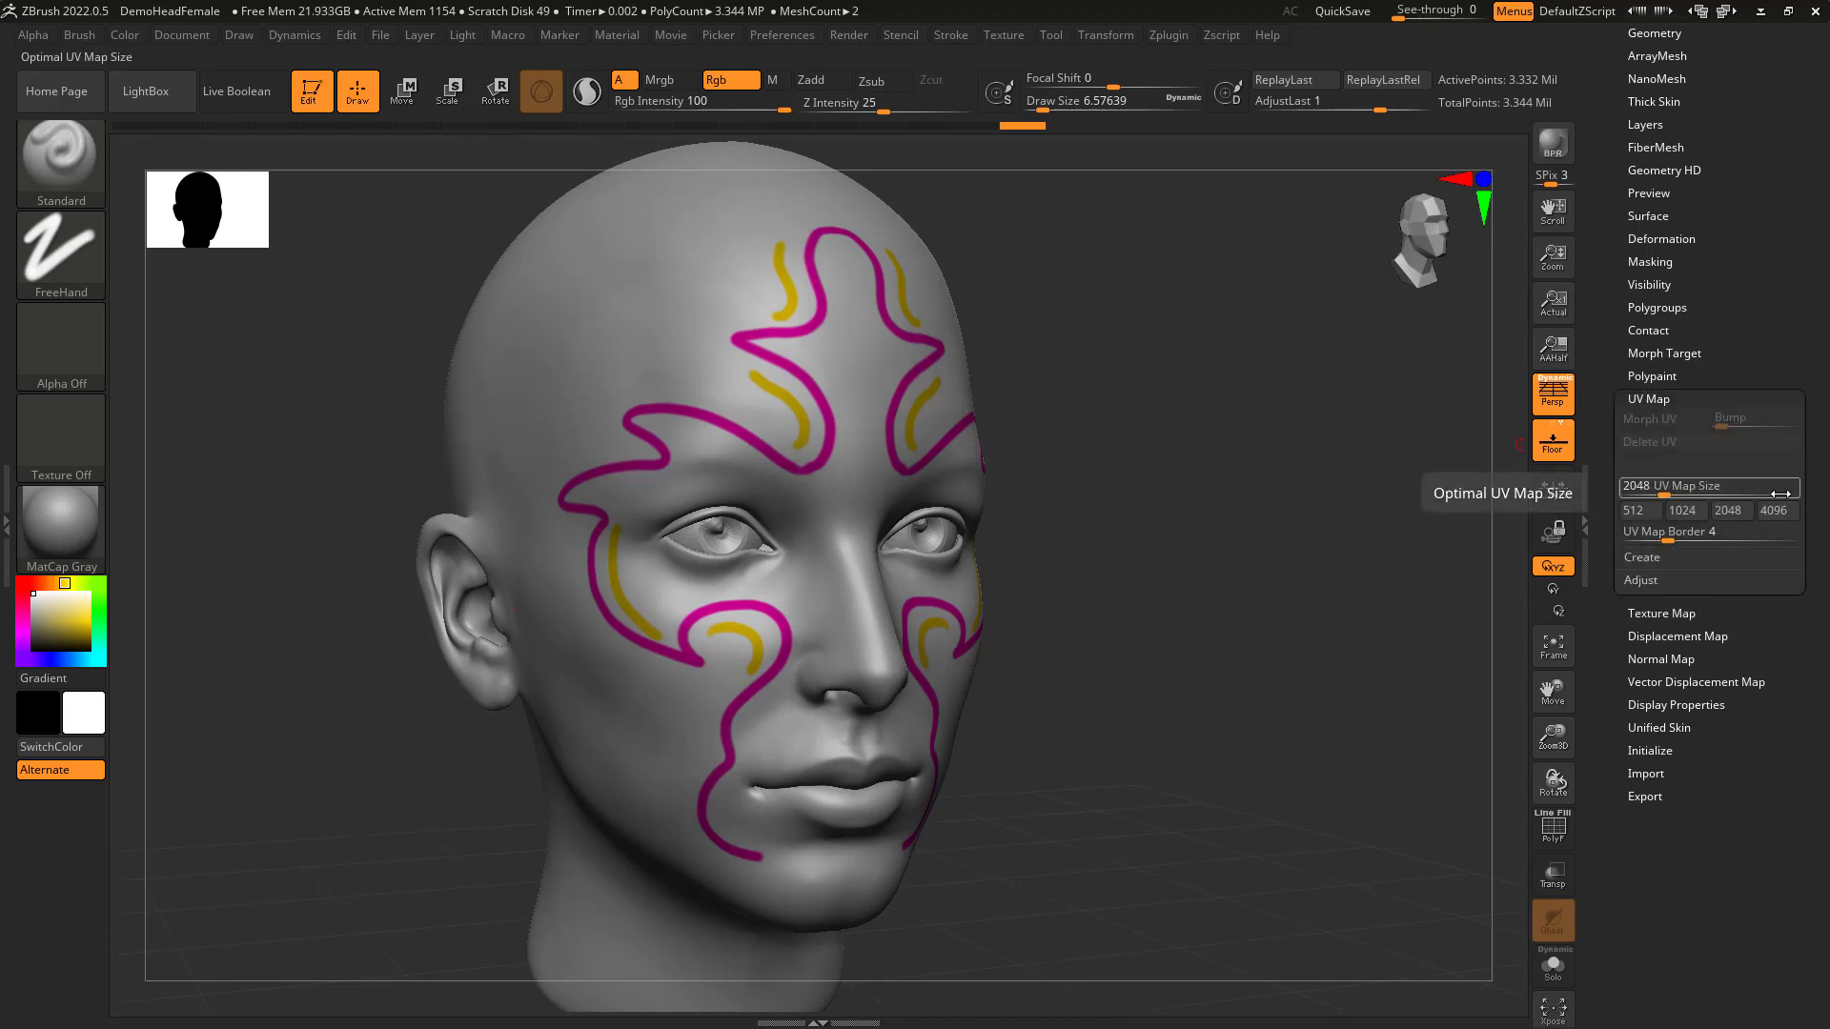
left_click(1638, 510)
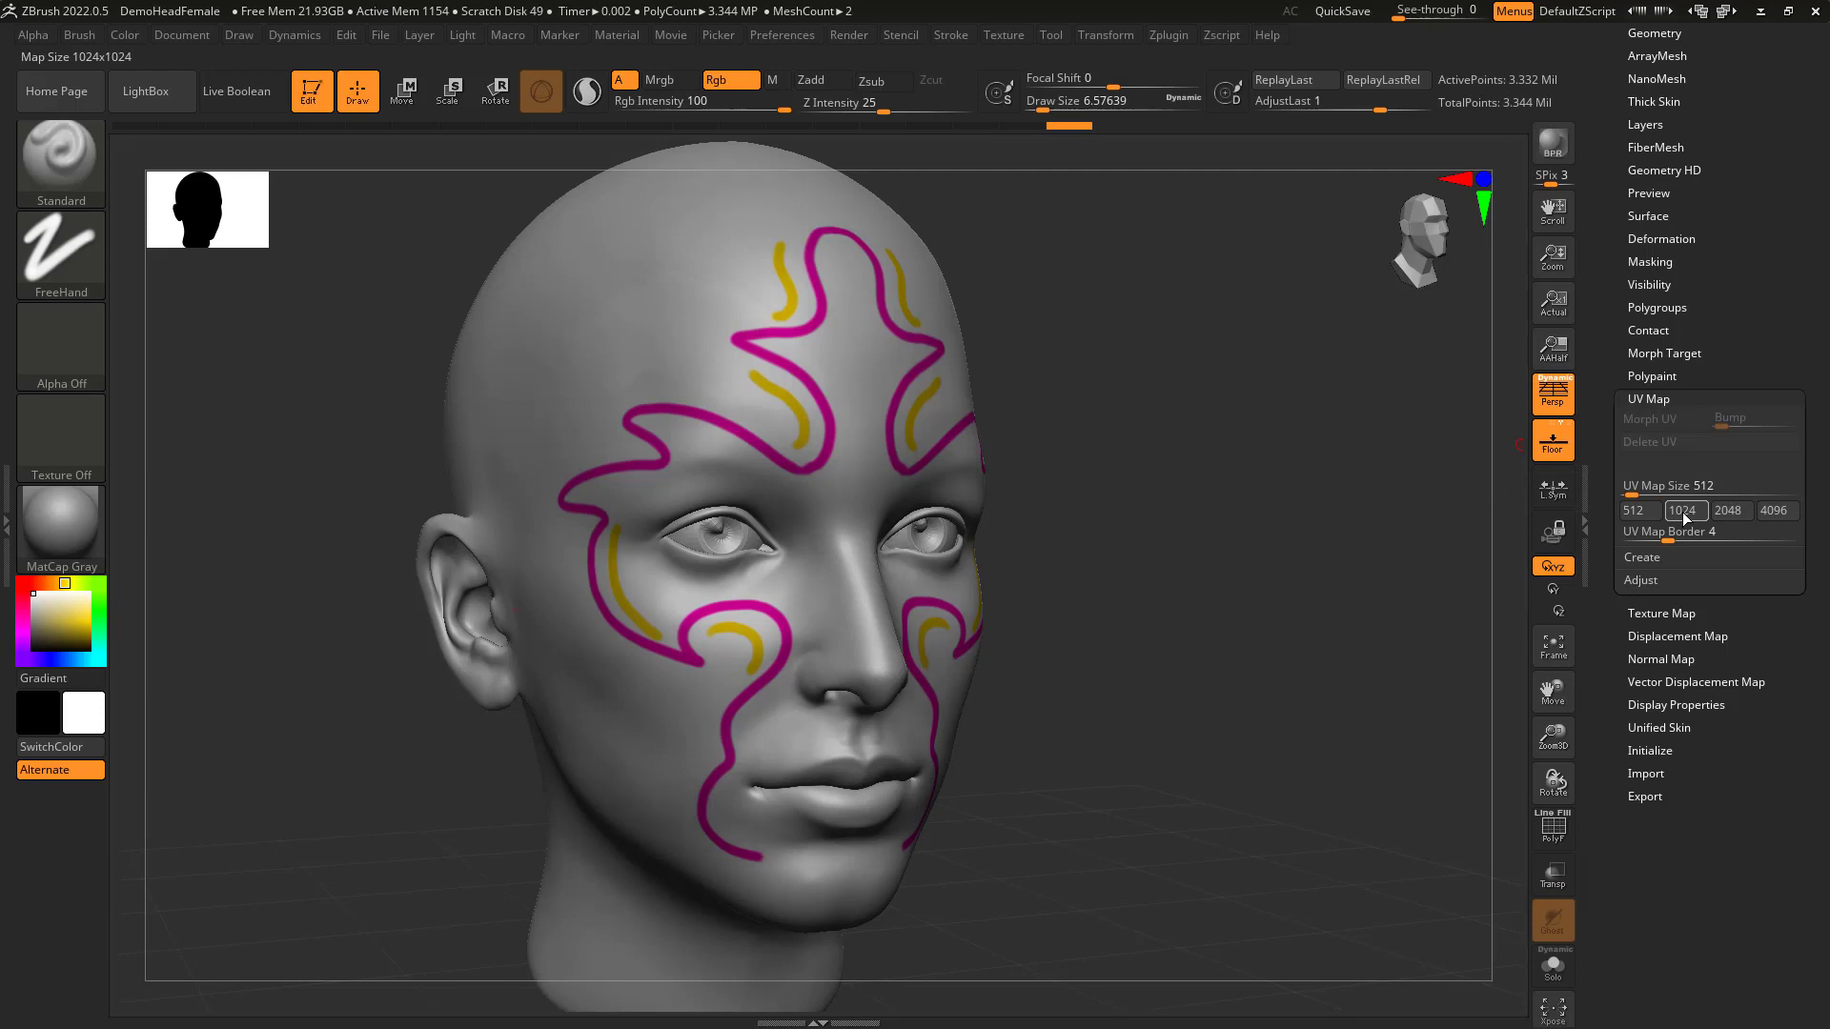
left_click(1727, 510)
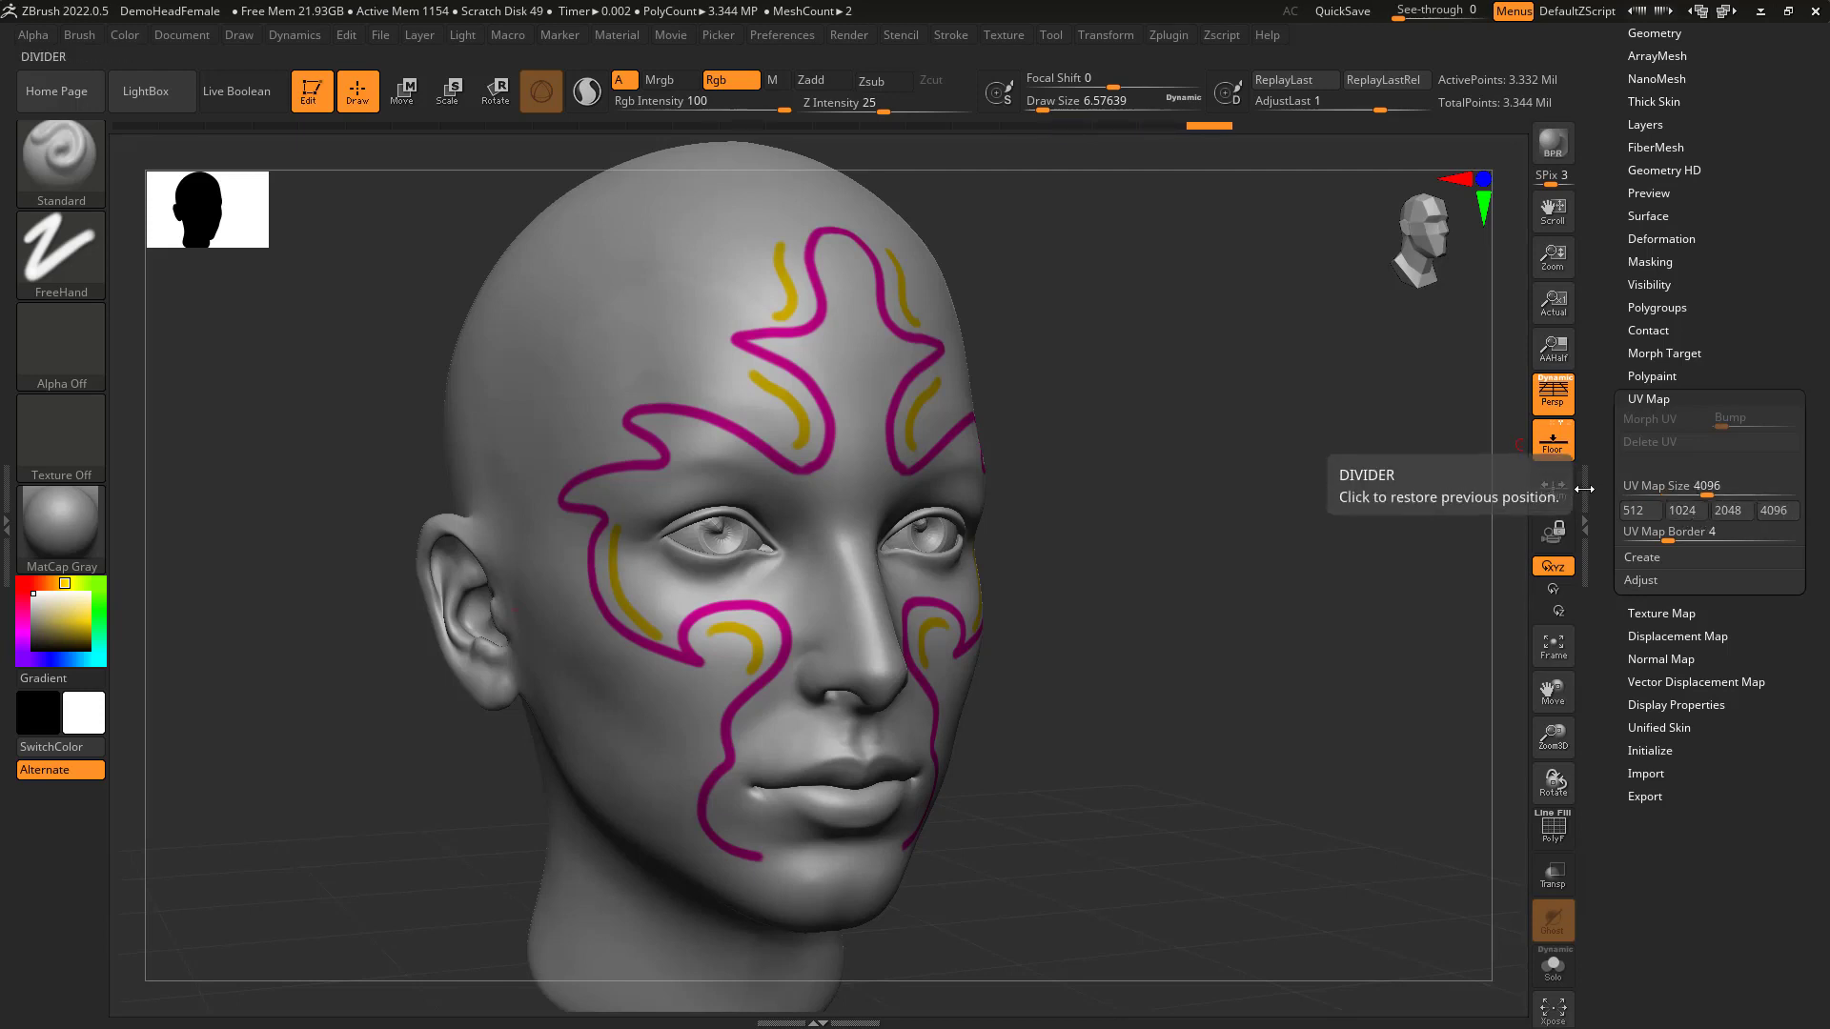
left_click(1708, 487)
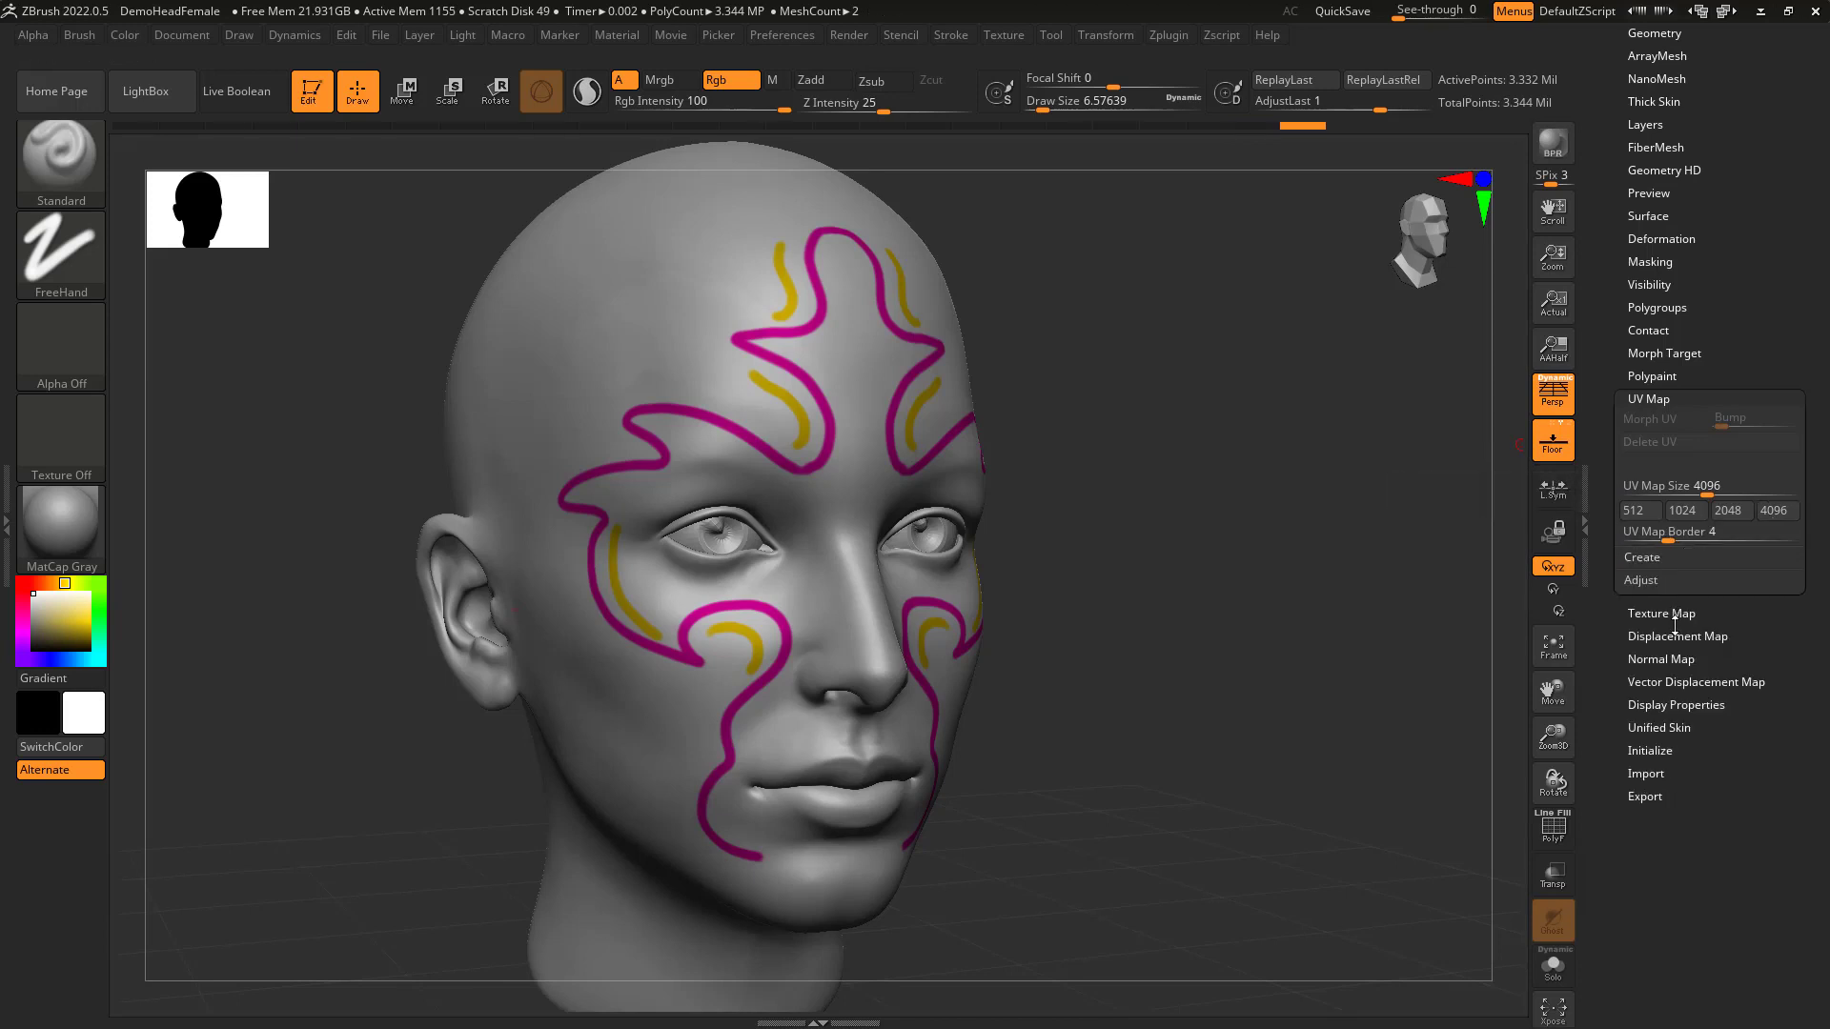
Replace the texture with a new blank white map and bring Maya back up.
left_click(1661, 613)
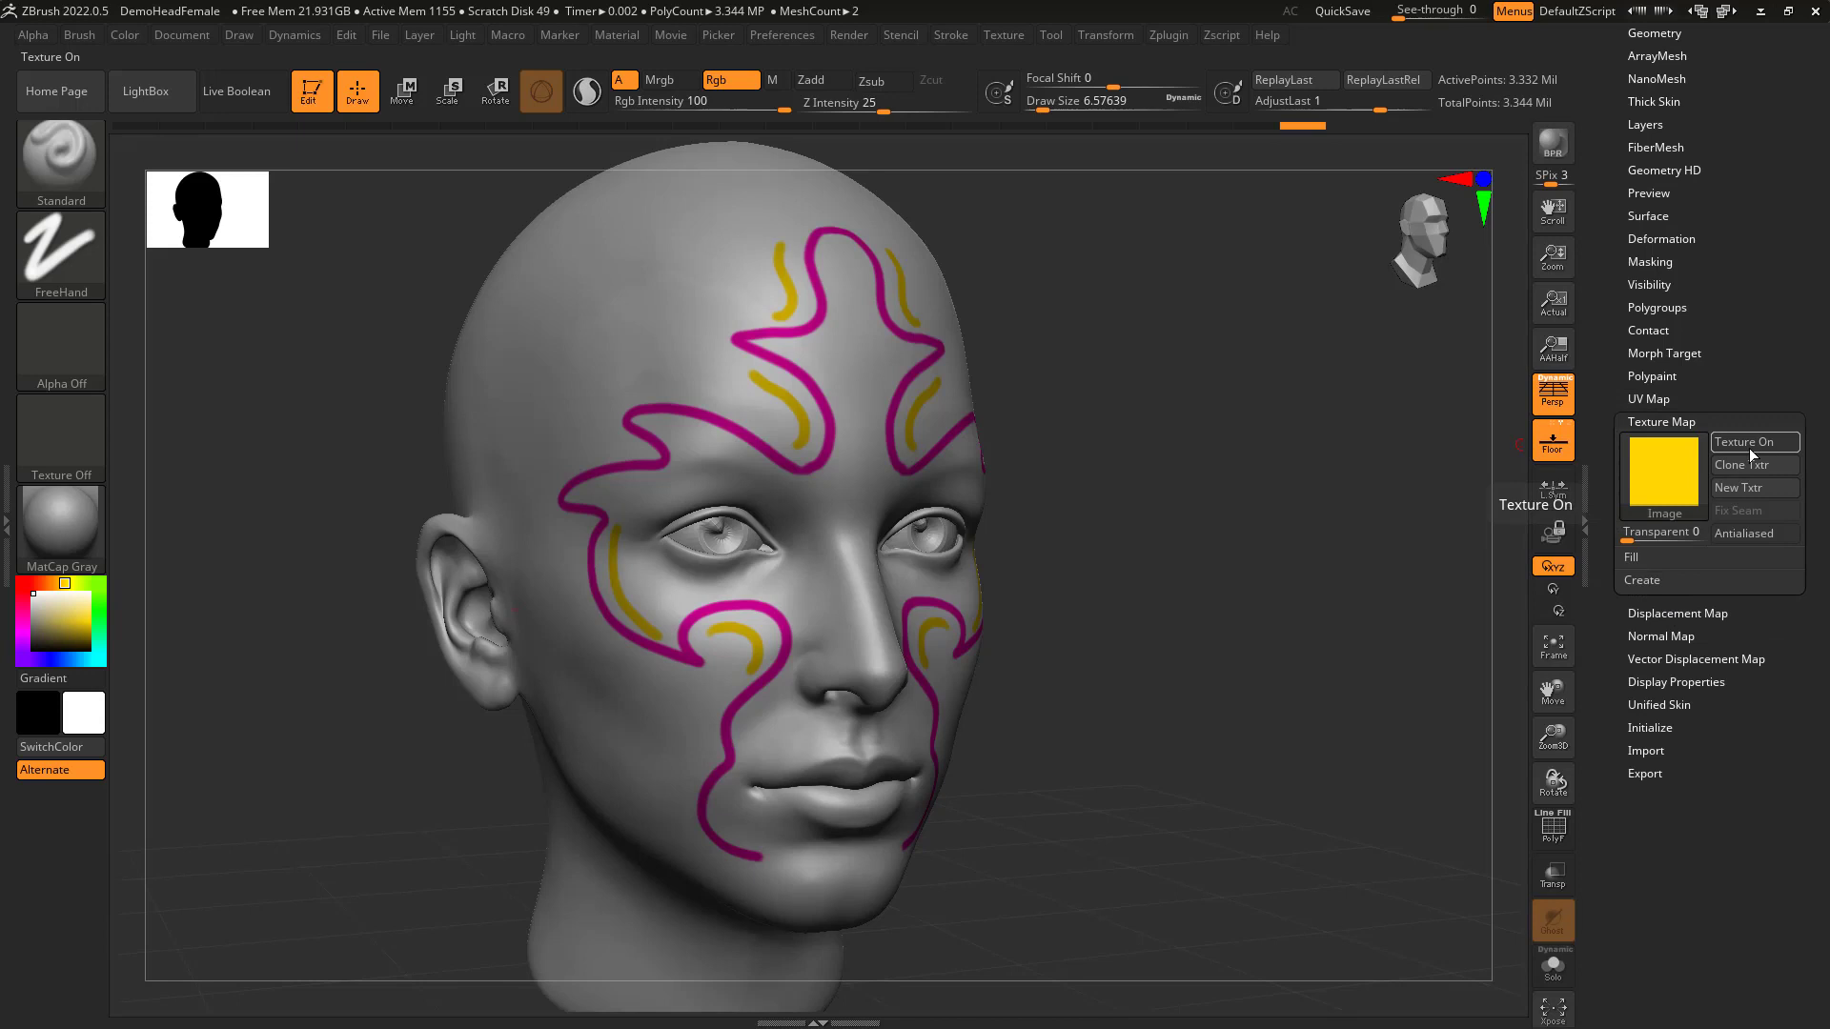
left_click(1740, 488)
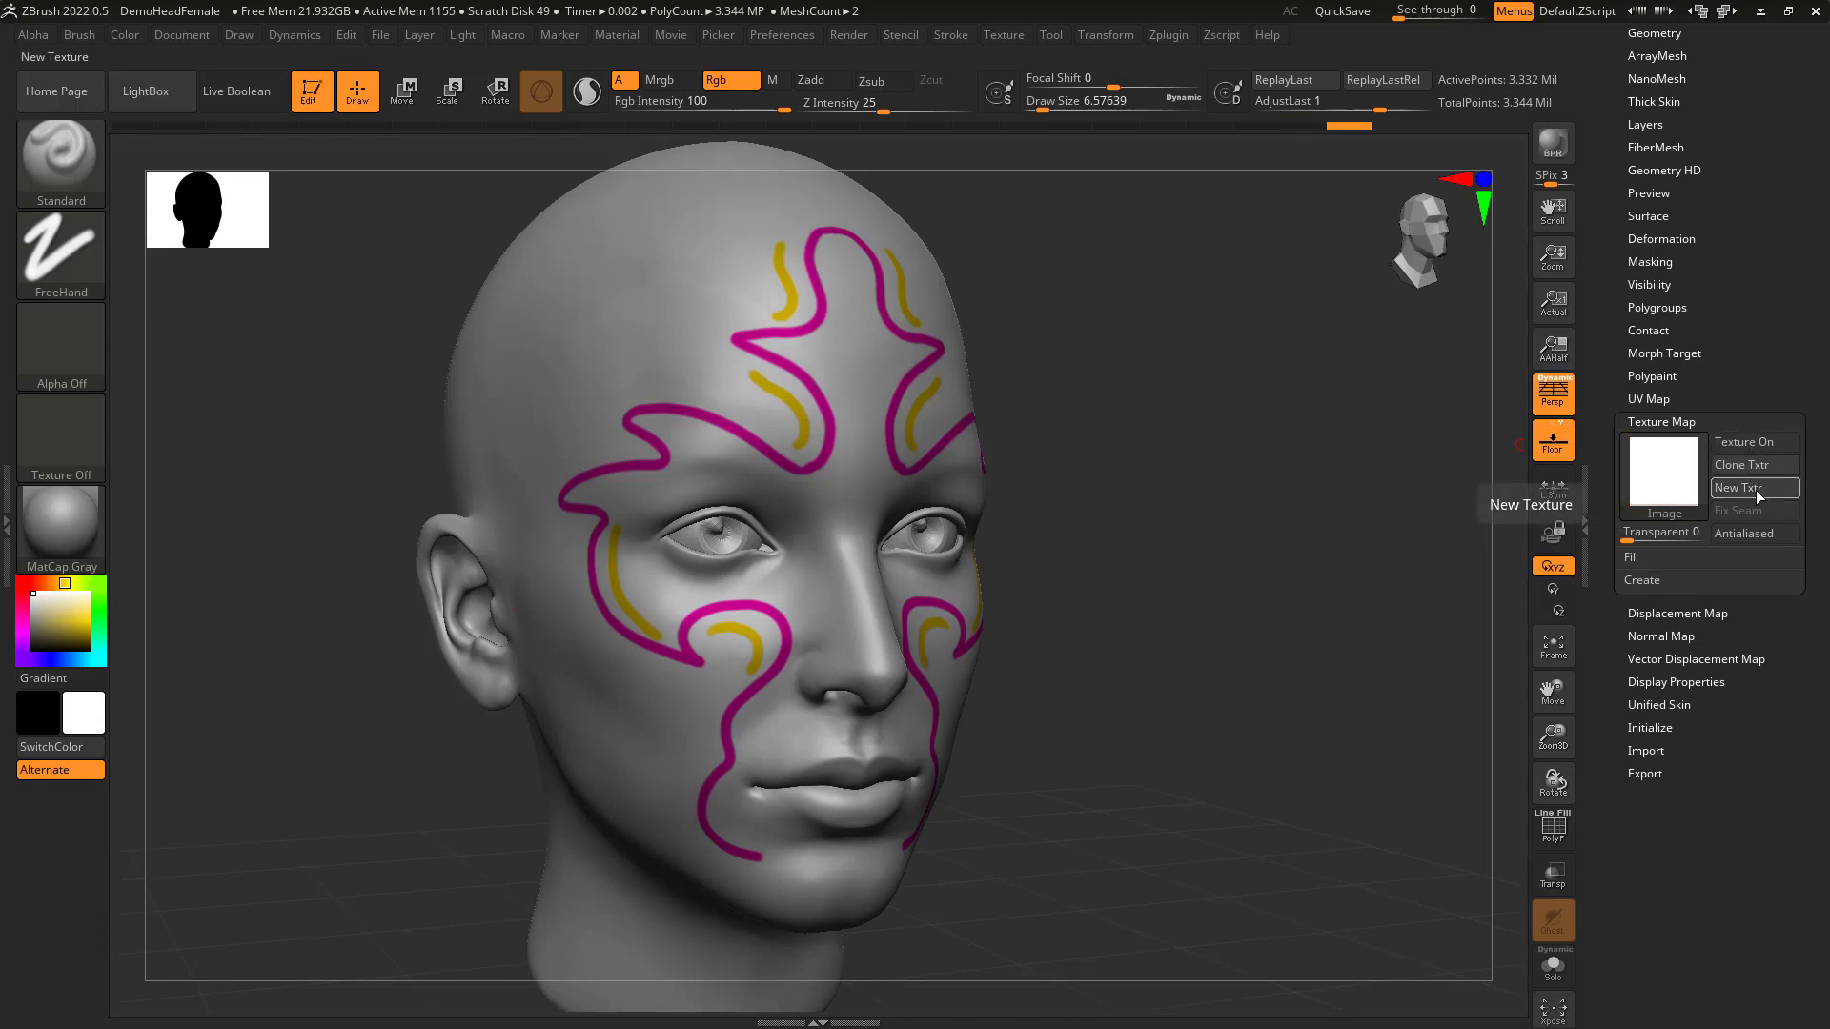
left_click(1740, 488)
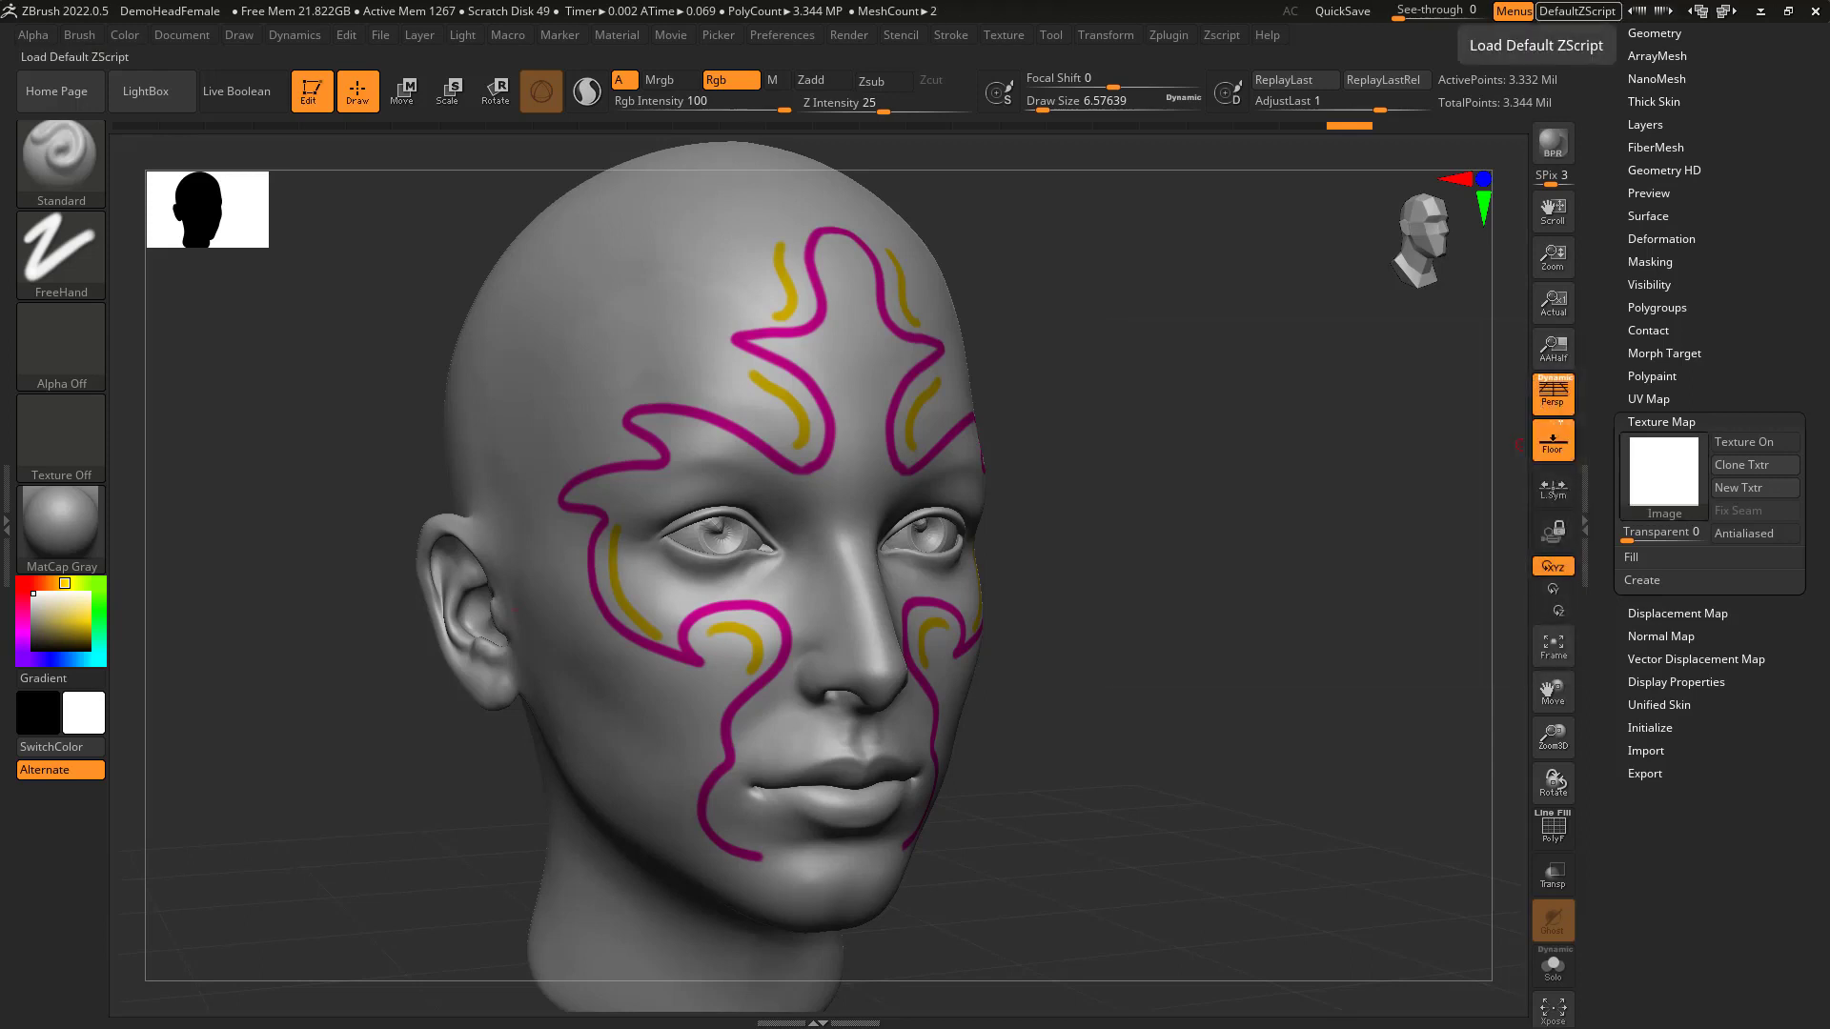
left_click(738, 1010)
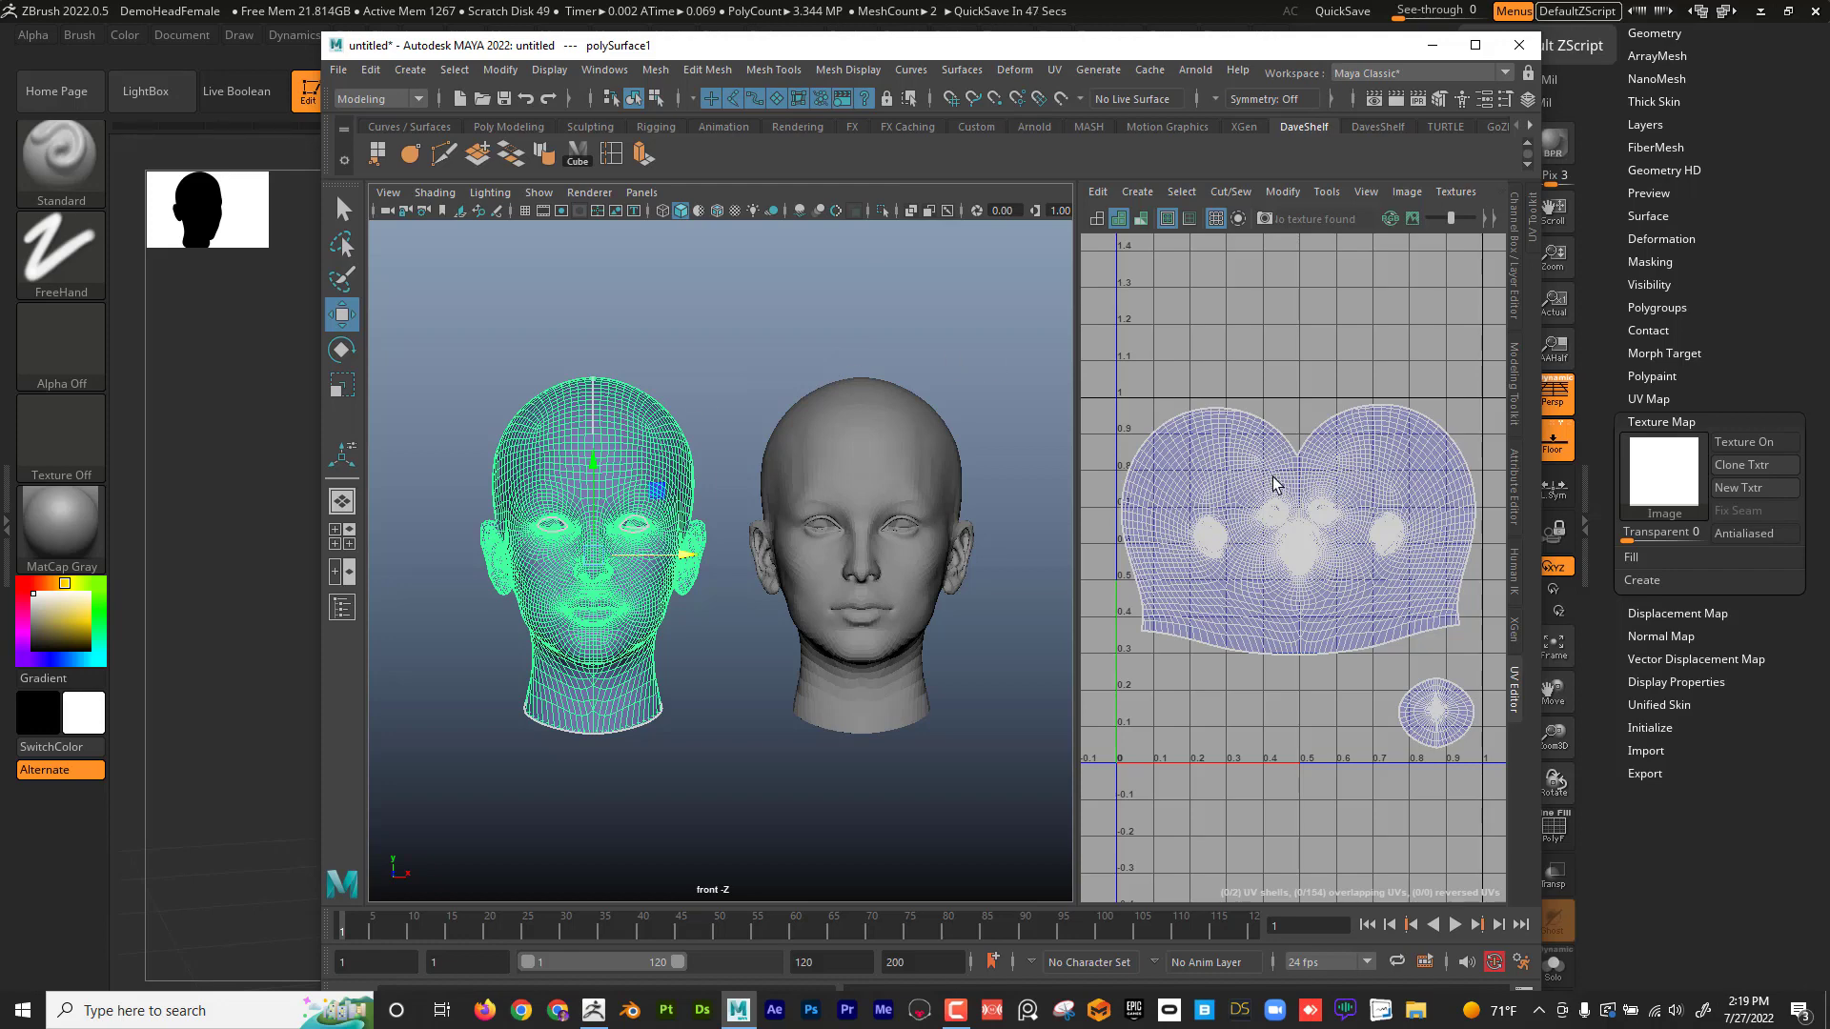
mouse_move(1316, 56)
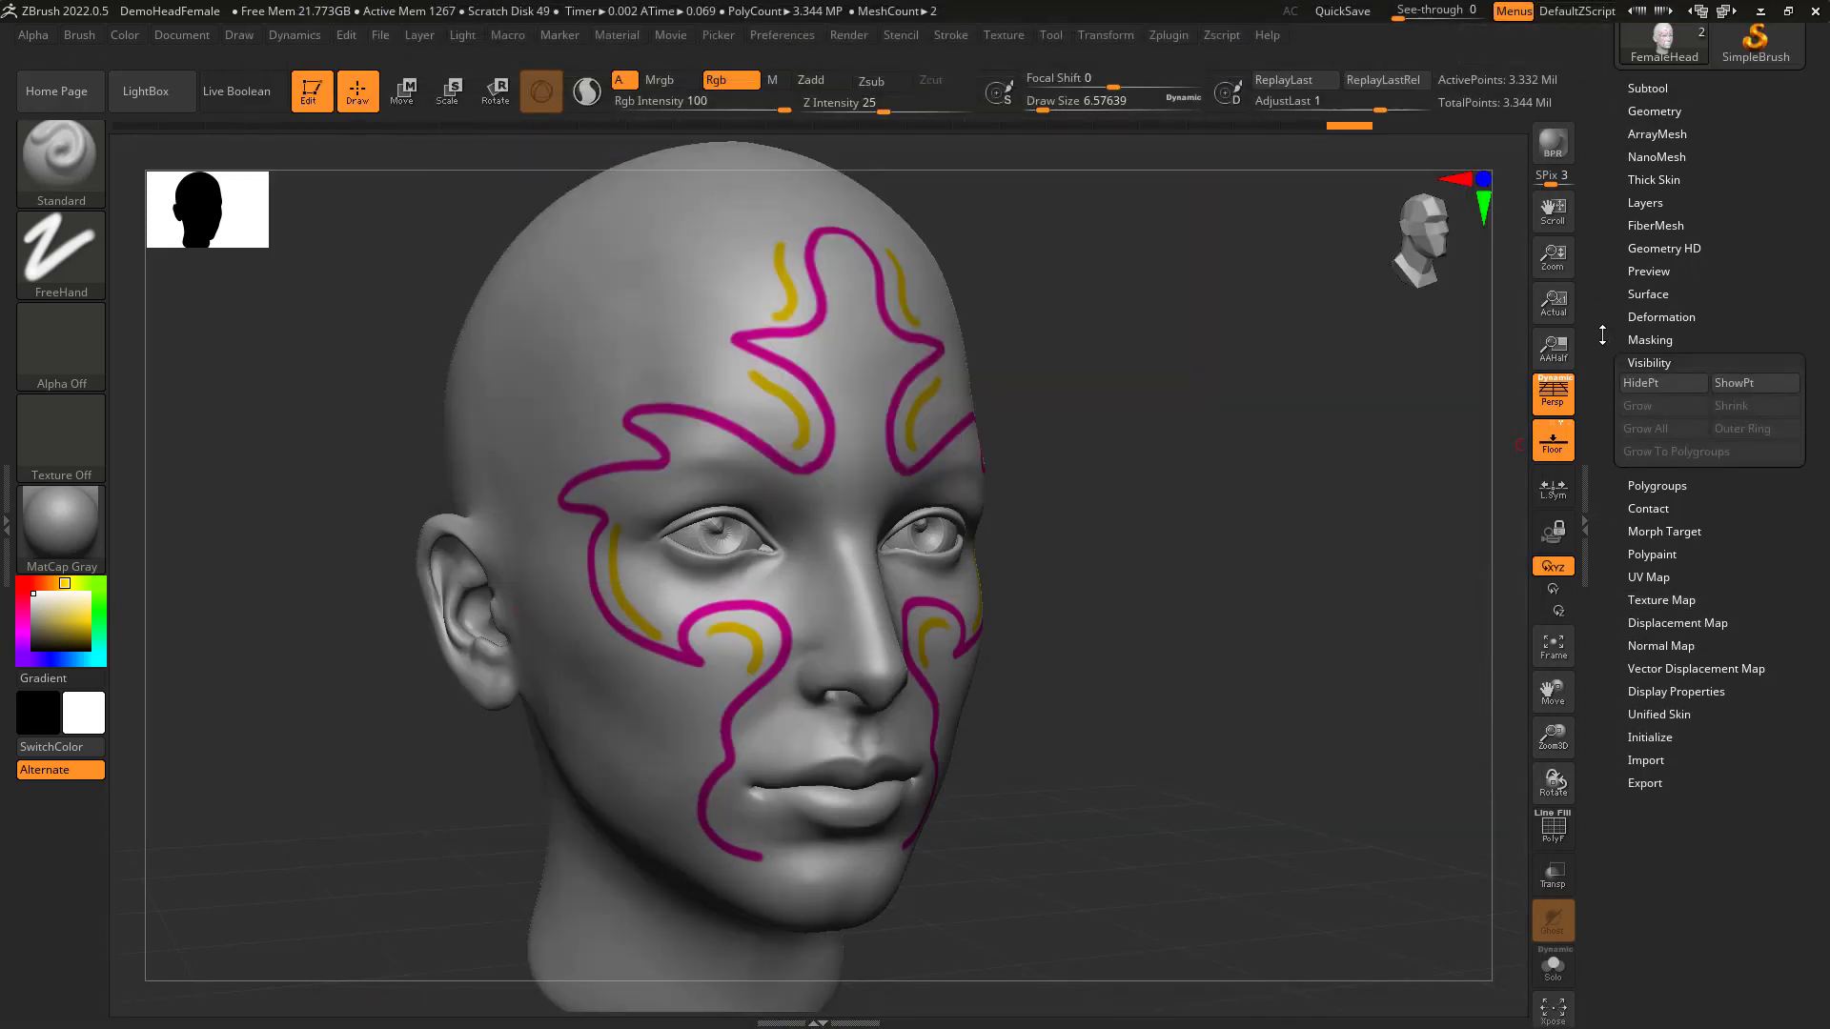
Drop the head to its lowest subdivision and import UV_01 from the Desktop.
left_click(1633, 34)
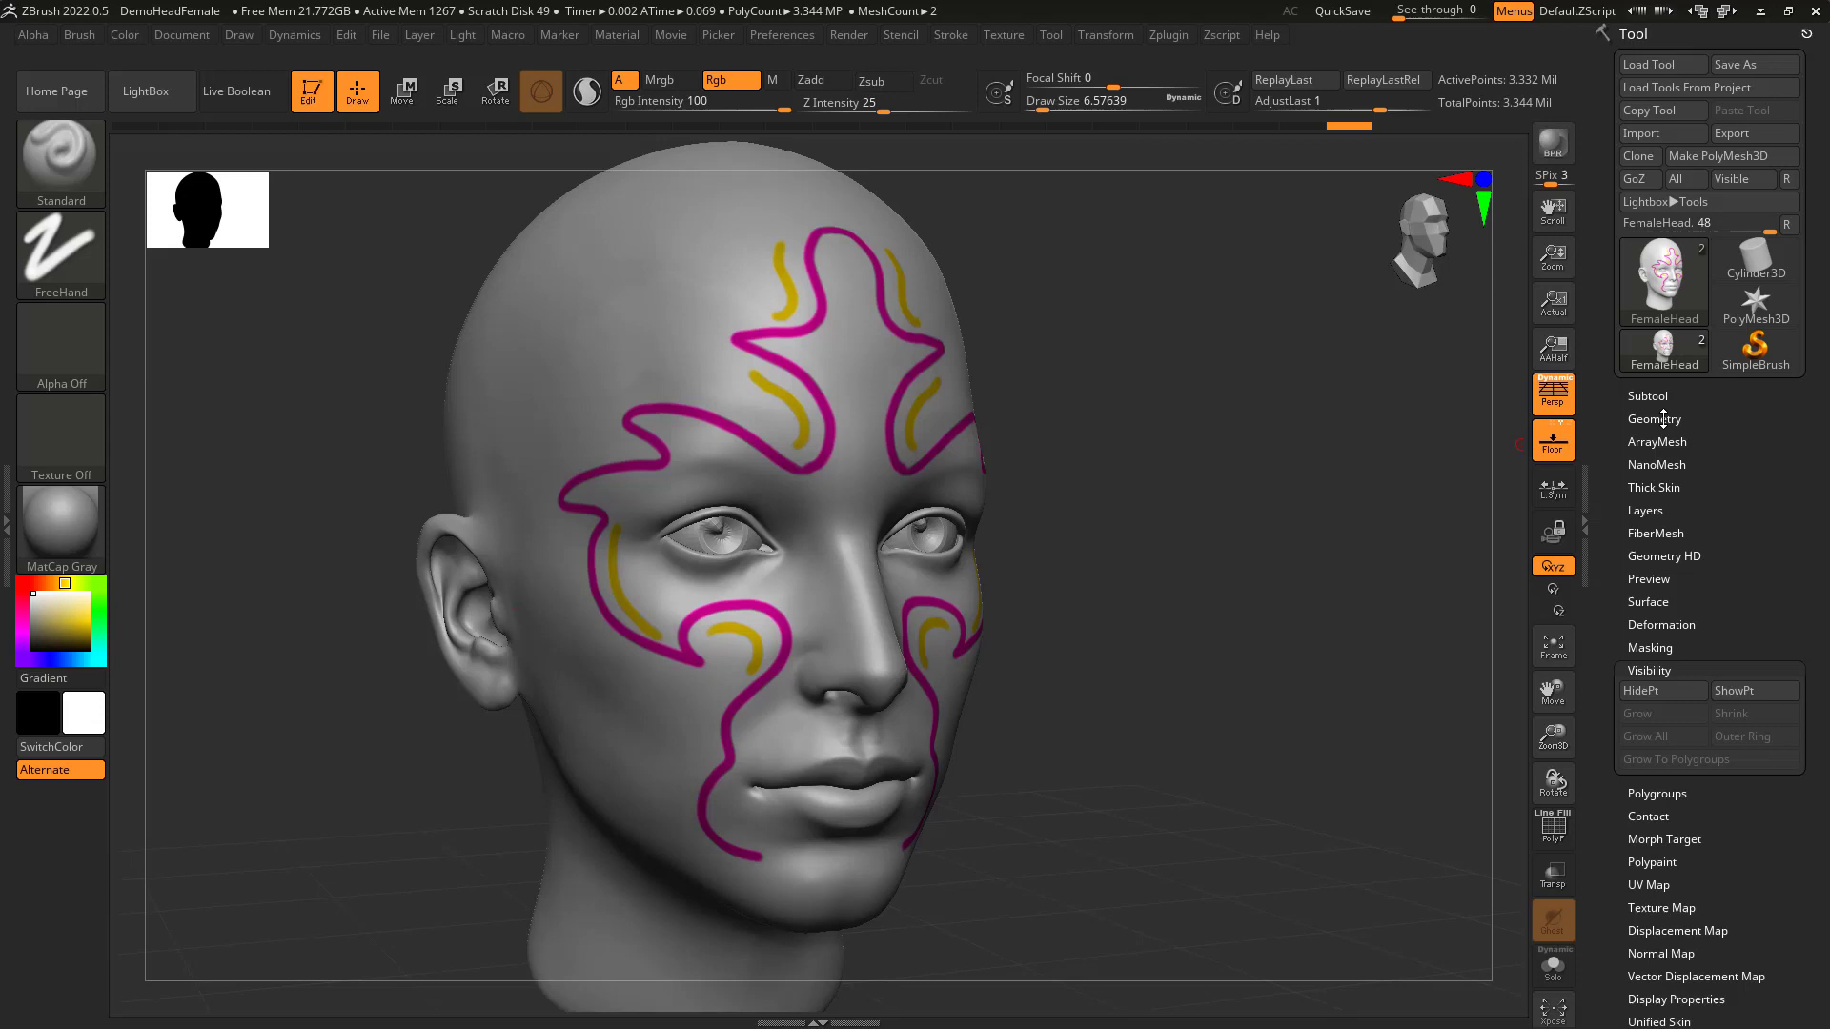
left_click(1654, 419)
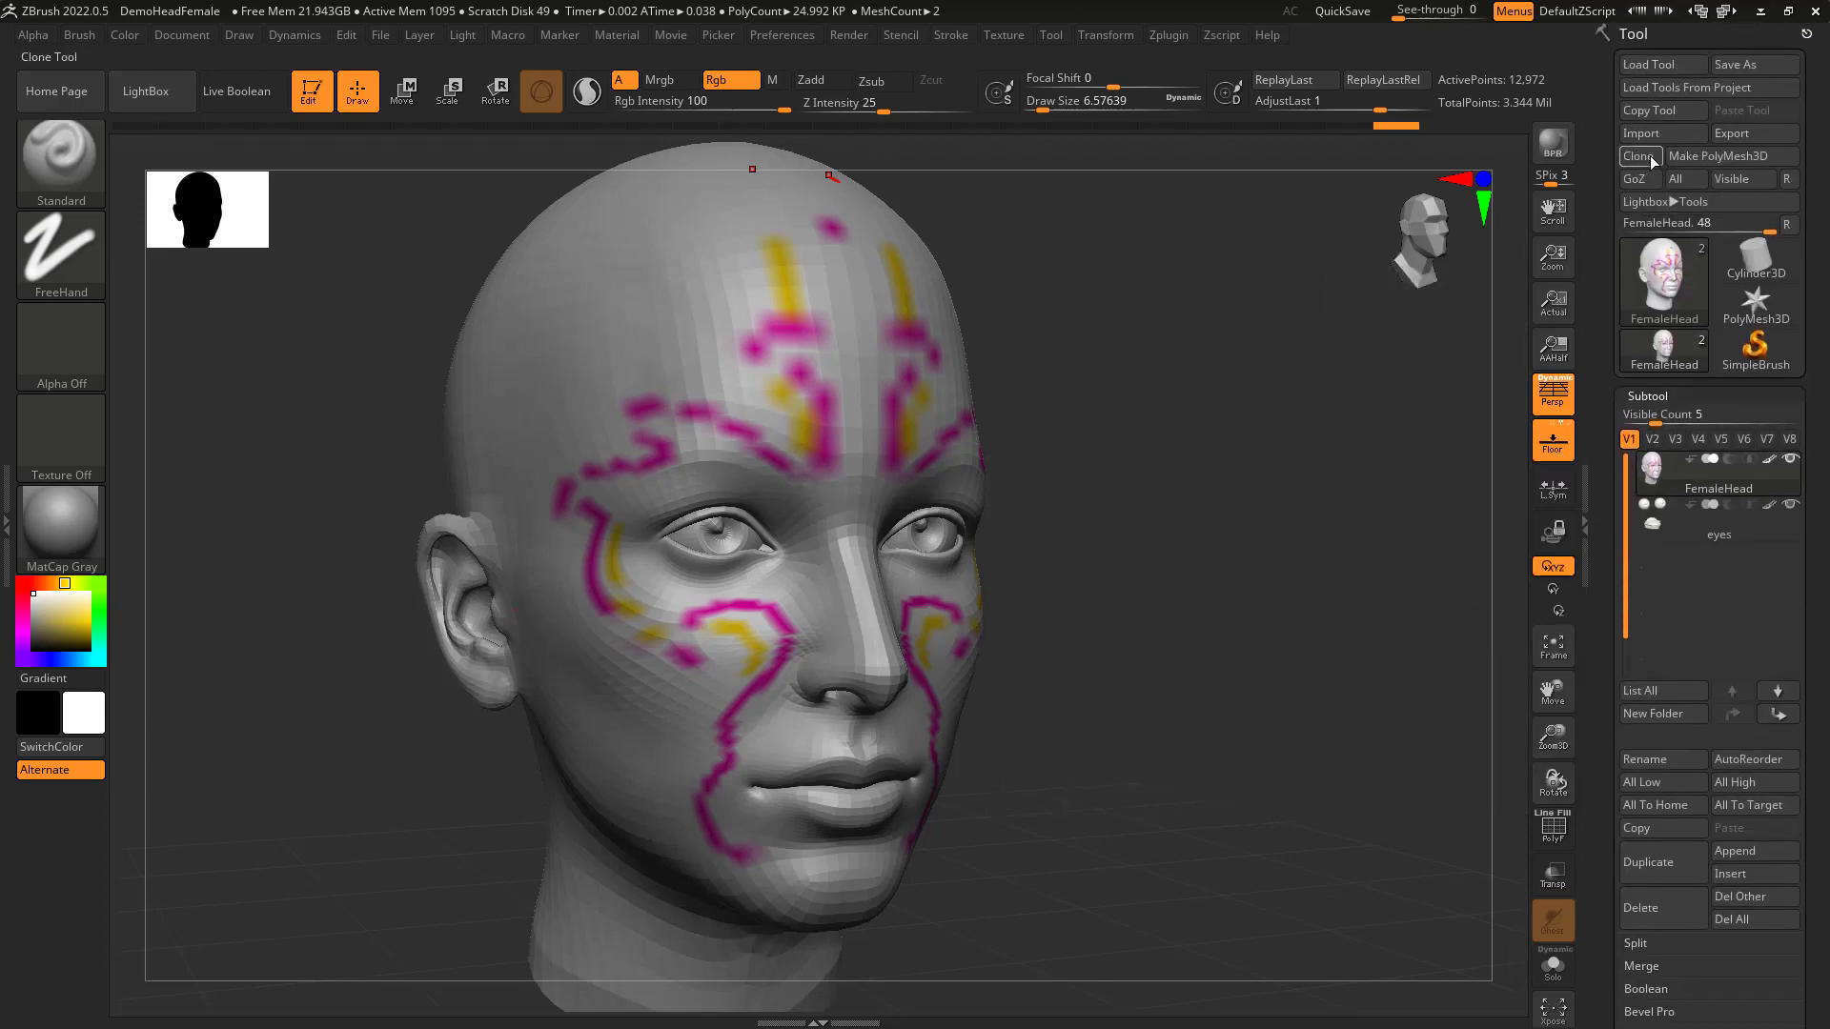
left_click(1643, 131)
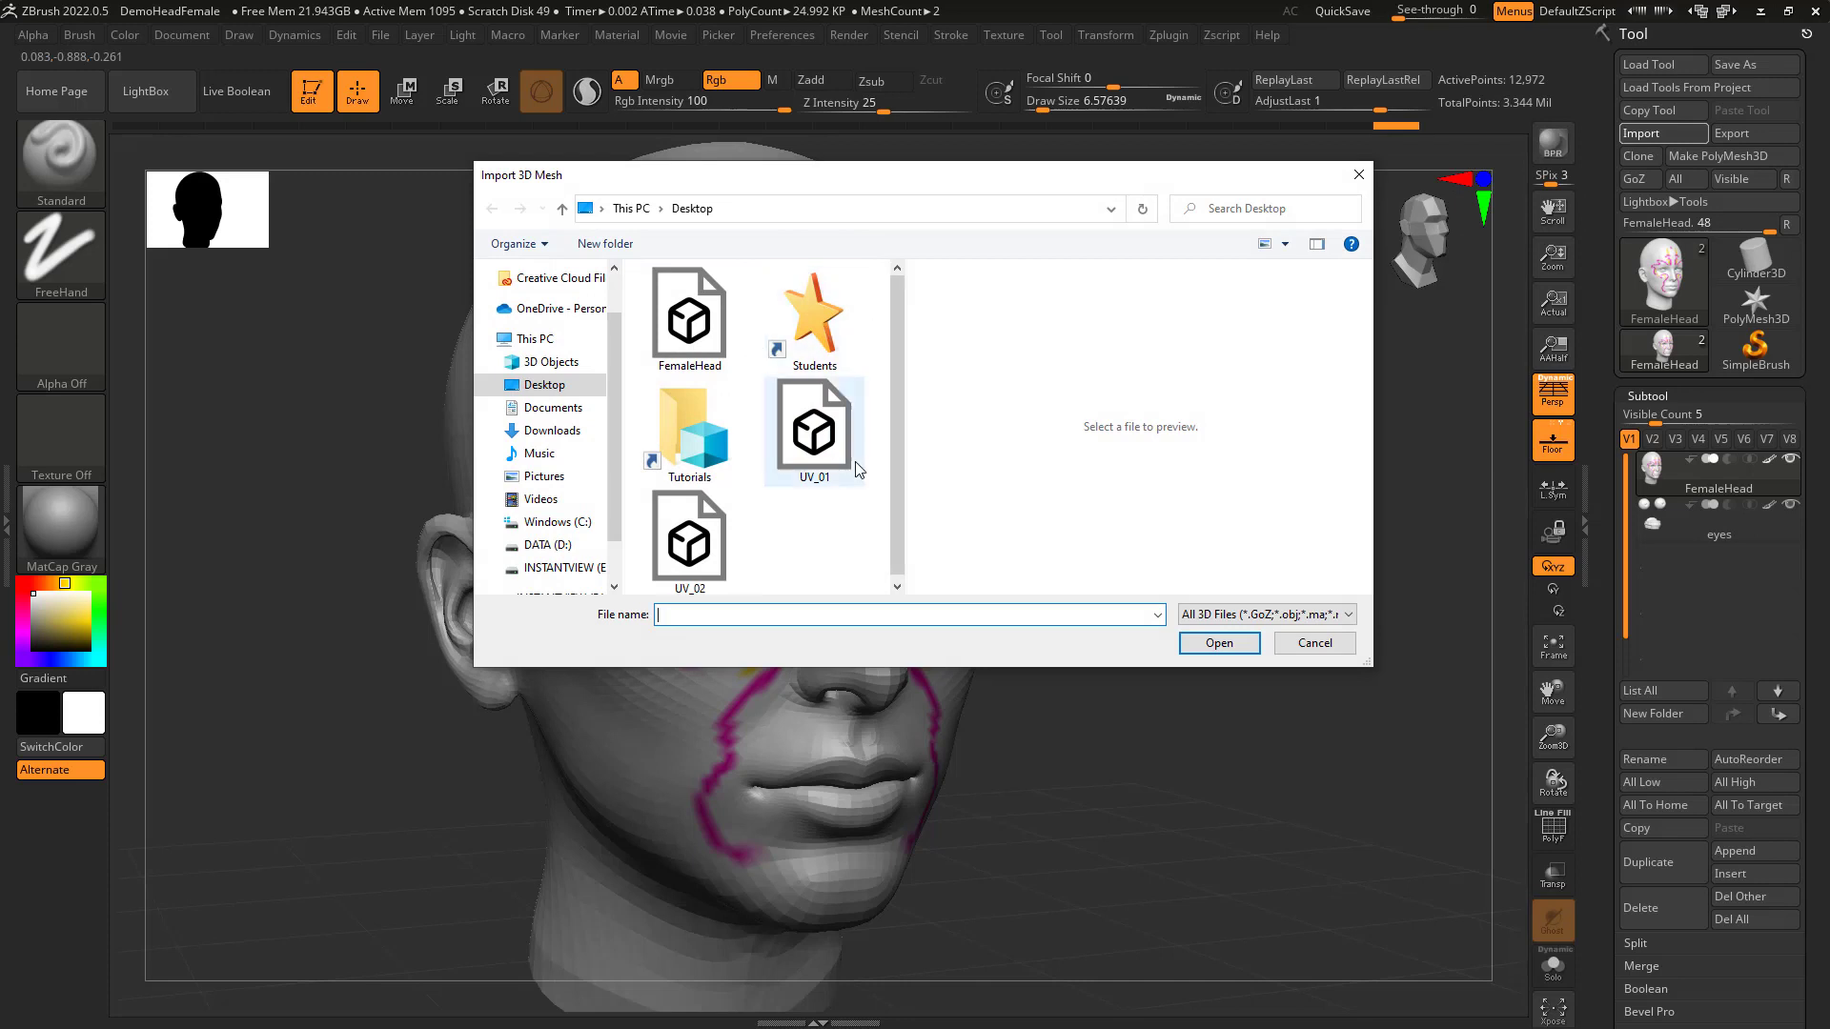
left_click(812, 426)
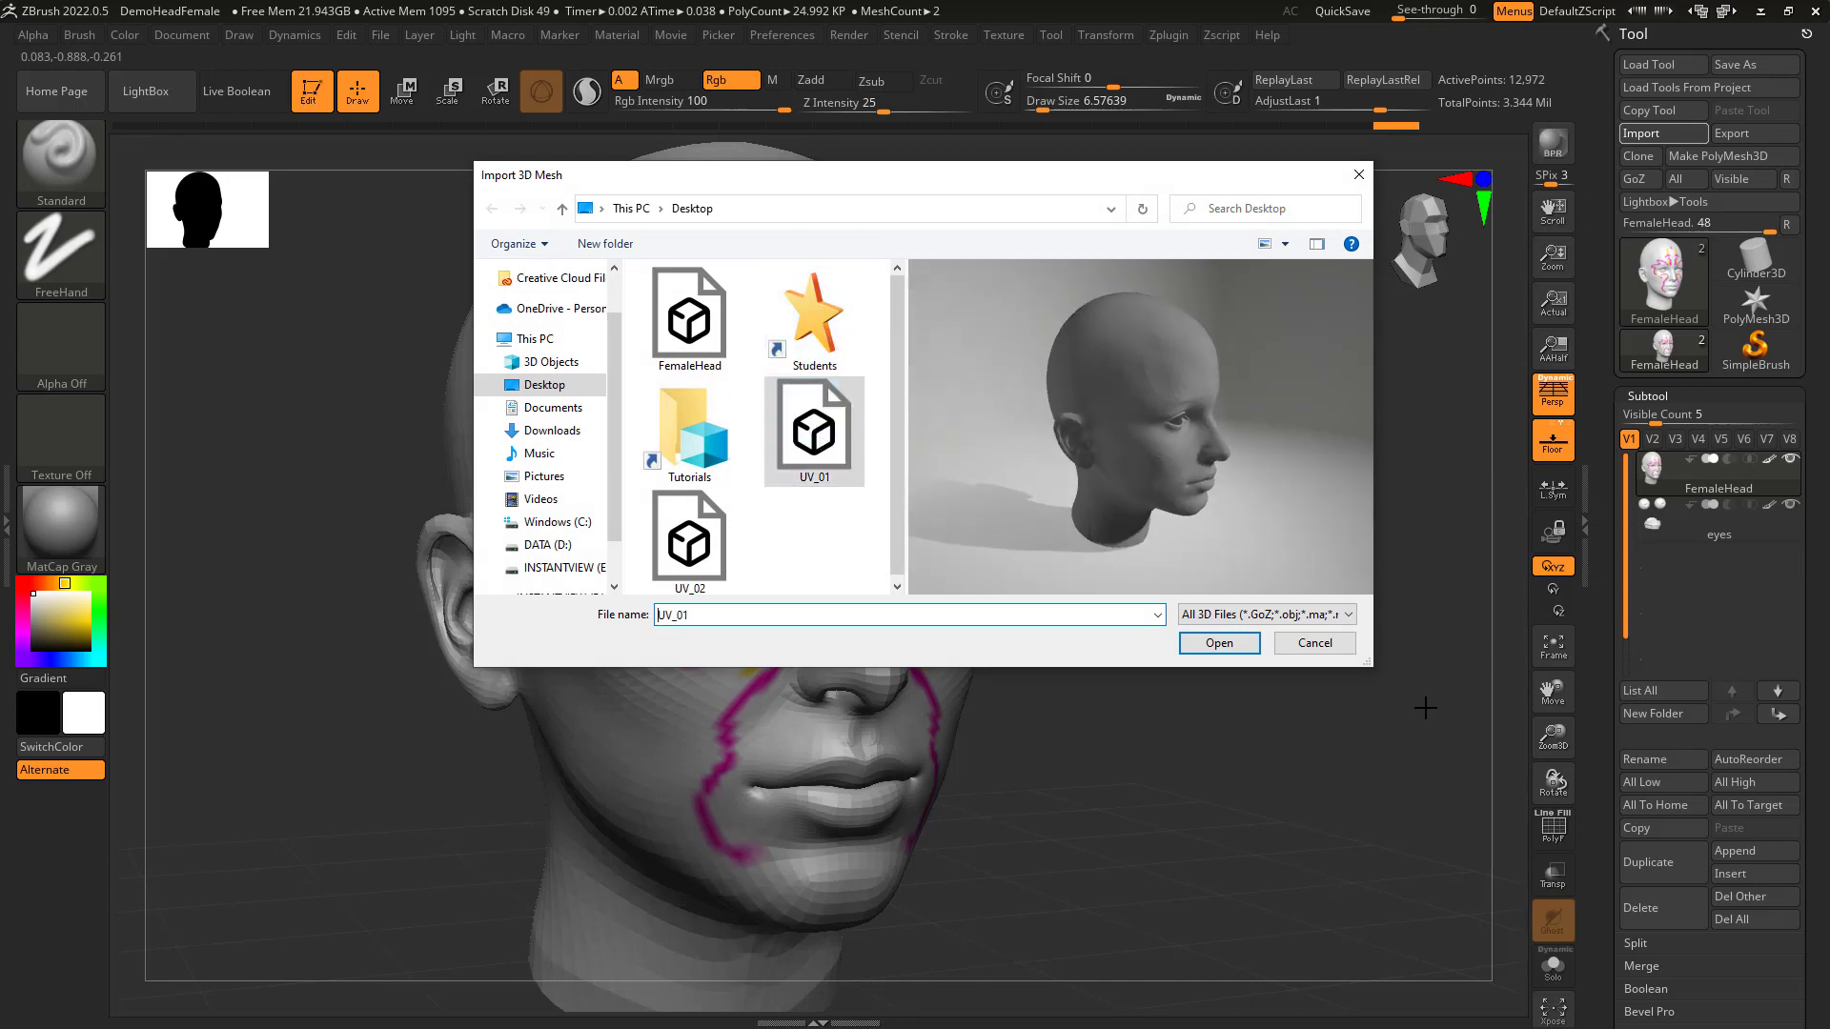
left_click(1217, 643)
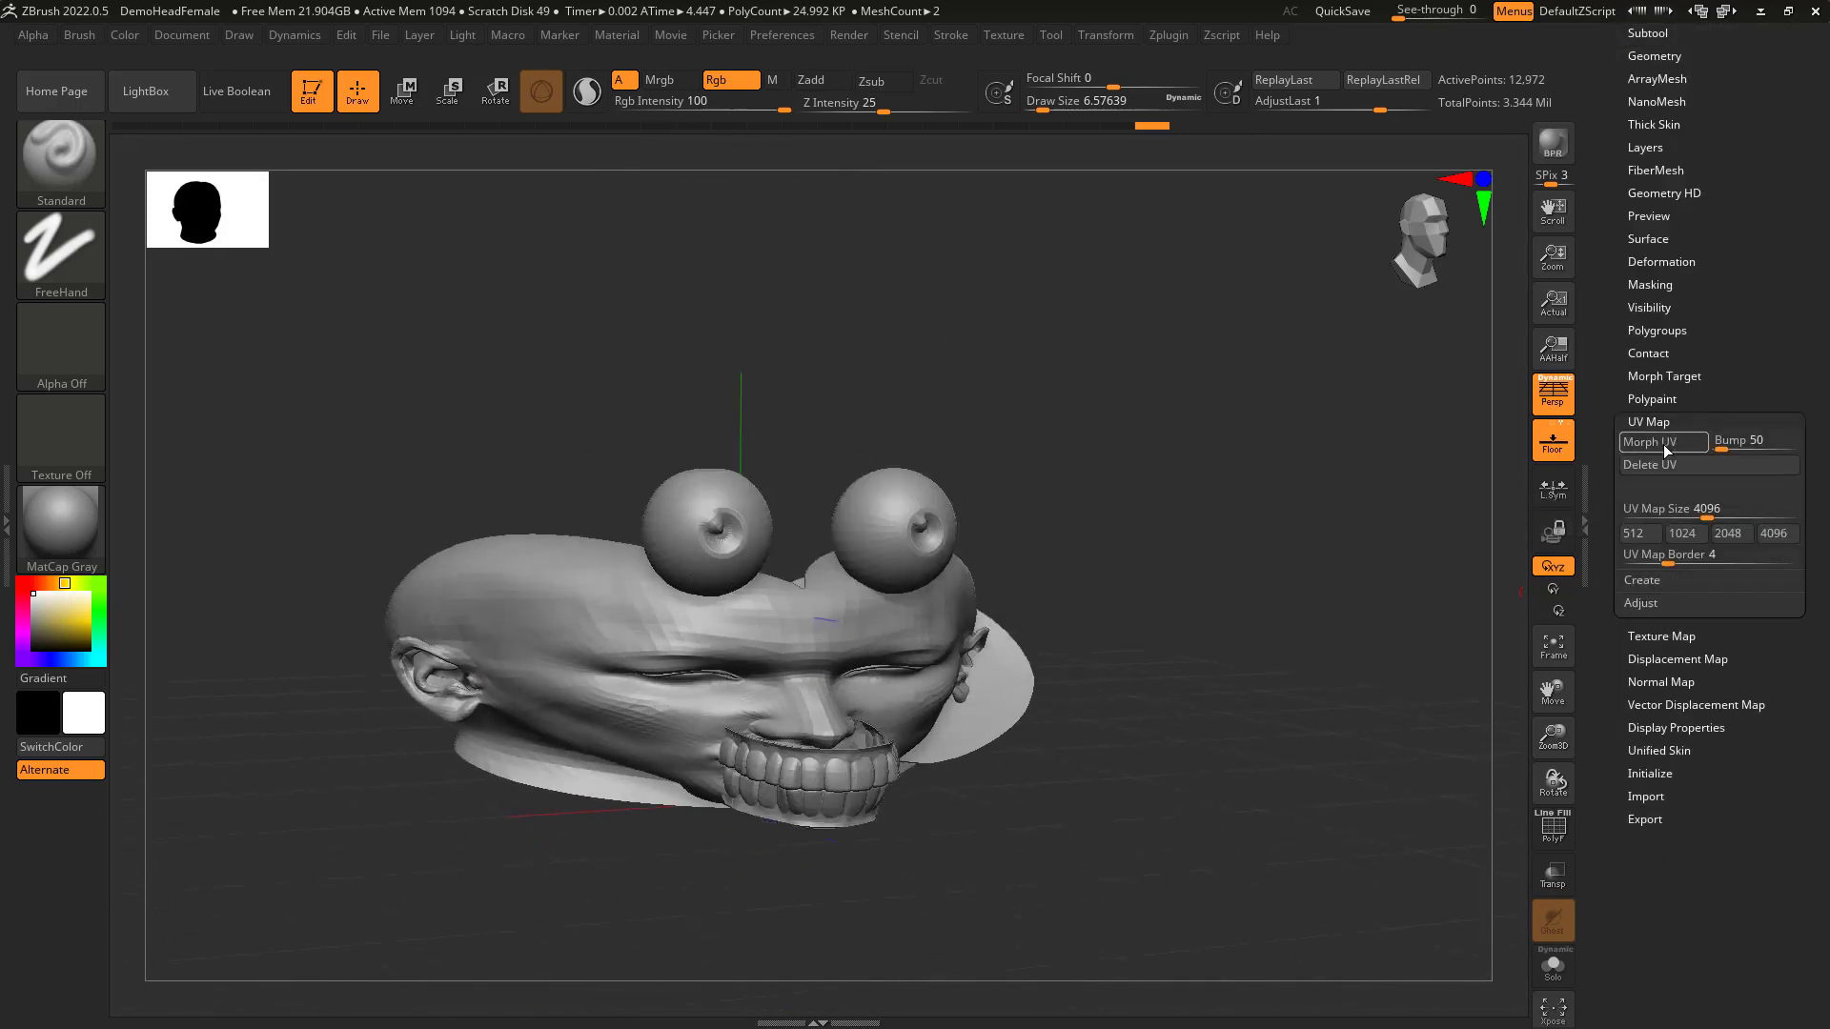
Morph UV_01 into its flat UV layout, trim subtools, then turn Morph UV off.
left_click(1662, 443)
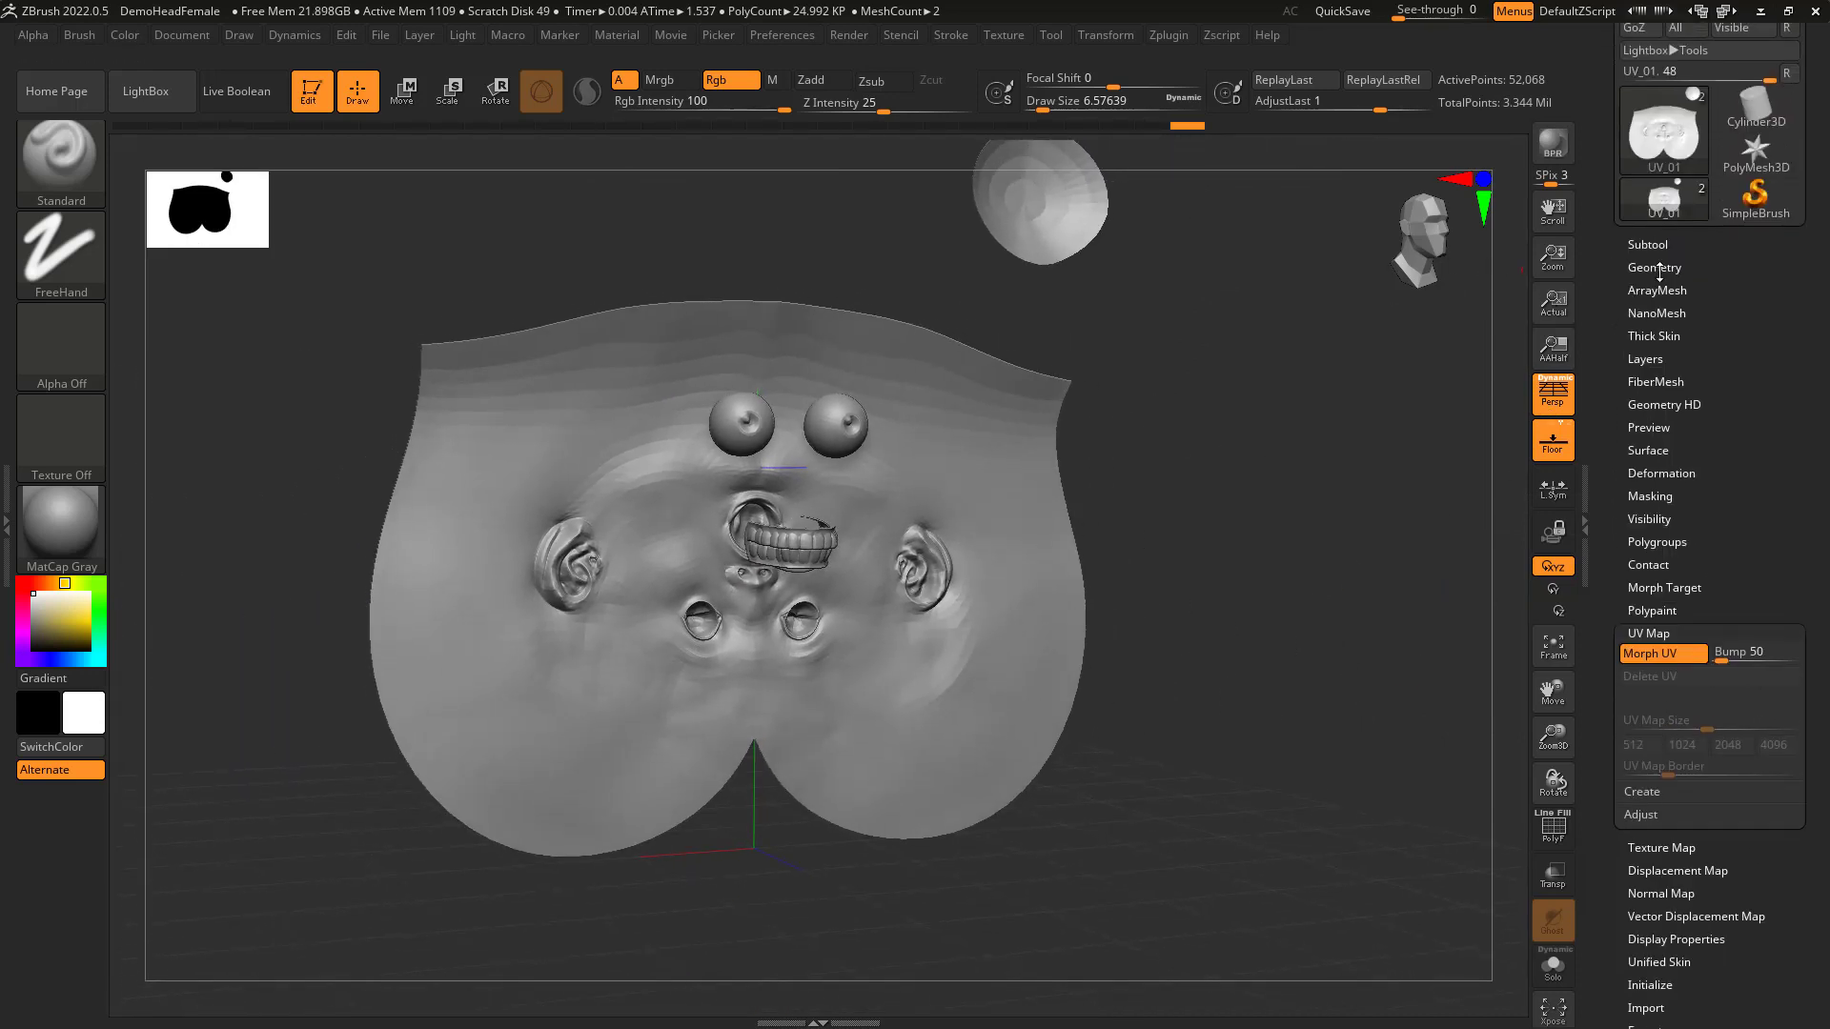
left_click(1647, 244)
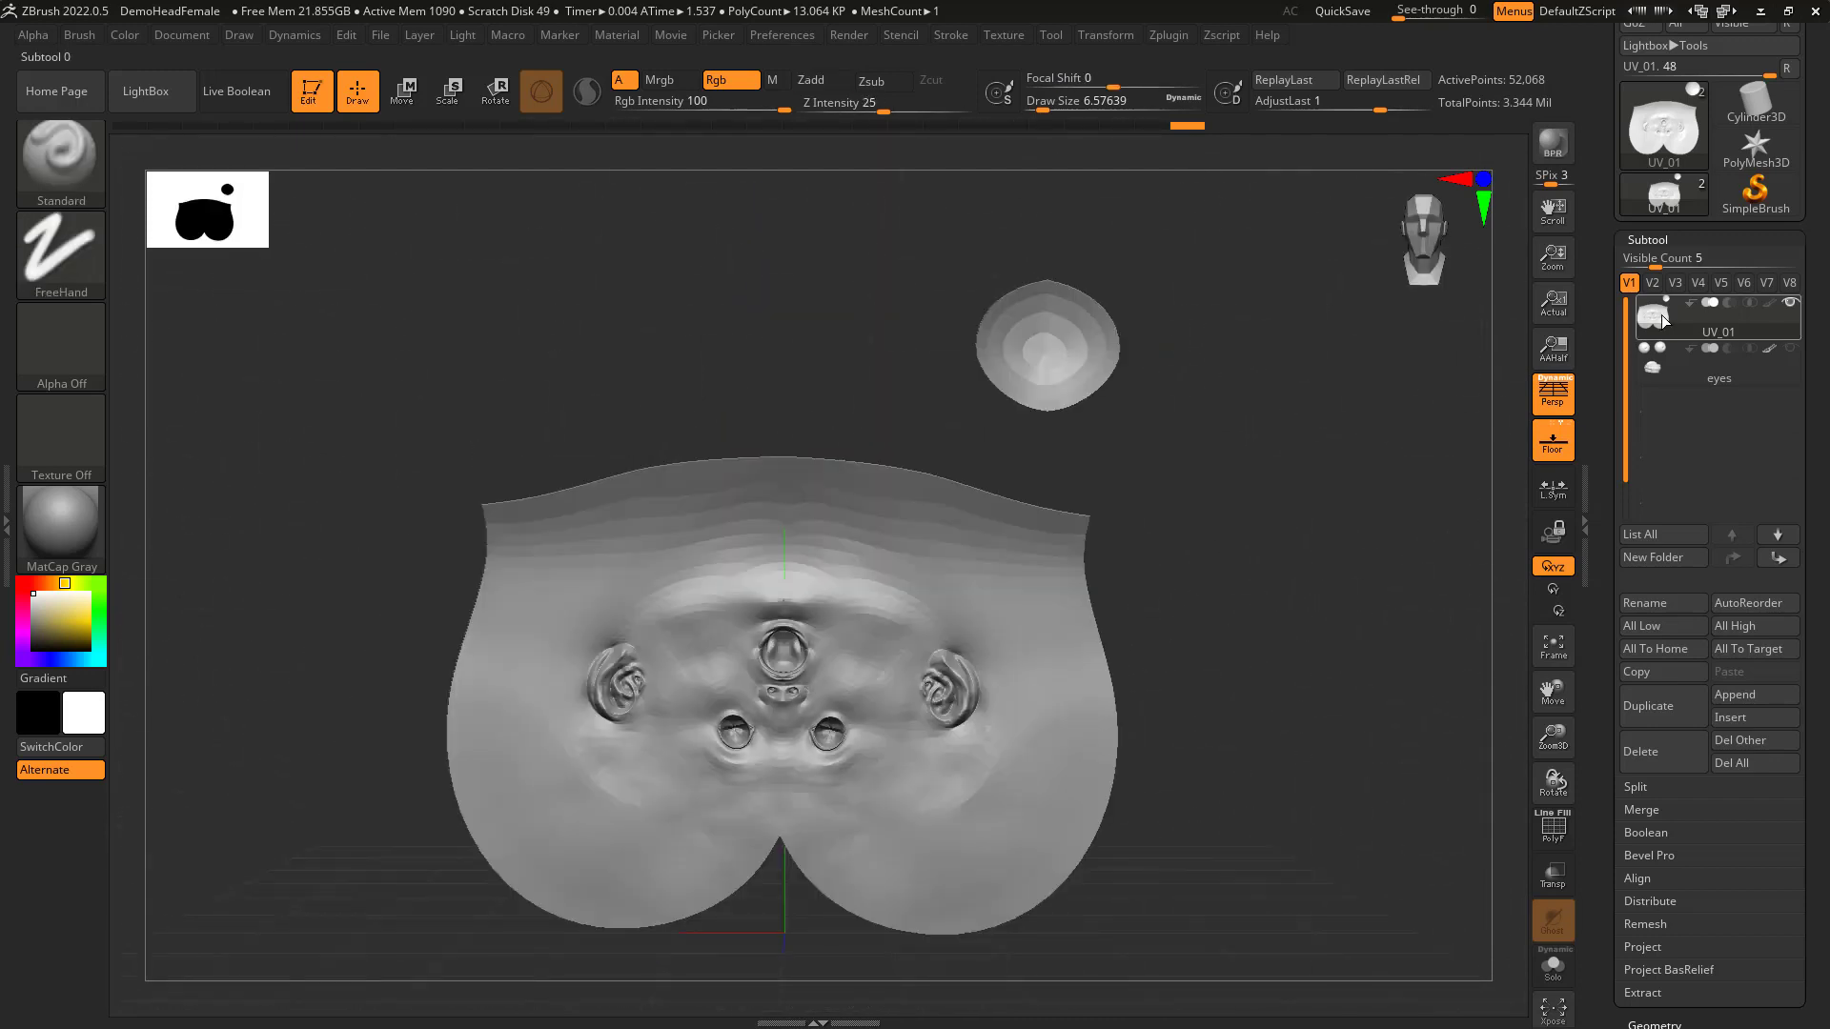
left_click(1646, 240)
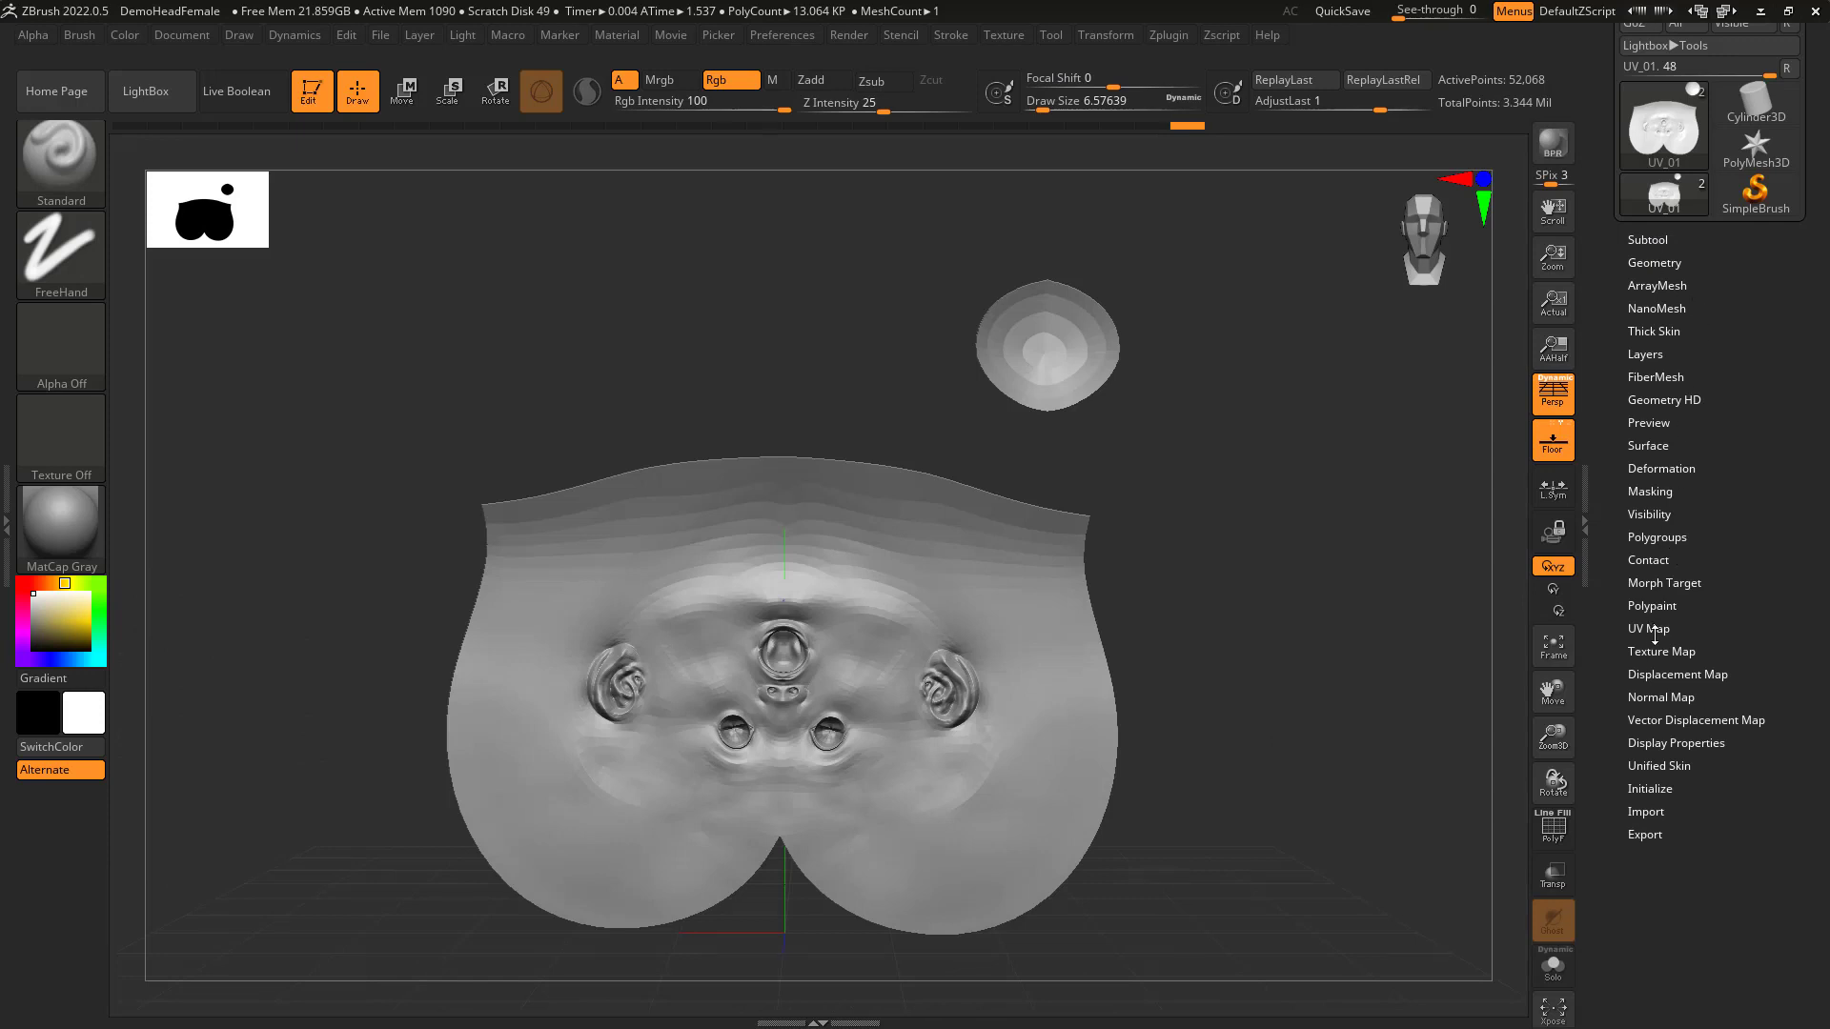
left_click(1649, 628)
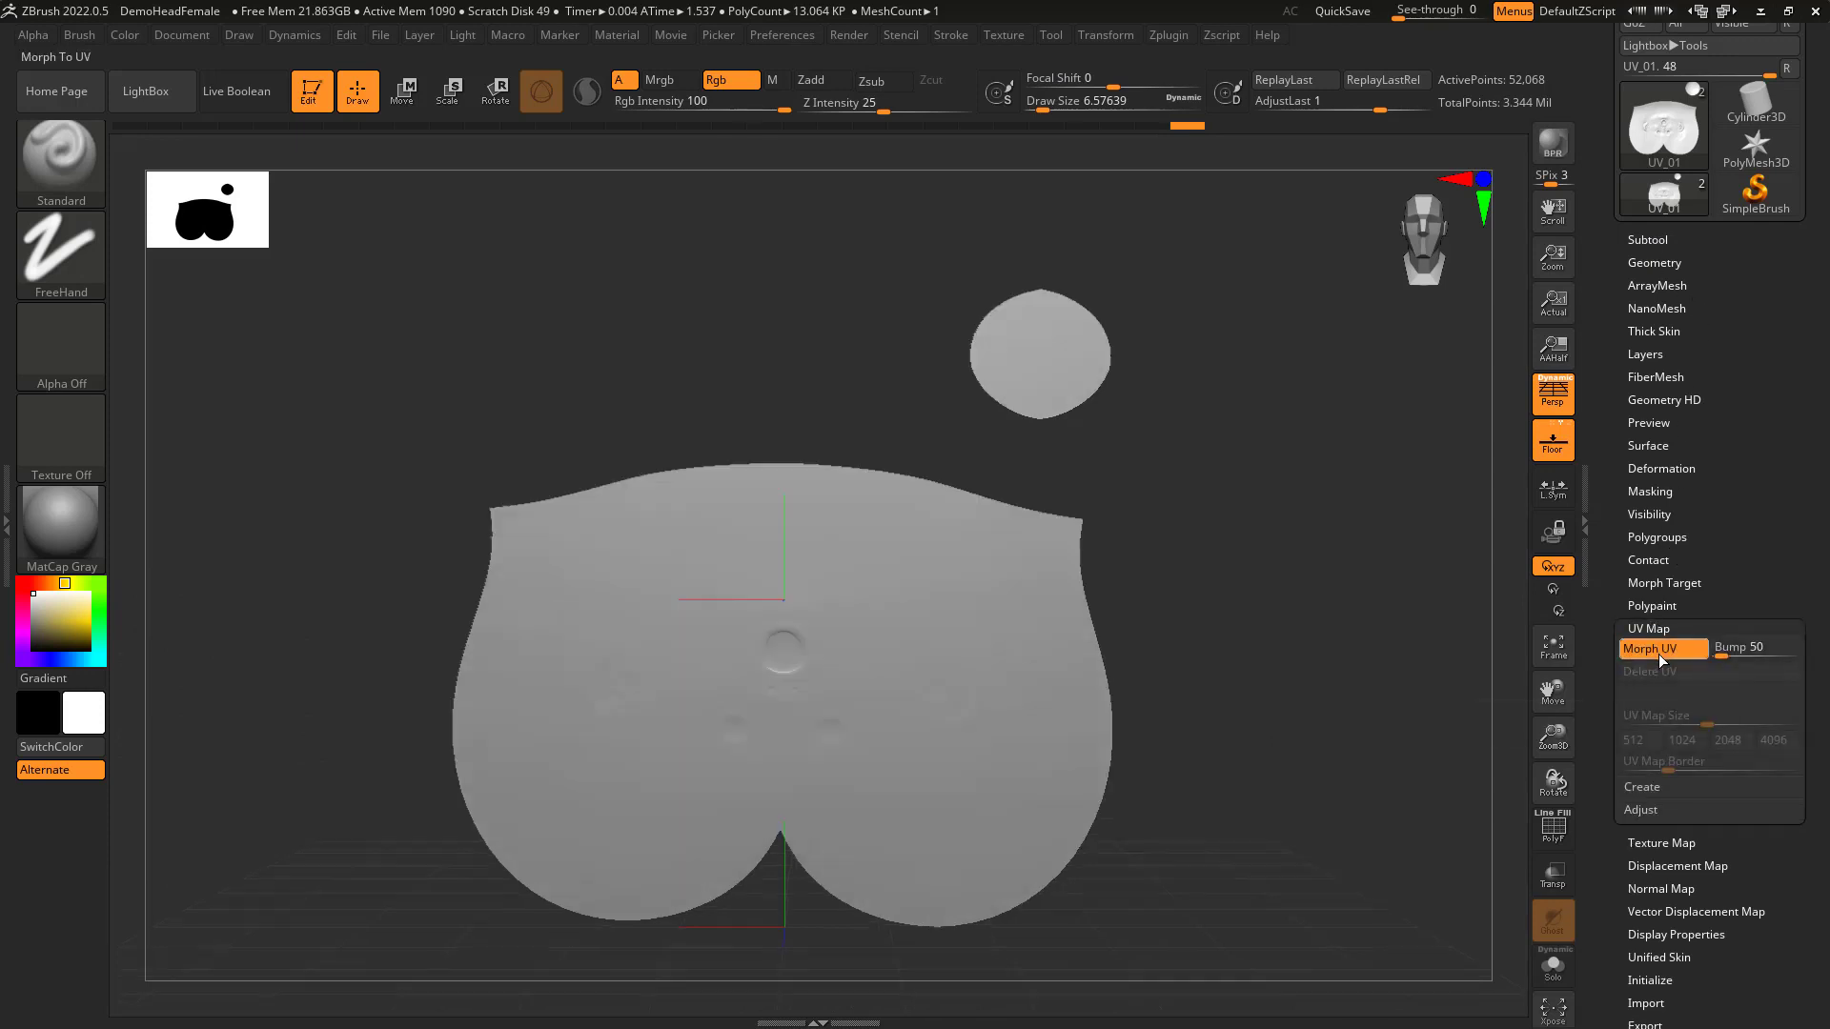
left_click(1658, 649)
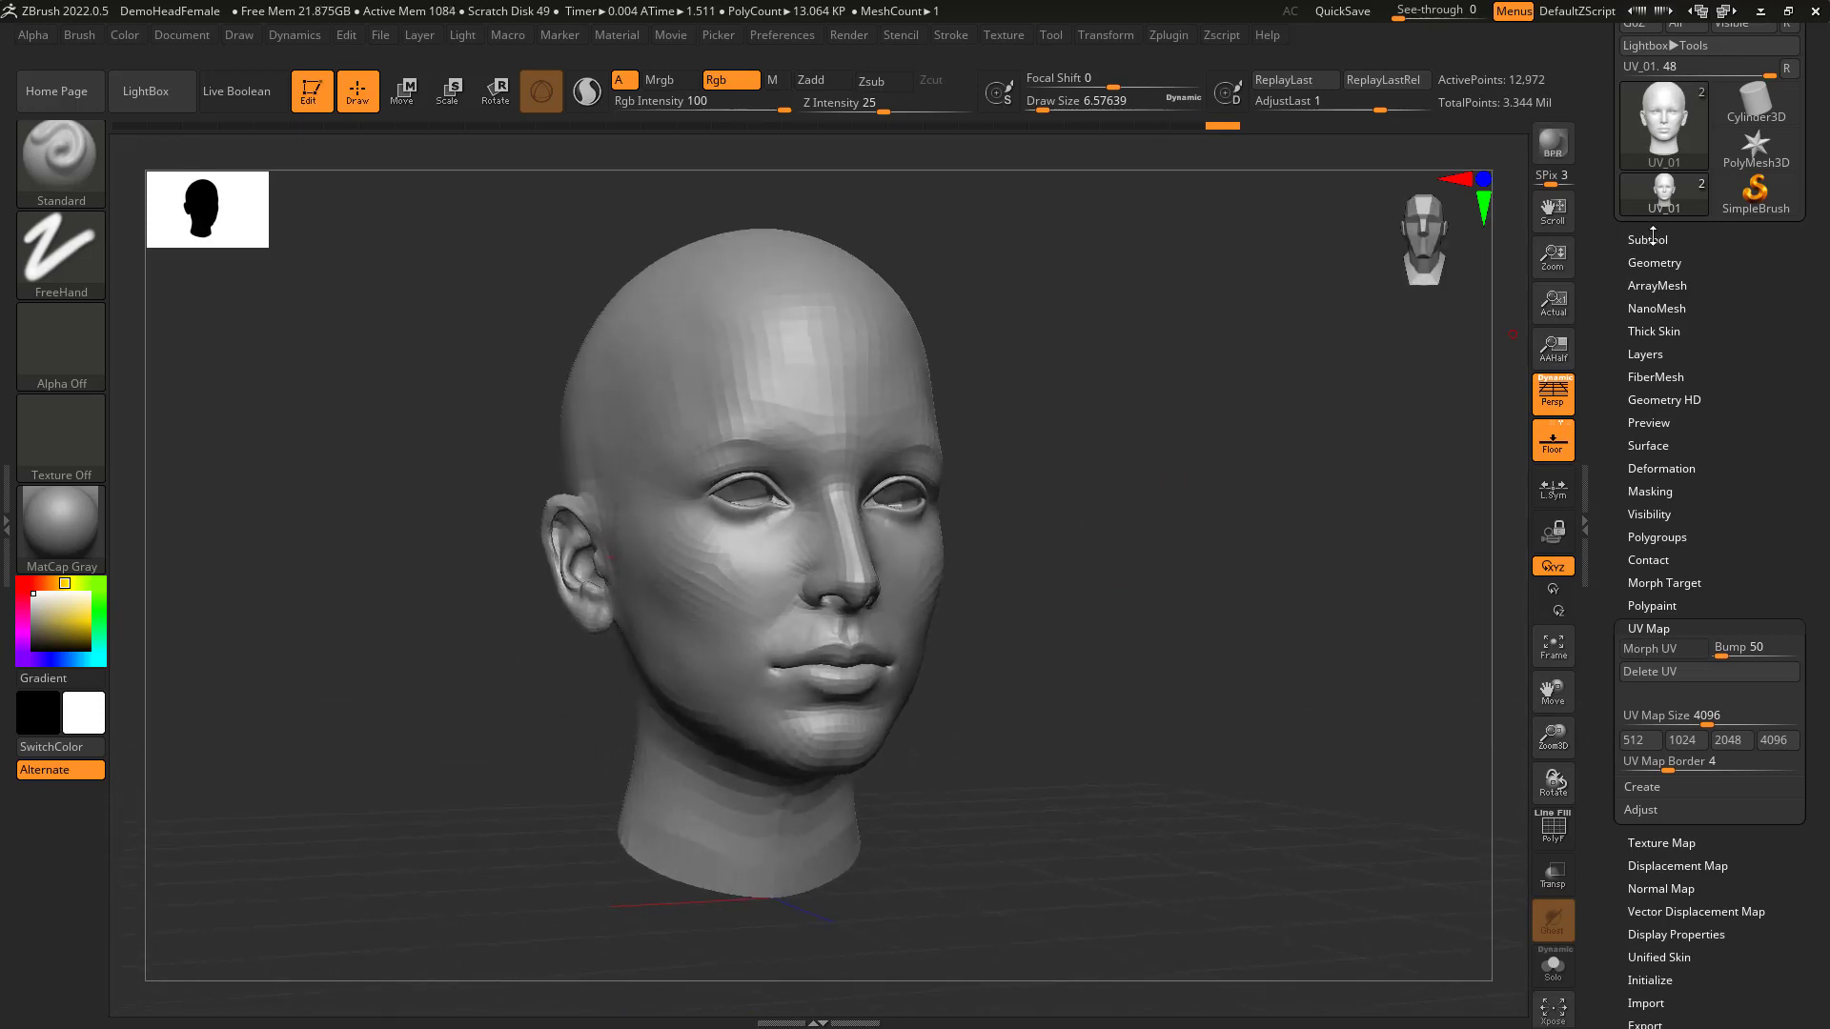
Subdivide the imported head to high resolution and expand the Texture Map settings.
left_click(1653, 263)
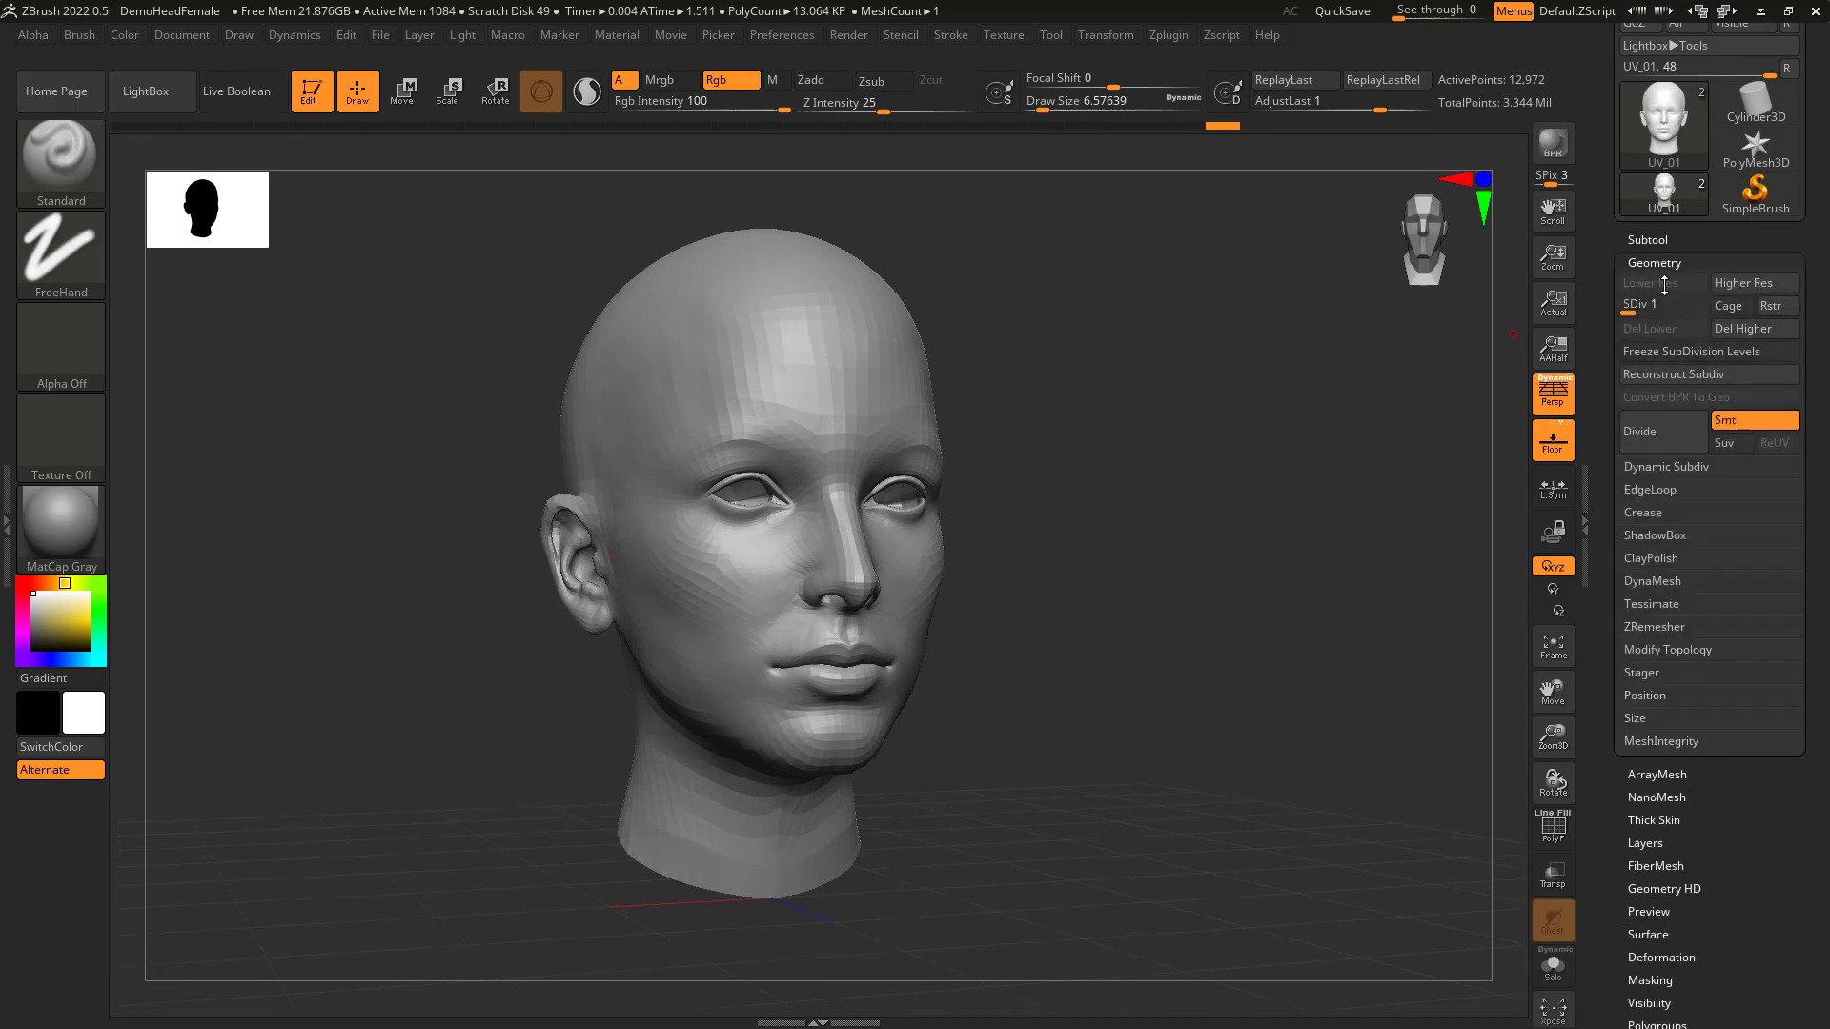
left_click(1646, 239)
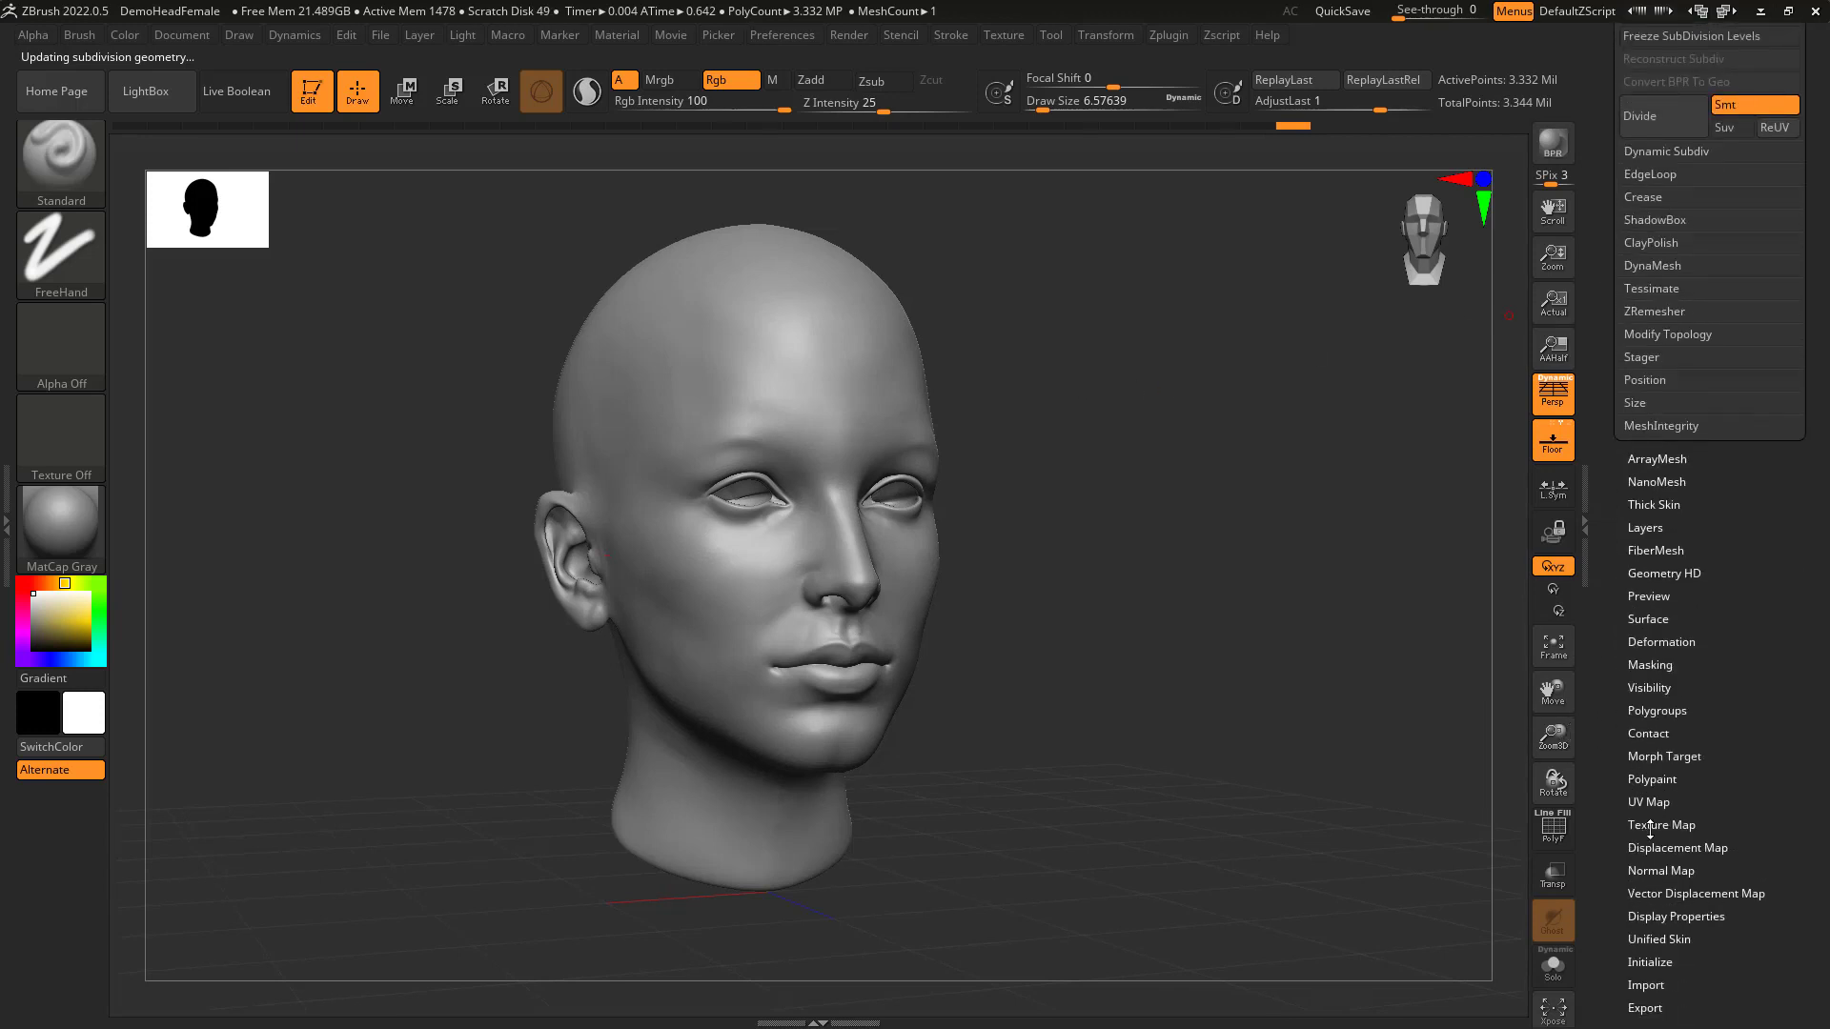
left_click(1660, 826)
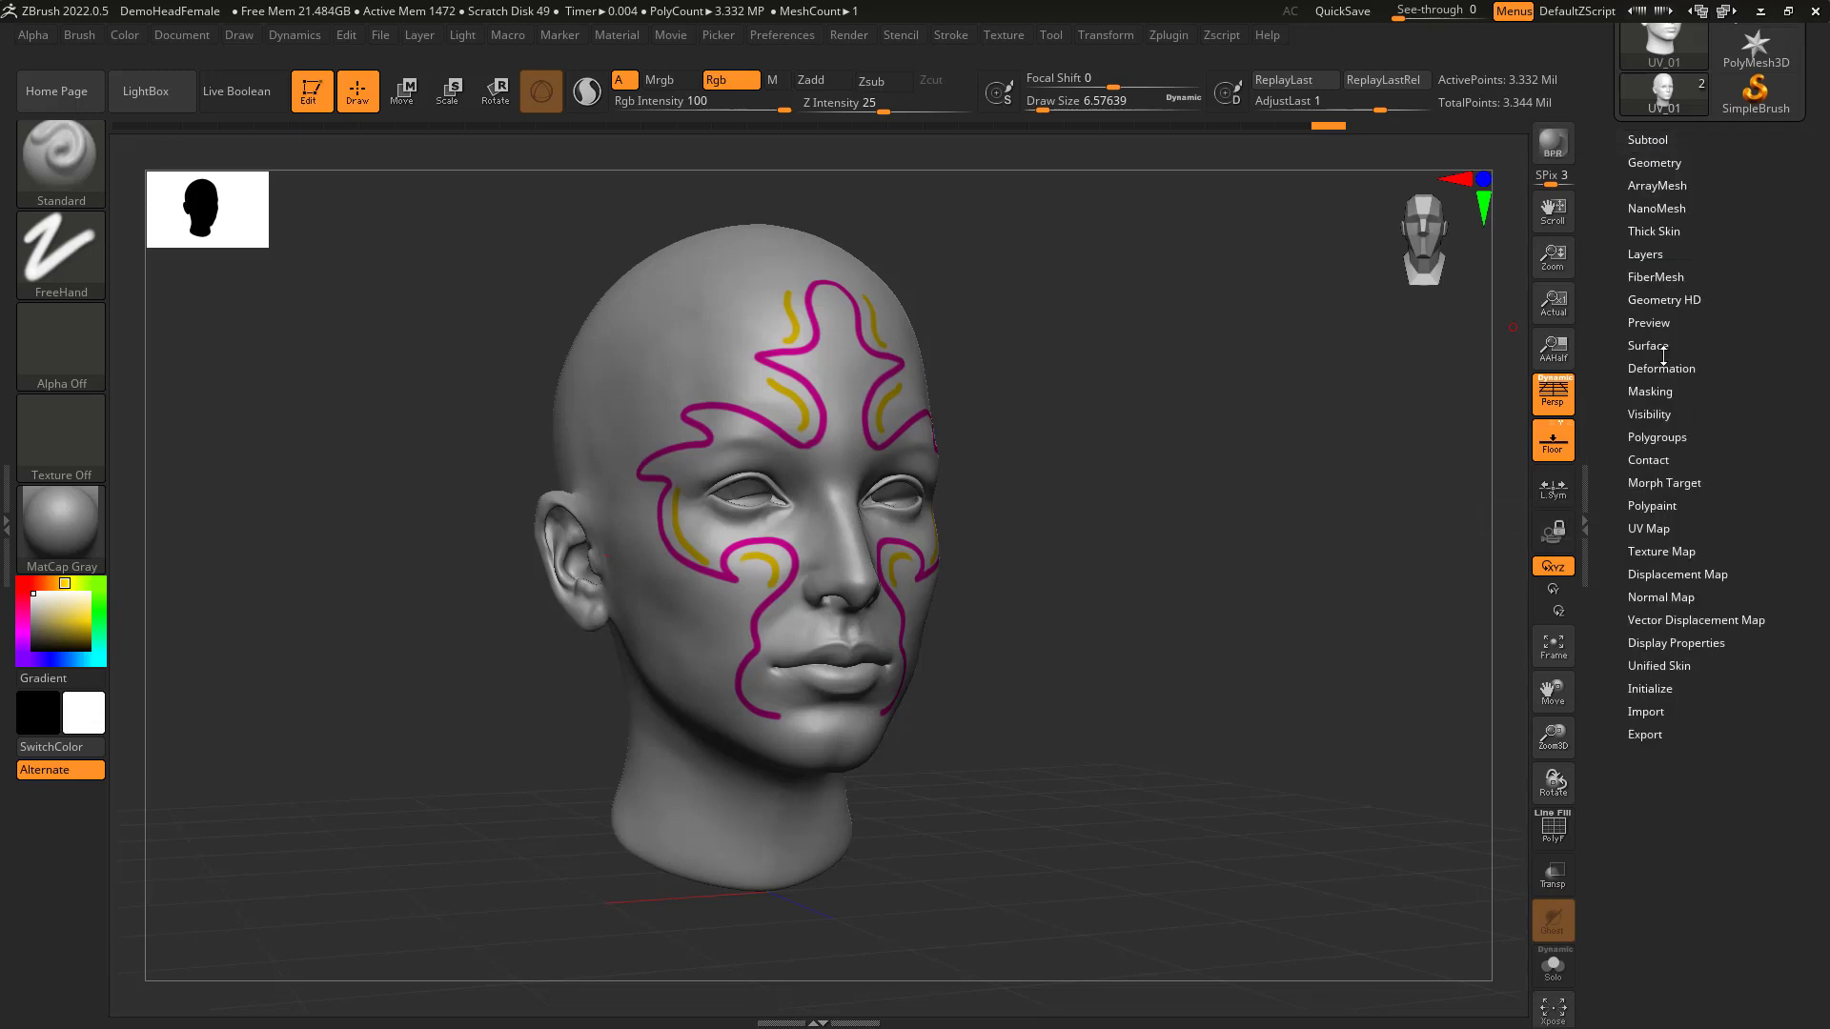
left_click(1660, 551)
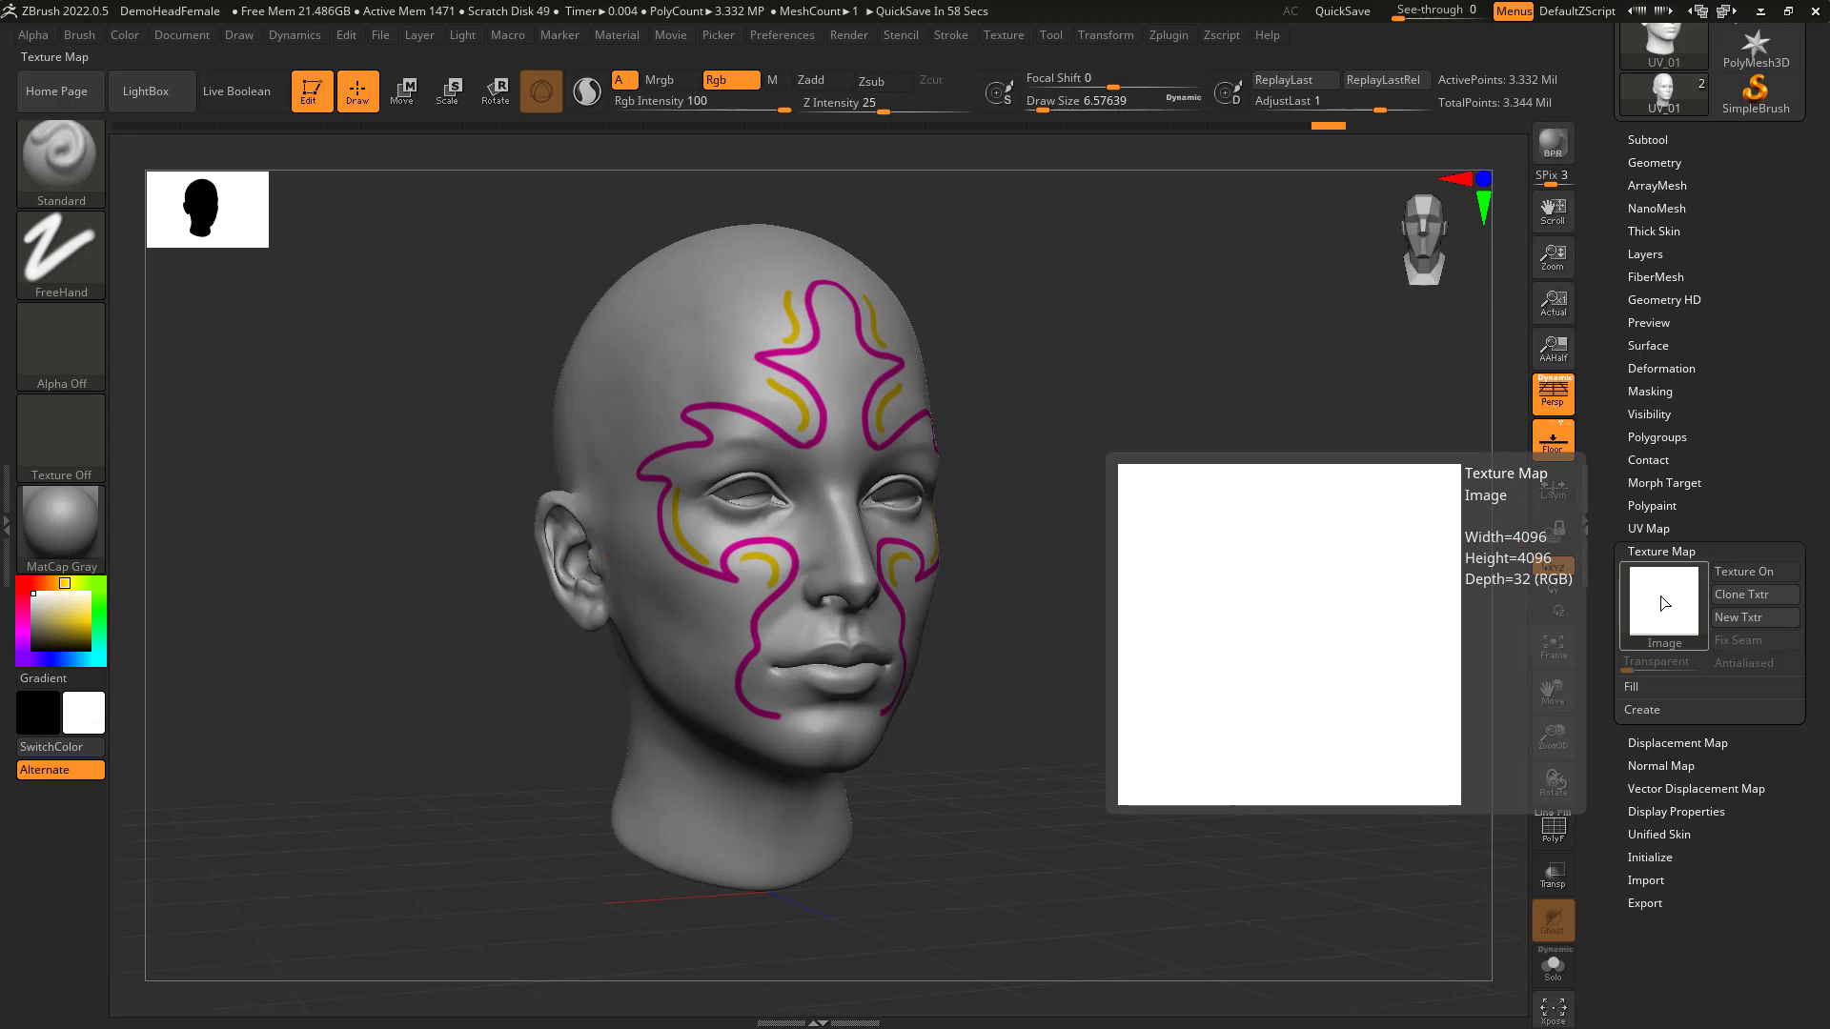
Generate a 4096 UV_01 texture with New From Polypaint and check its swirl layout.
left_click(1641, 709)
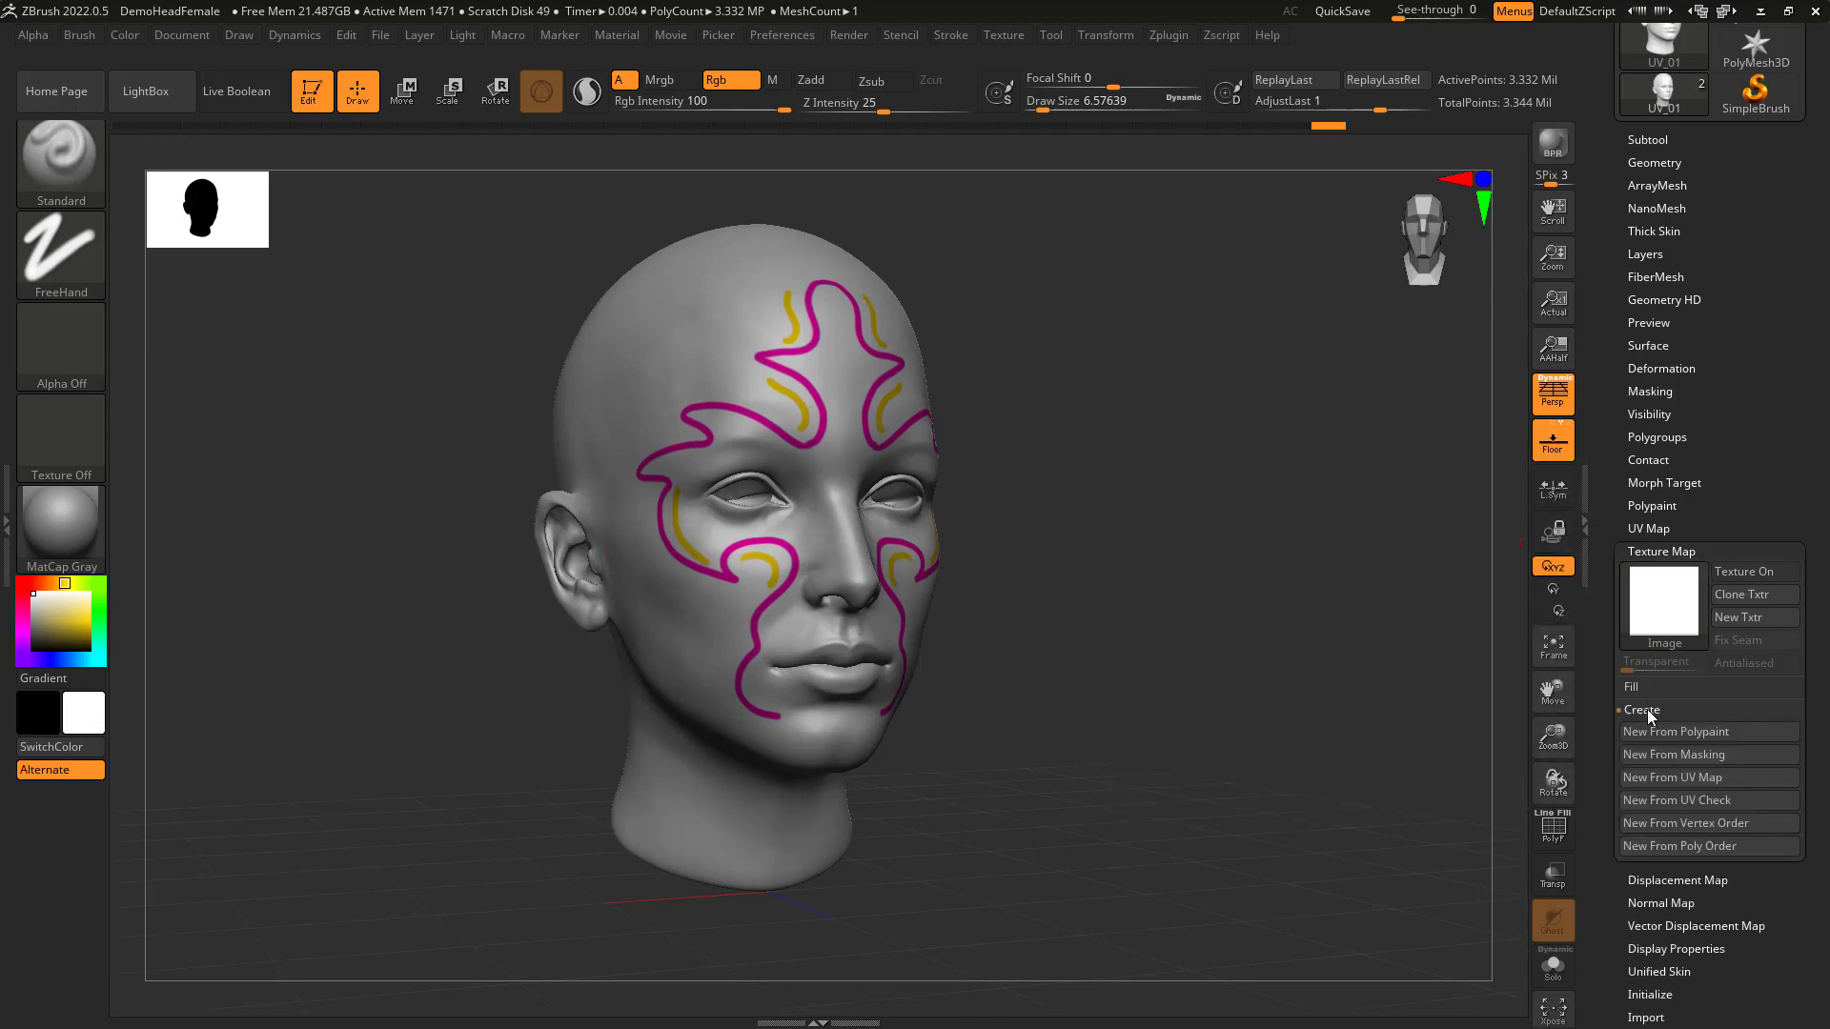
mouse_move(1688, 732)
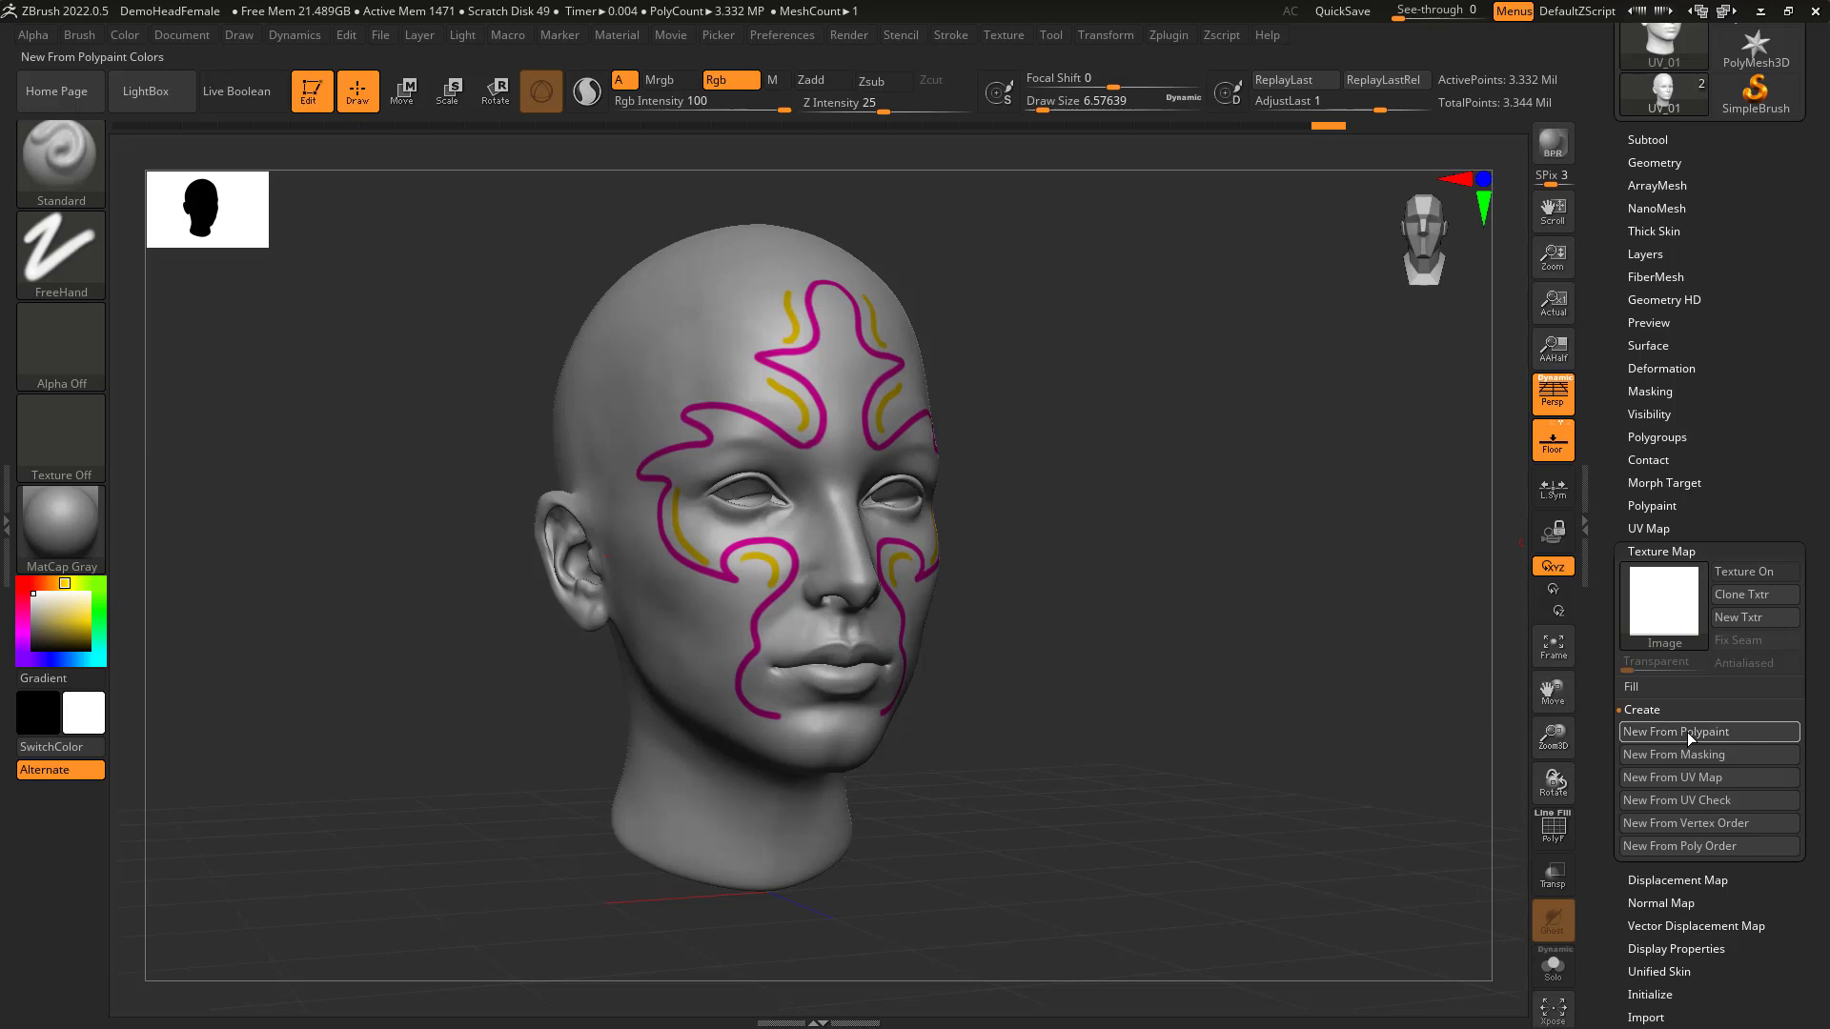
left_click(1688, 732)
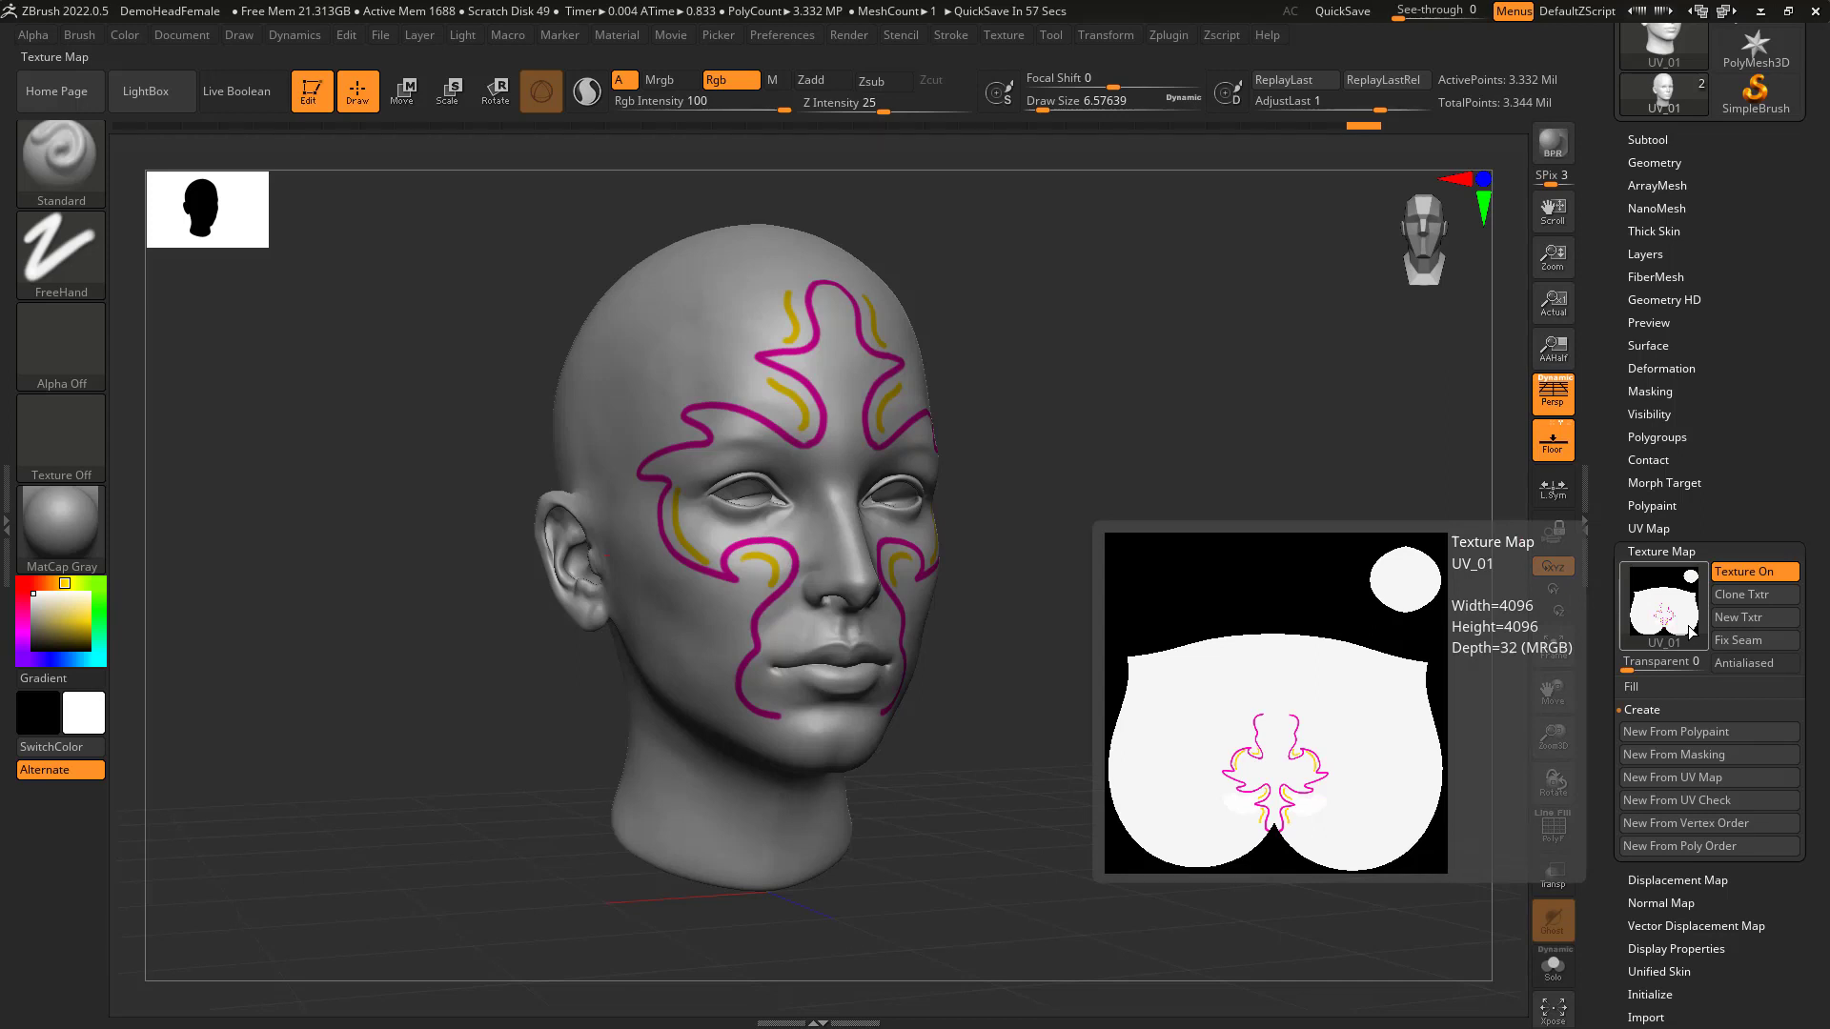
left_click(1648, 139)
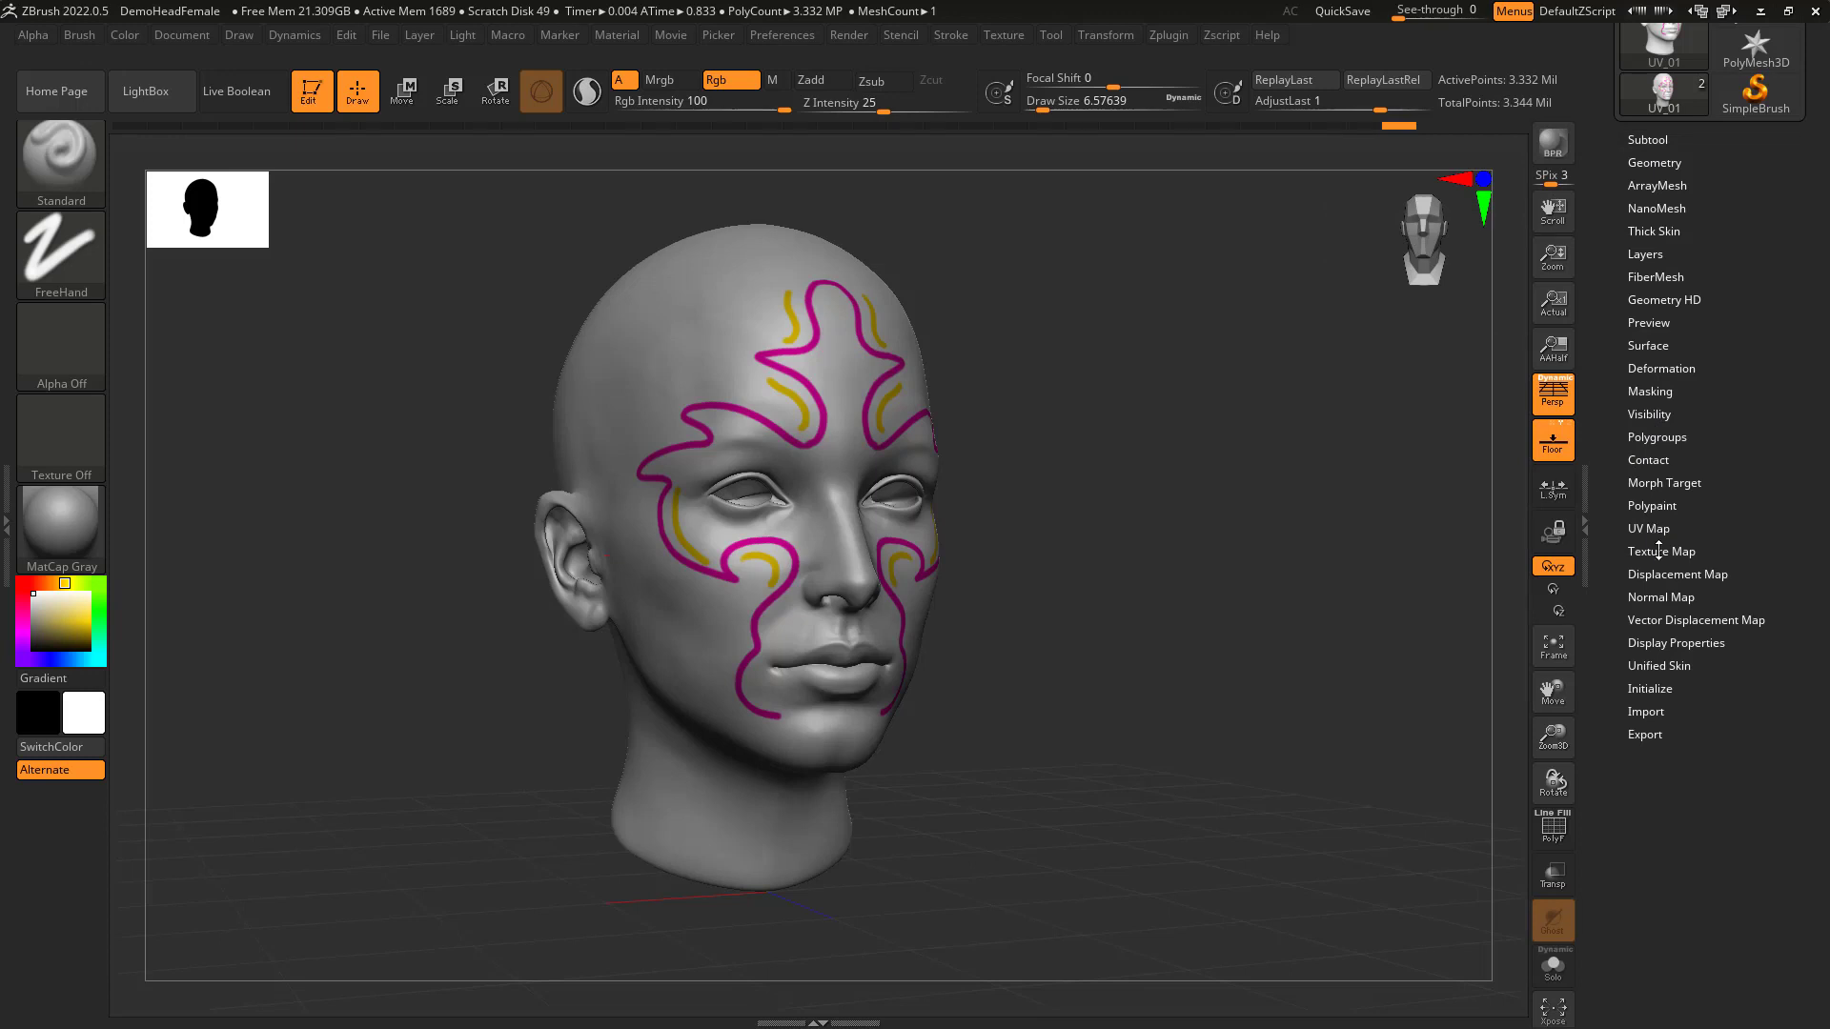
left_click(1648, 529)
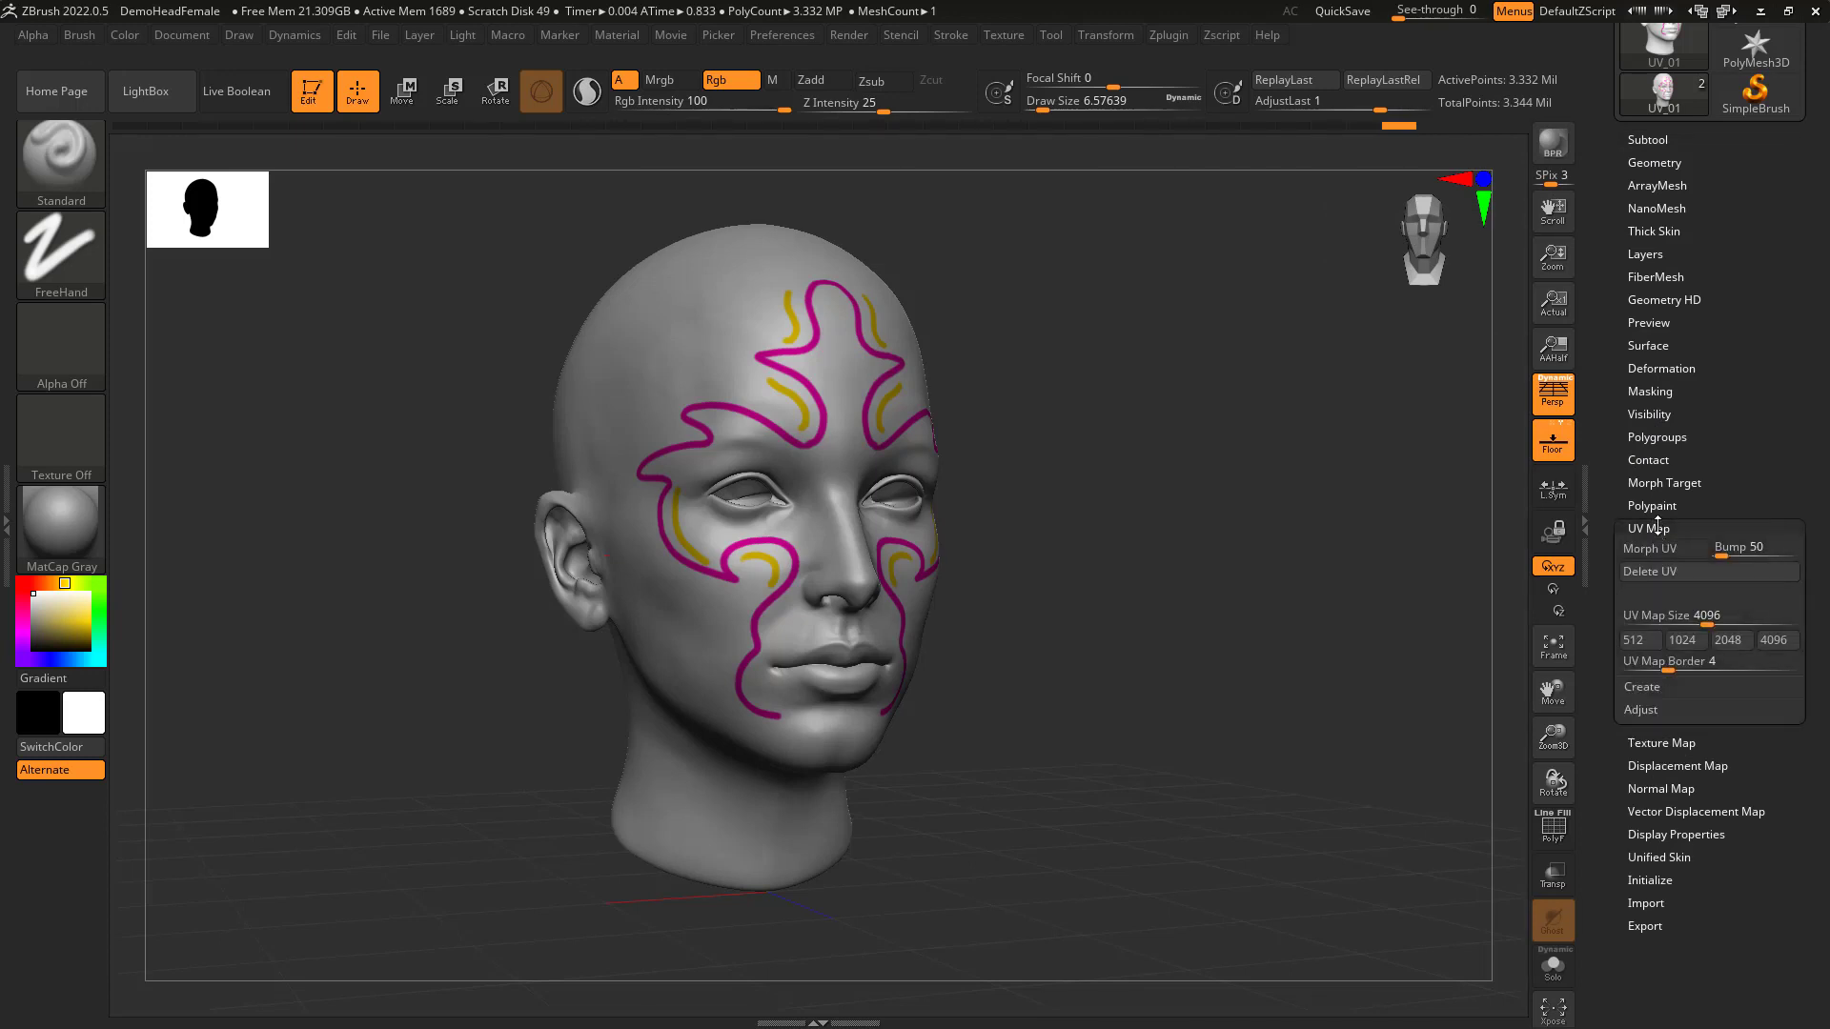
left_click(1660, 743)
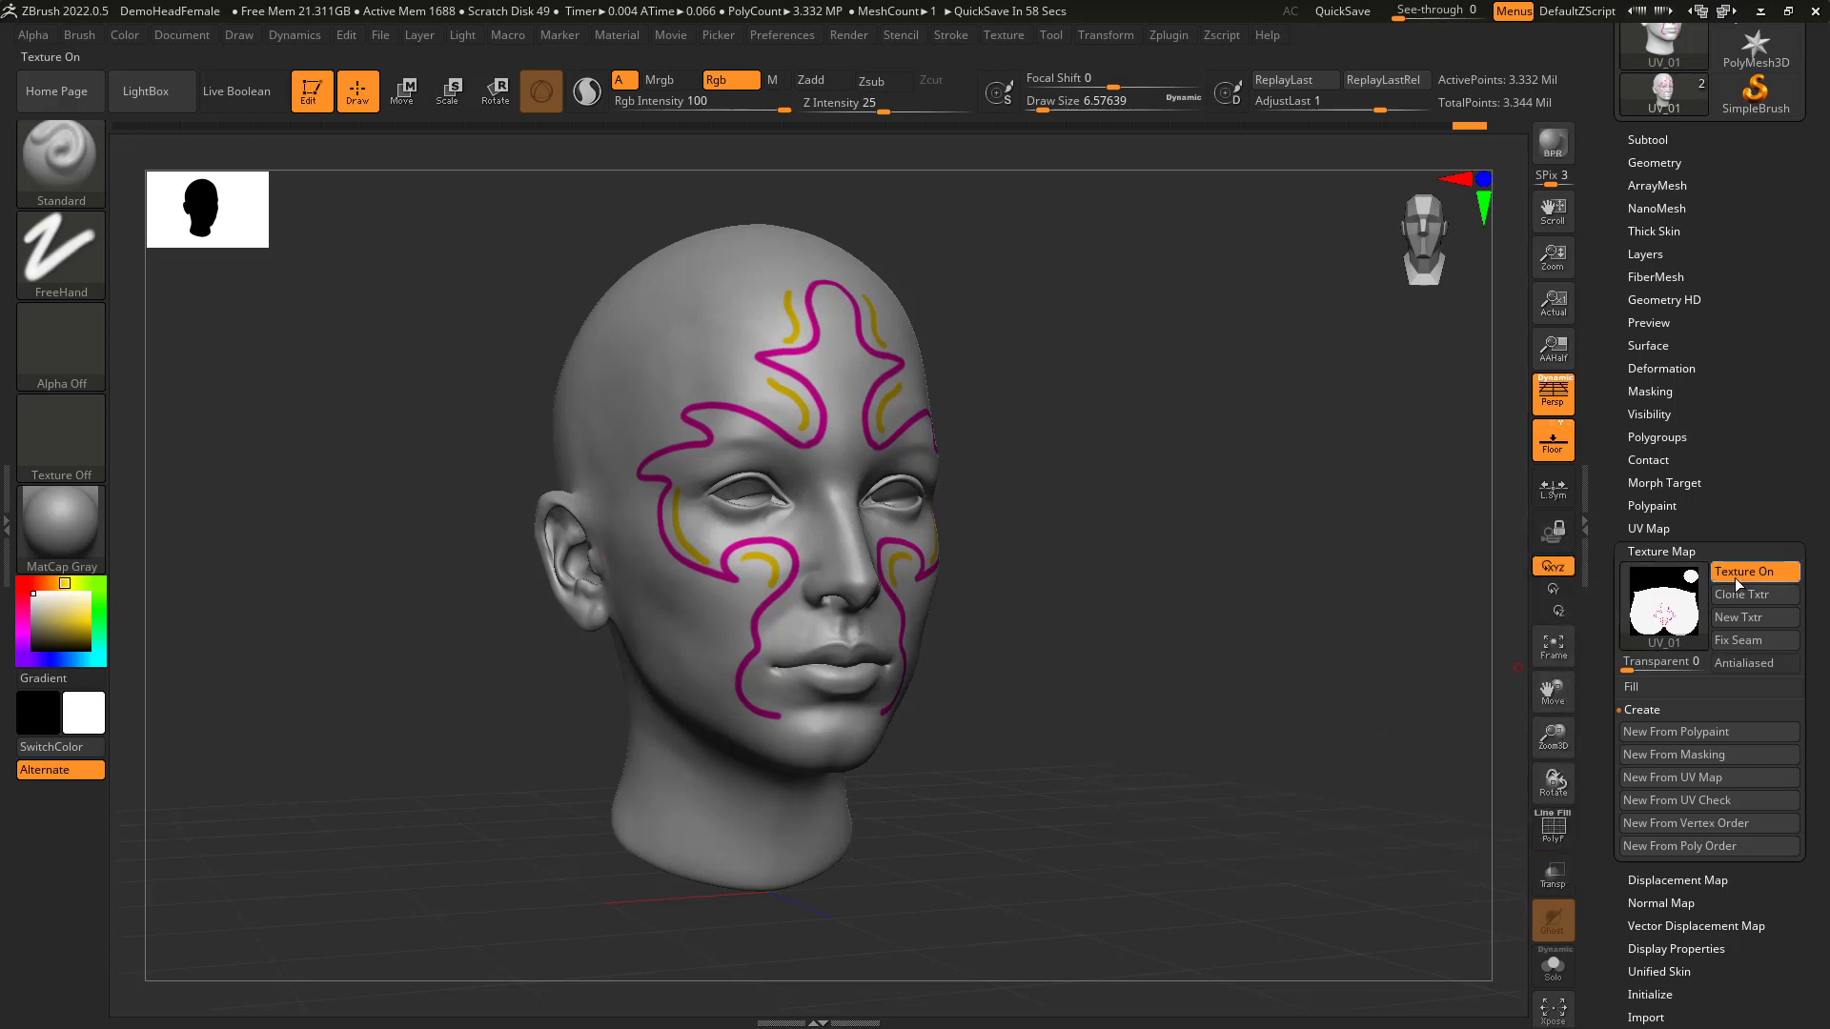
left_click(1663, 601)
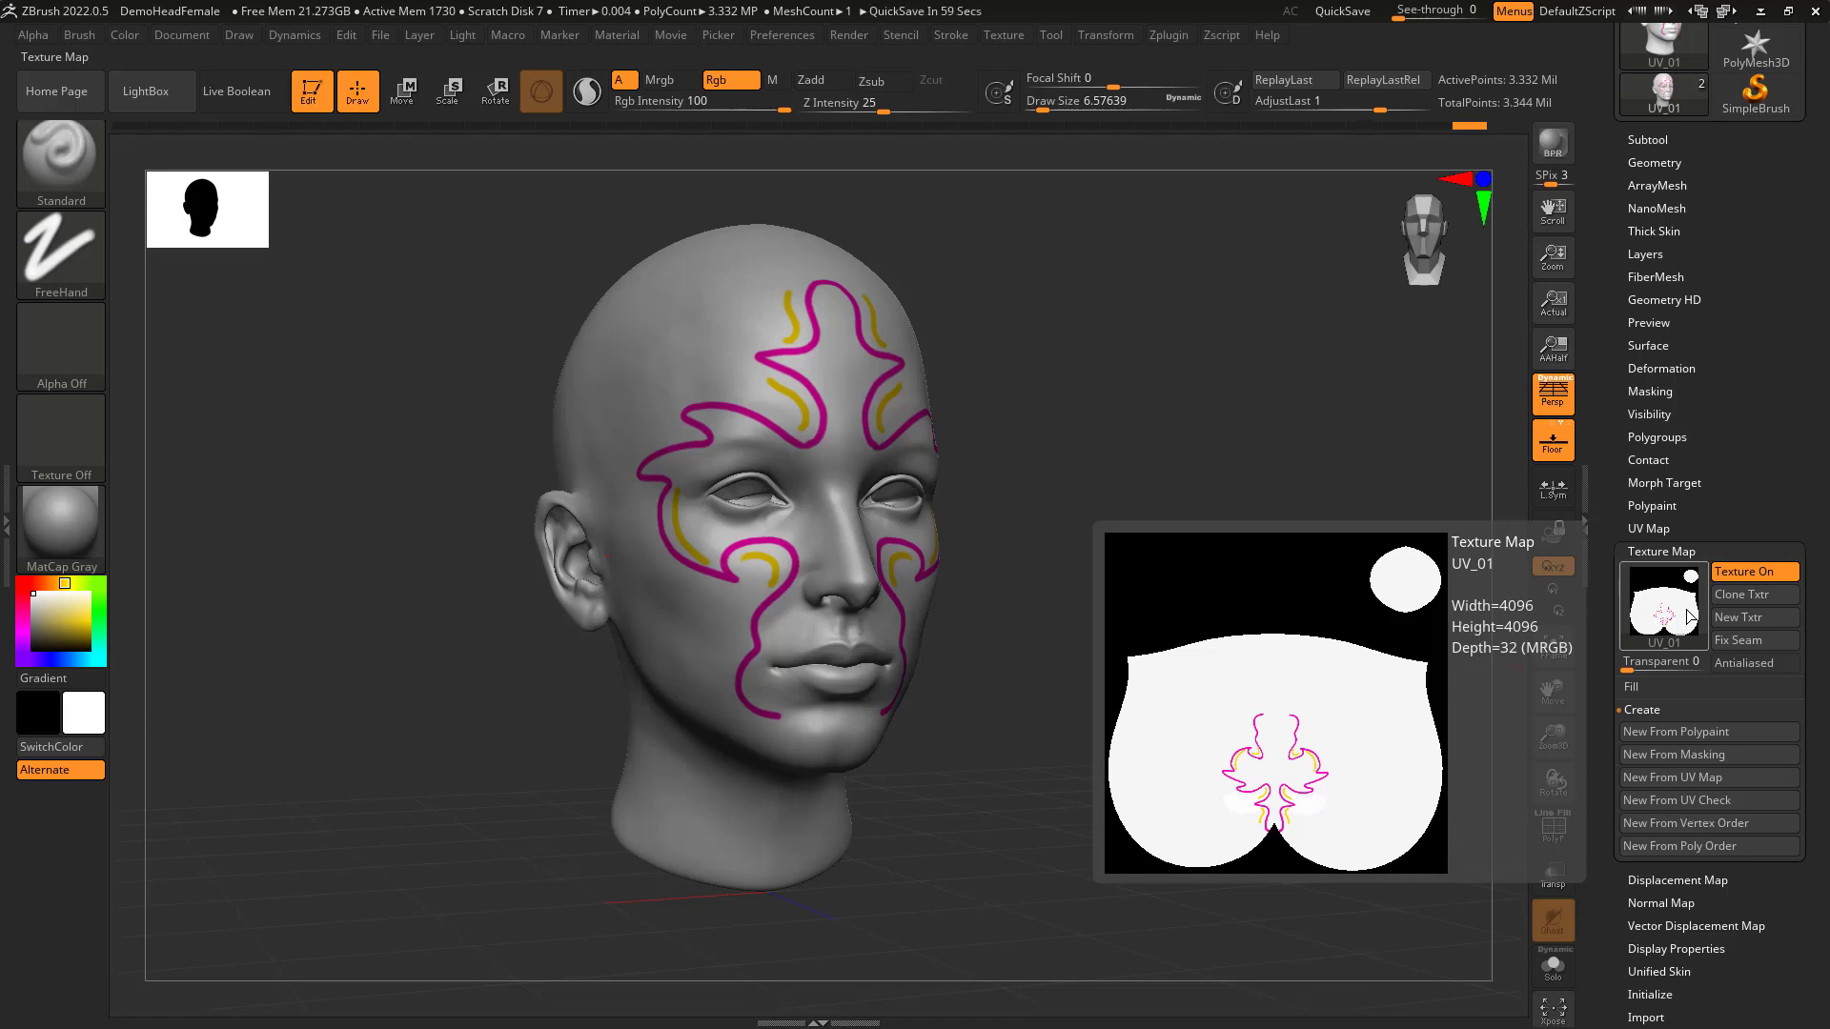
mouse_move(1477, 392)
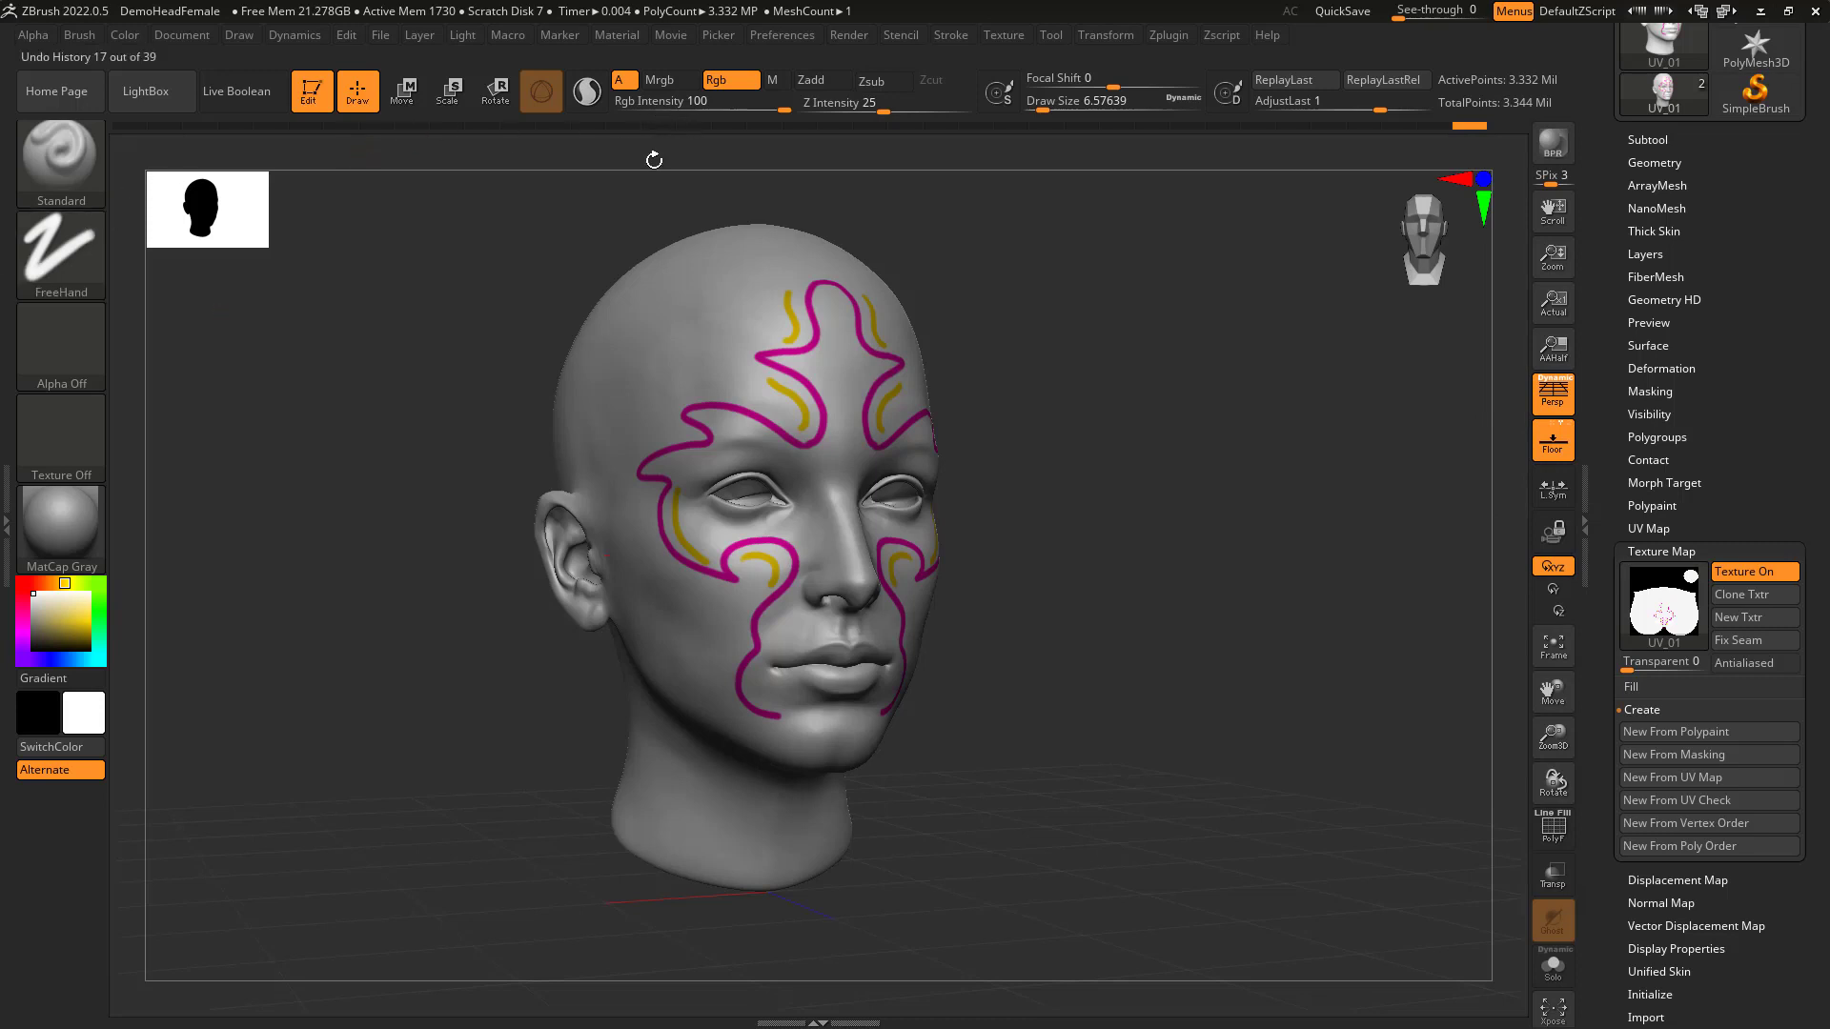
mouse_move(100, 599)
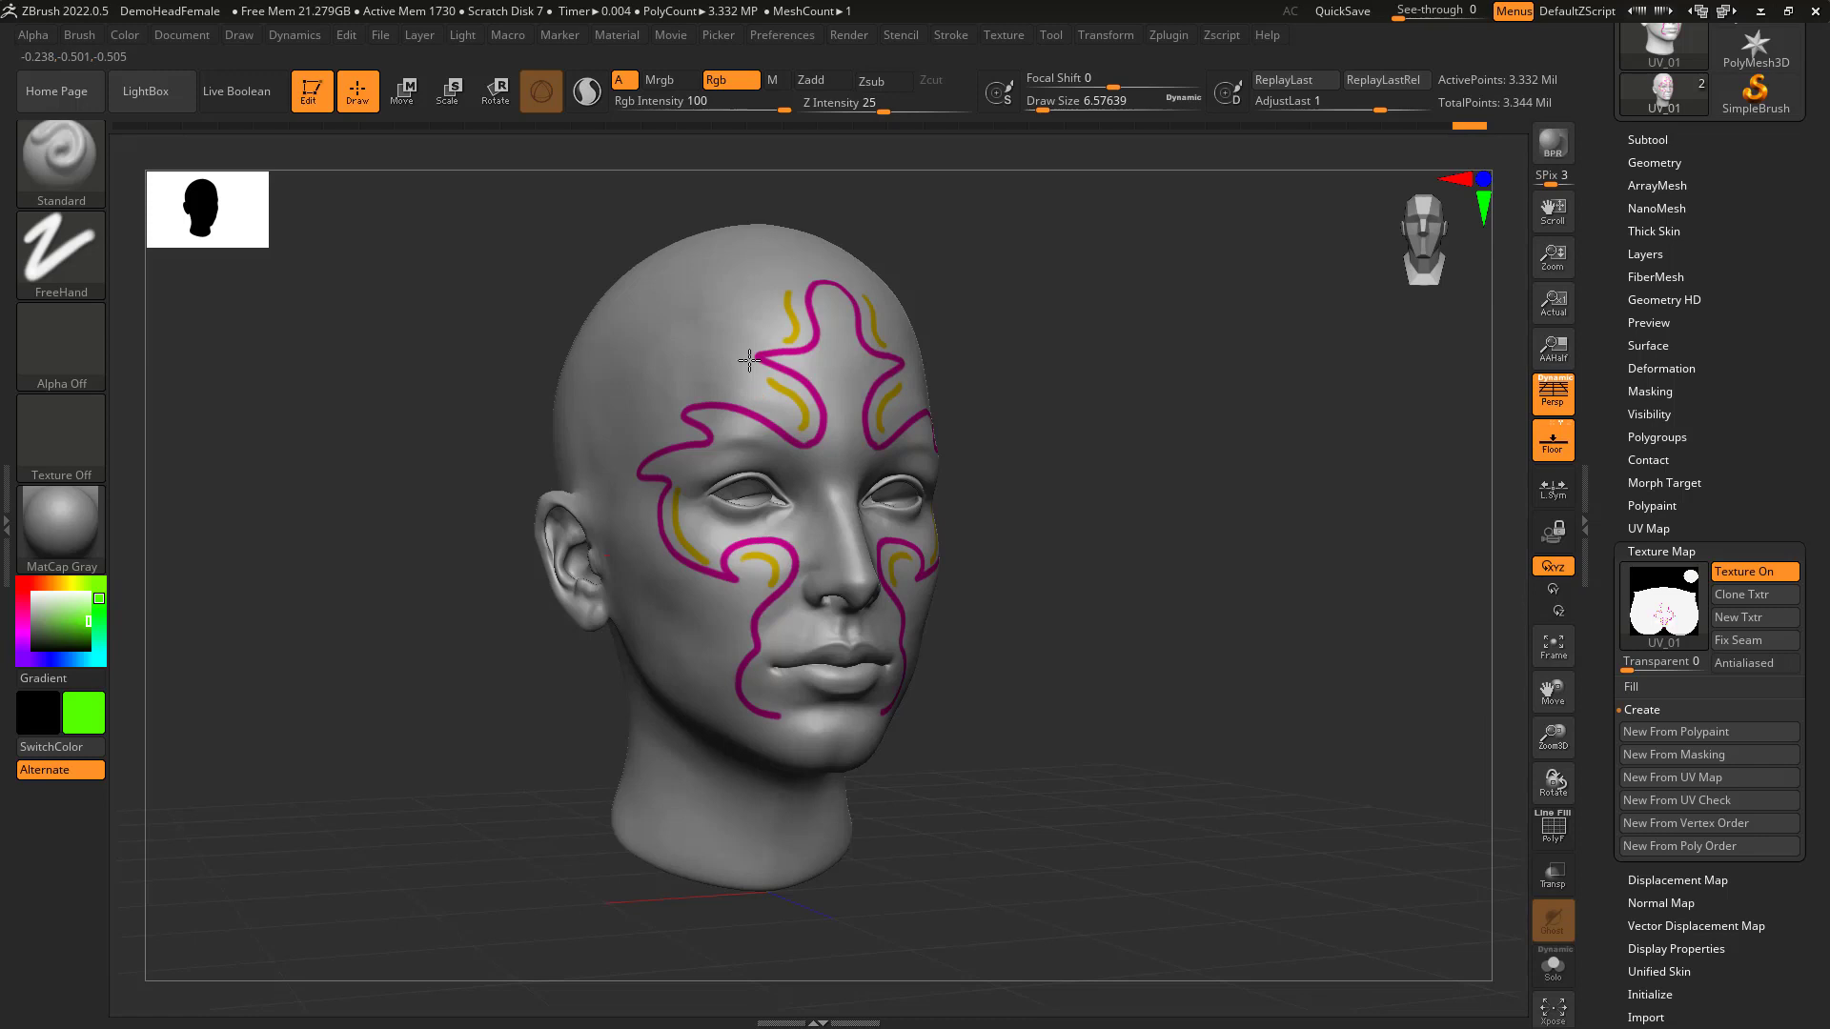
mouse_move(802, 340)
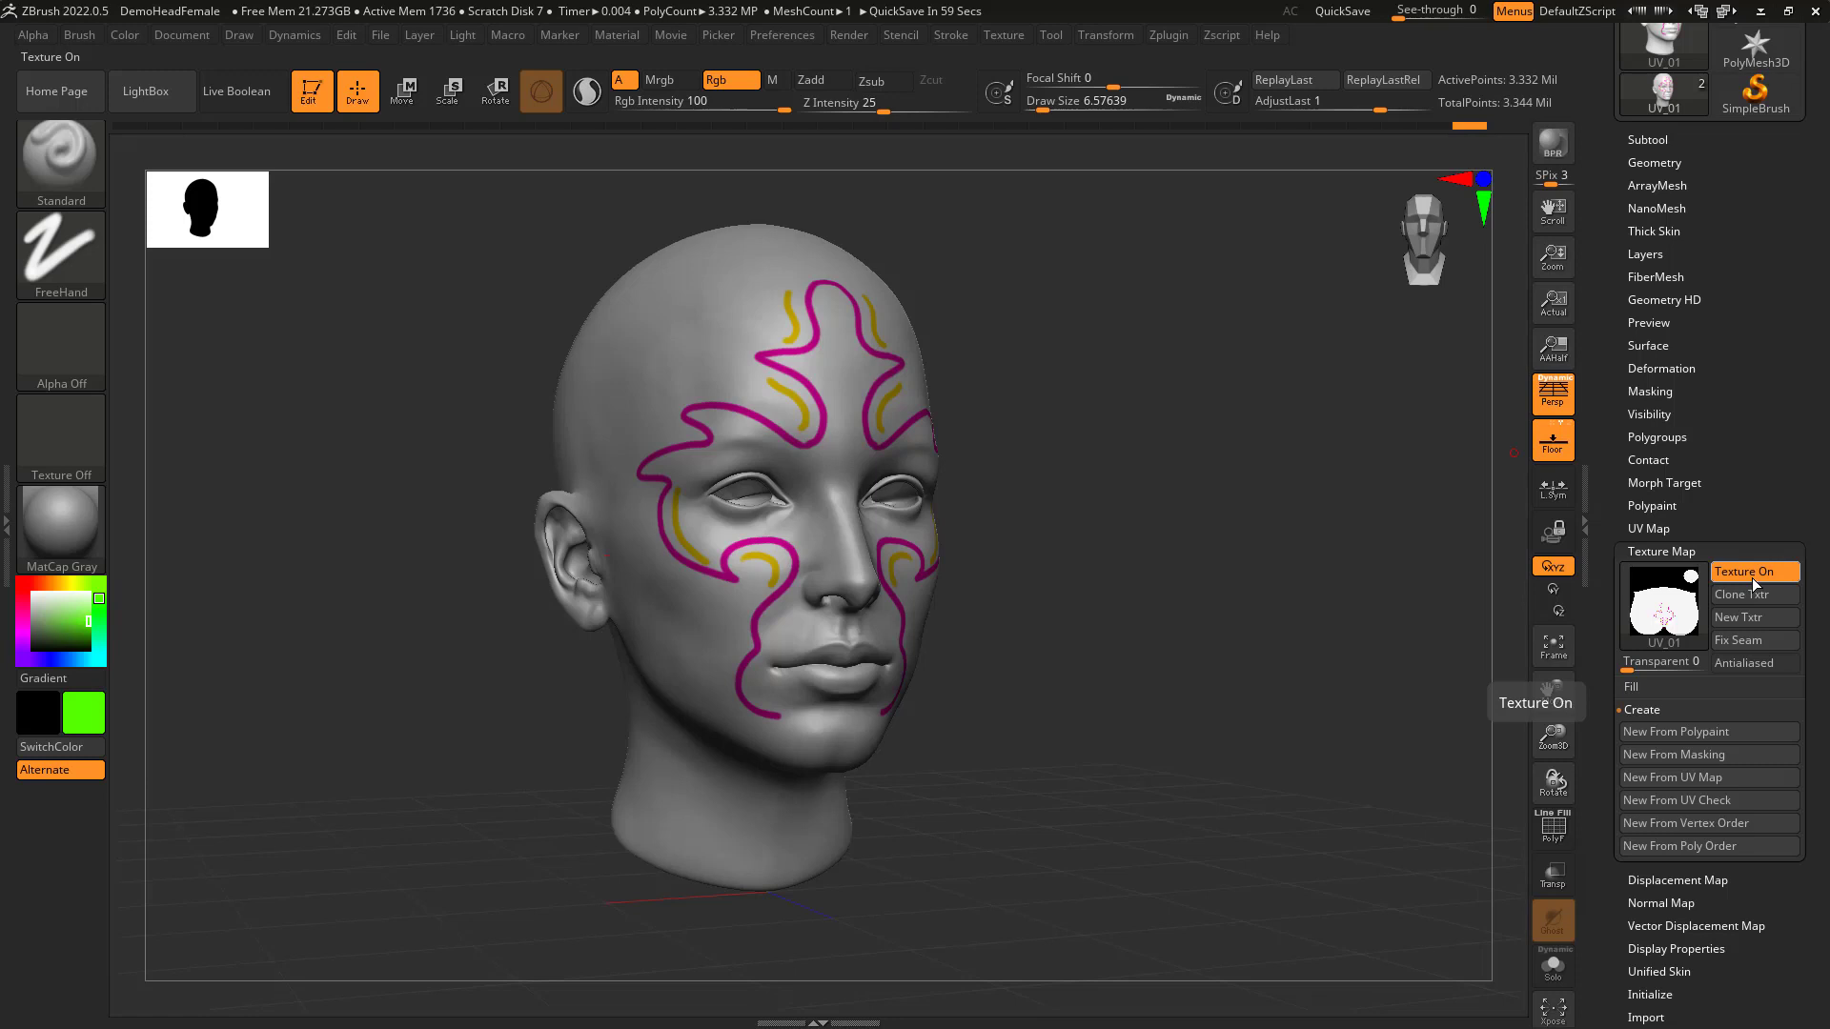
Paint green swirl strokes on the forehead and cheeks beside the magenta and yellow ones.
left_click(1746, 572)
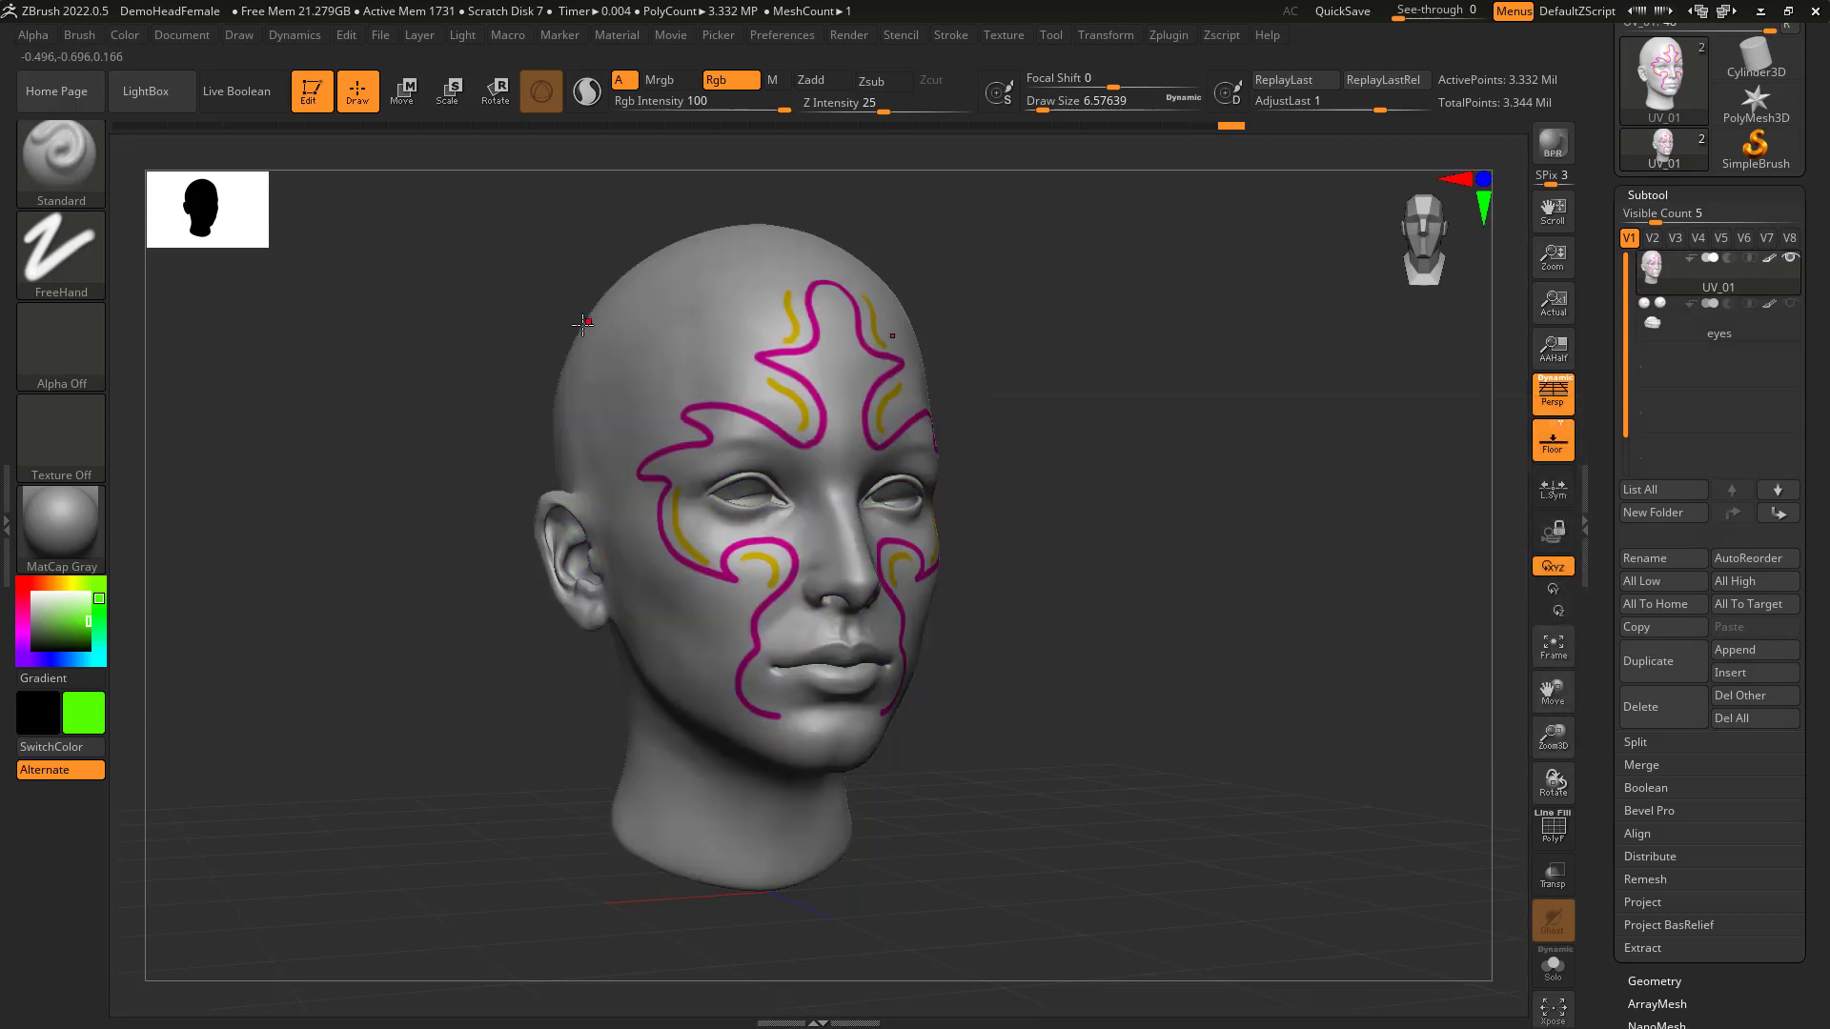
mouse_move(692, 413)
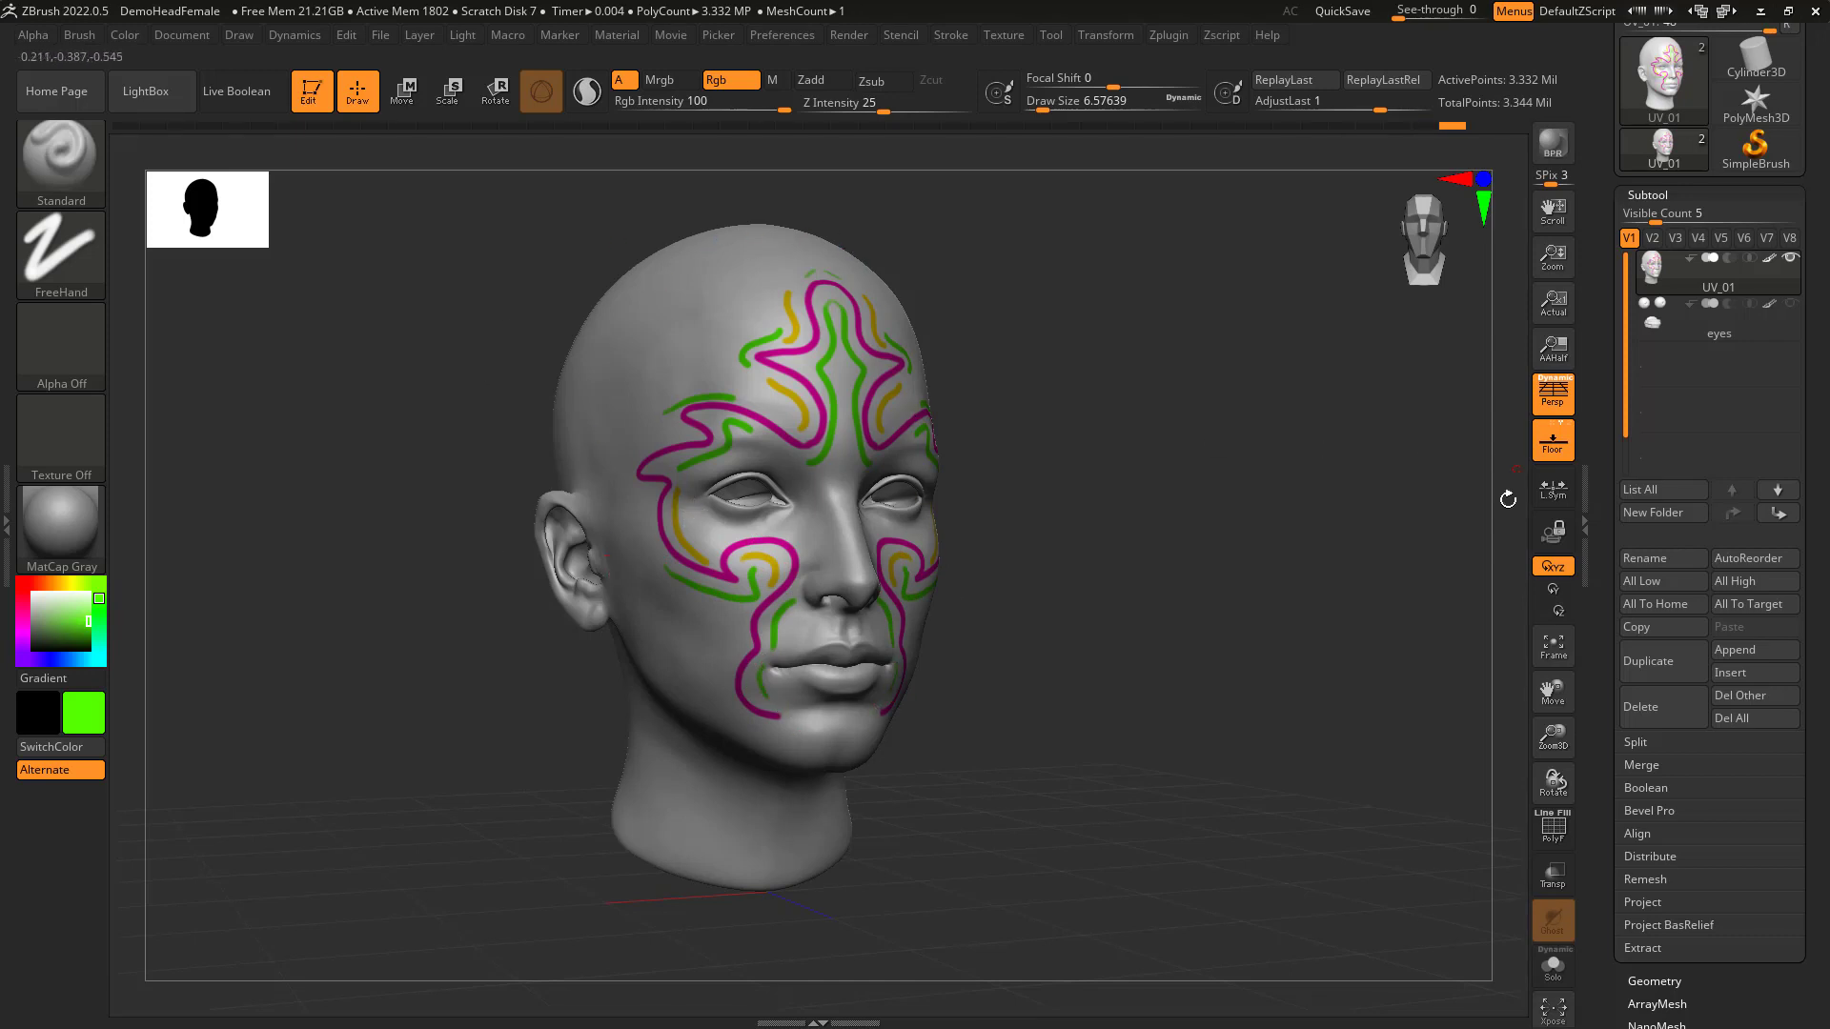
scroll("down", 3)
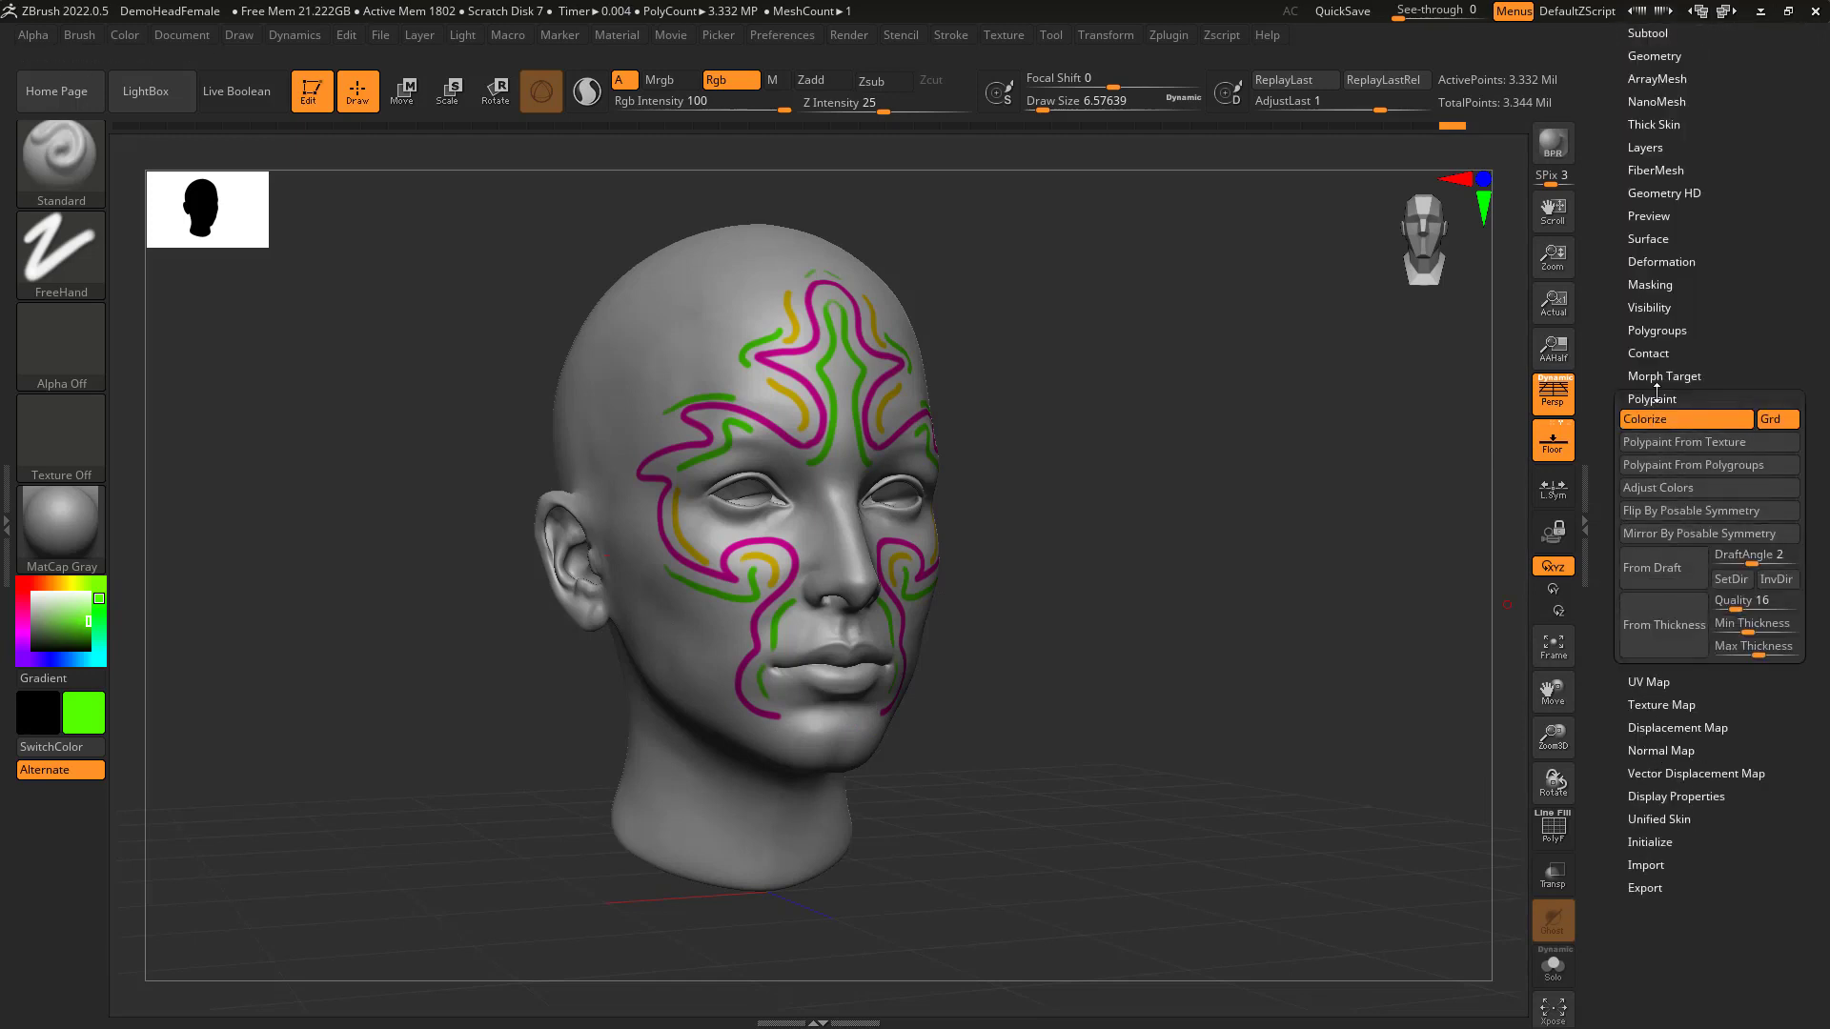
Collapse the Polypaint subpalette and reopen the Texture Map settings.
left_click(1654, 399)
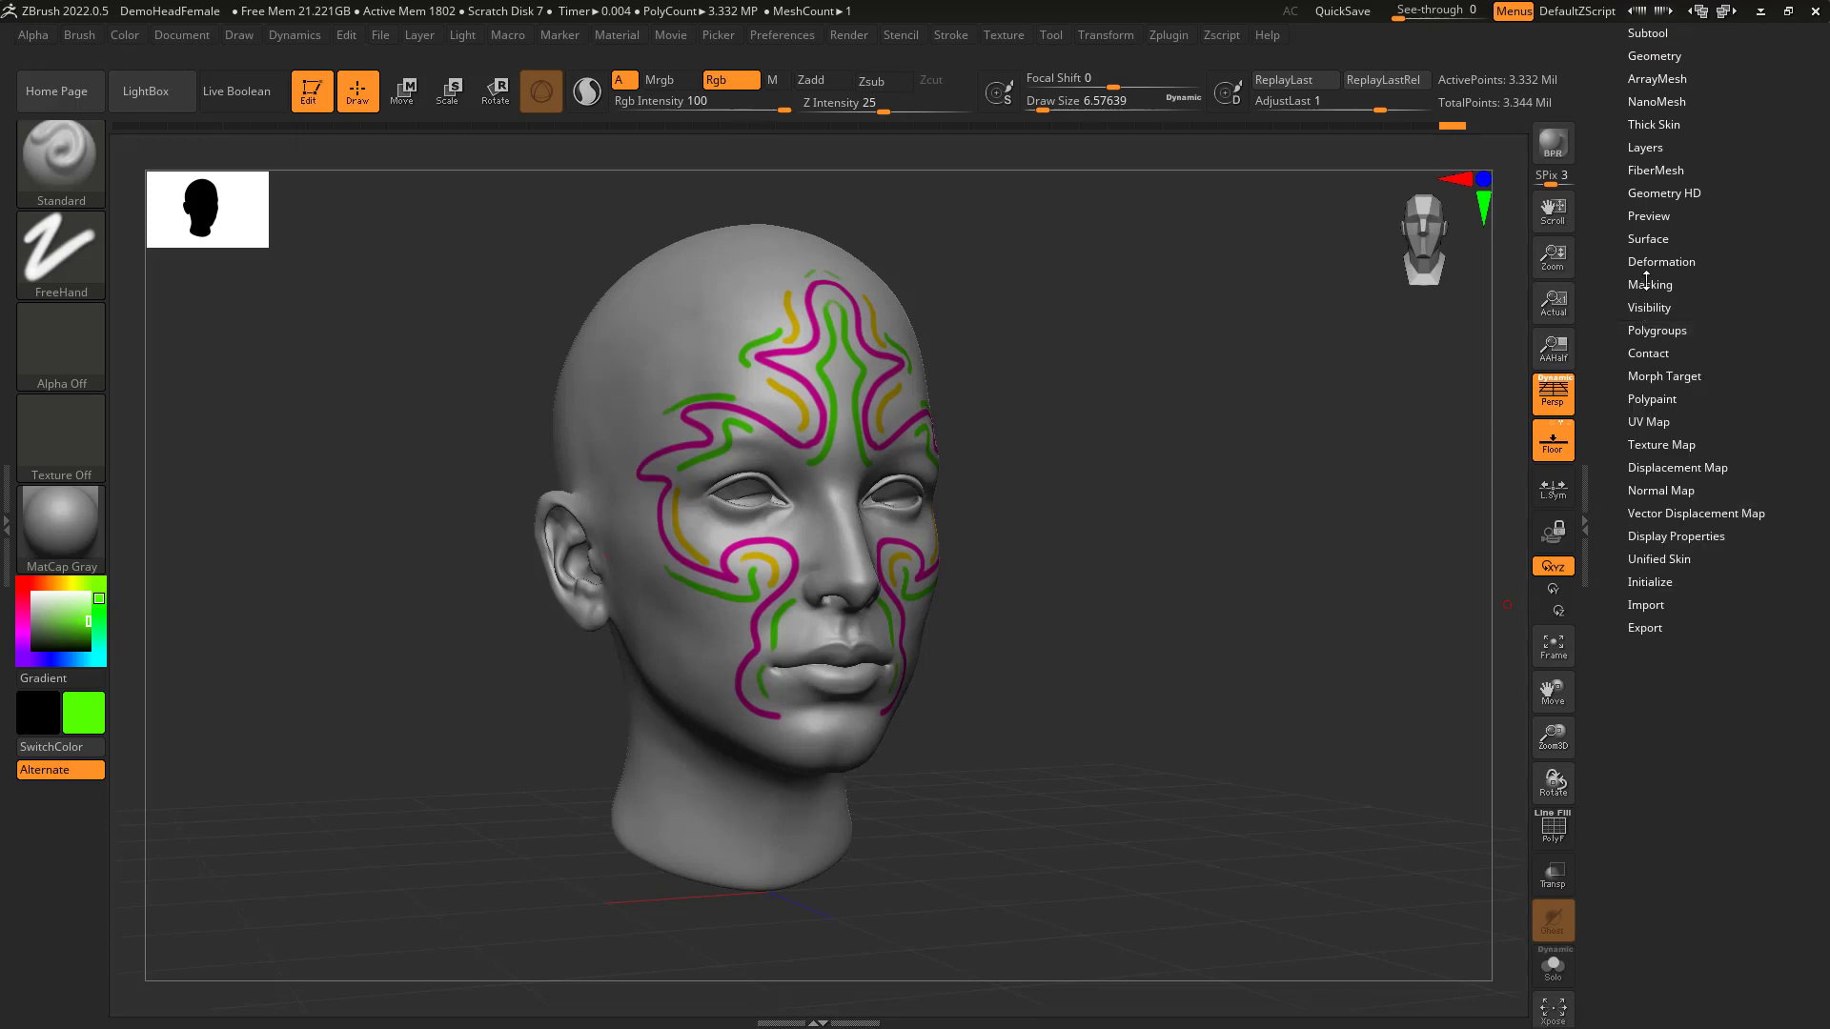
left_click(1659, 445)
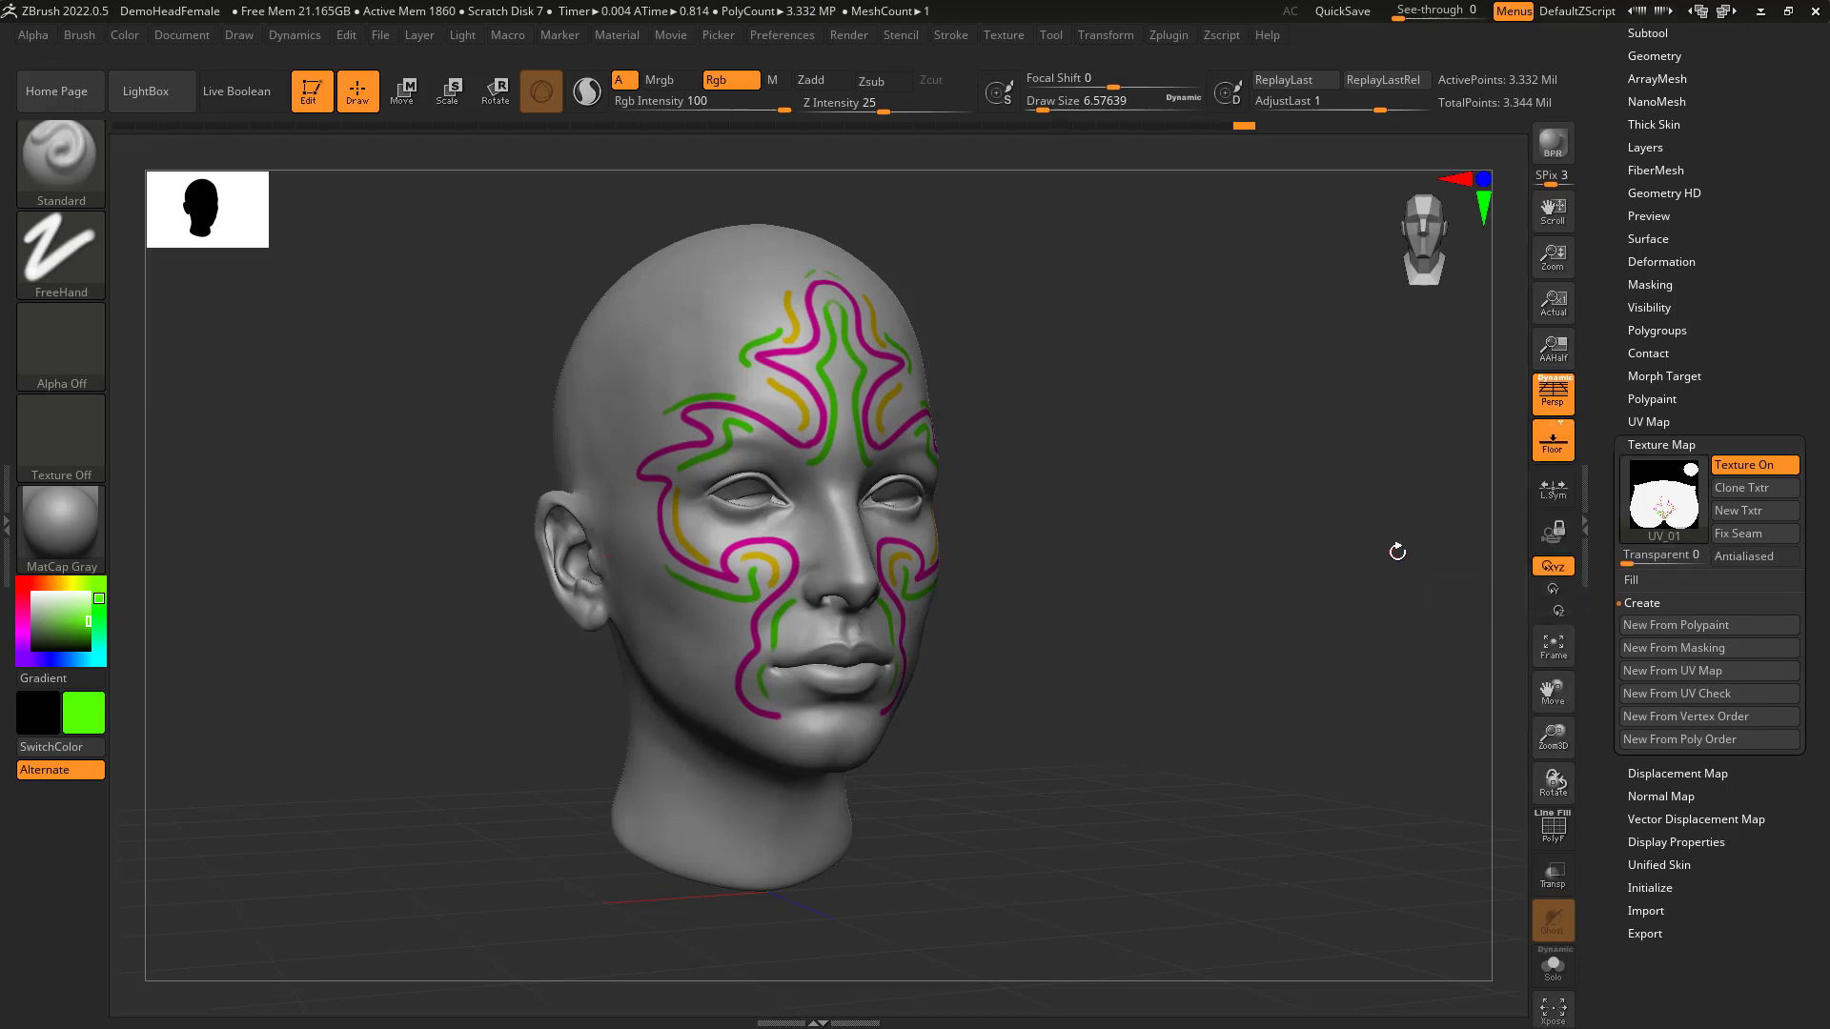
mouse_move(1152, 619)
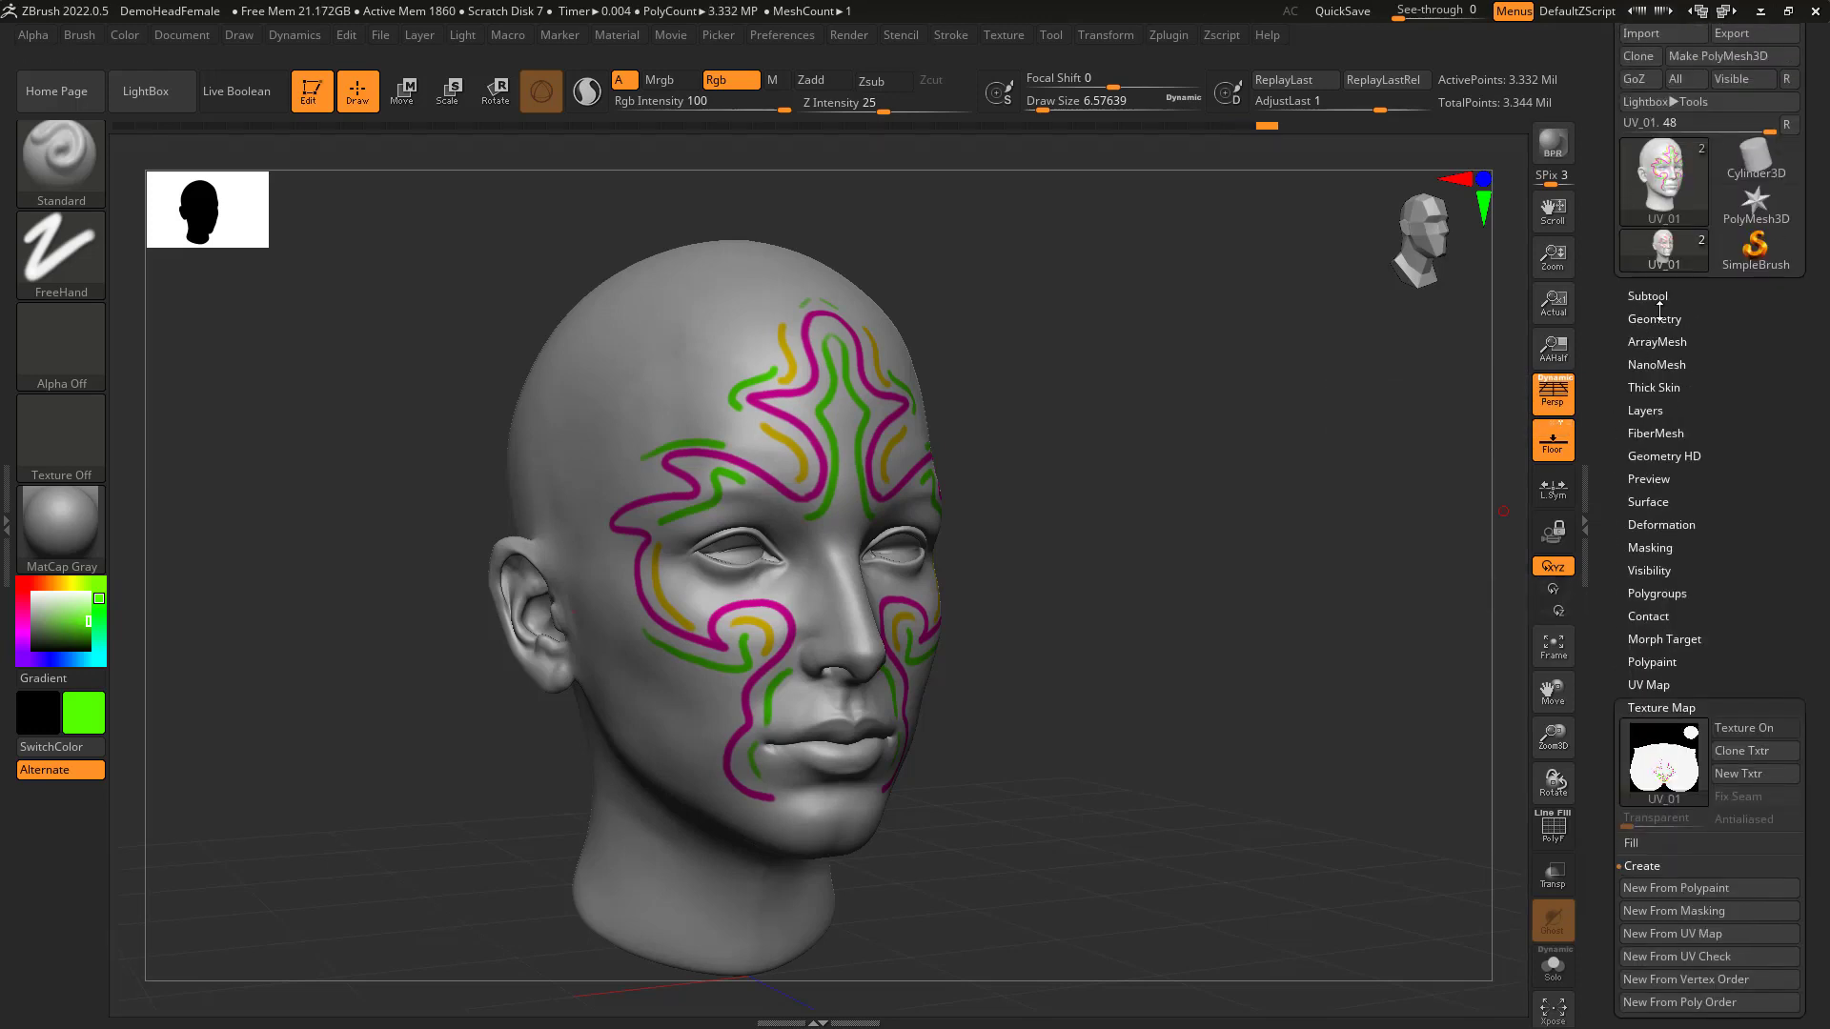
Open the Geometry settings with the head dropped to its lowest subdivision level.
left_click(1653, 318)
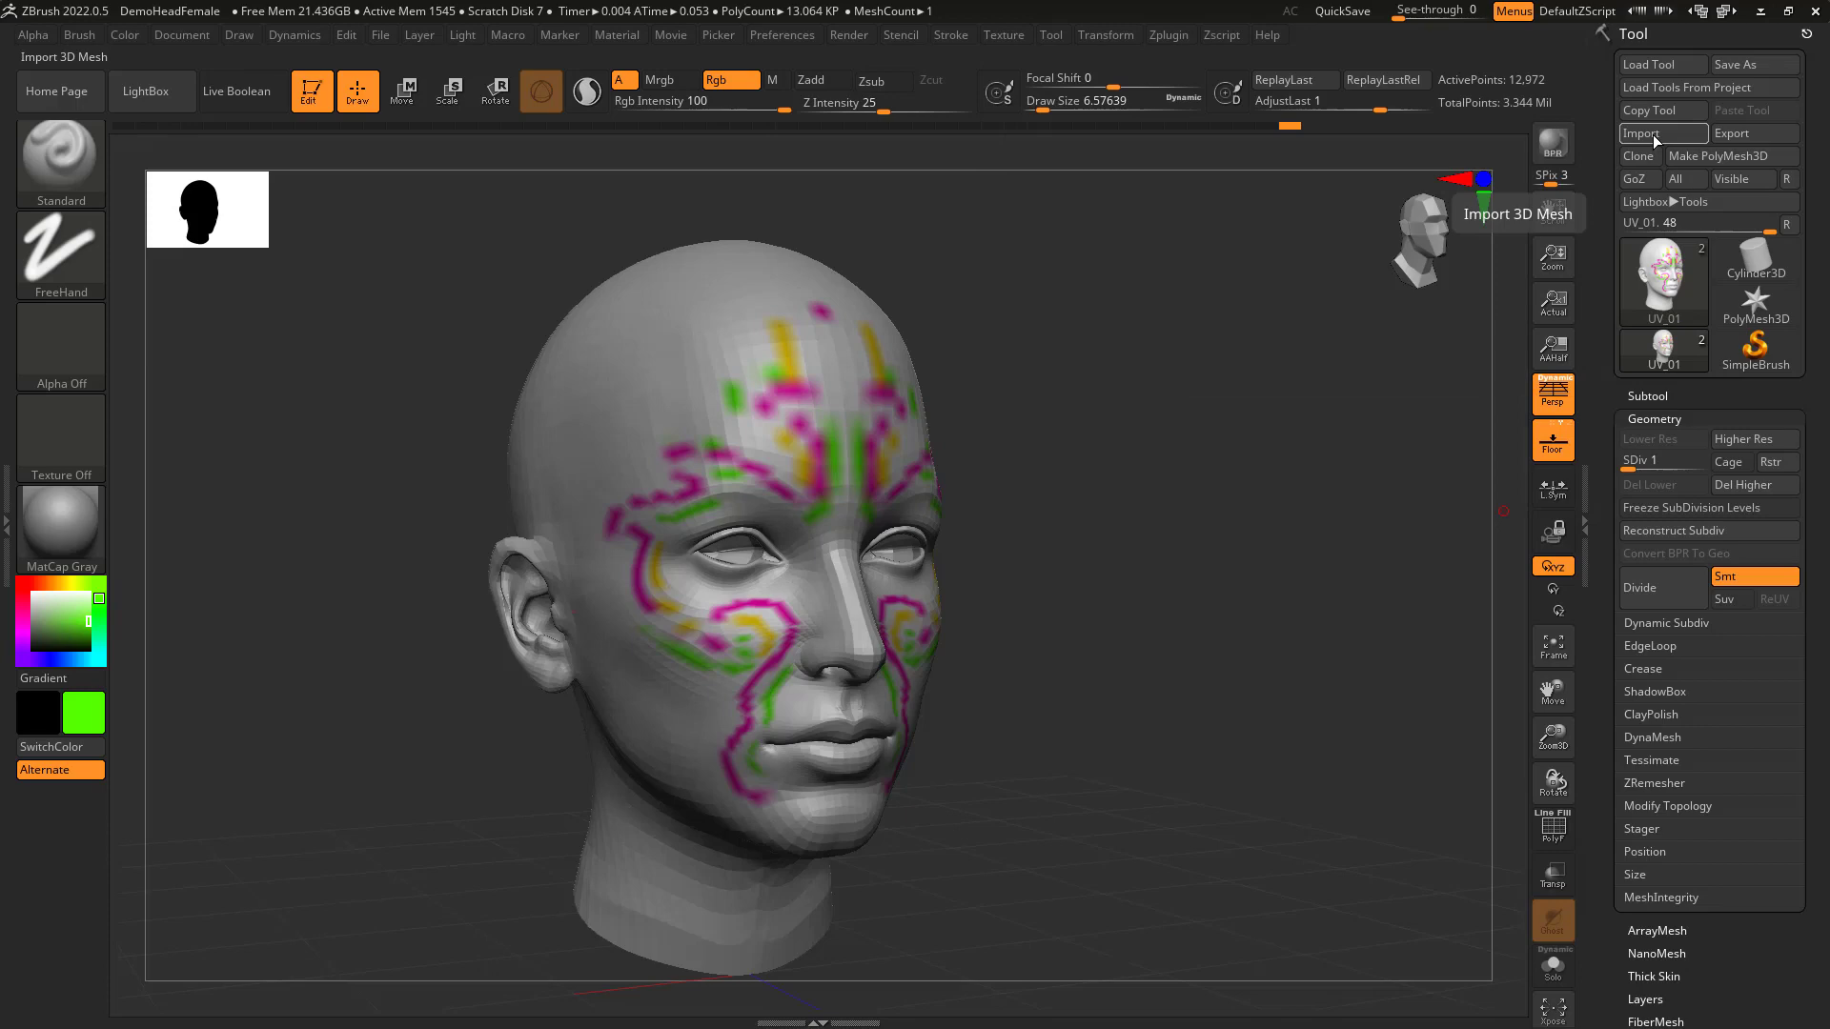
Import the UV_02 mesh onto the head at SDiv 1, then restore subdivision level 5.
left_click(1649, 133)
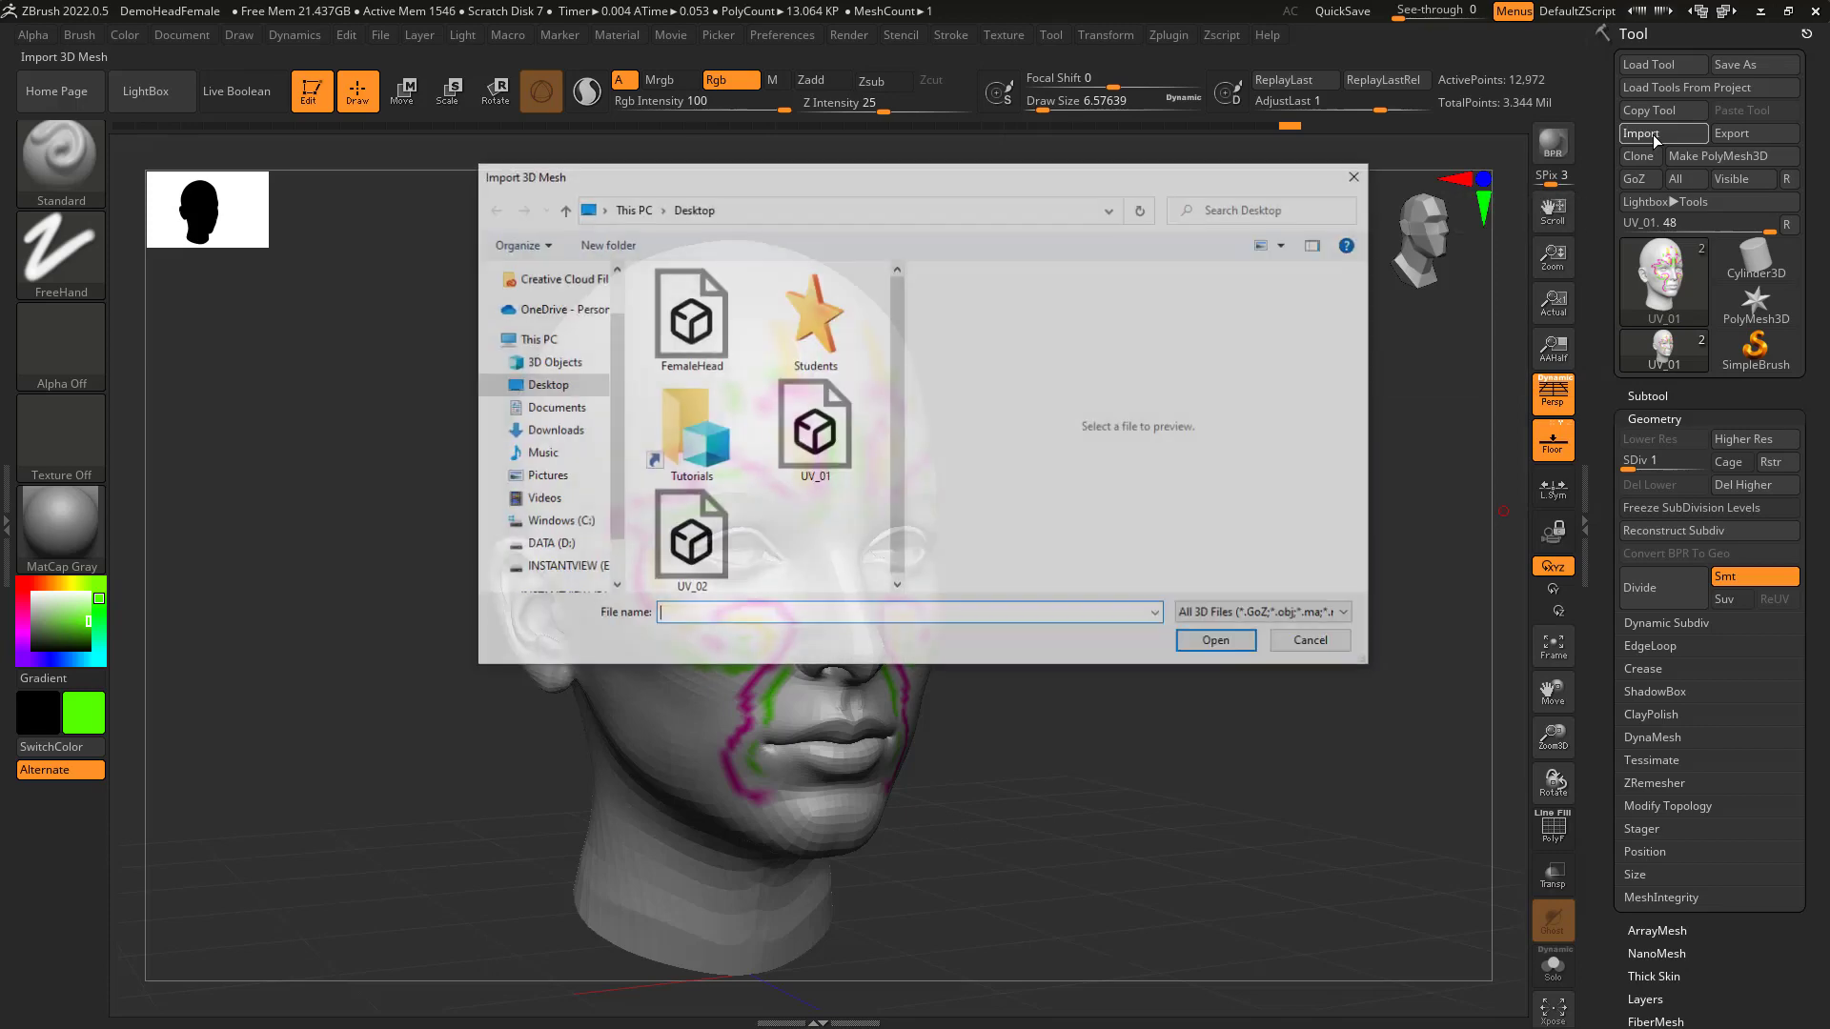
left_click(690, 537)
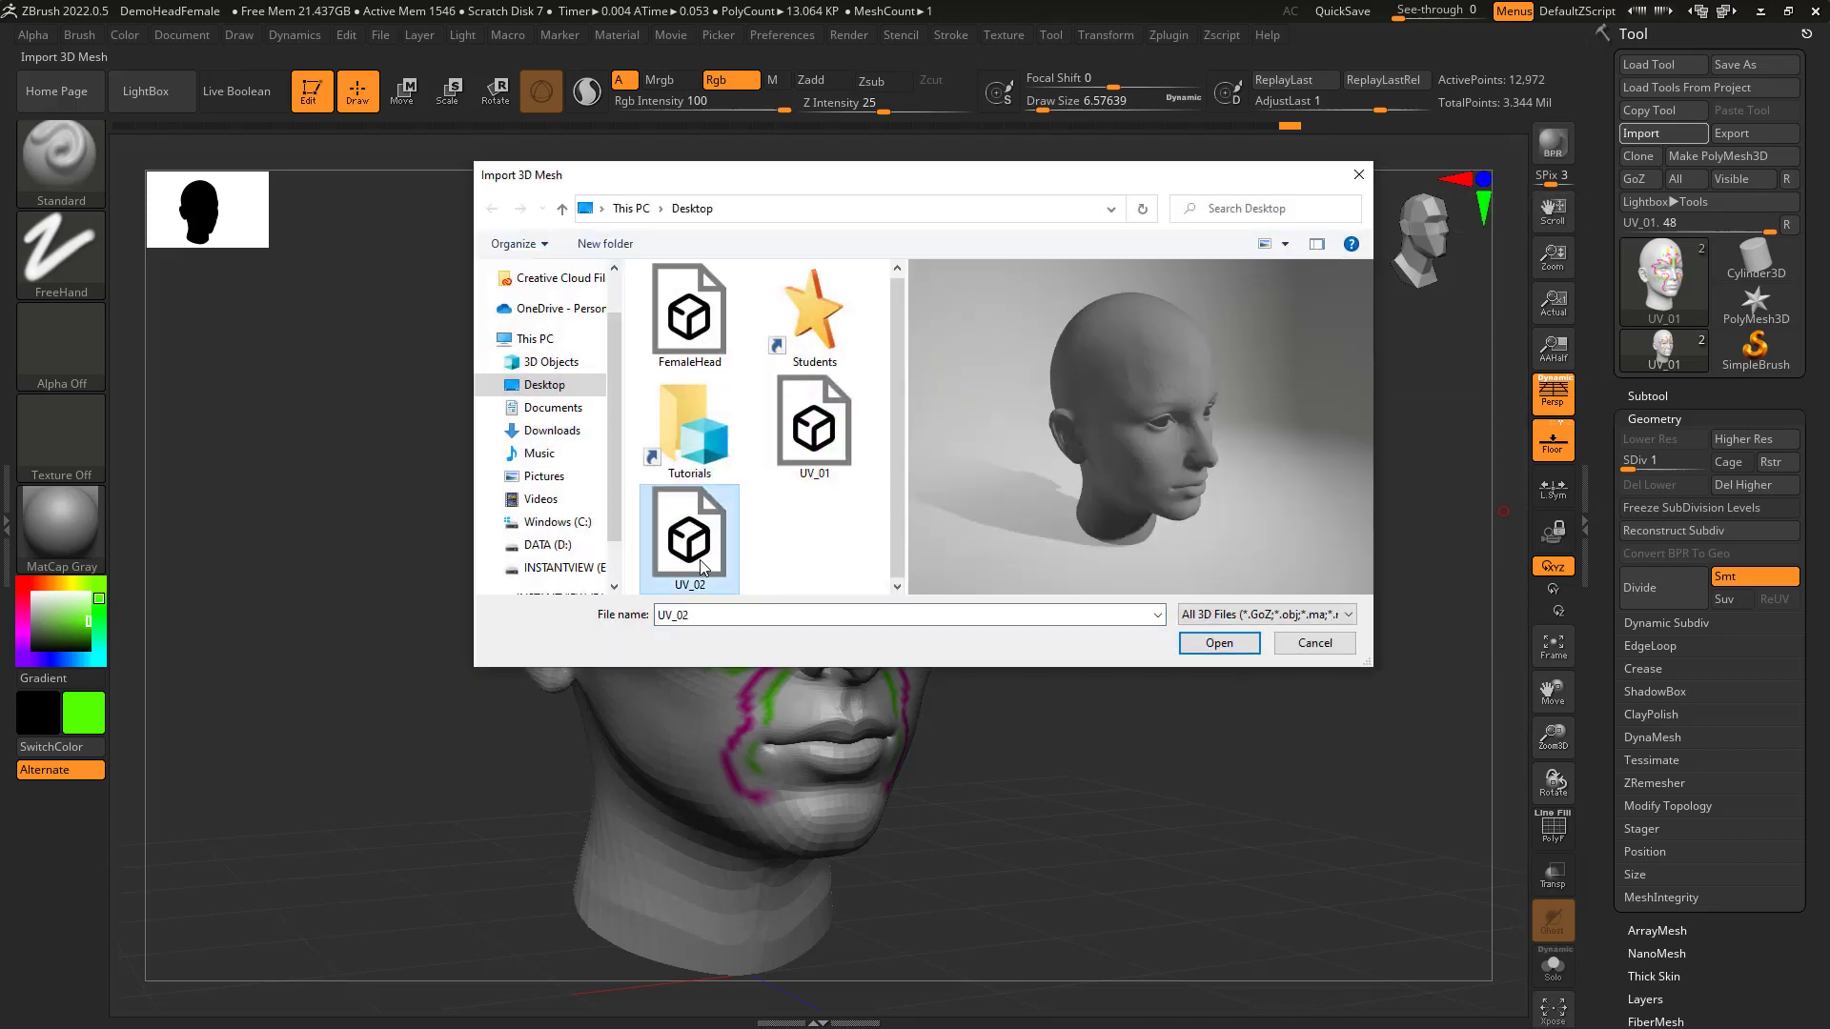
left_click(1218, 643)
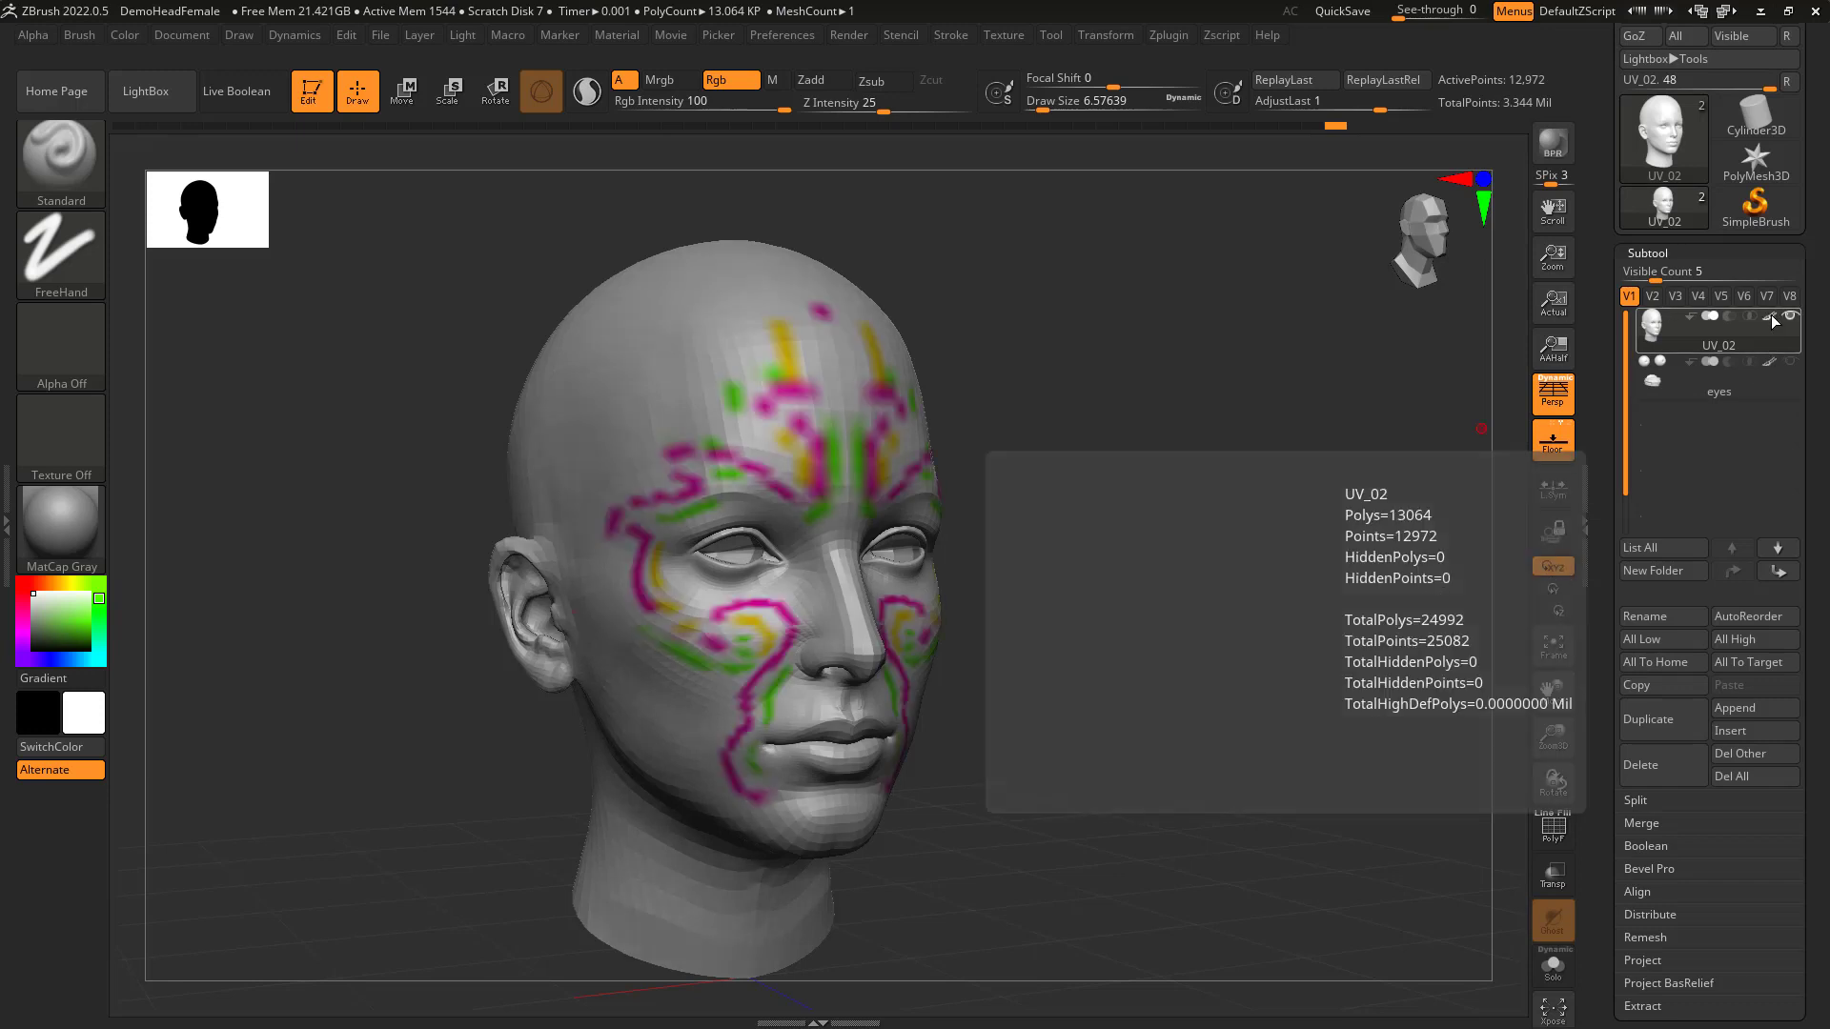
left_click(1646, 799)
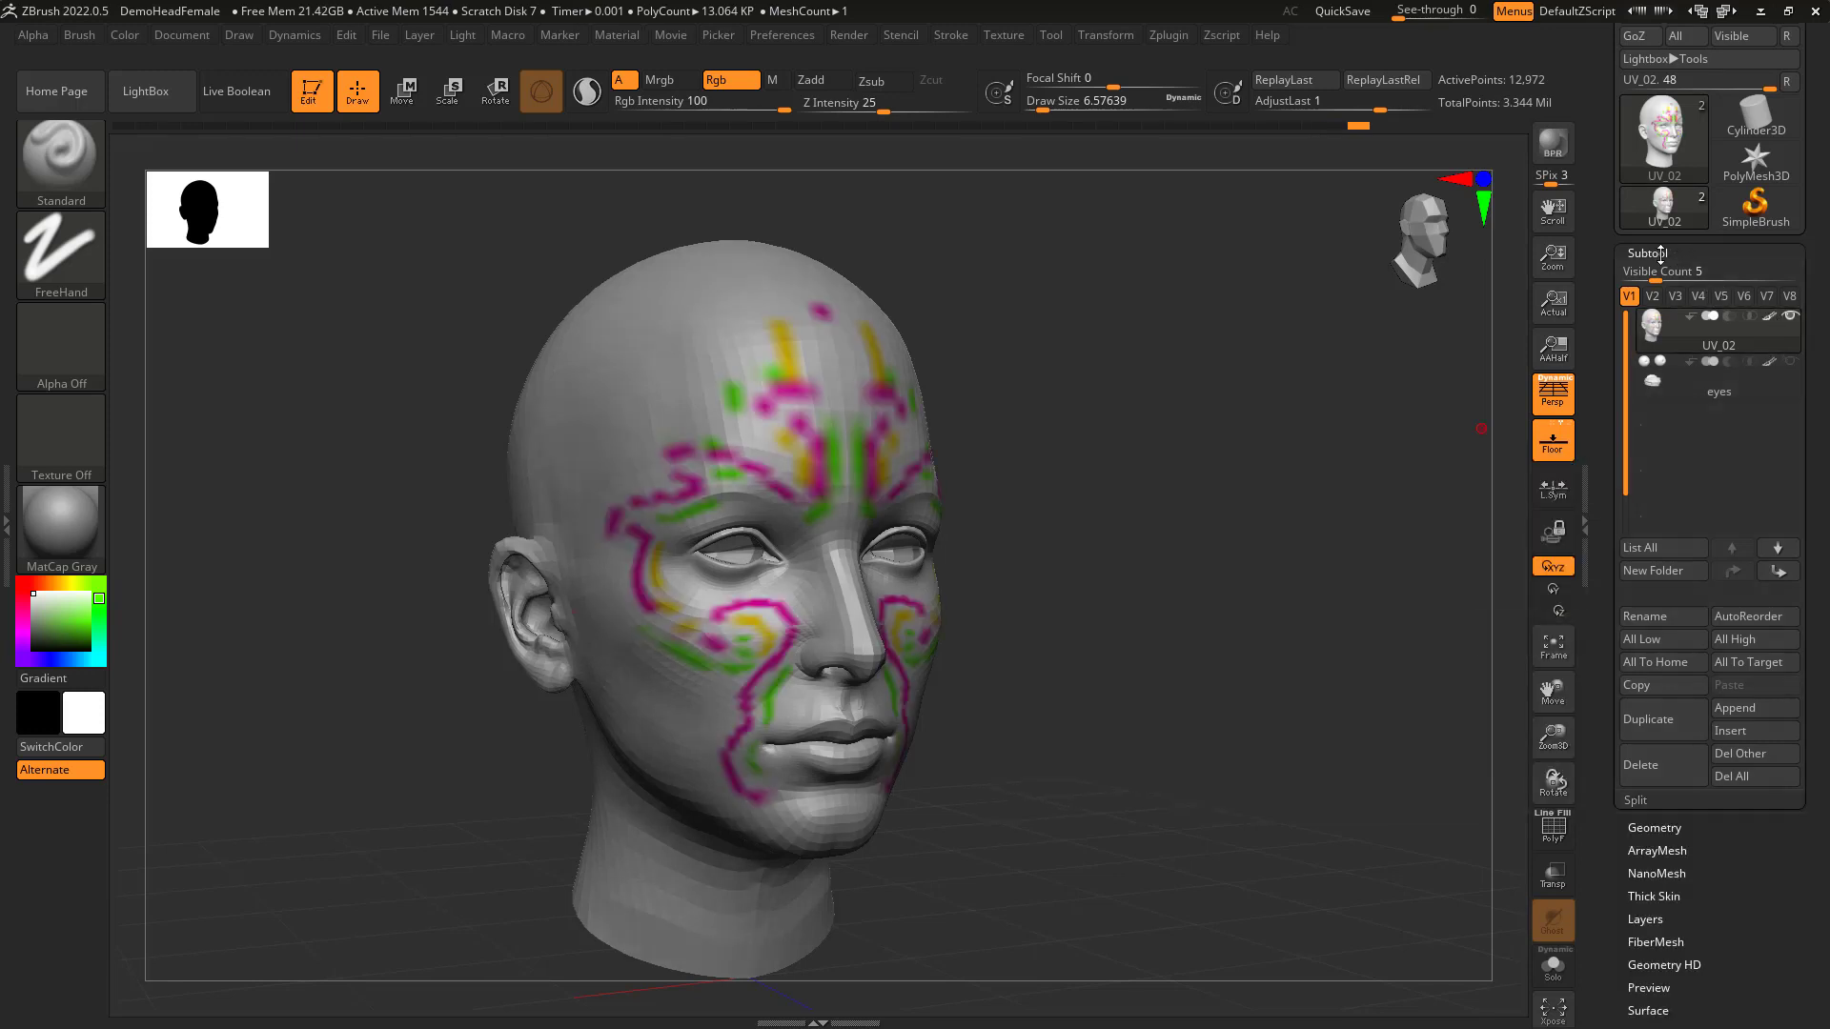
left_click(1653, 827)
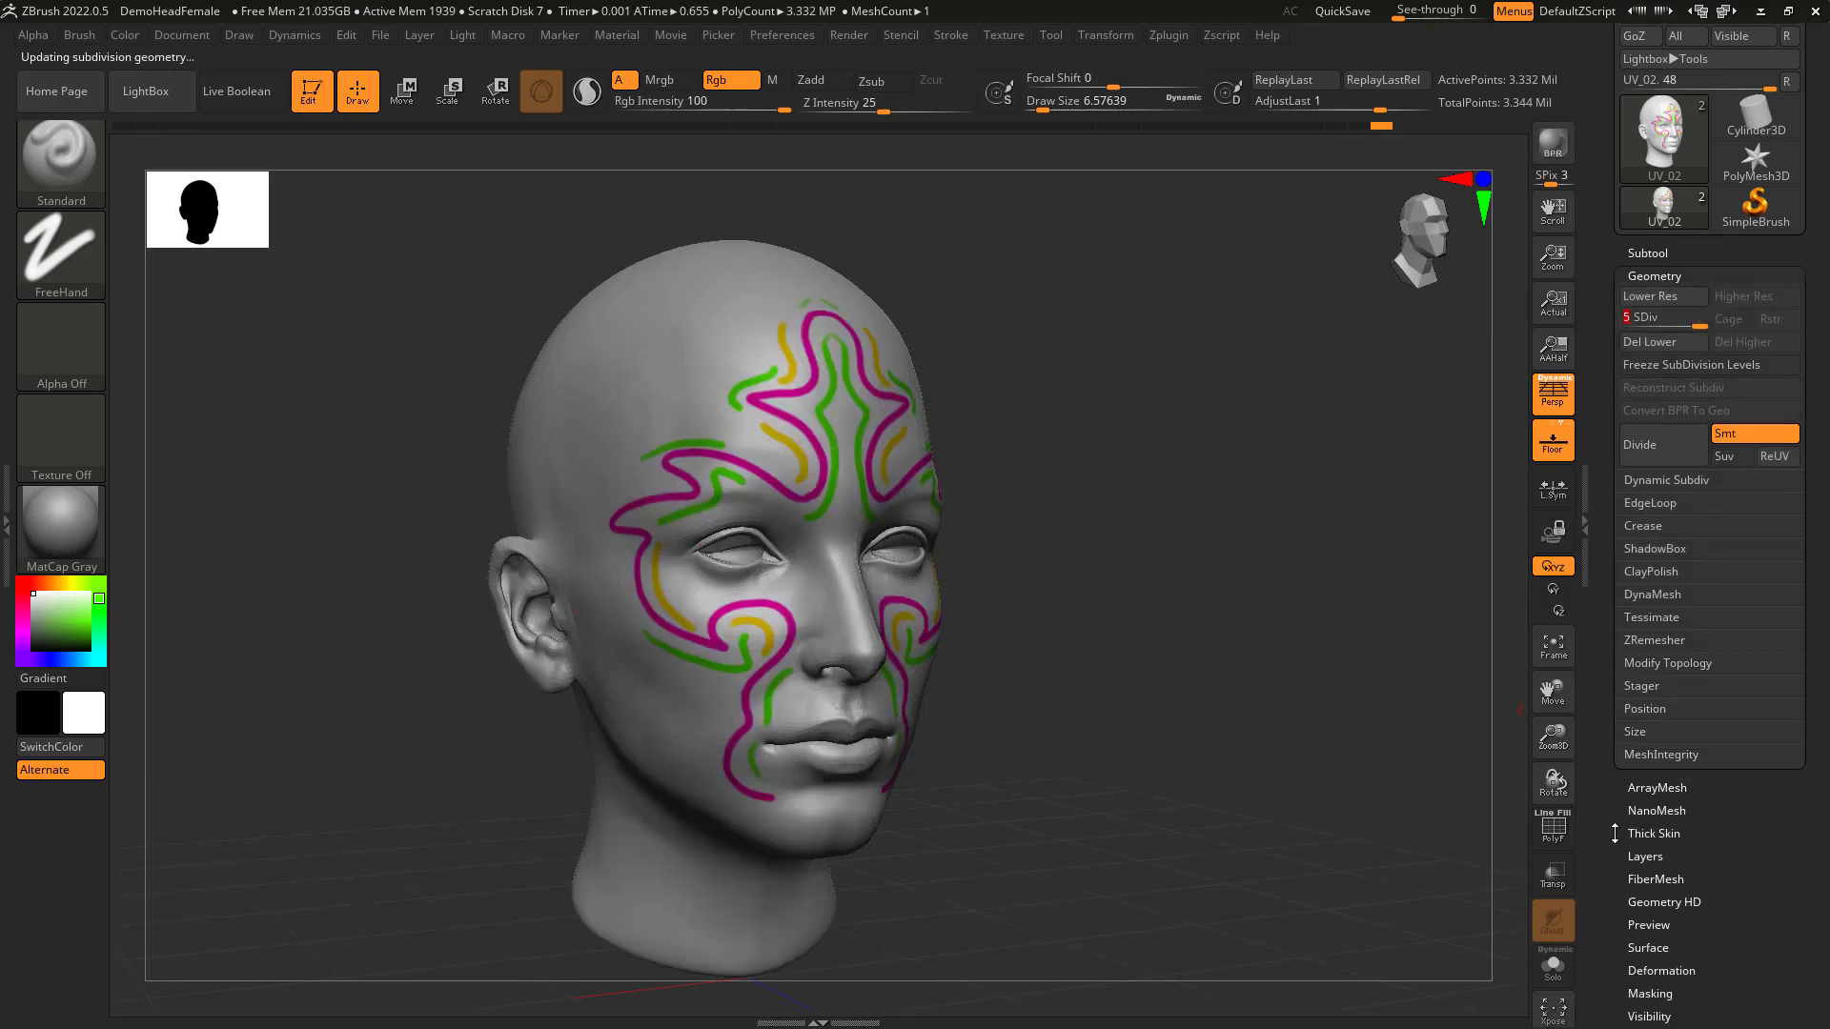
Toggle Morph UV on to view the flat two-halves layout, then off again.
scroll("down", 3)
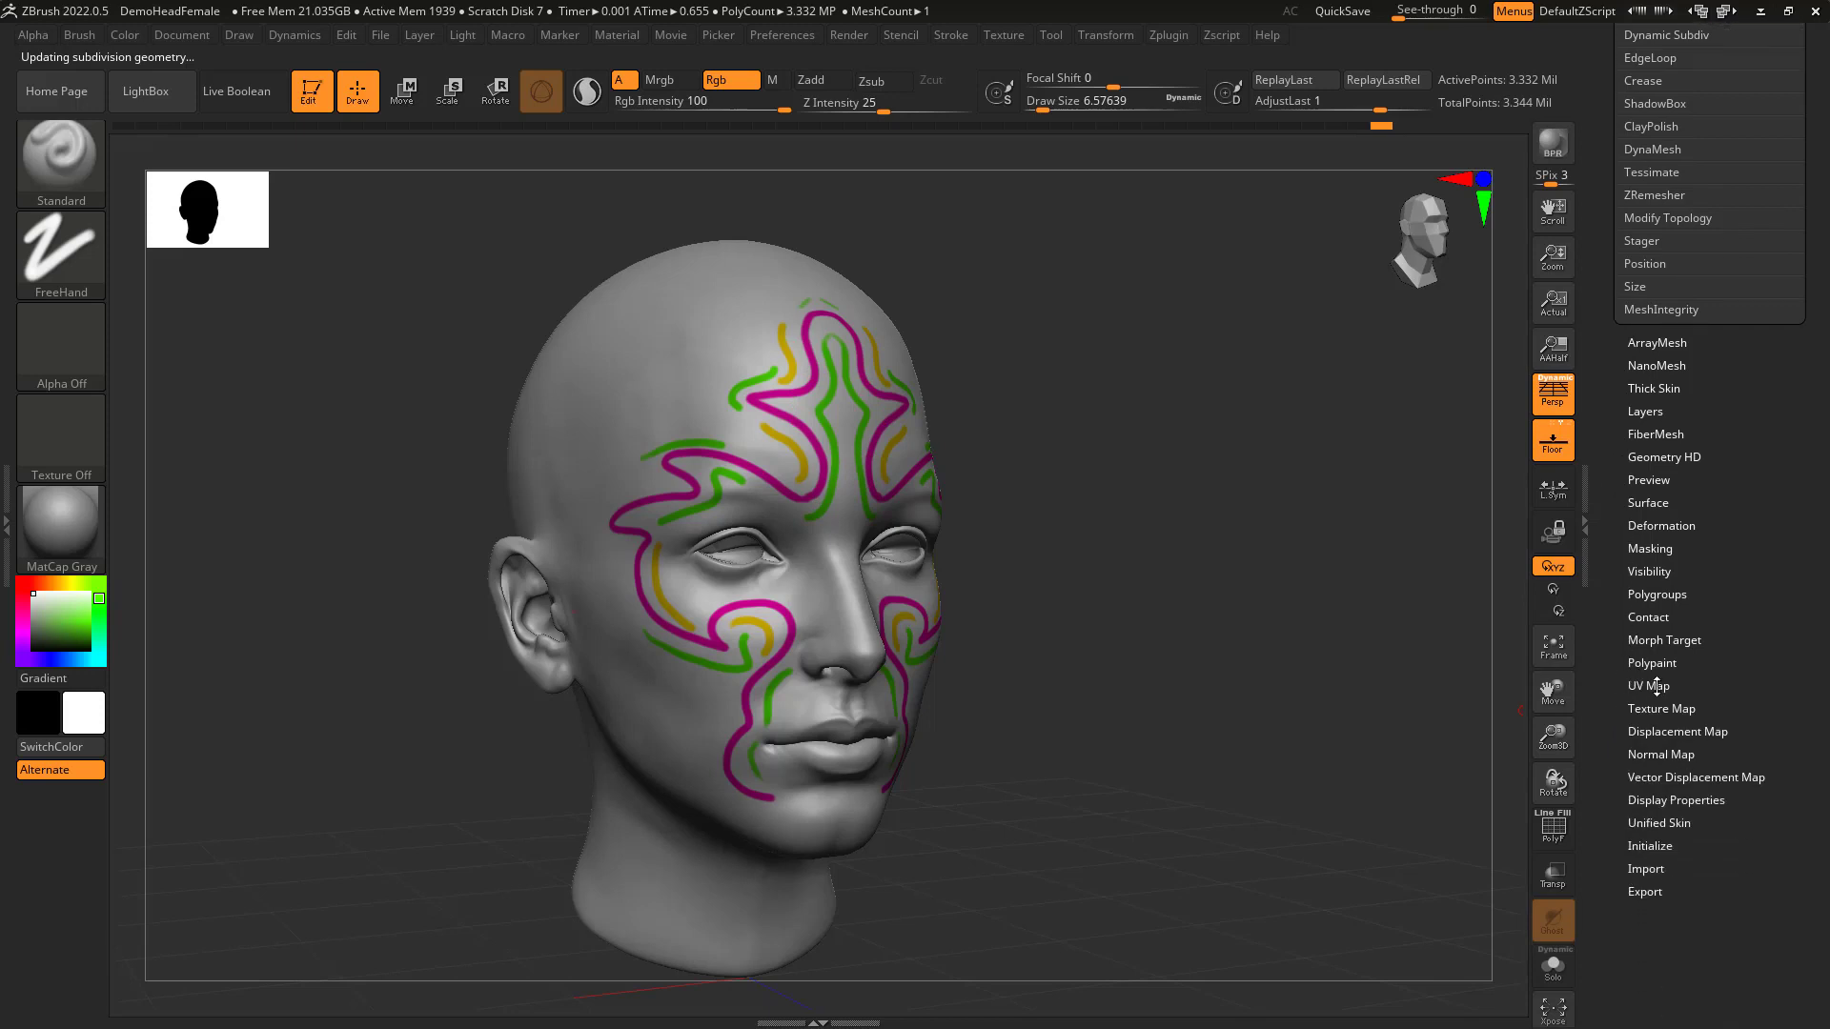
left_click(1649, 686)
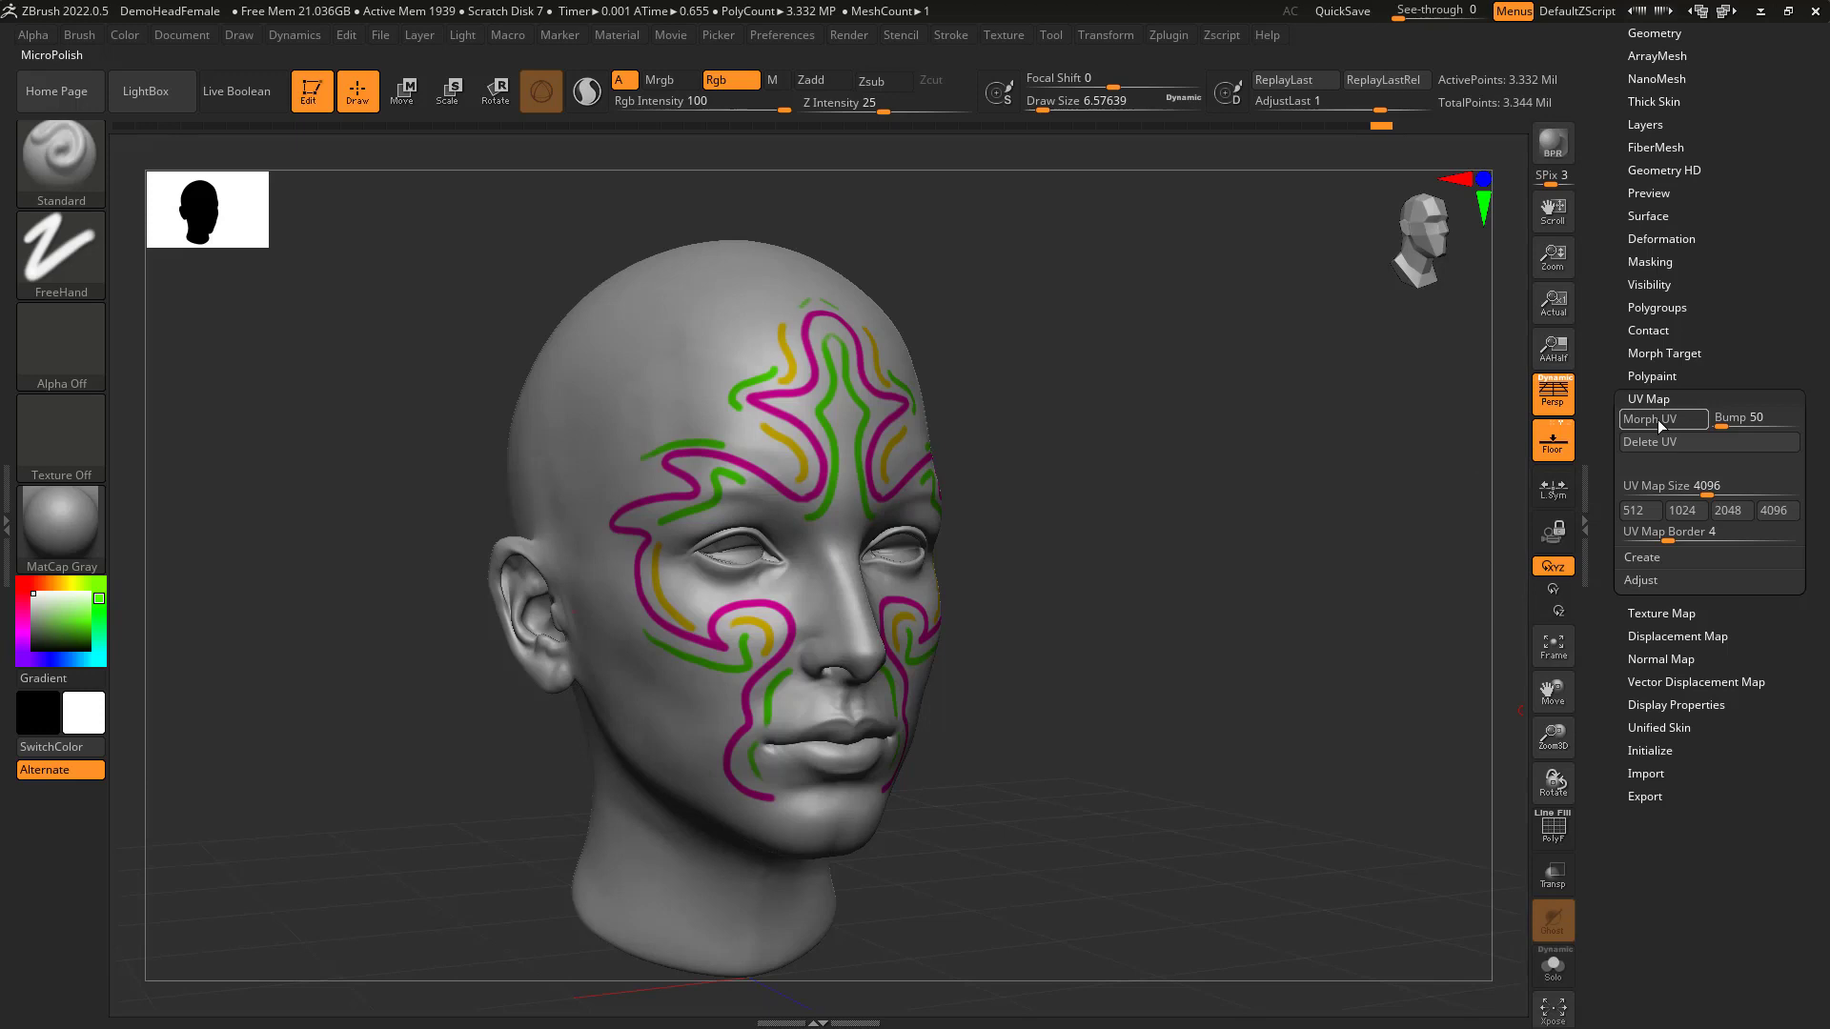
left_click(1654, 420)
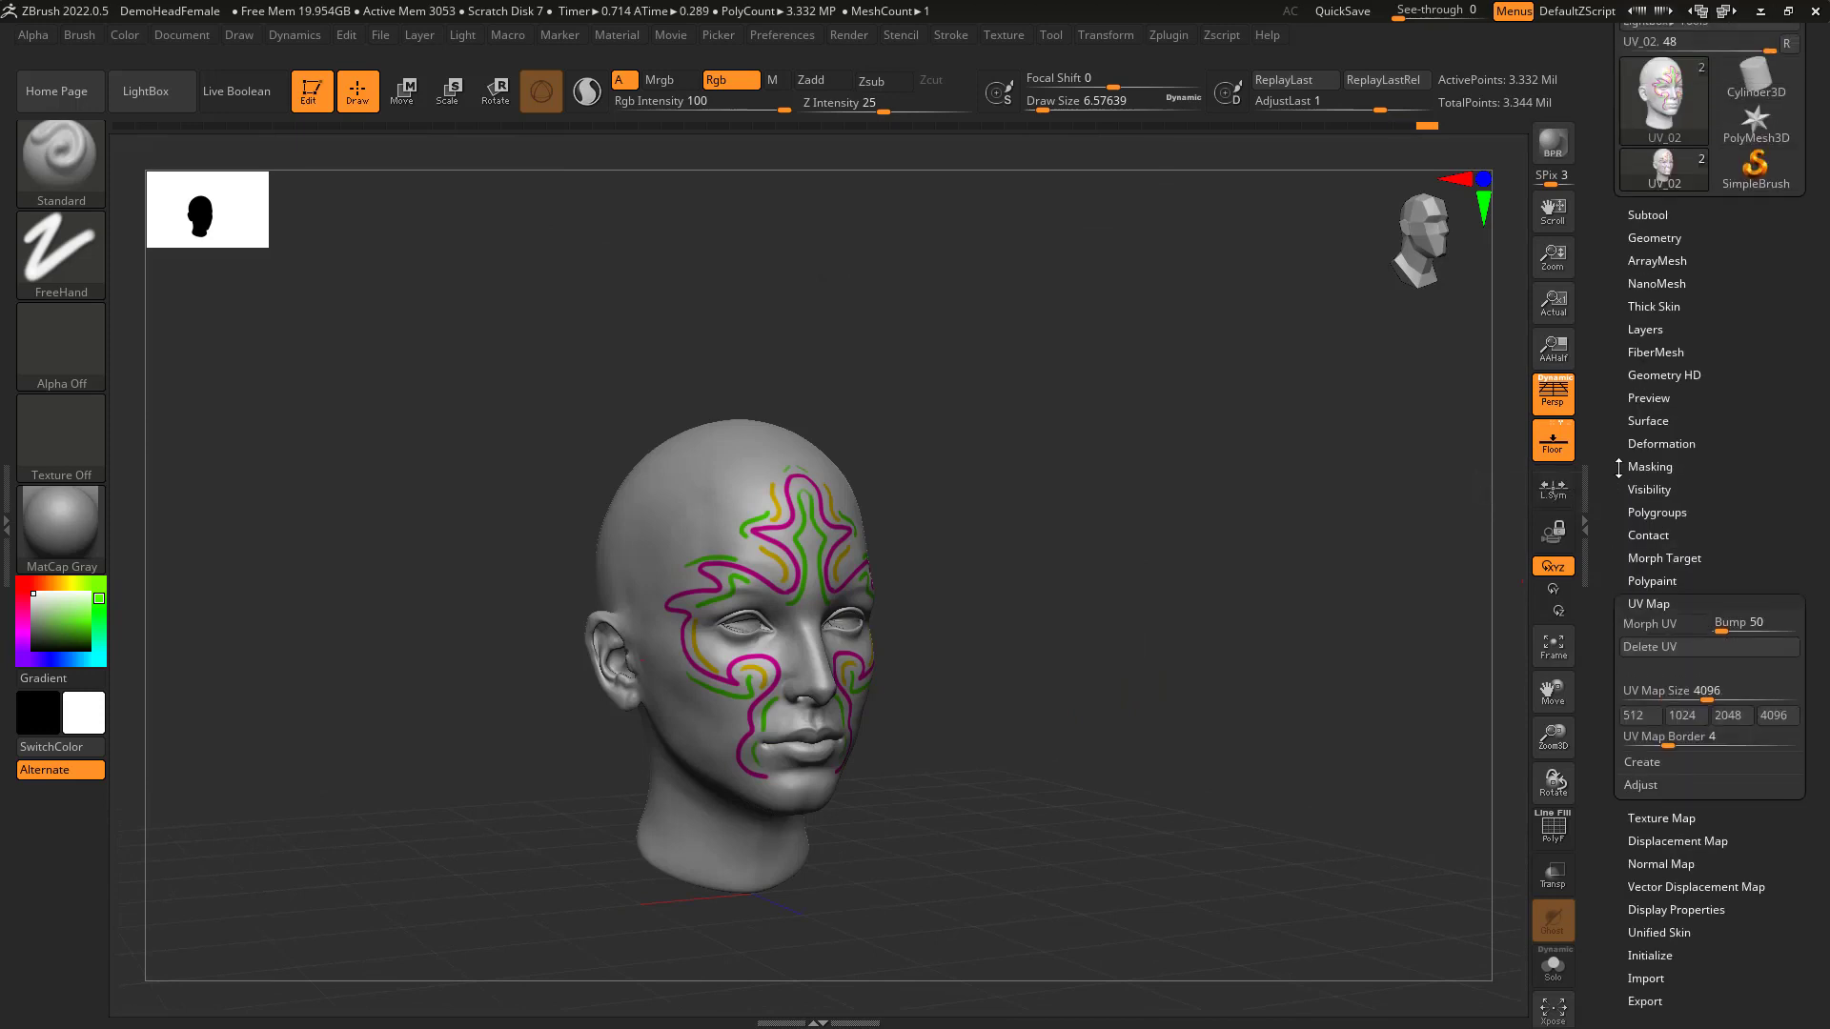
left_click(1654, 238)
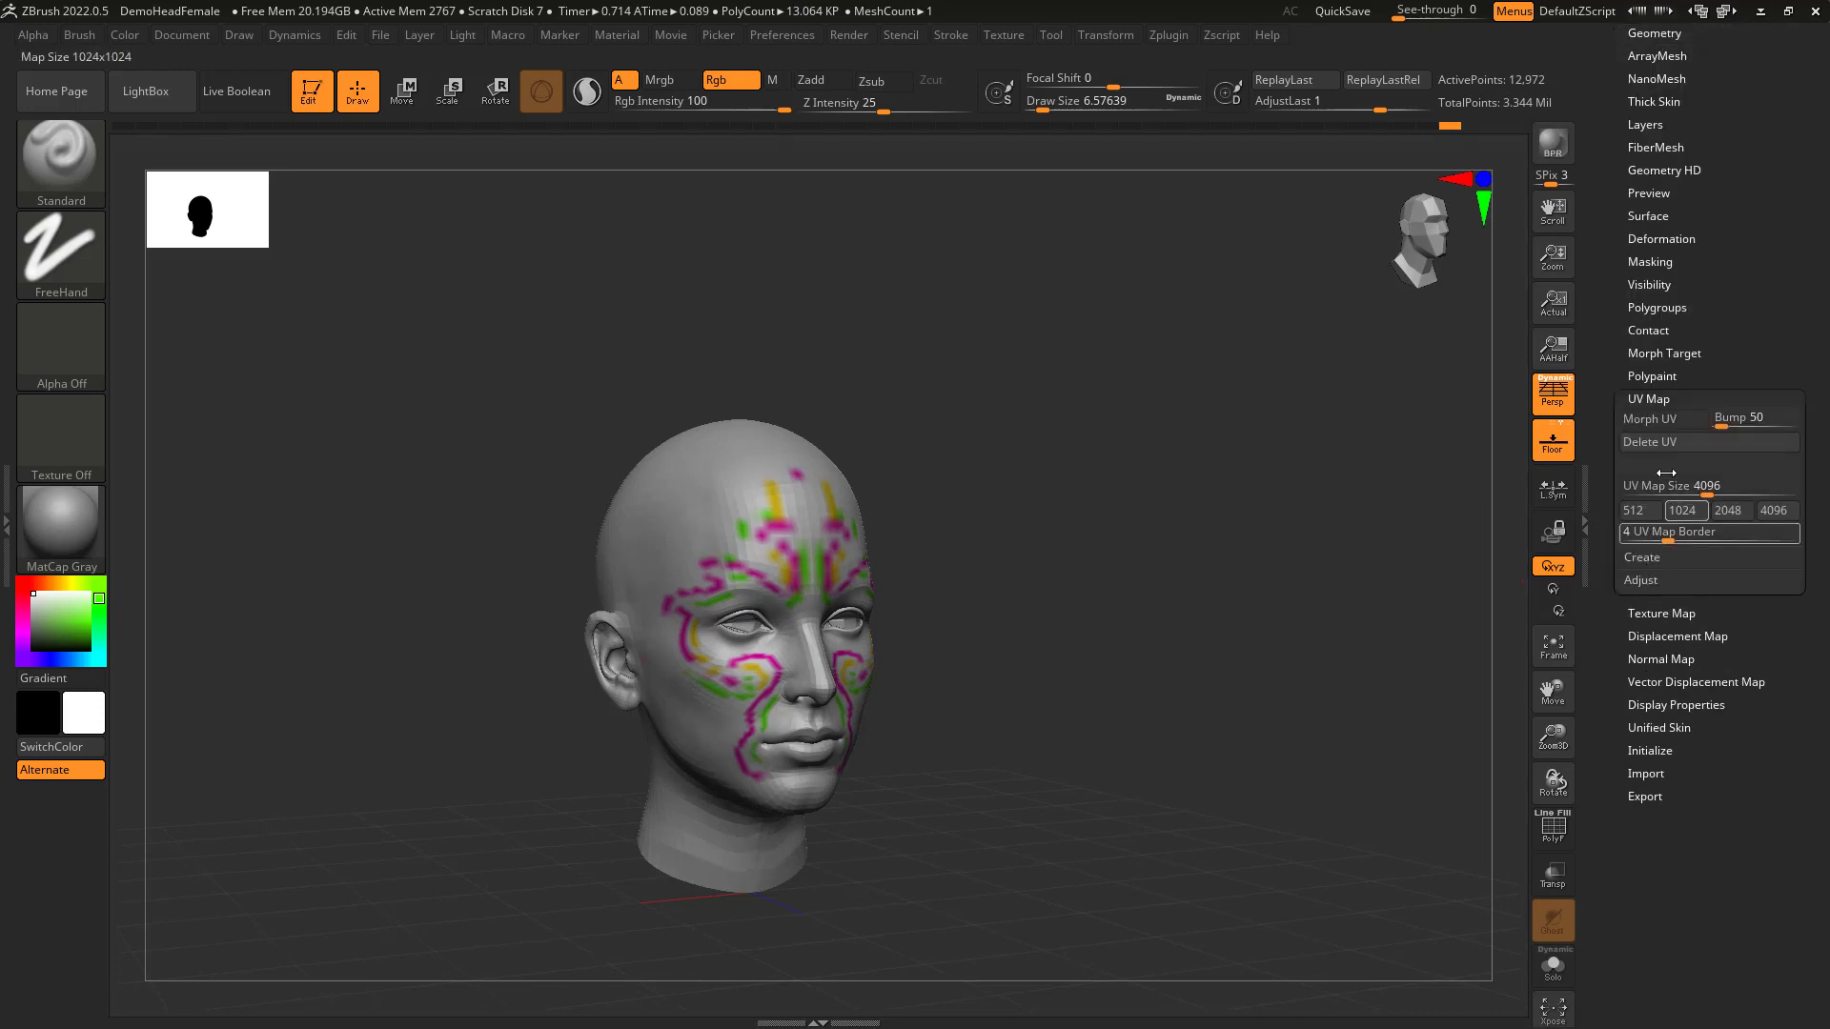
left_click(1653, 417)
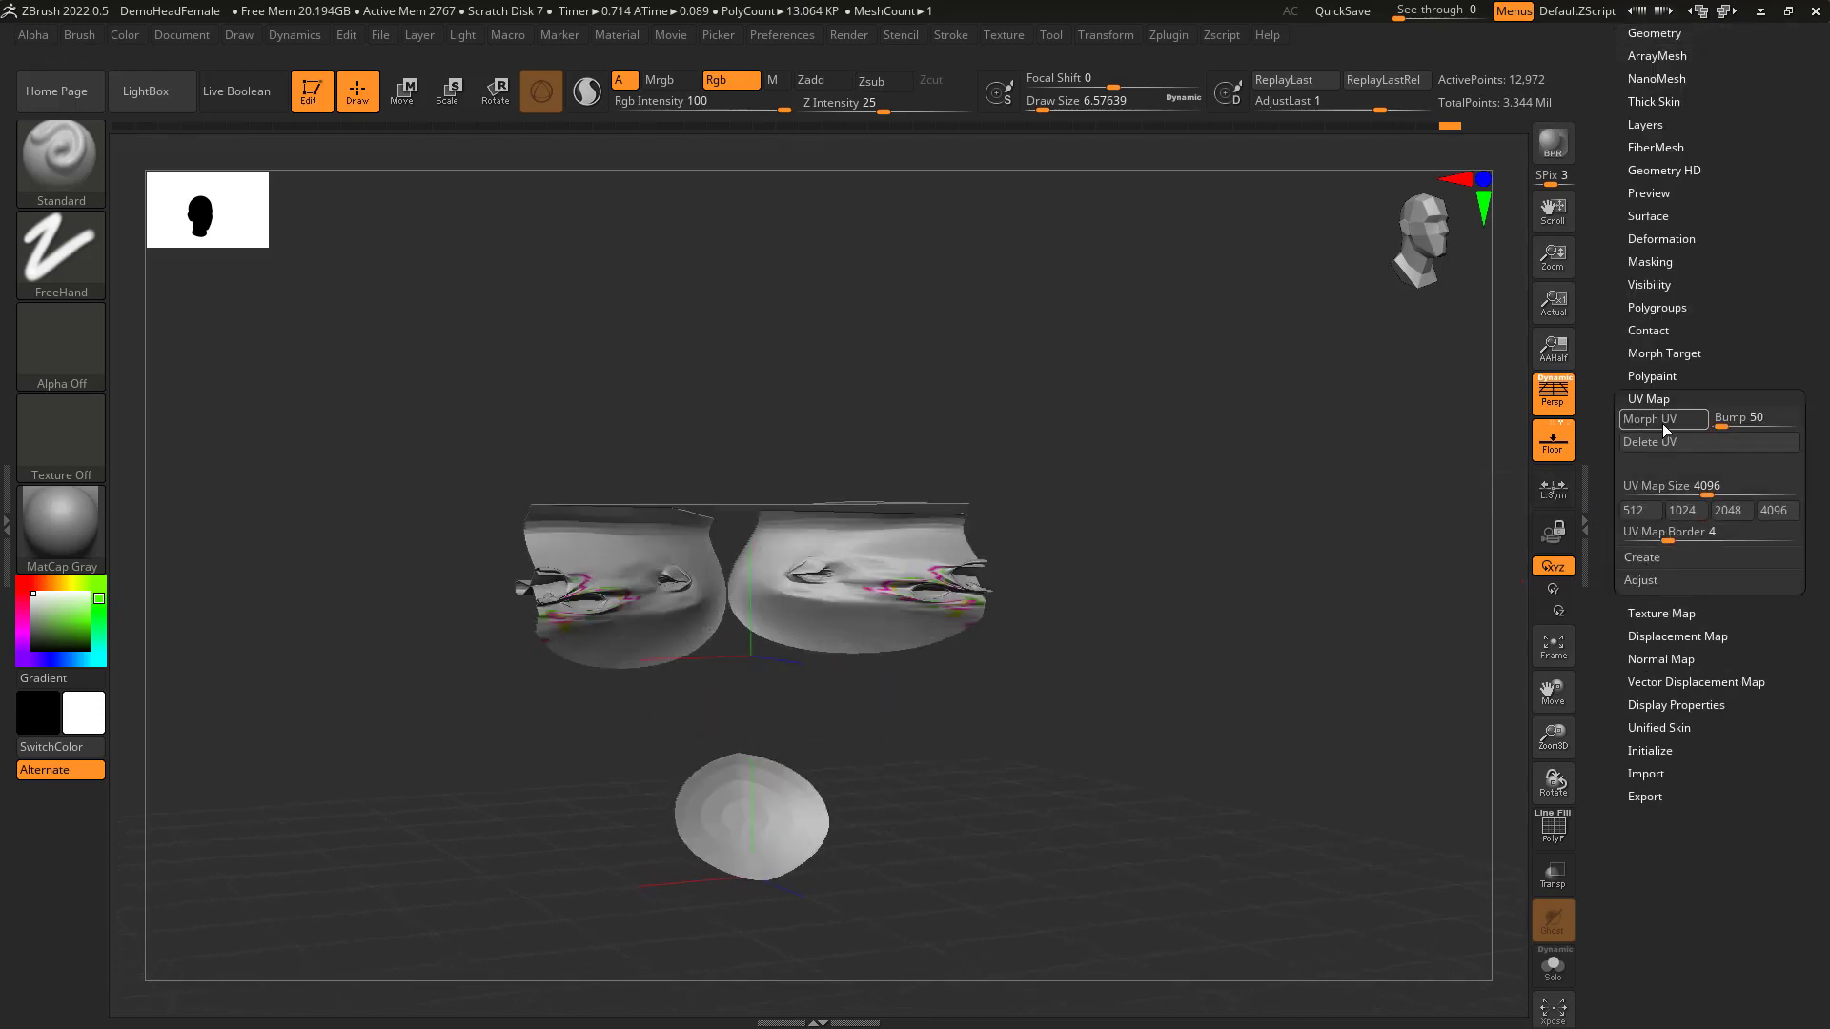
left_click(1655, 419)
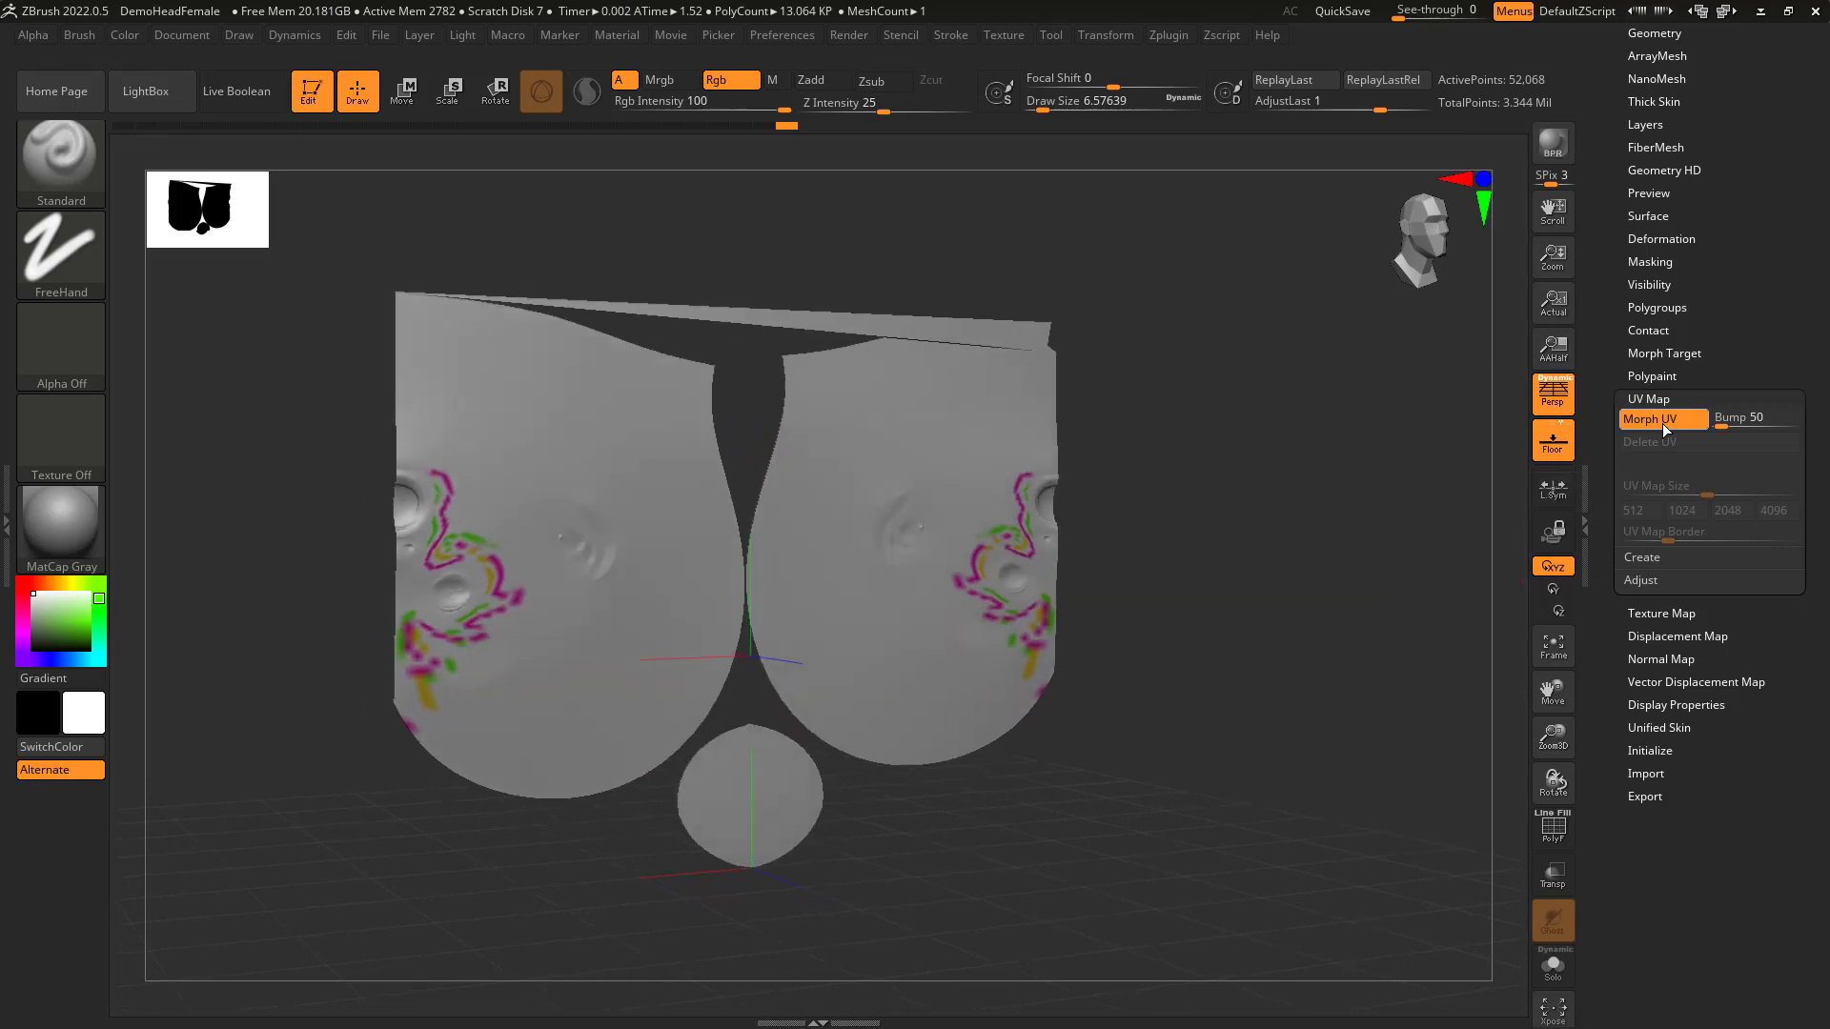
left_click(1650, 418)
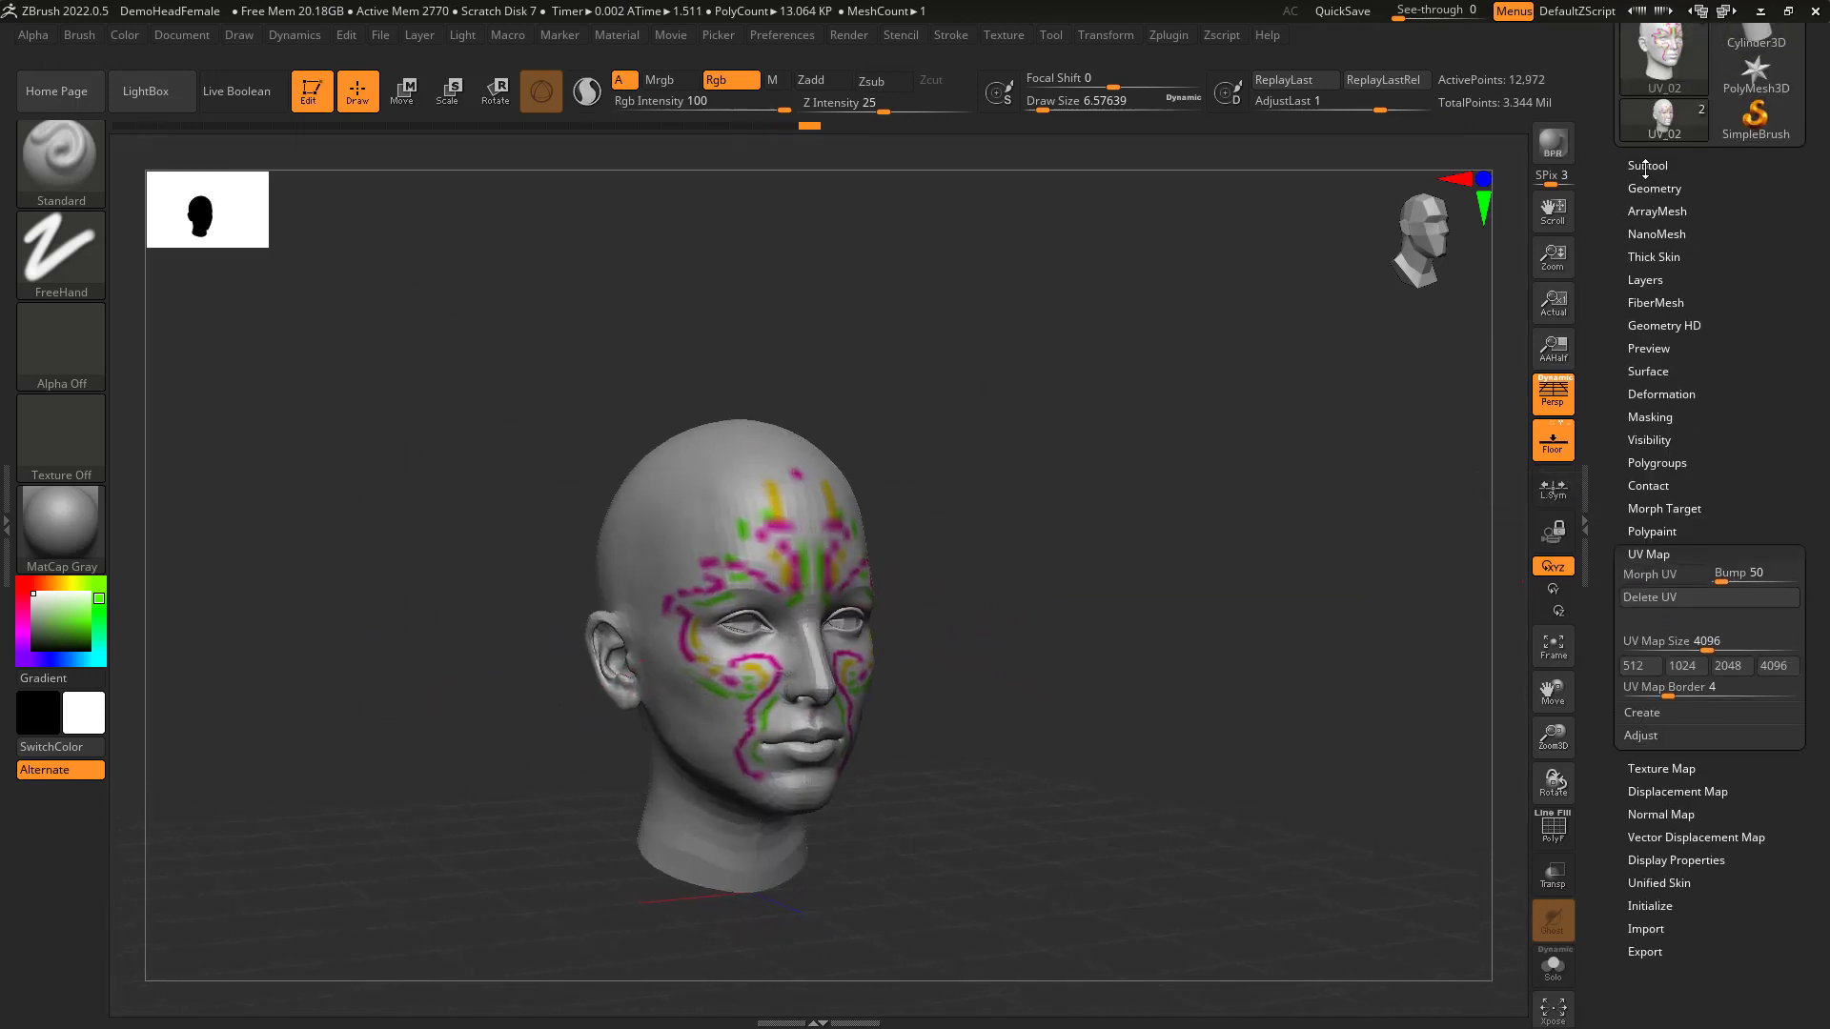
Set the head to its top subdivision level and open the Texture Map settings.
left_click(1654, 188)
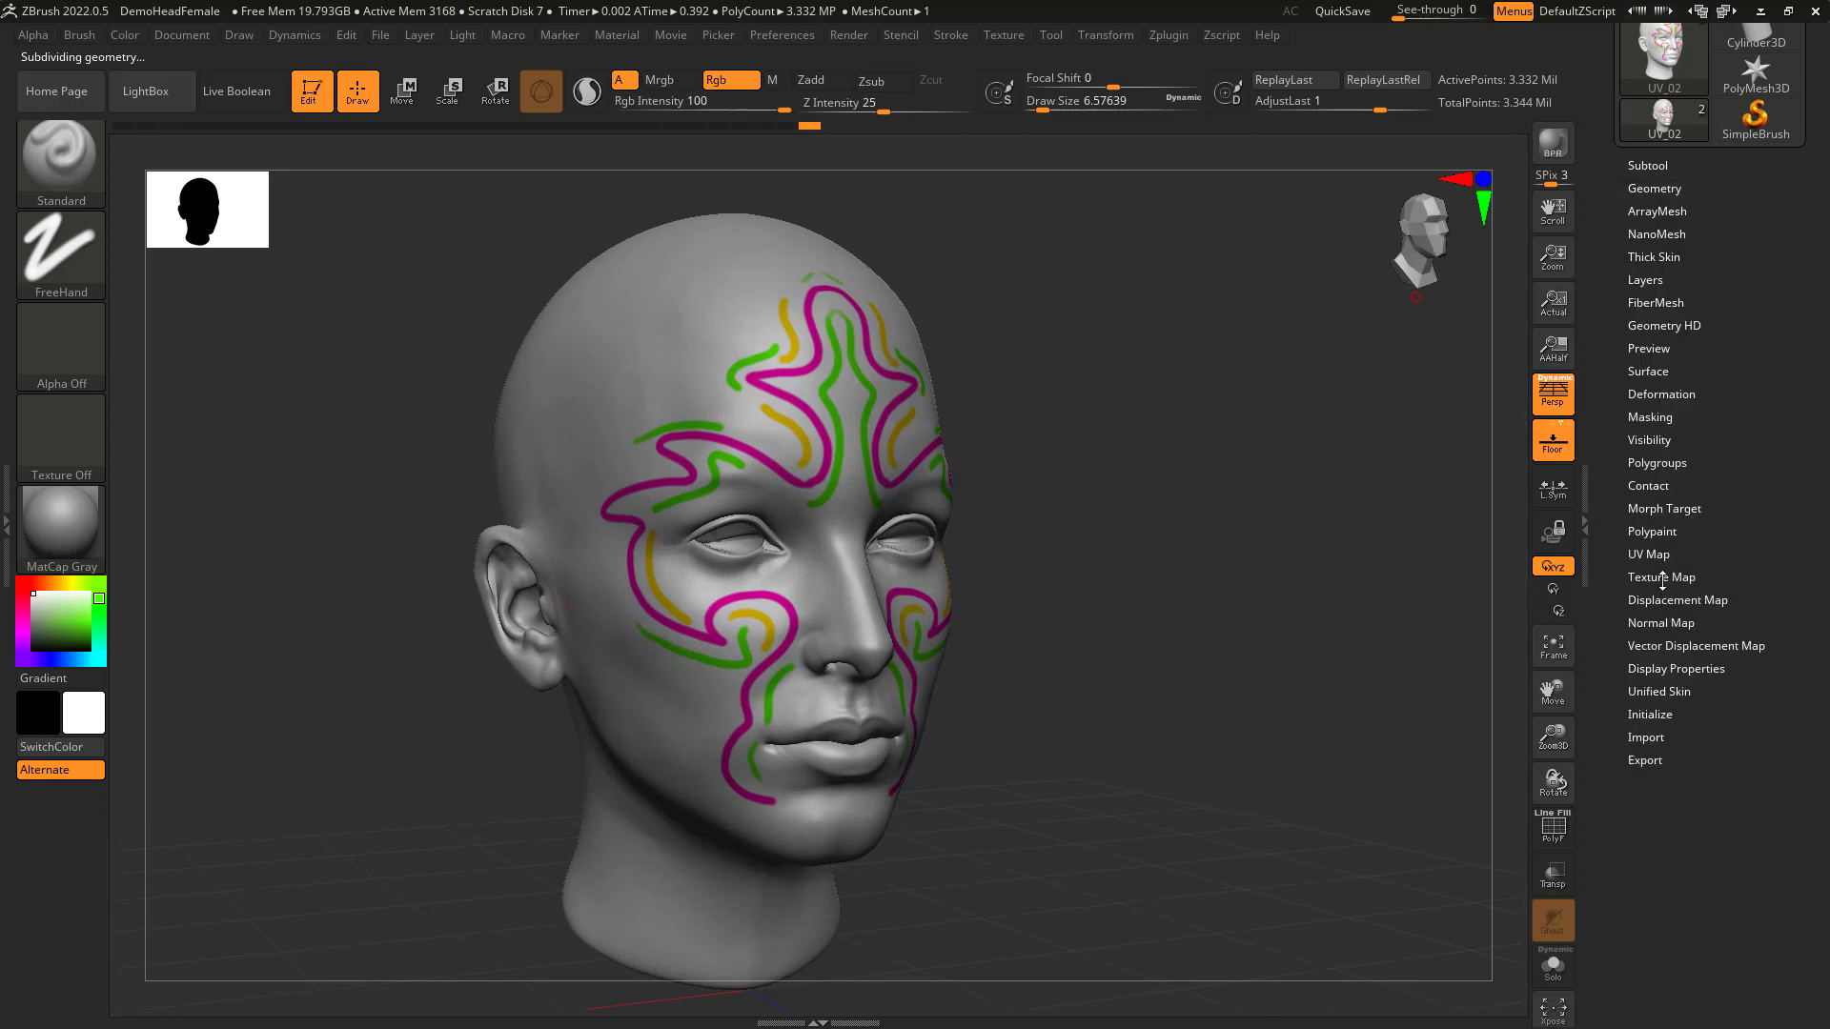
left_click(1660, 576)
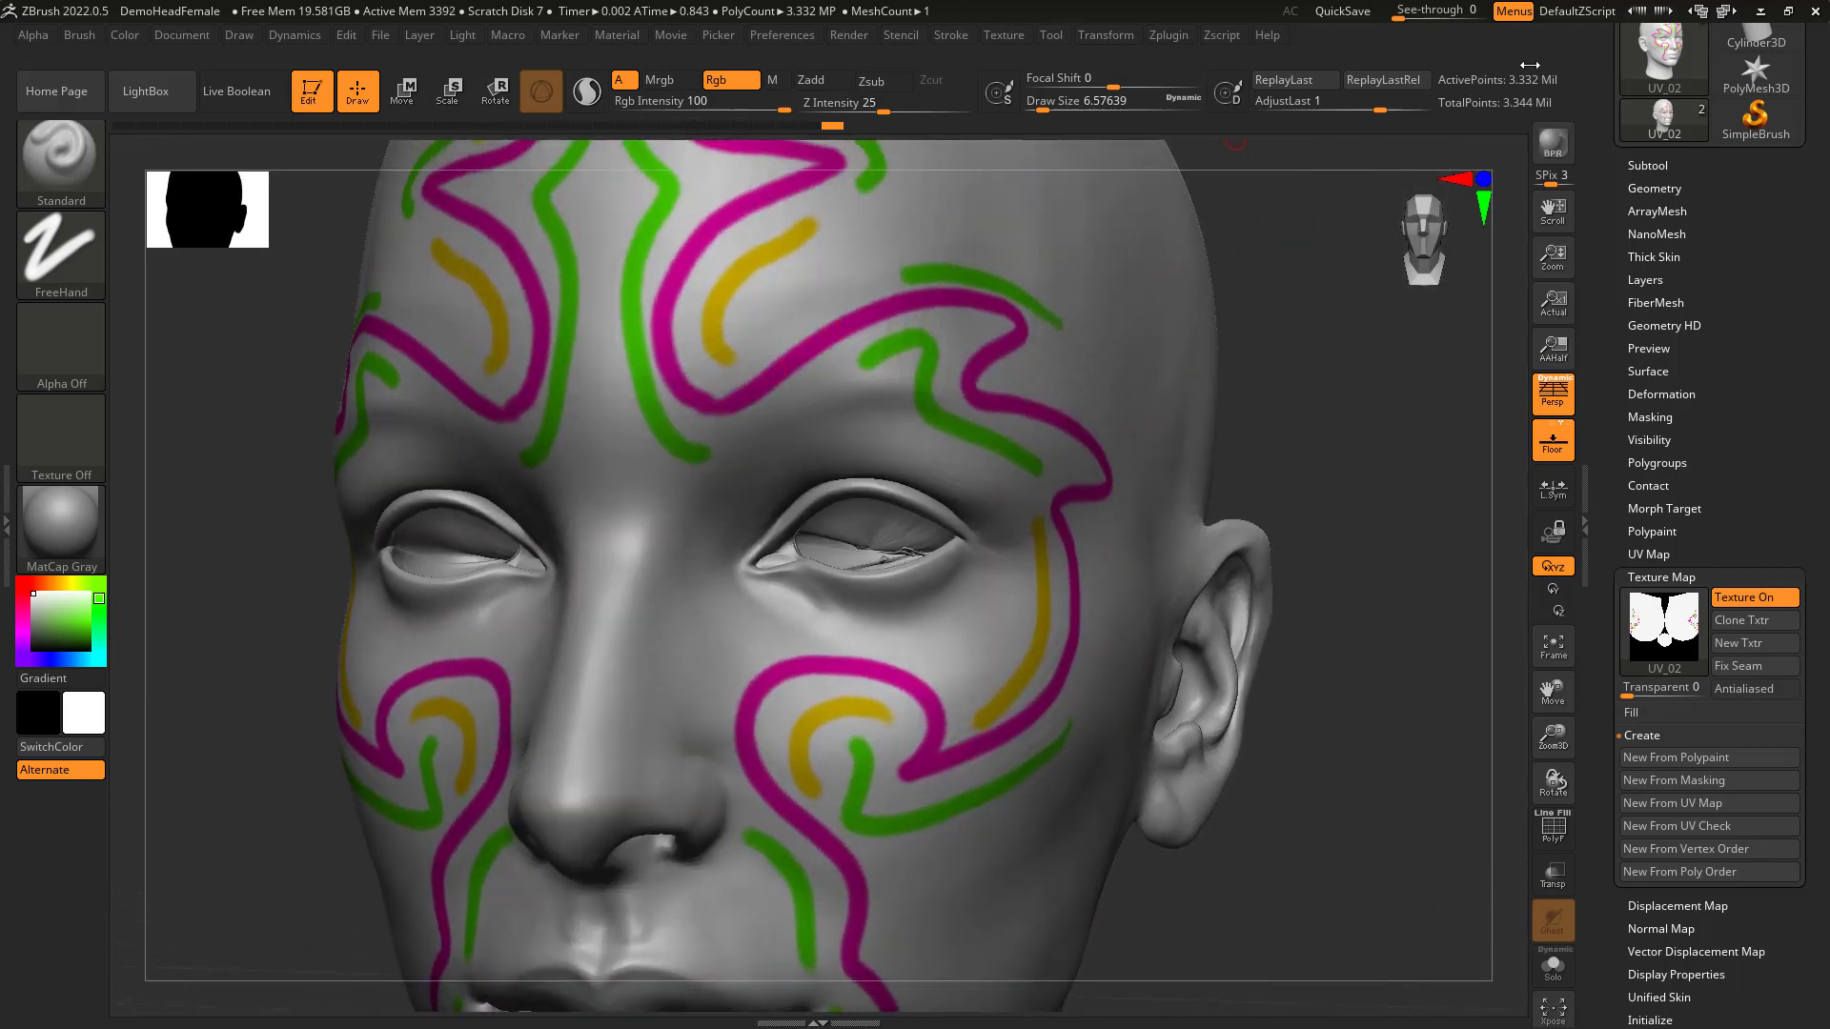
mouse_move(1503, 79)
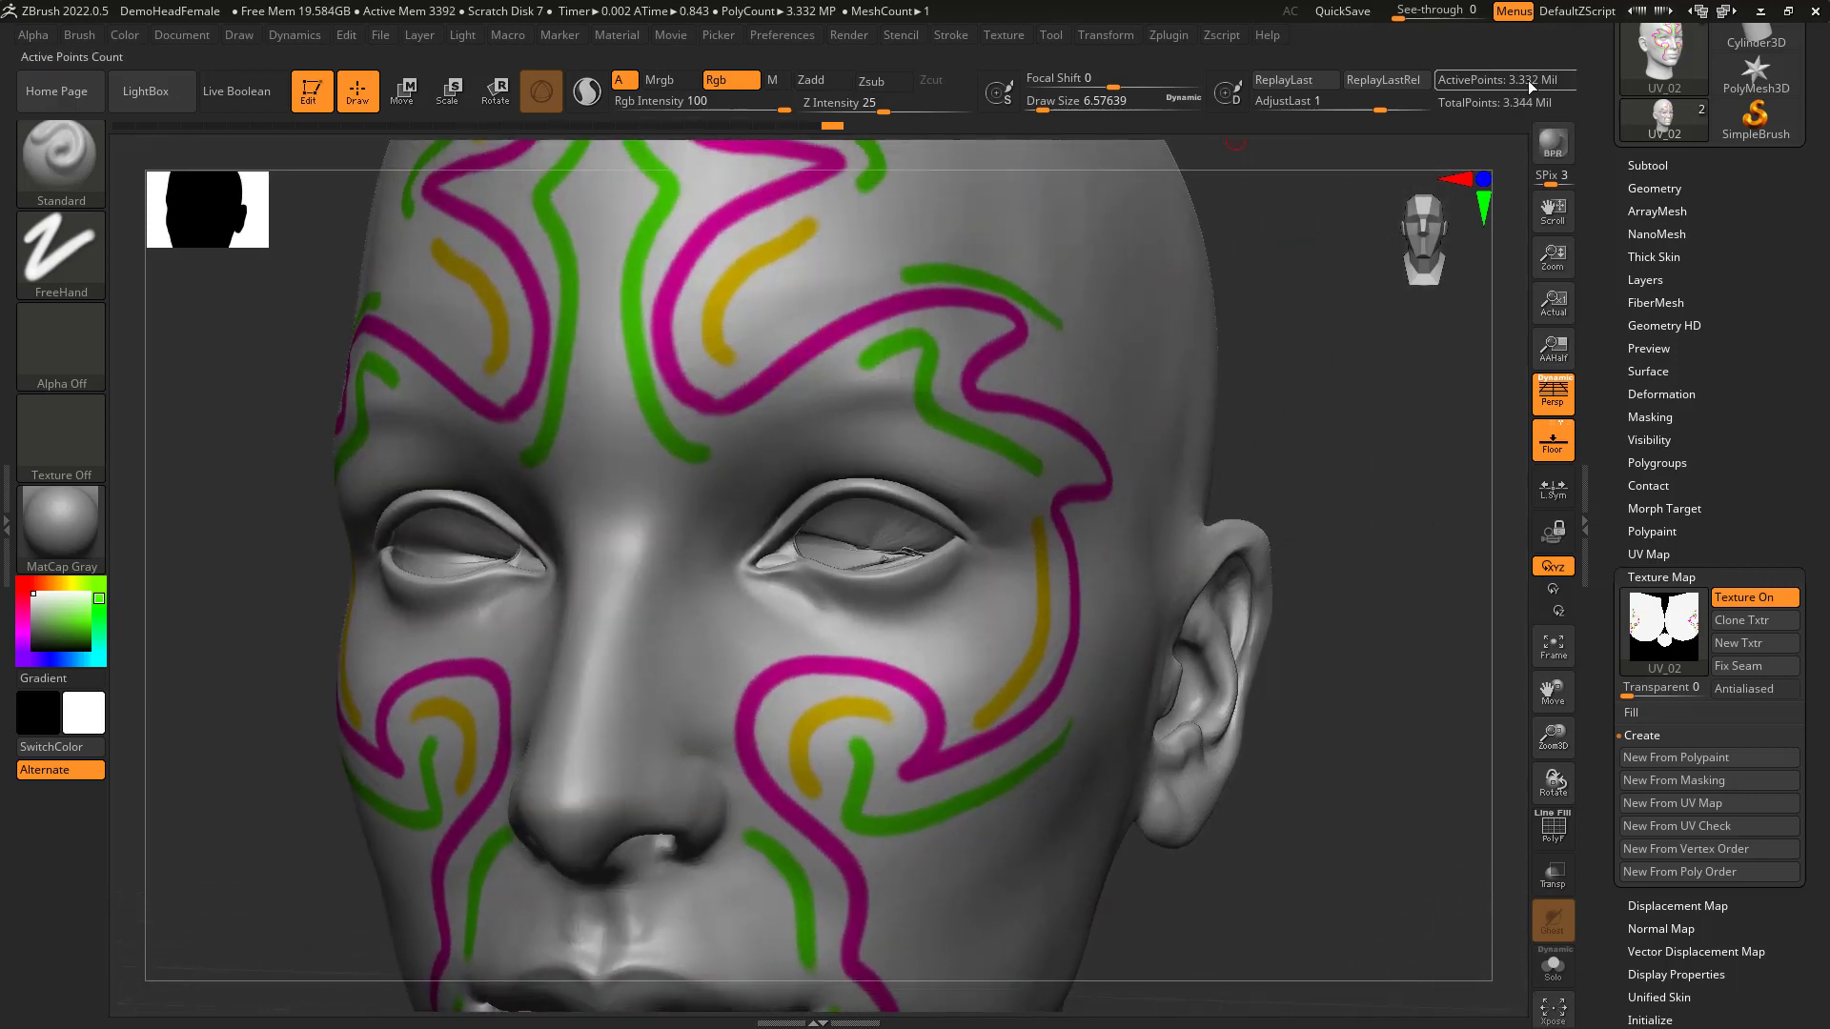
mouse_move(1529, 82)
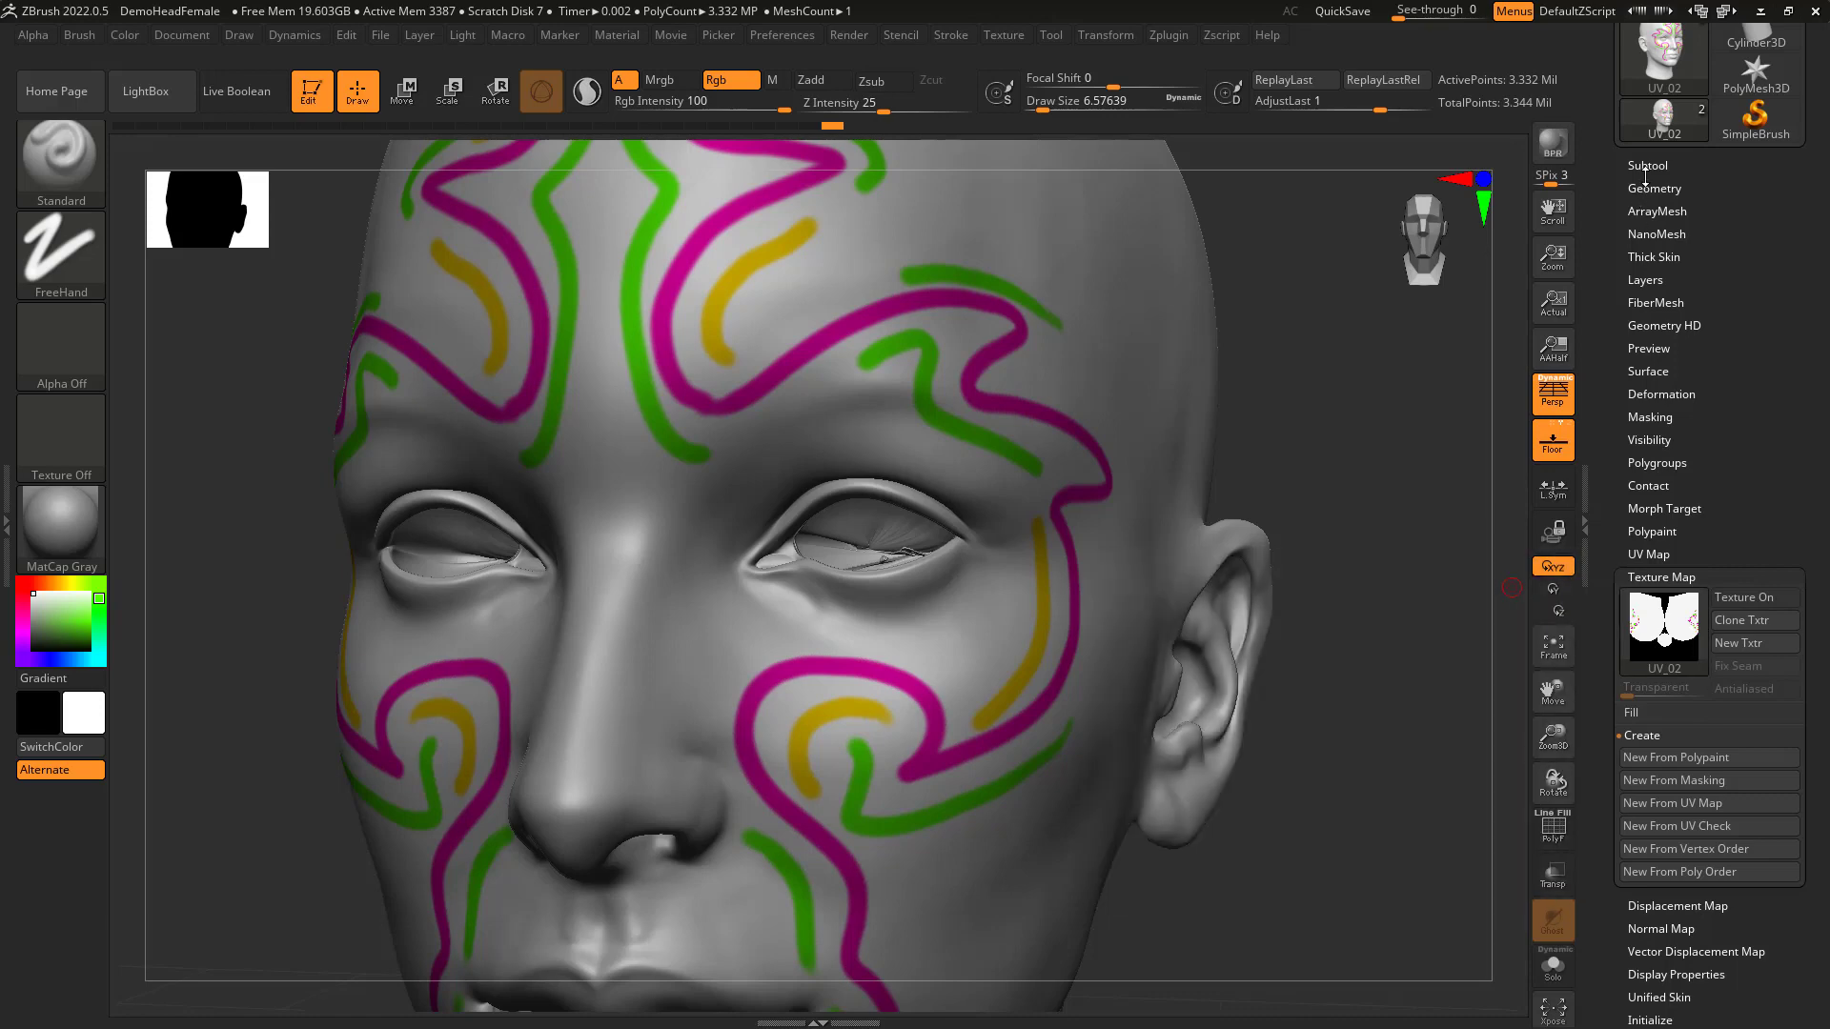
Set UV Map Size to 512 and create a new blank white texture with New Txtr.
left_click(1654, 187)
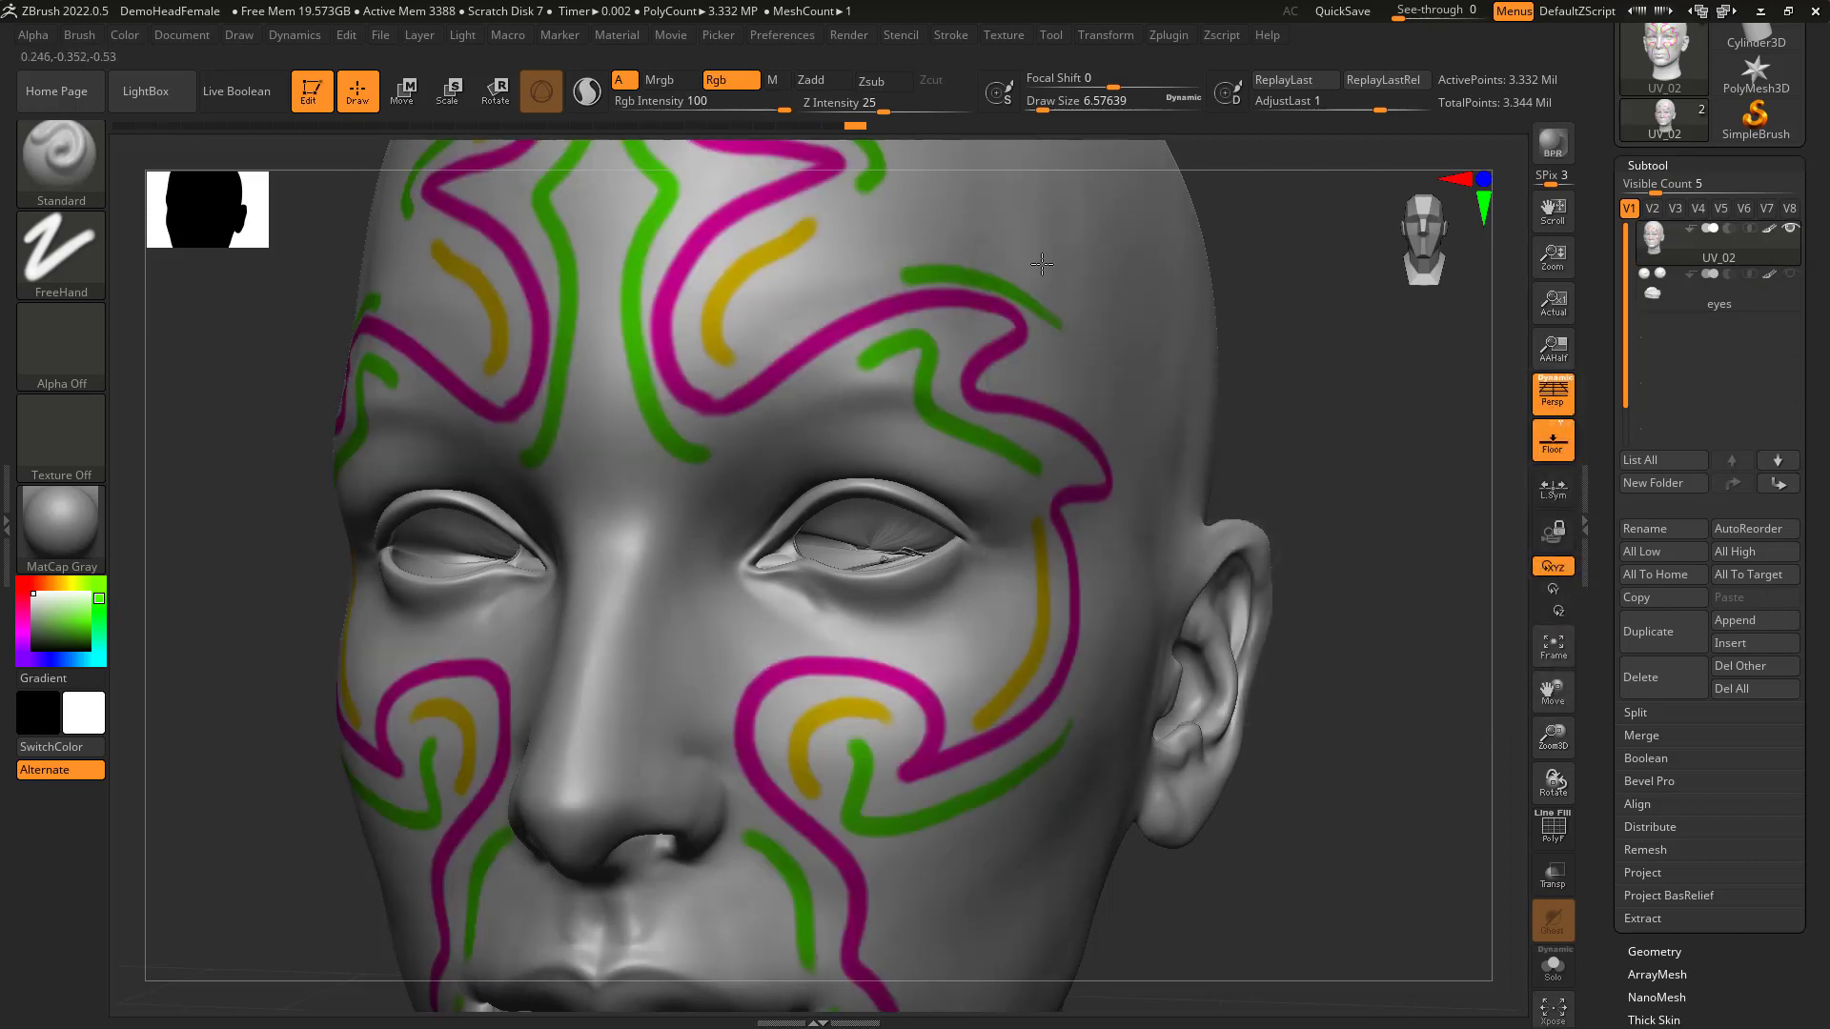
mouse_move(1525, 79)
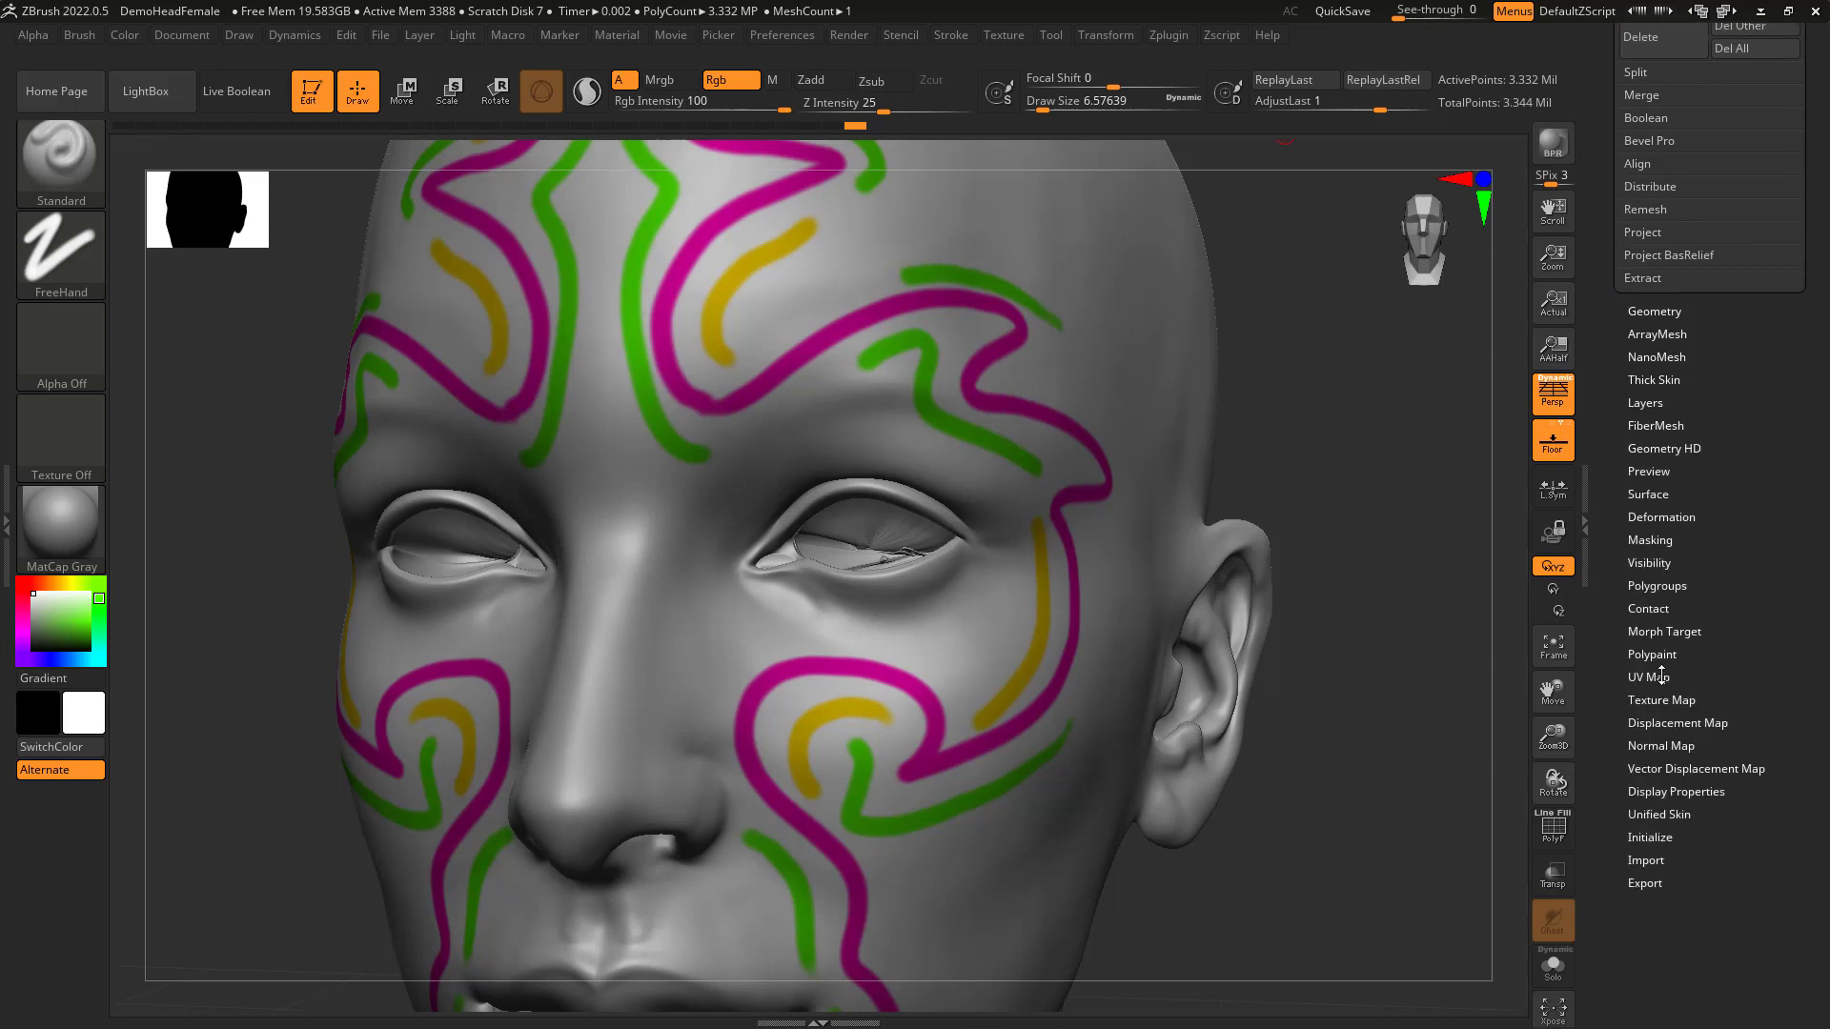
left_click(1647, 654)
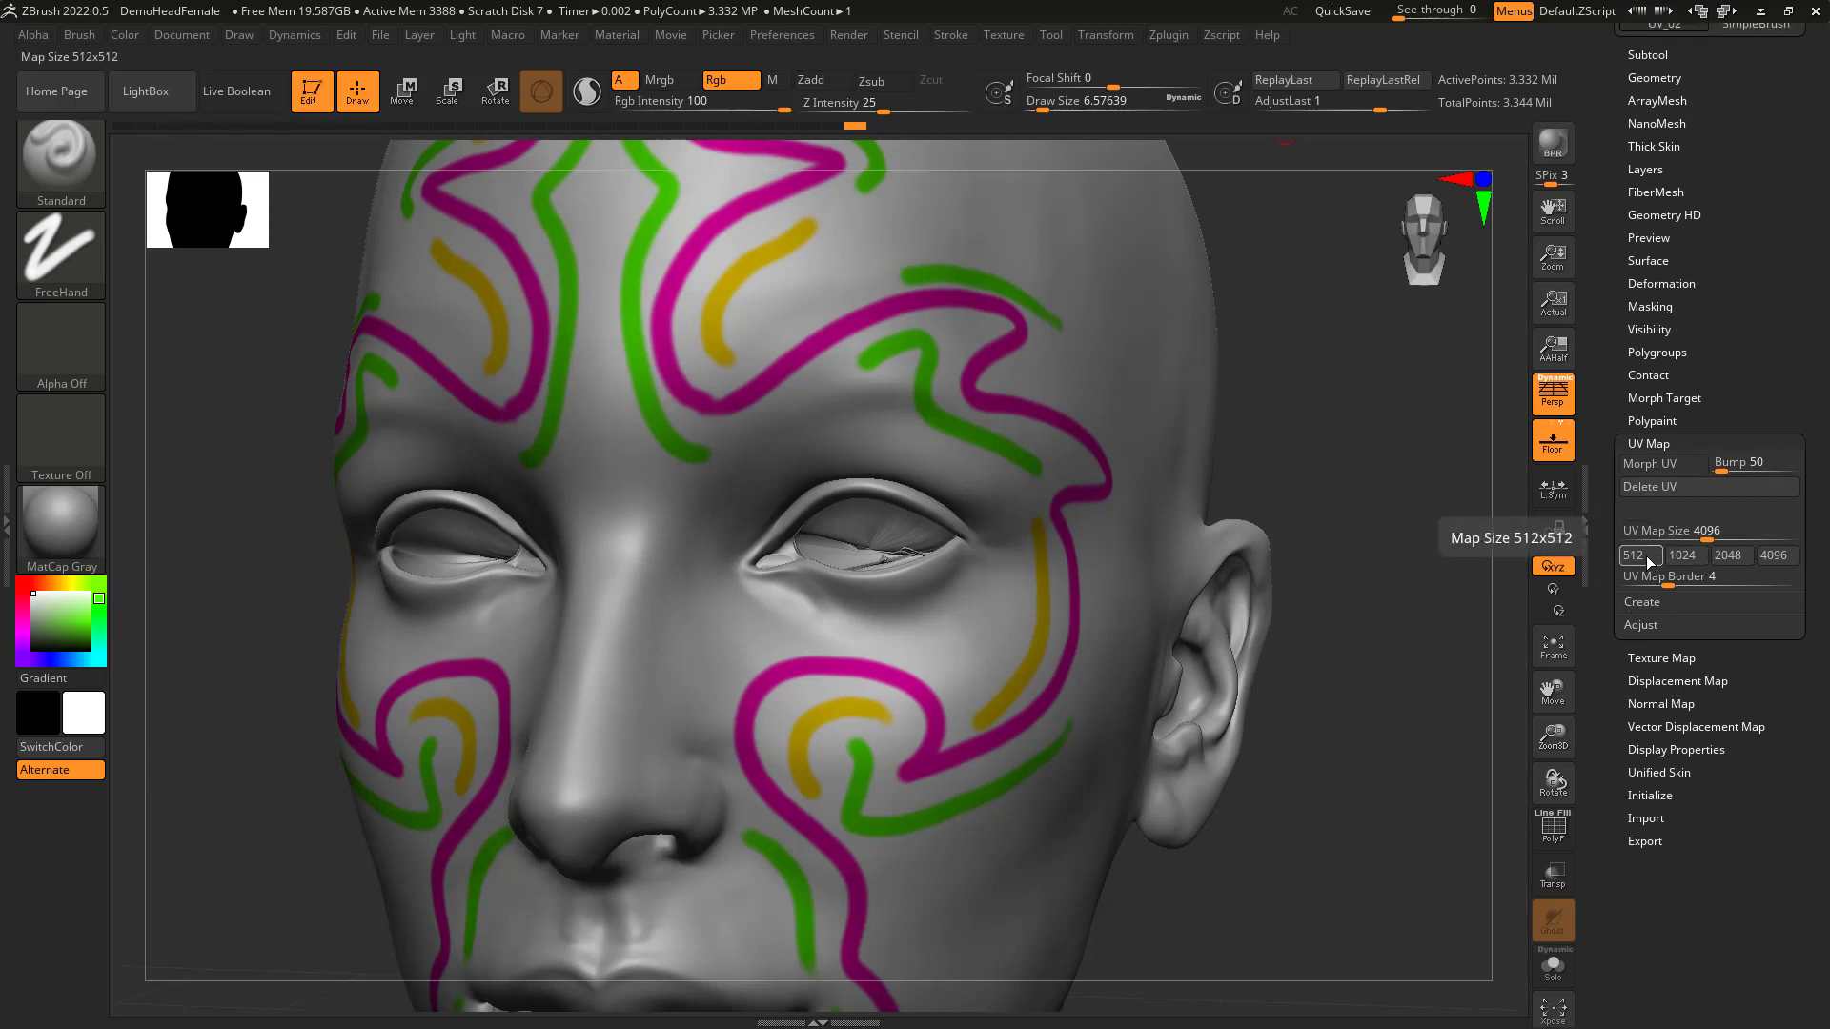
left_click(1638, 555)
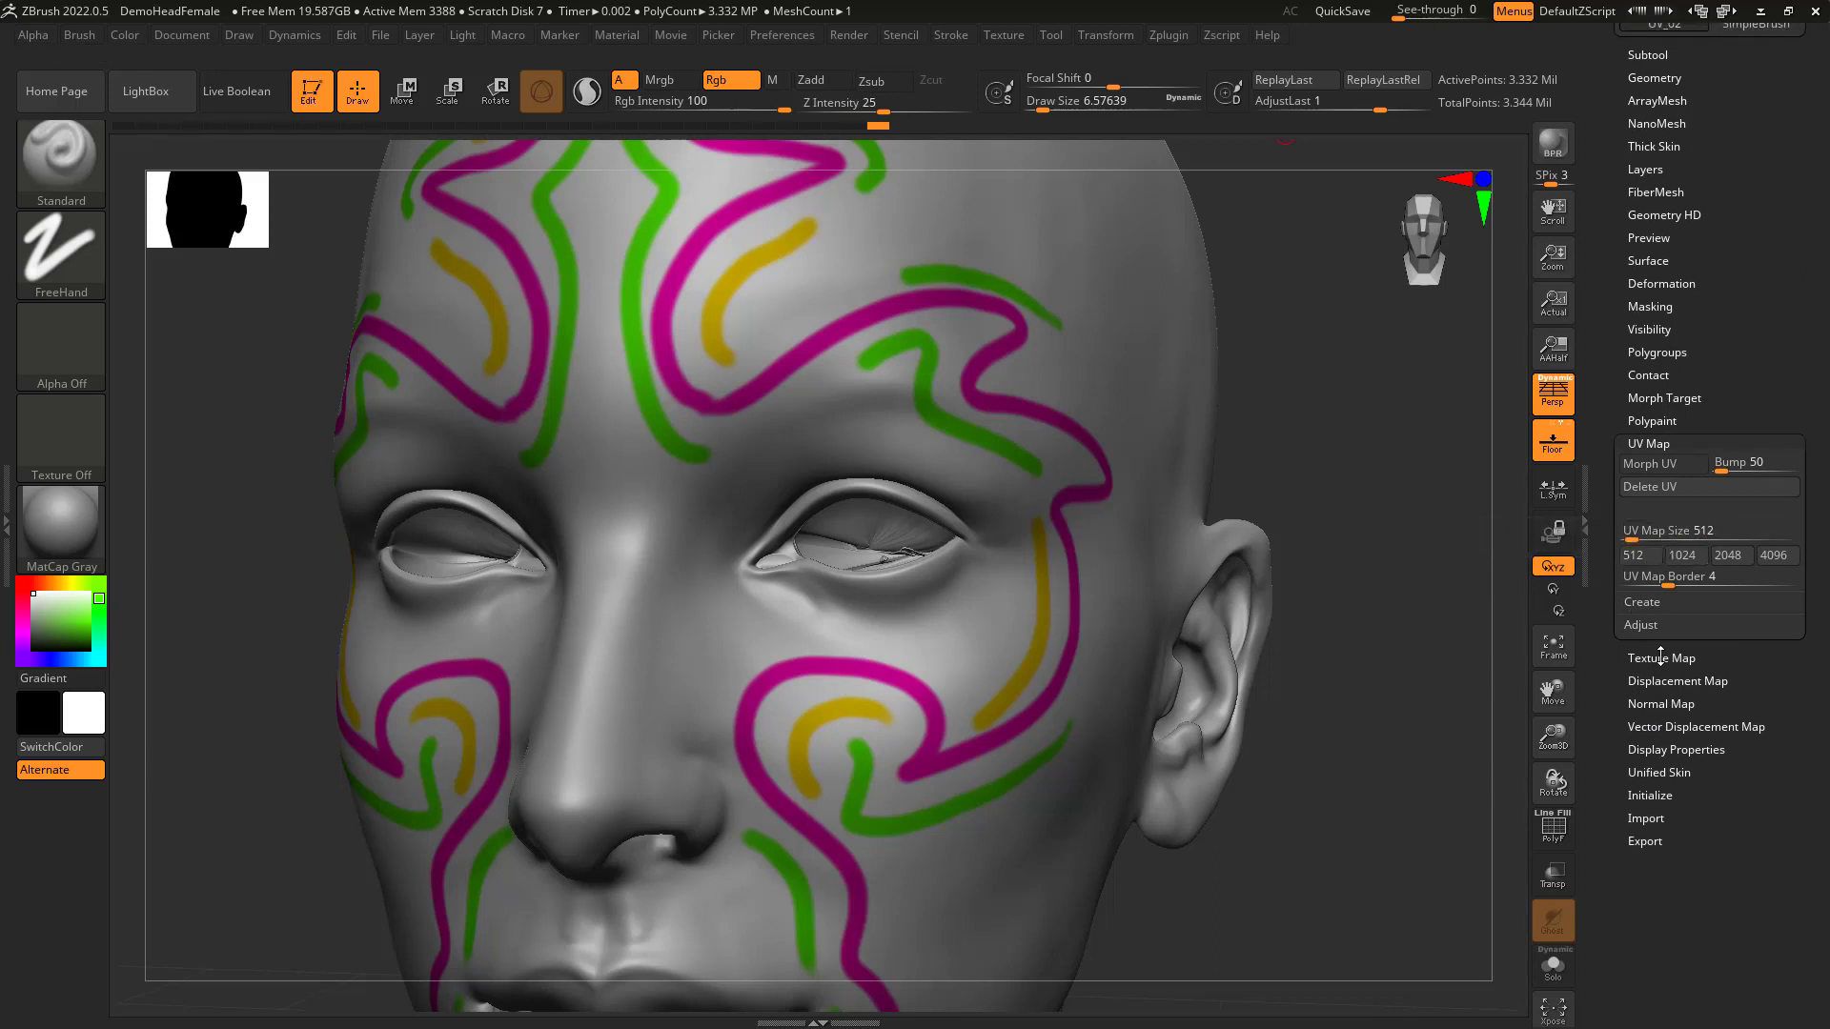
left_click(1662, 657)
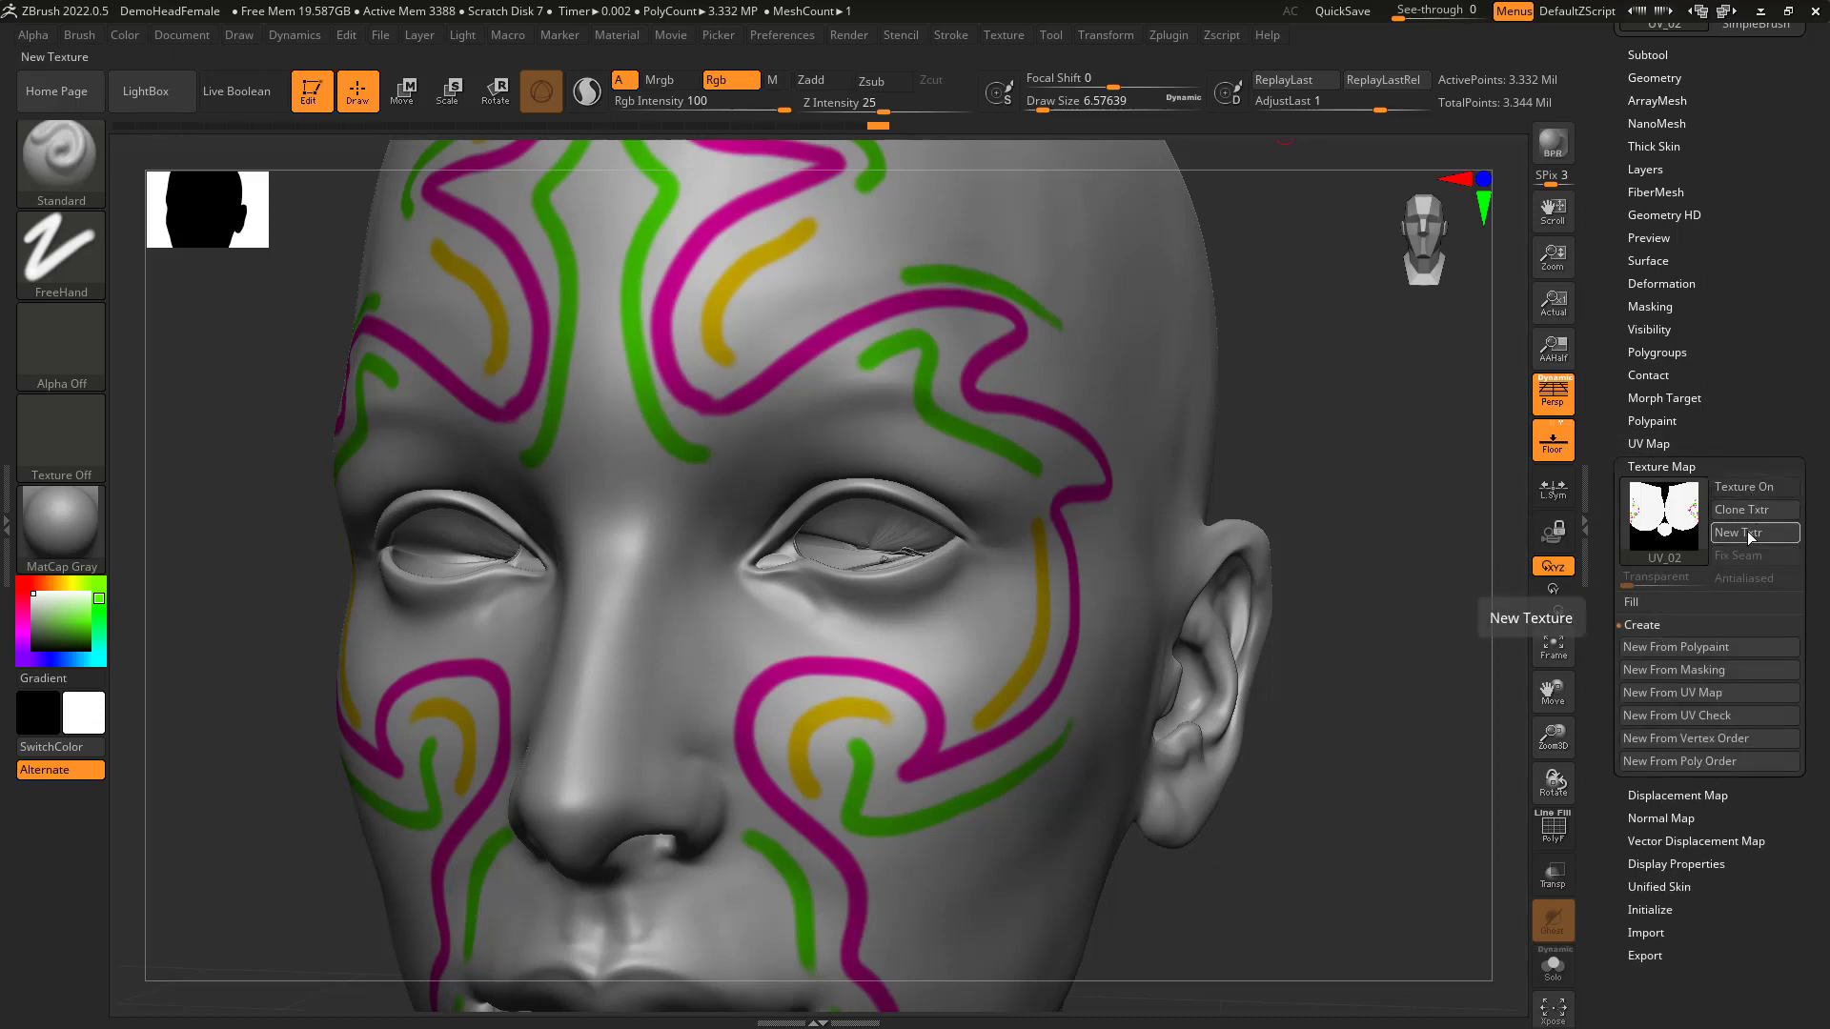
left_click(1743, 532)
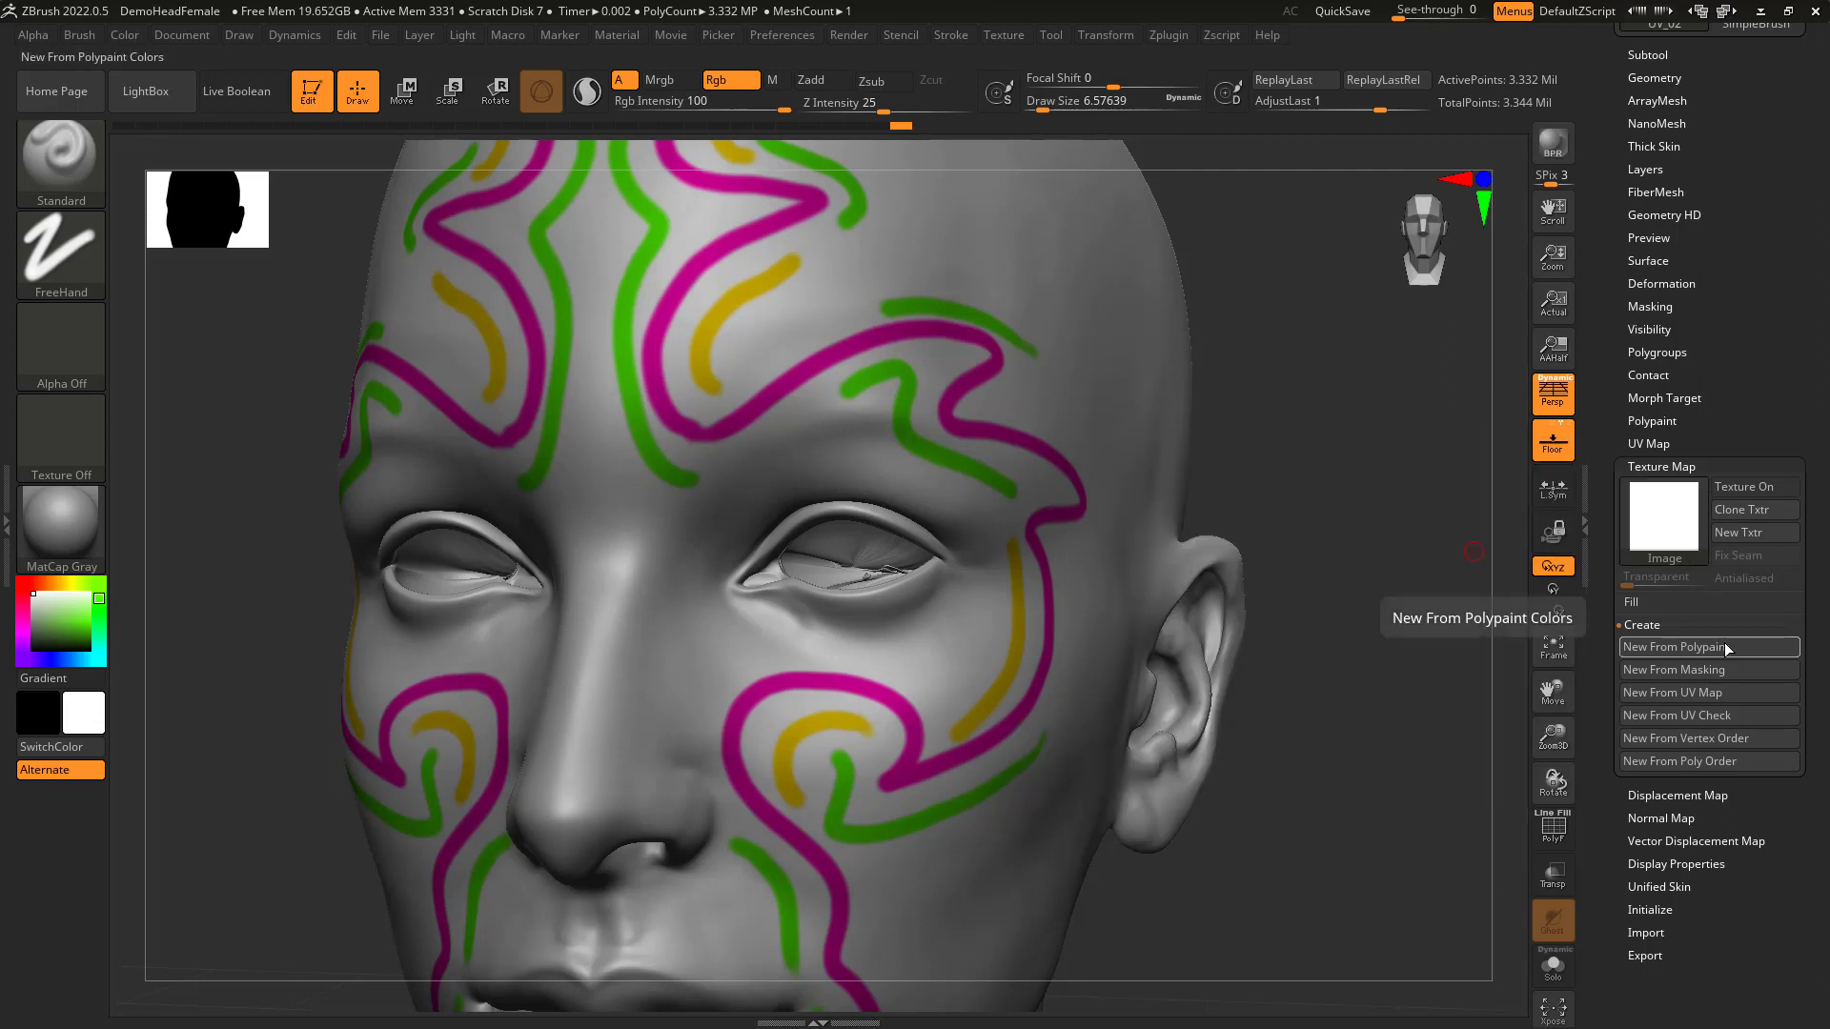
Bake the polypaint into a 512×512 texture, toggling Texture On off and on to compare.
left_click(1674, 646)
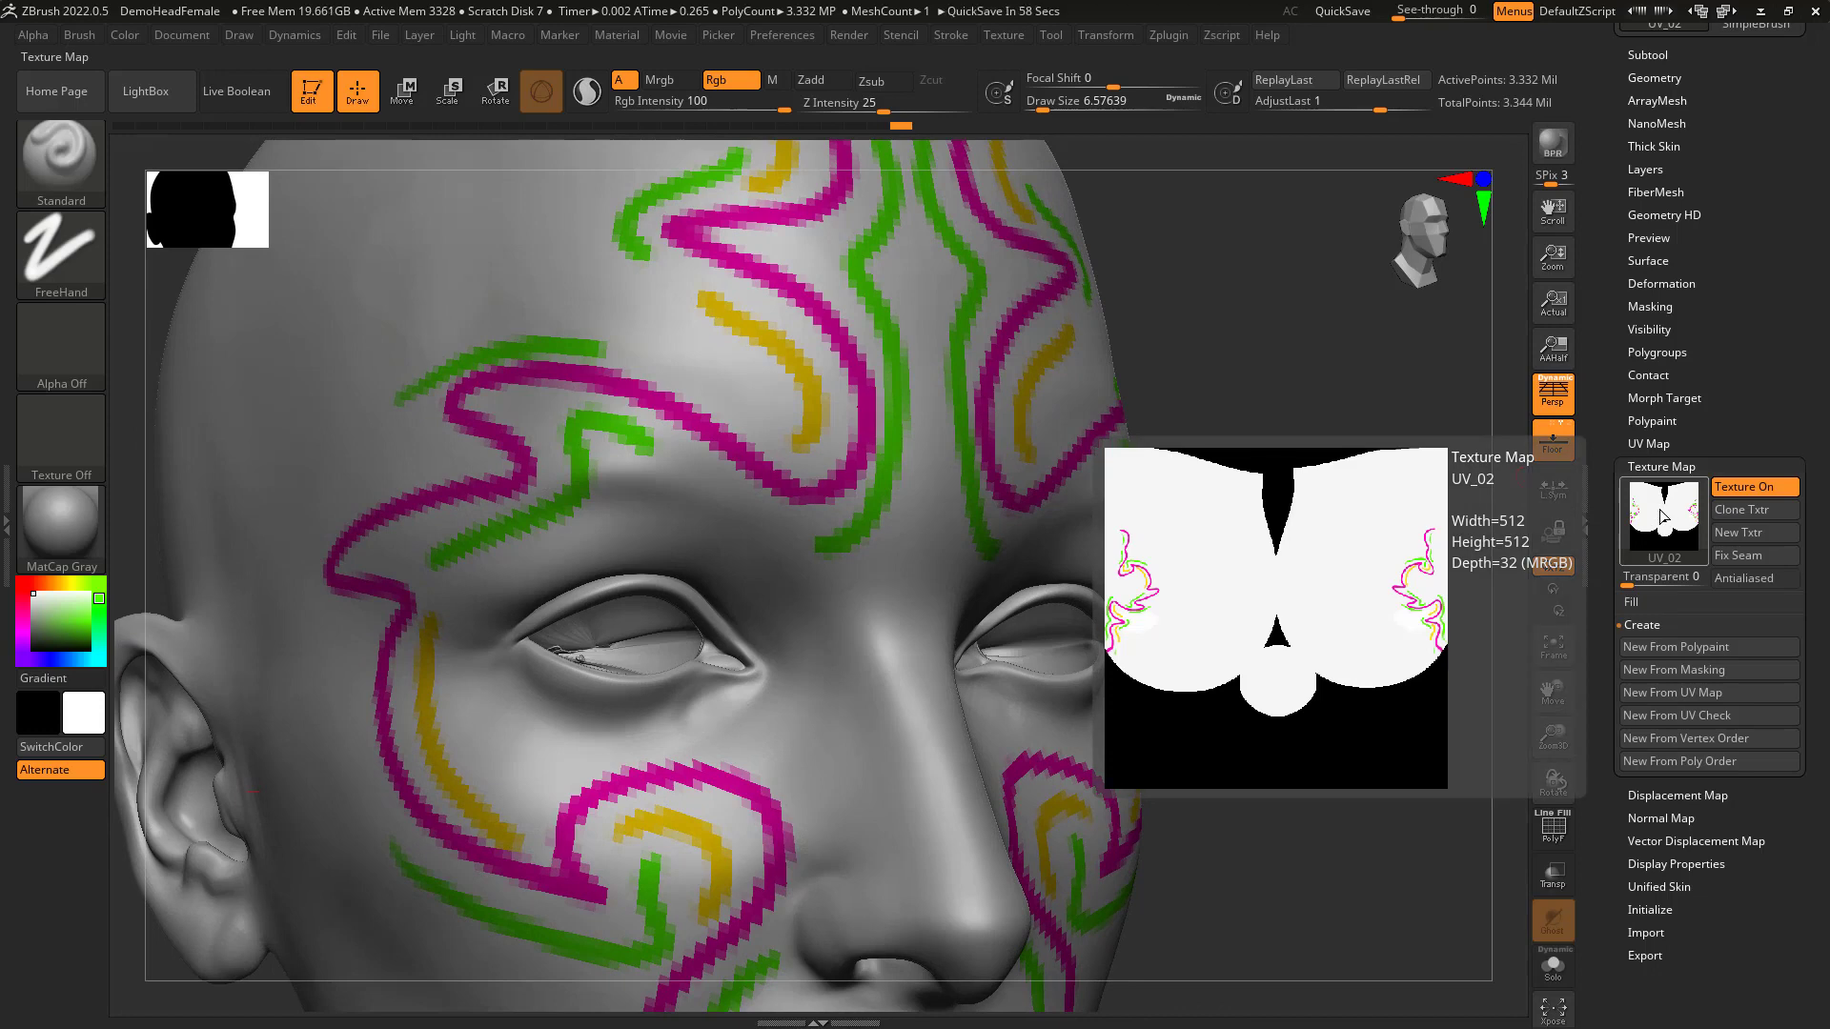
left_click(1747, 487)
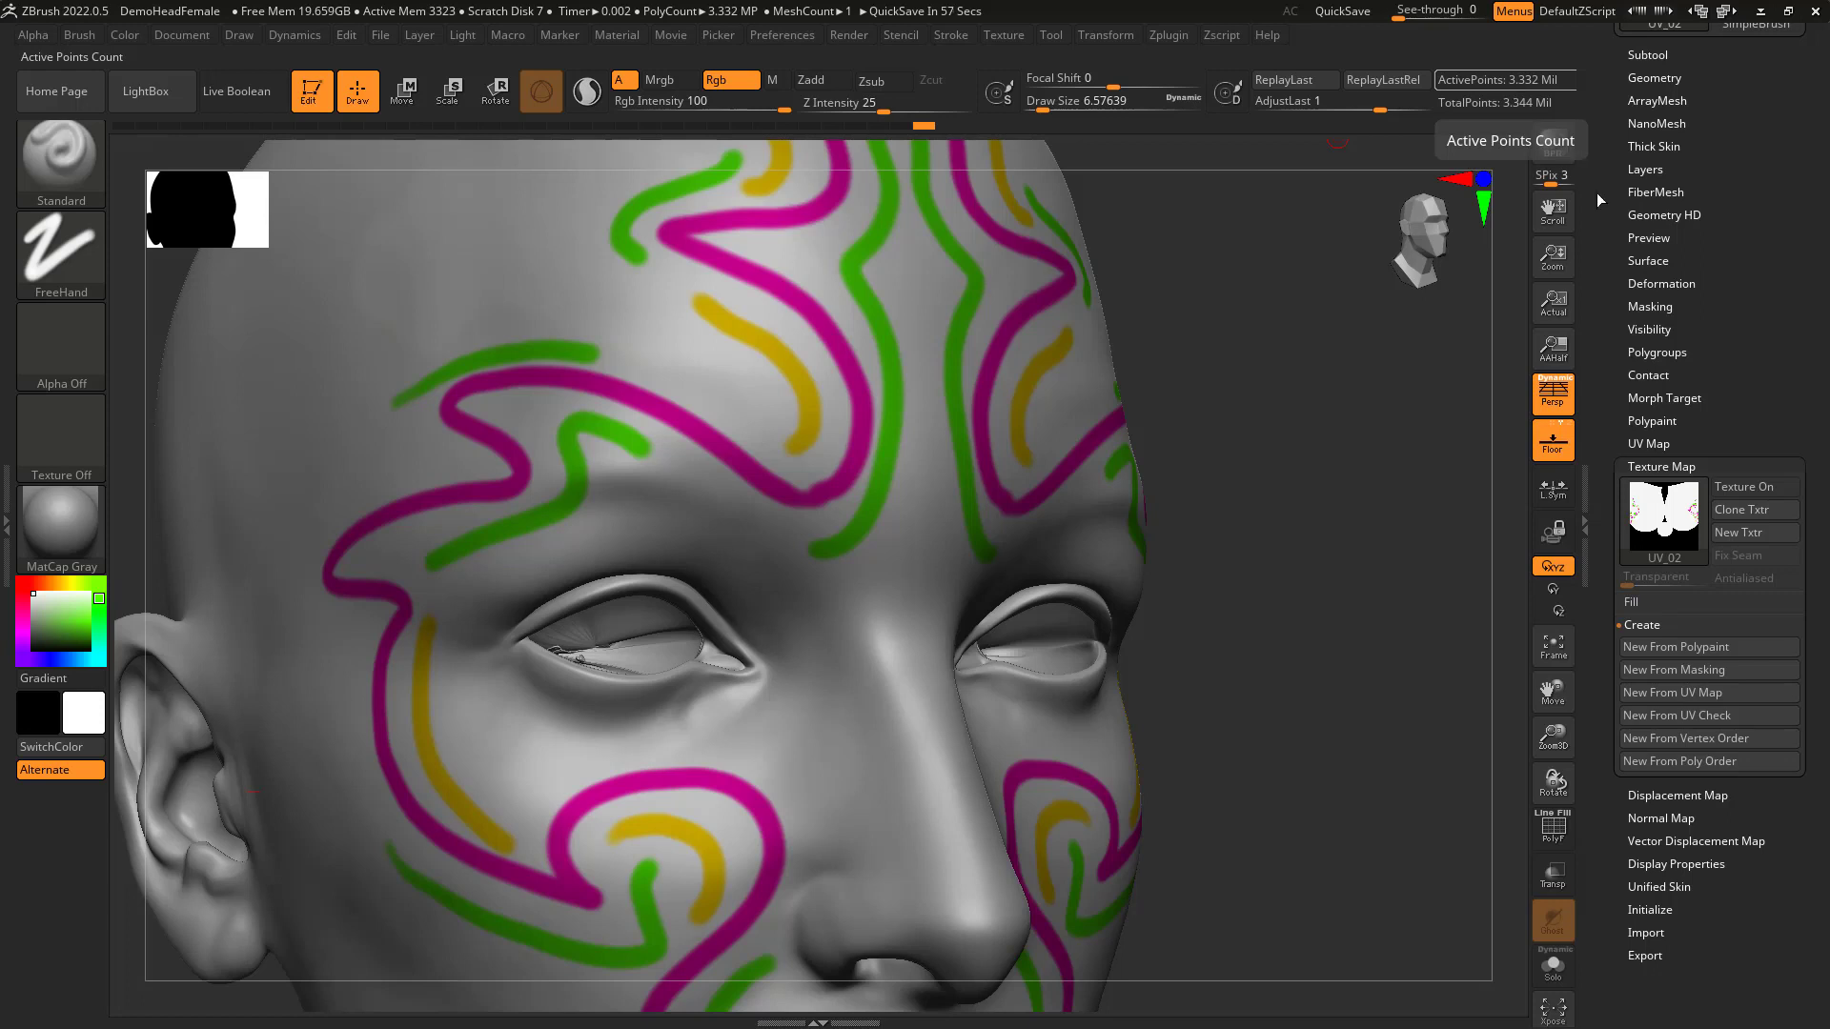
left_click(1746, 487)
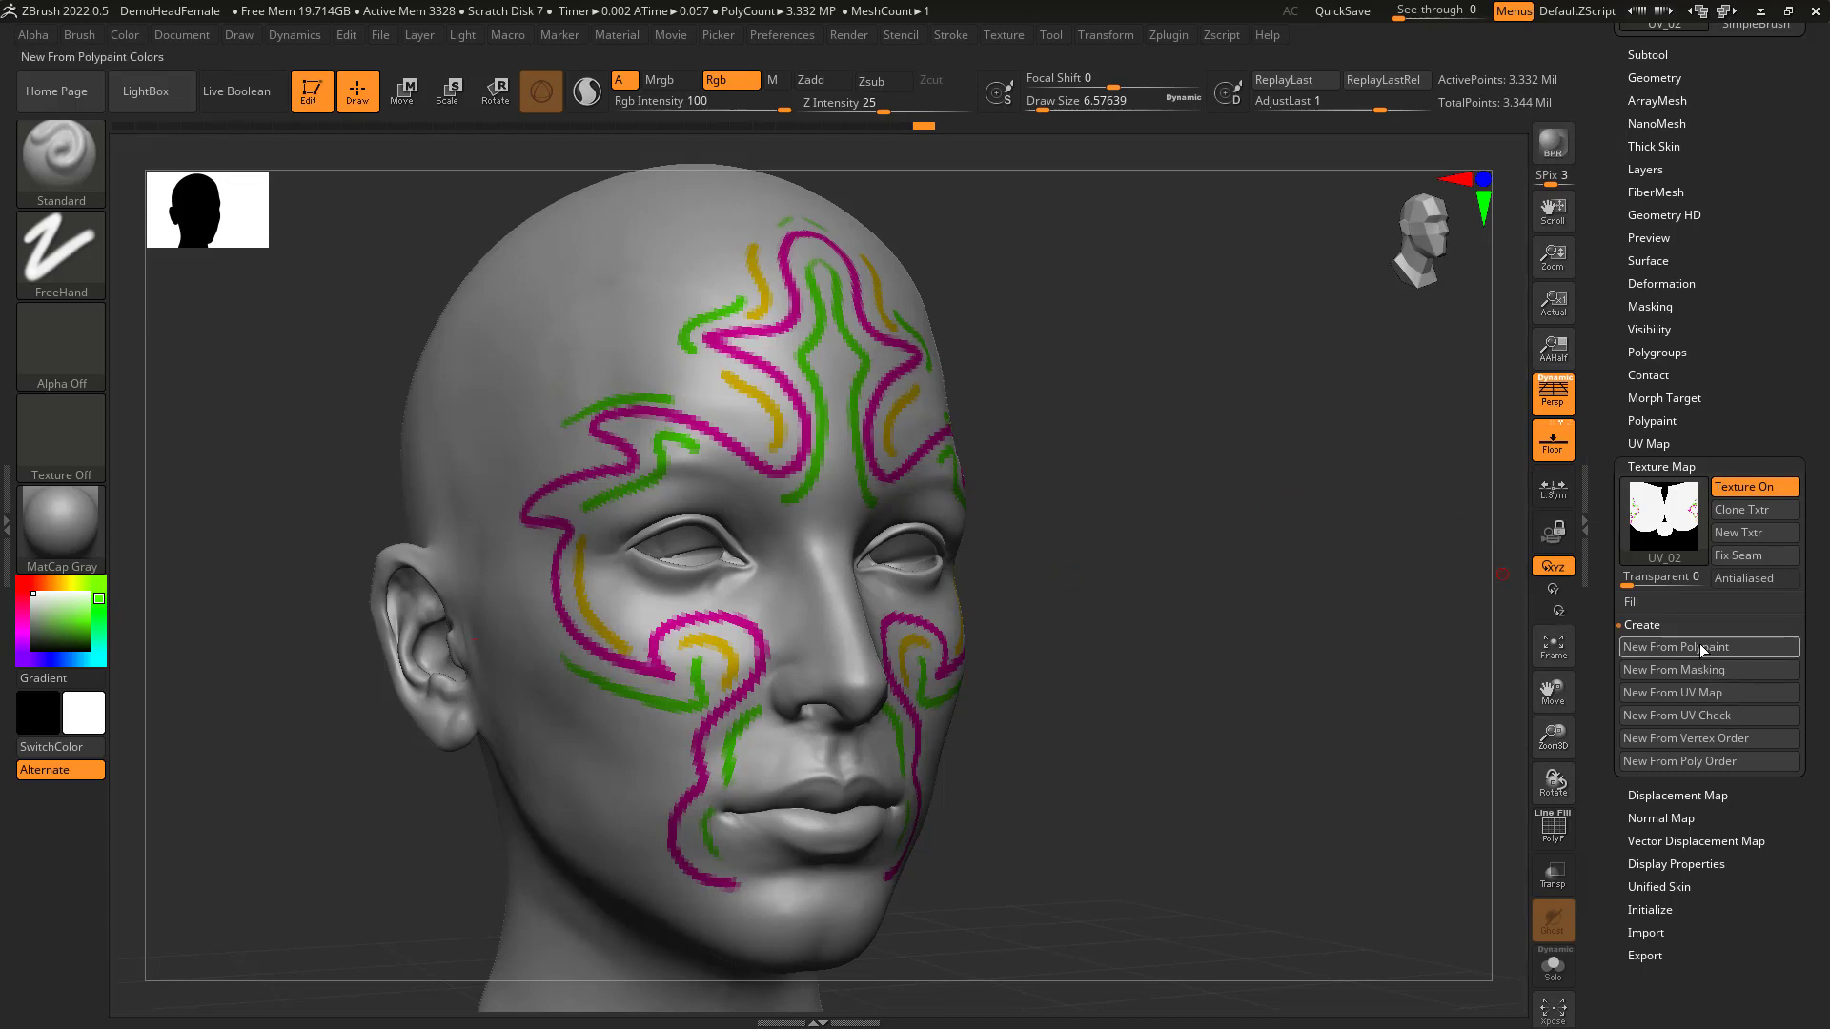
mouse_move(1707, 647)
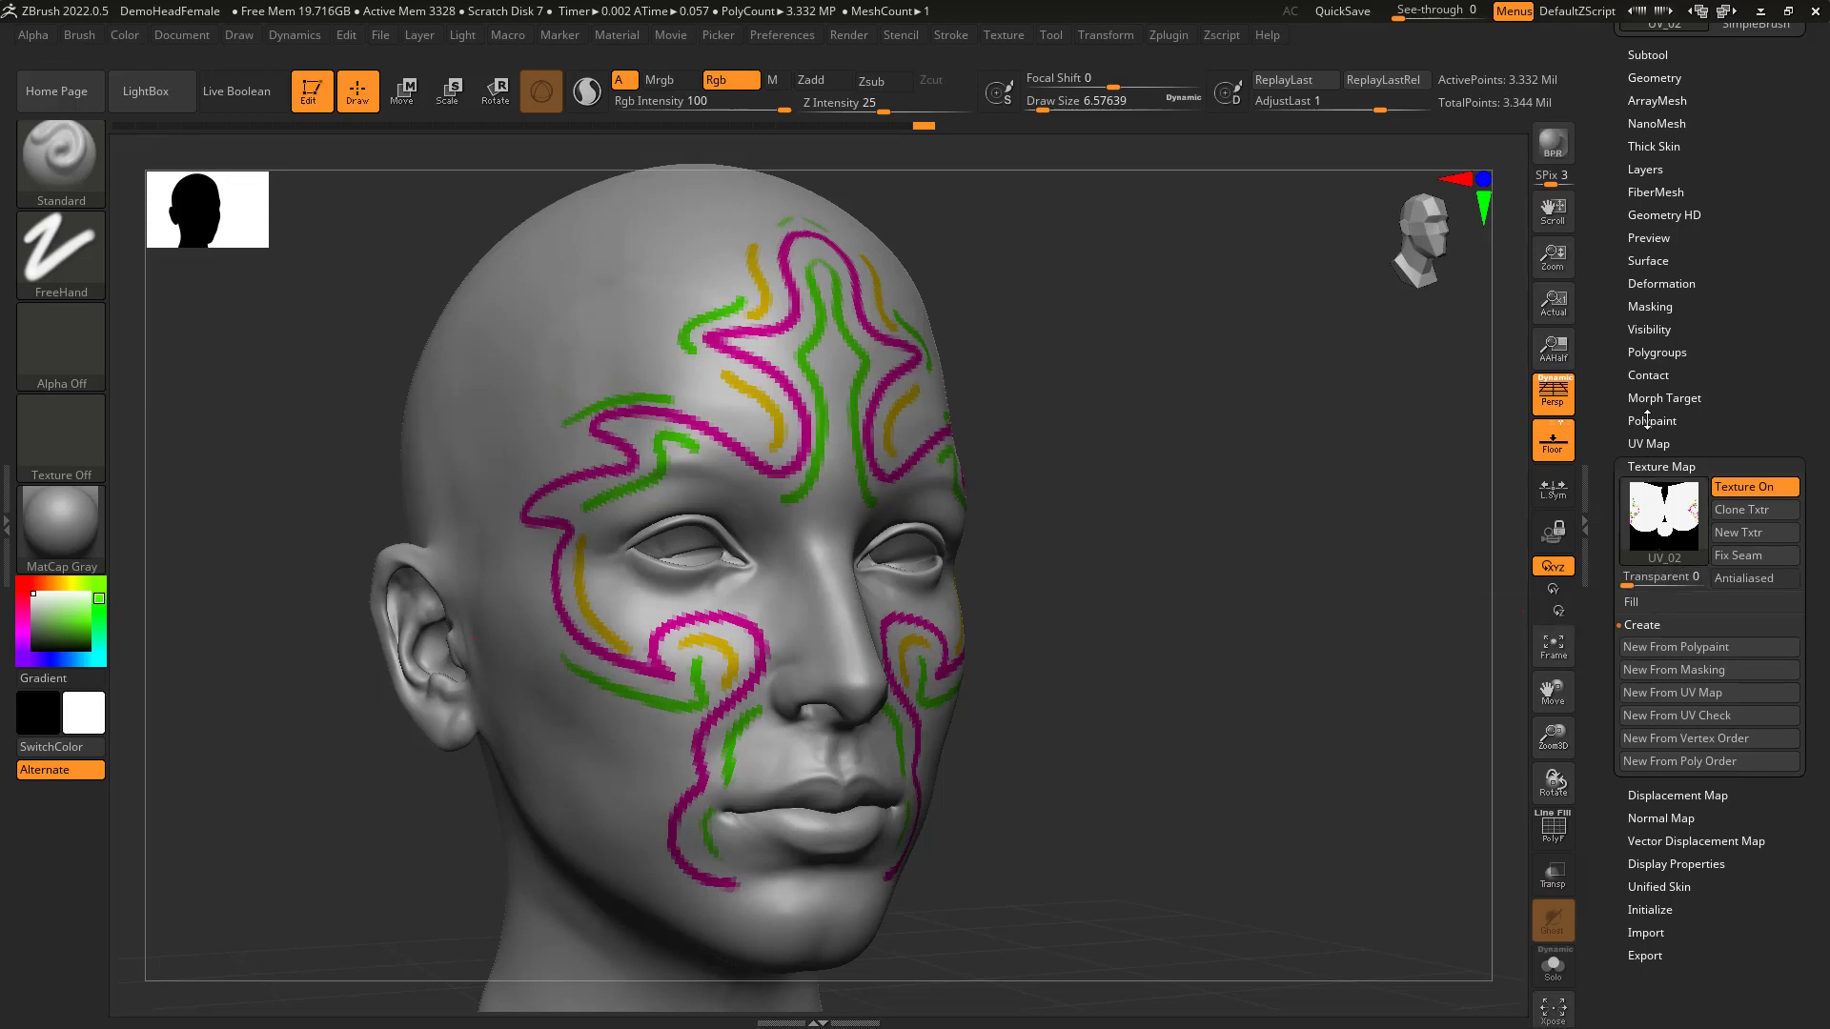
Run Polypaint From Texture to rebuild the swirls from the 512 texture, with Texture On off.
left_click(1663, 467)
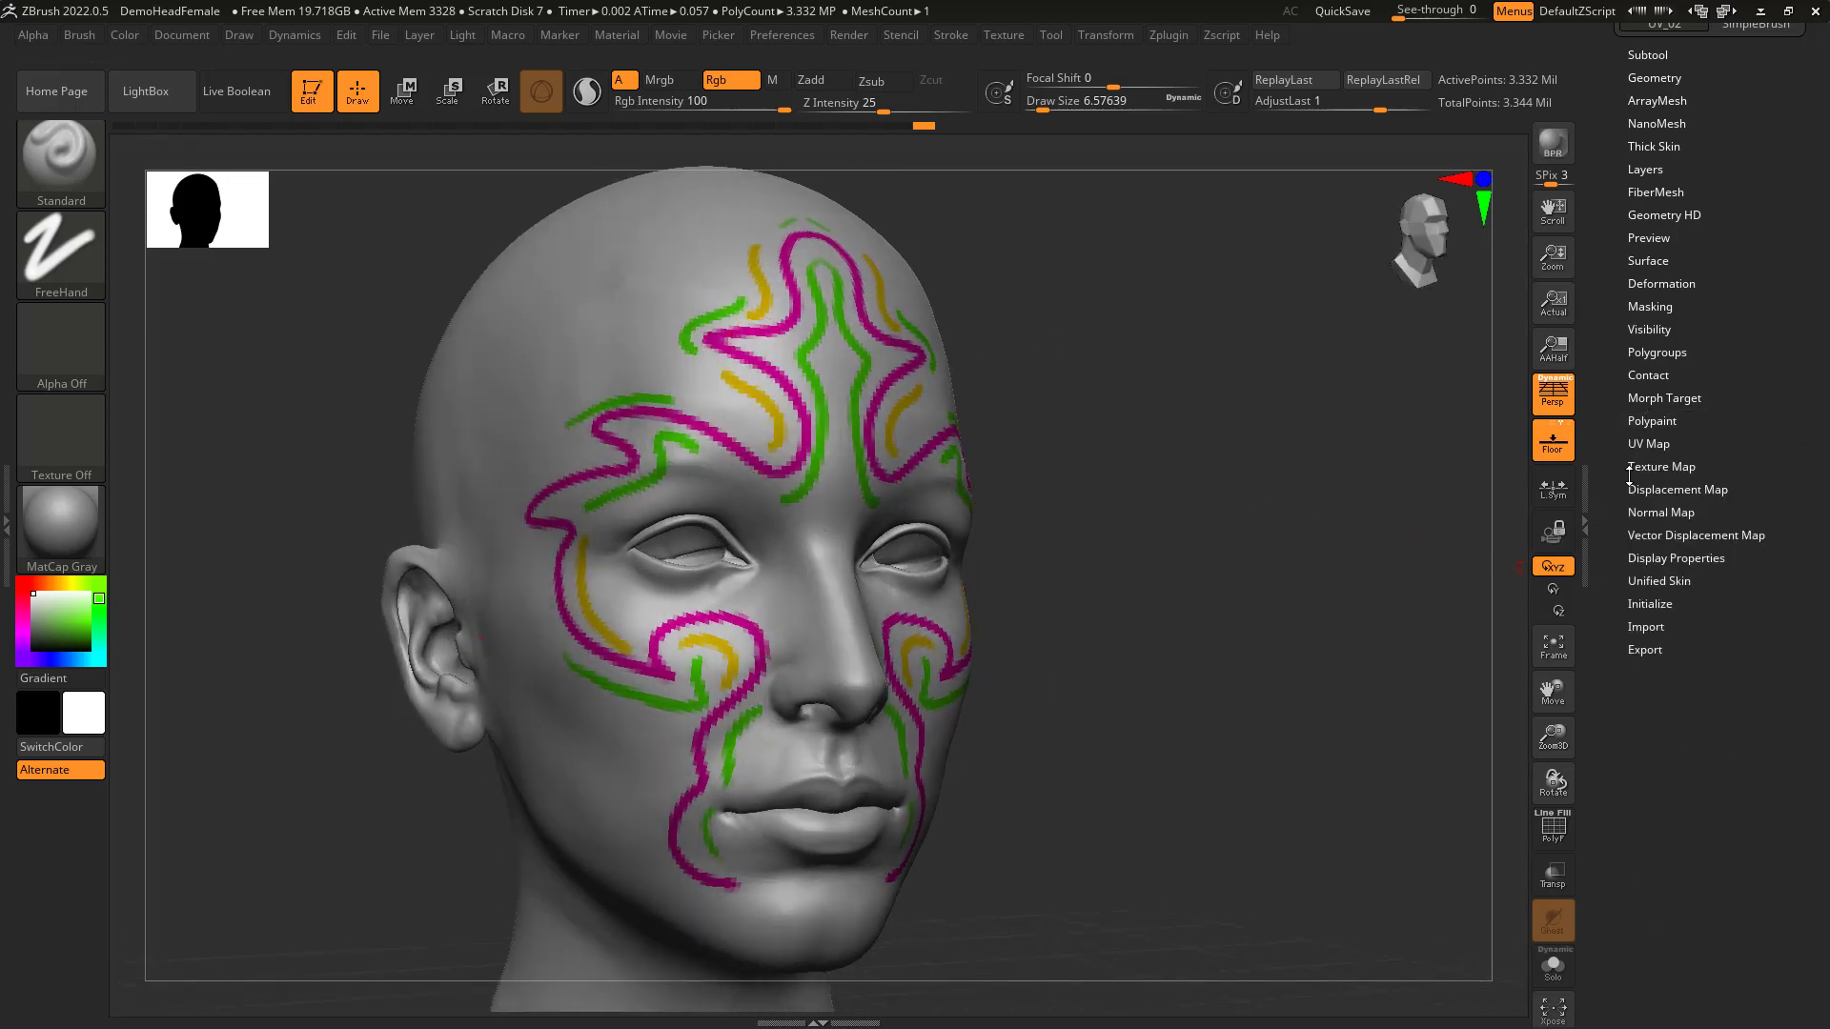
left_click(1662, 466)
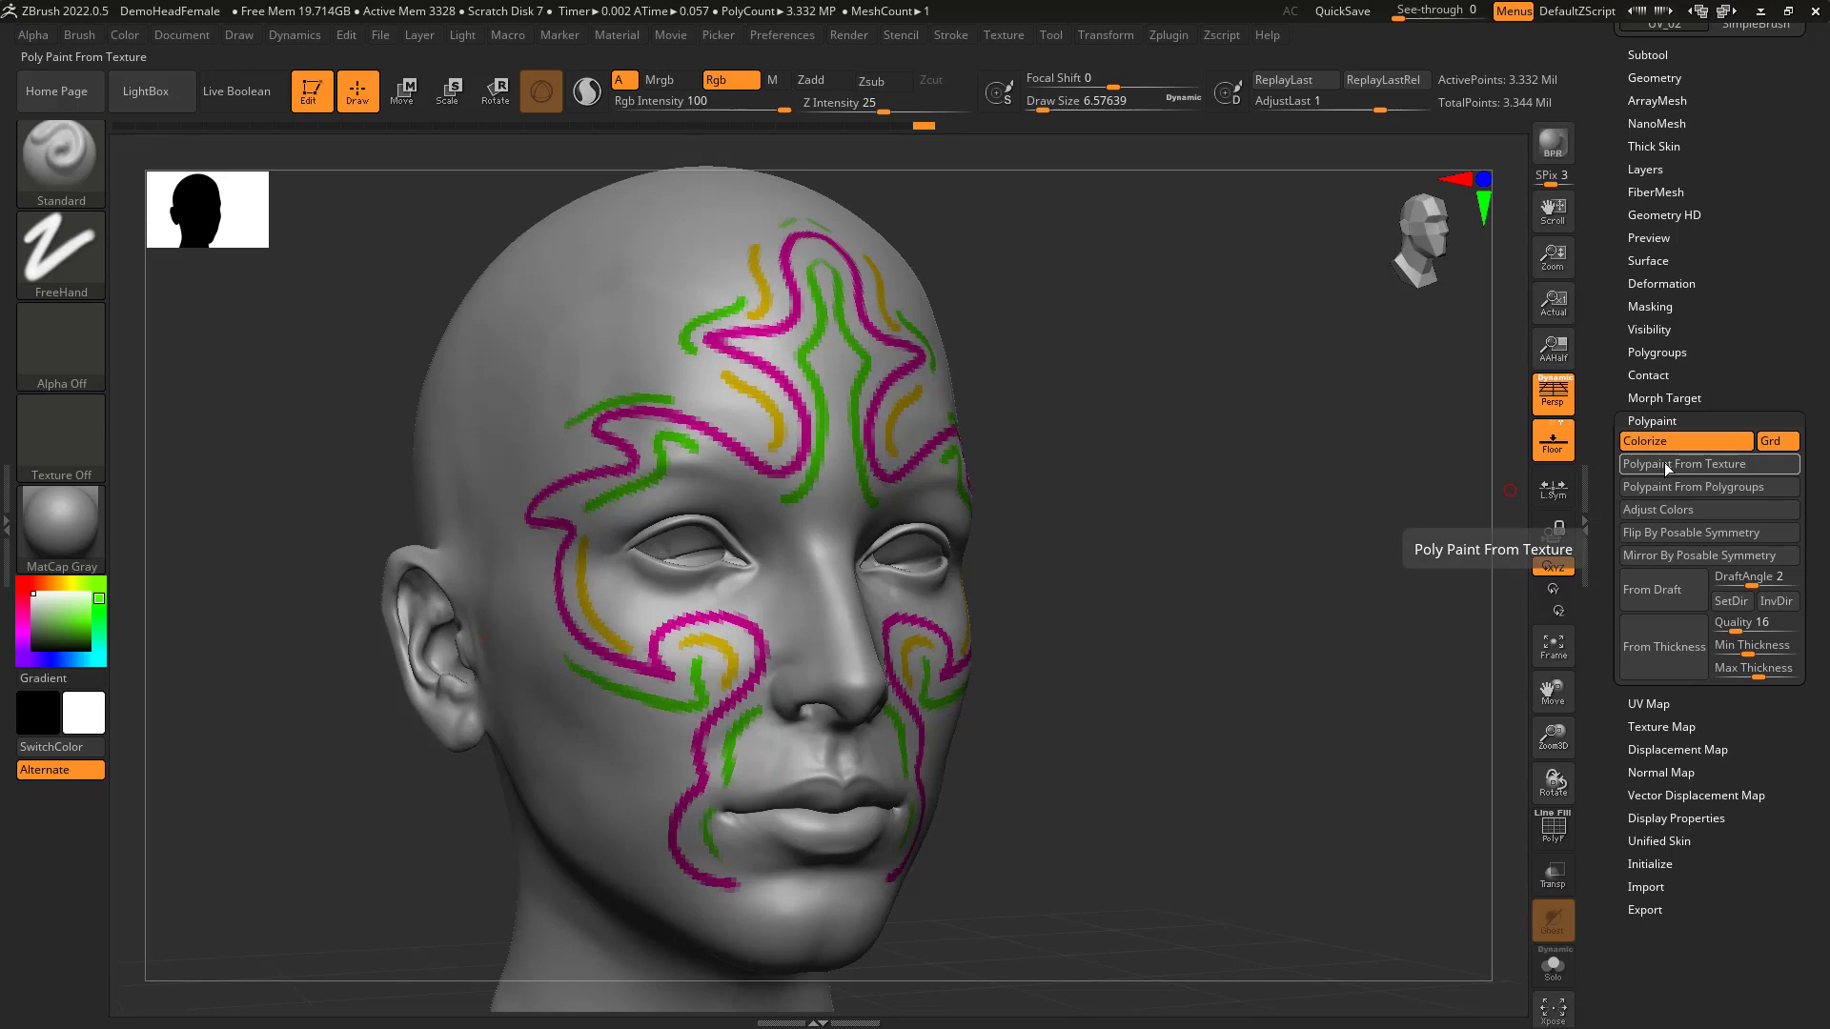
left_click(1707, 463)
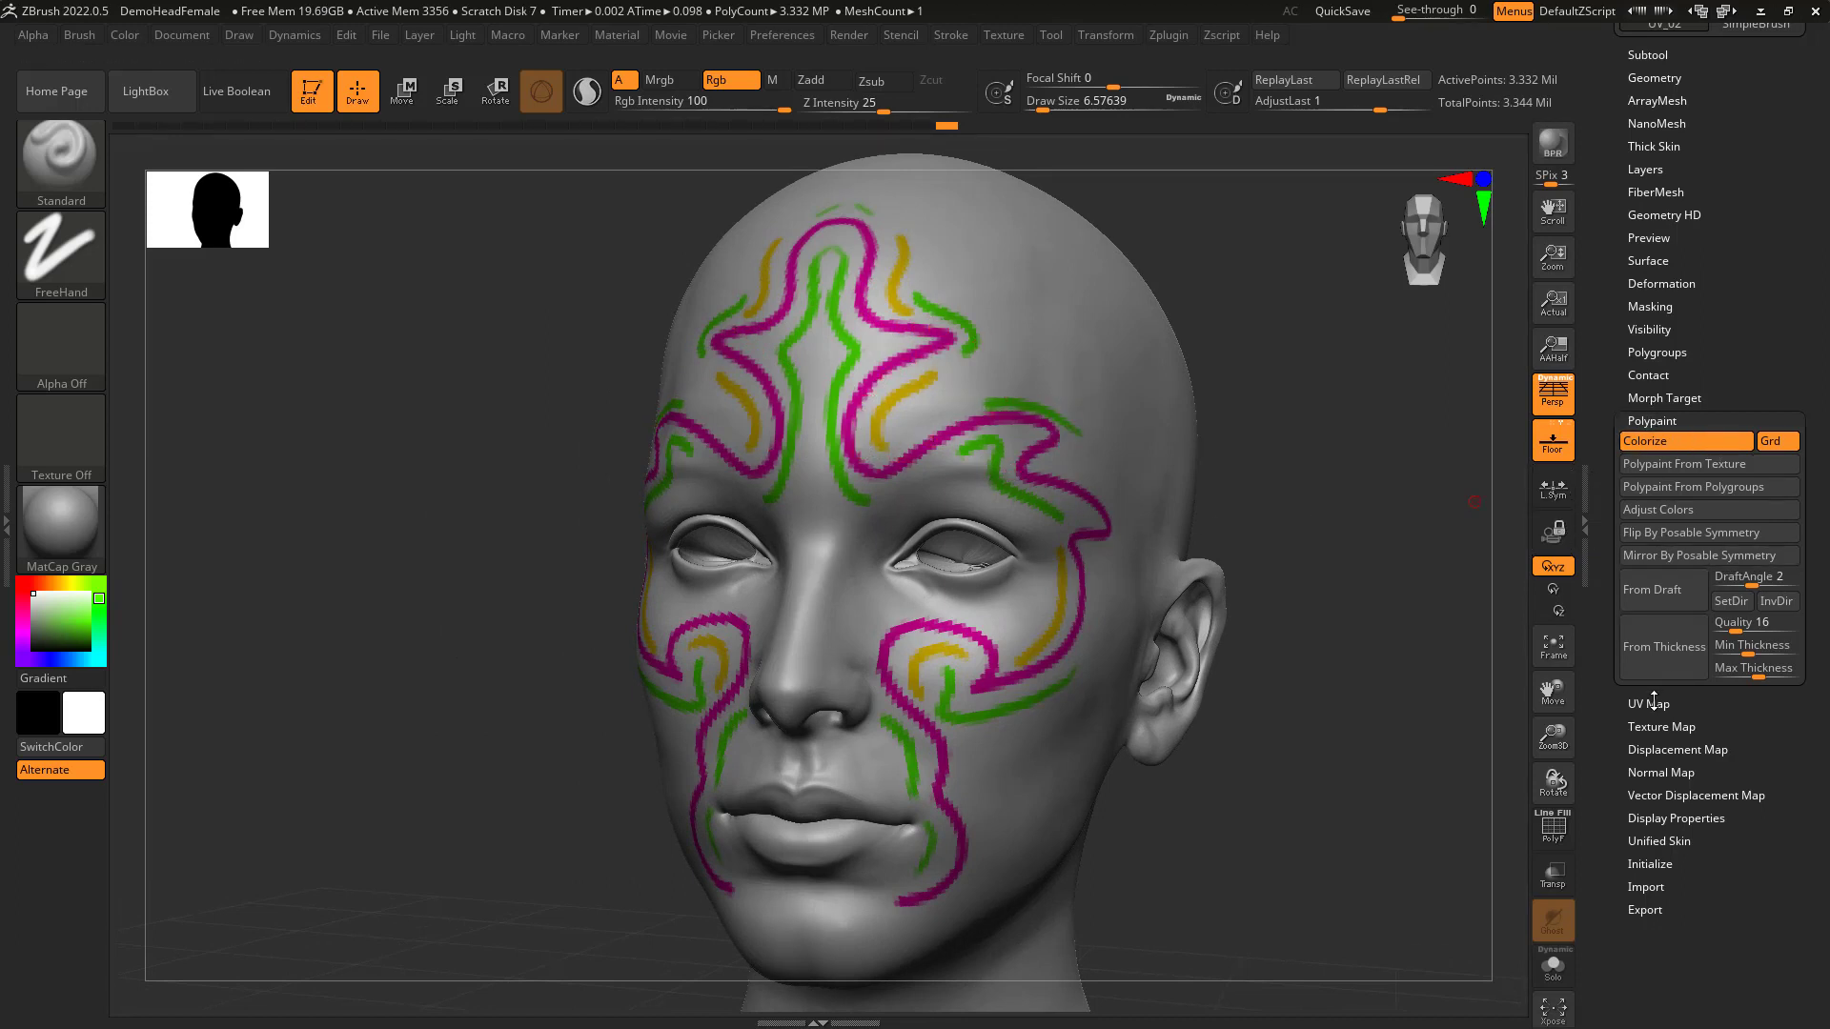
left_click(1662, 727)
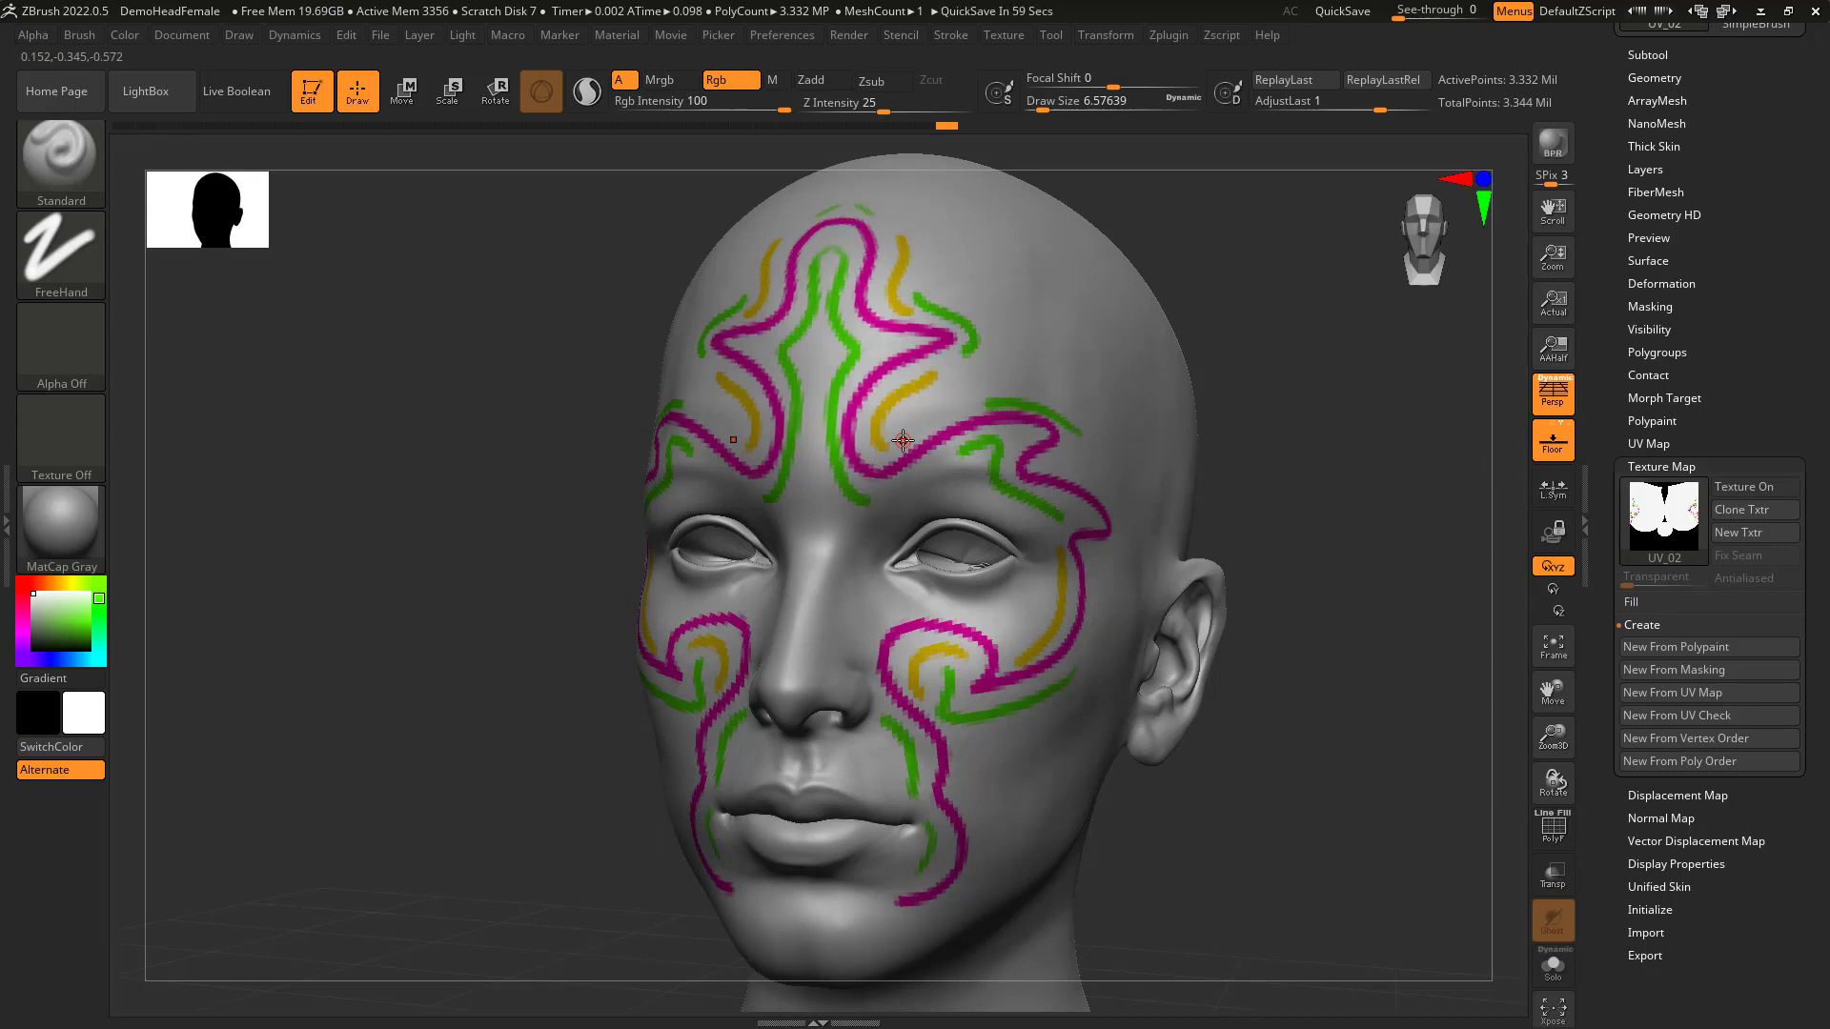
left_click(1651, 421)
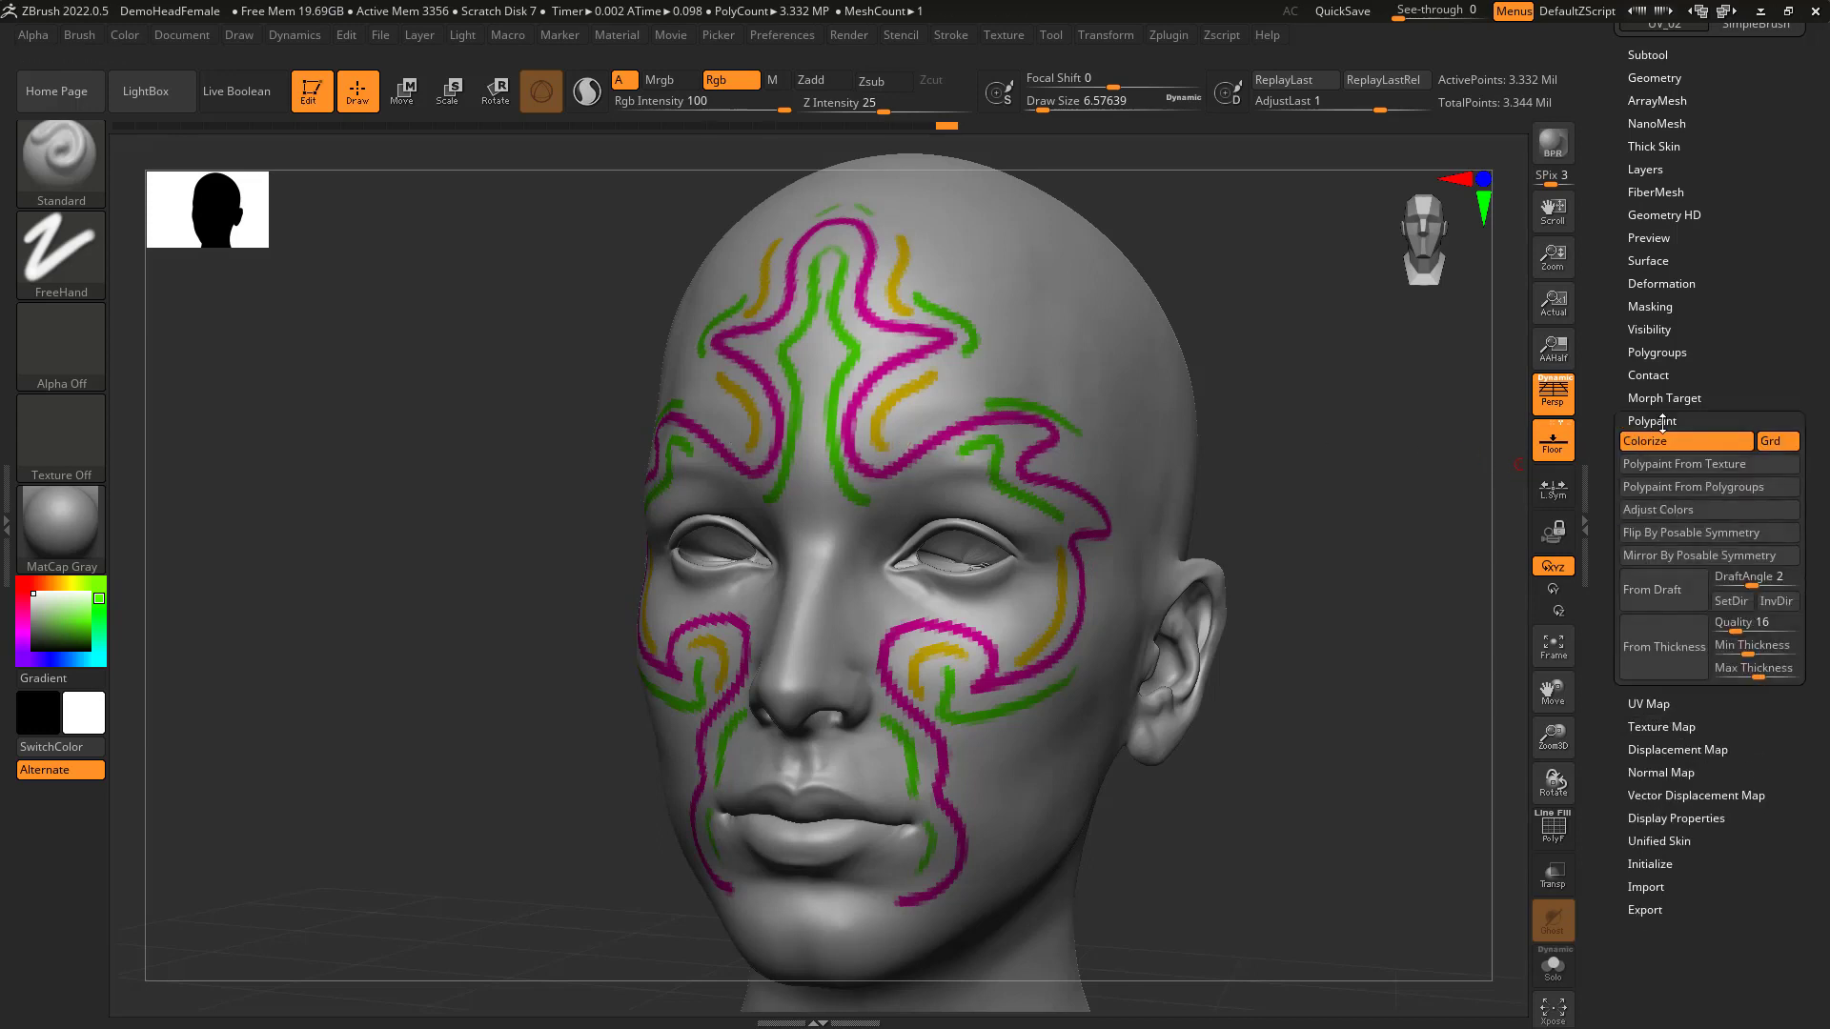
mouse_move(1696, 463)
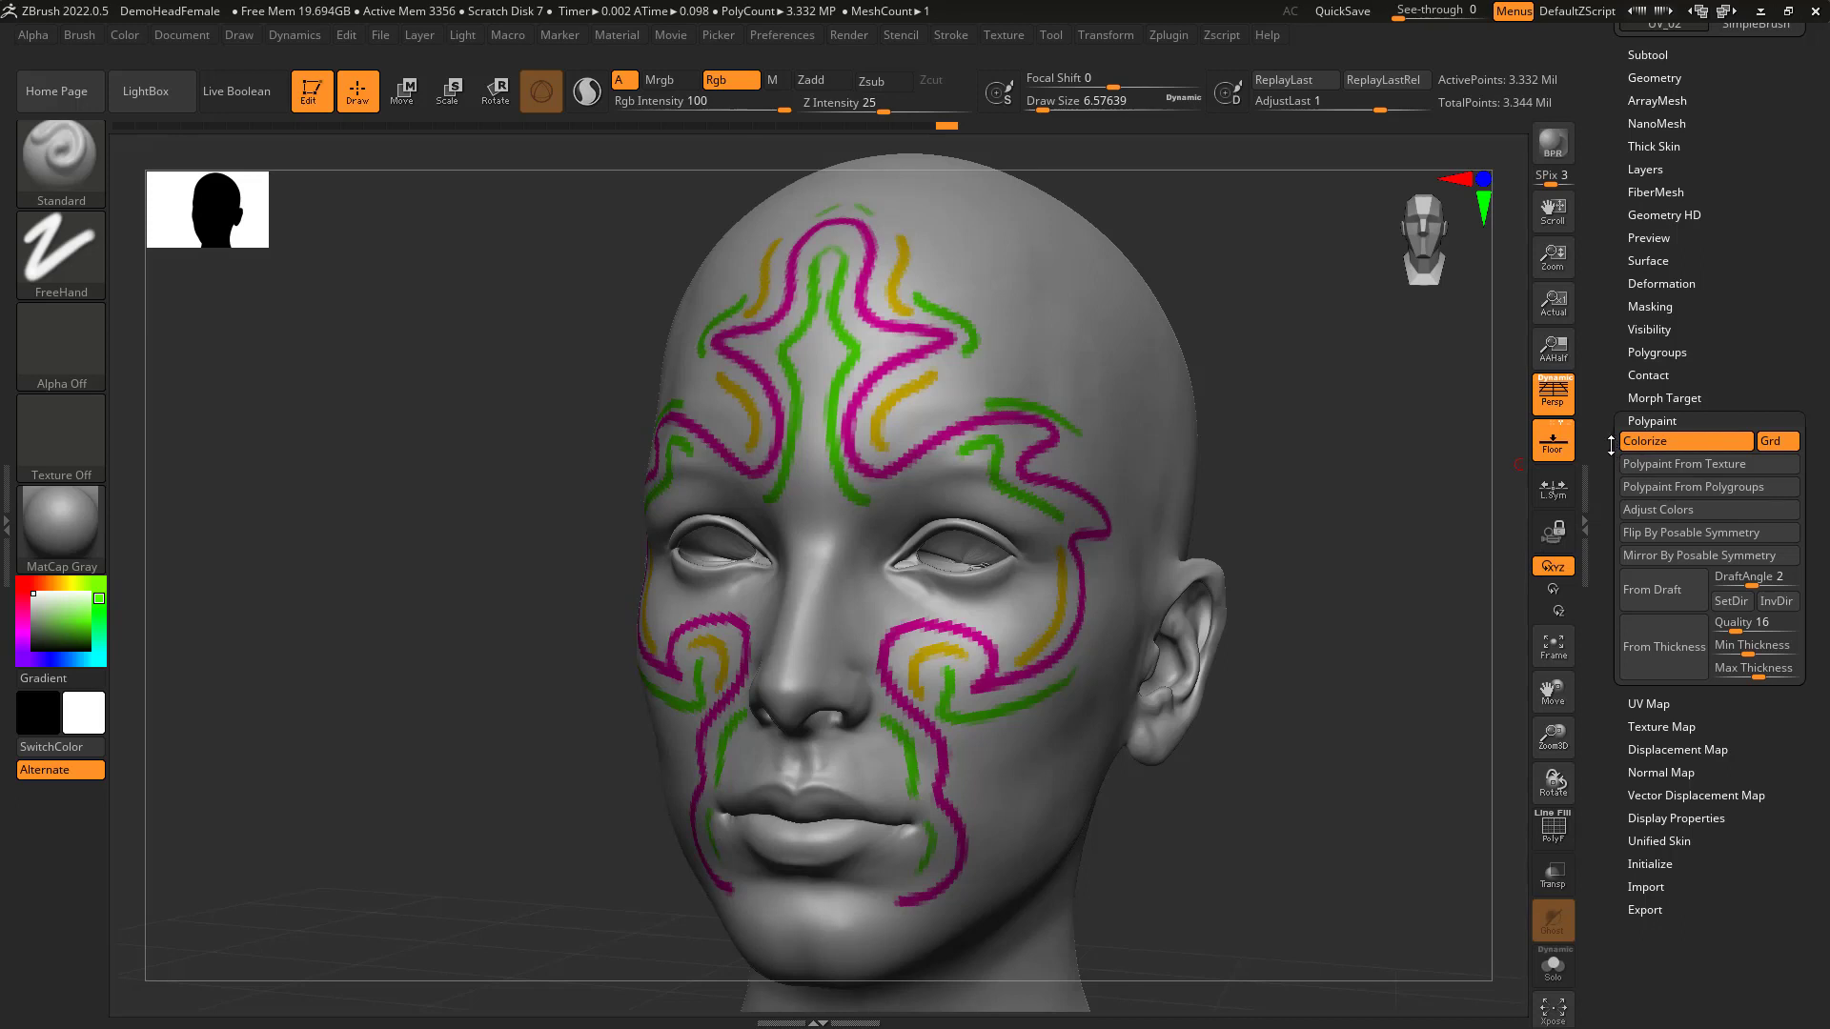
left_click(1659, 728)
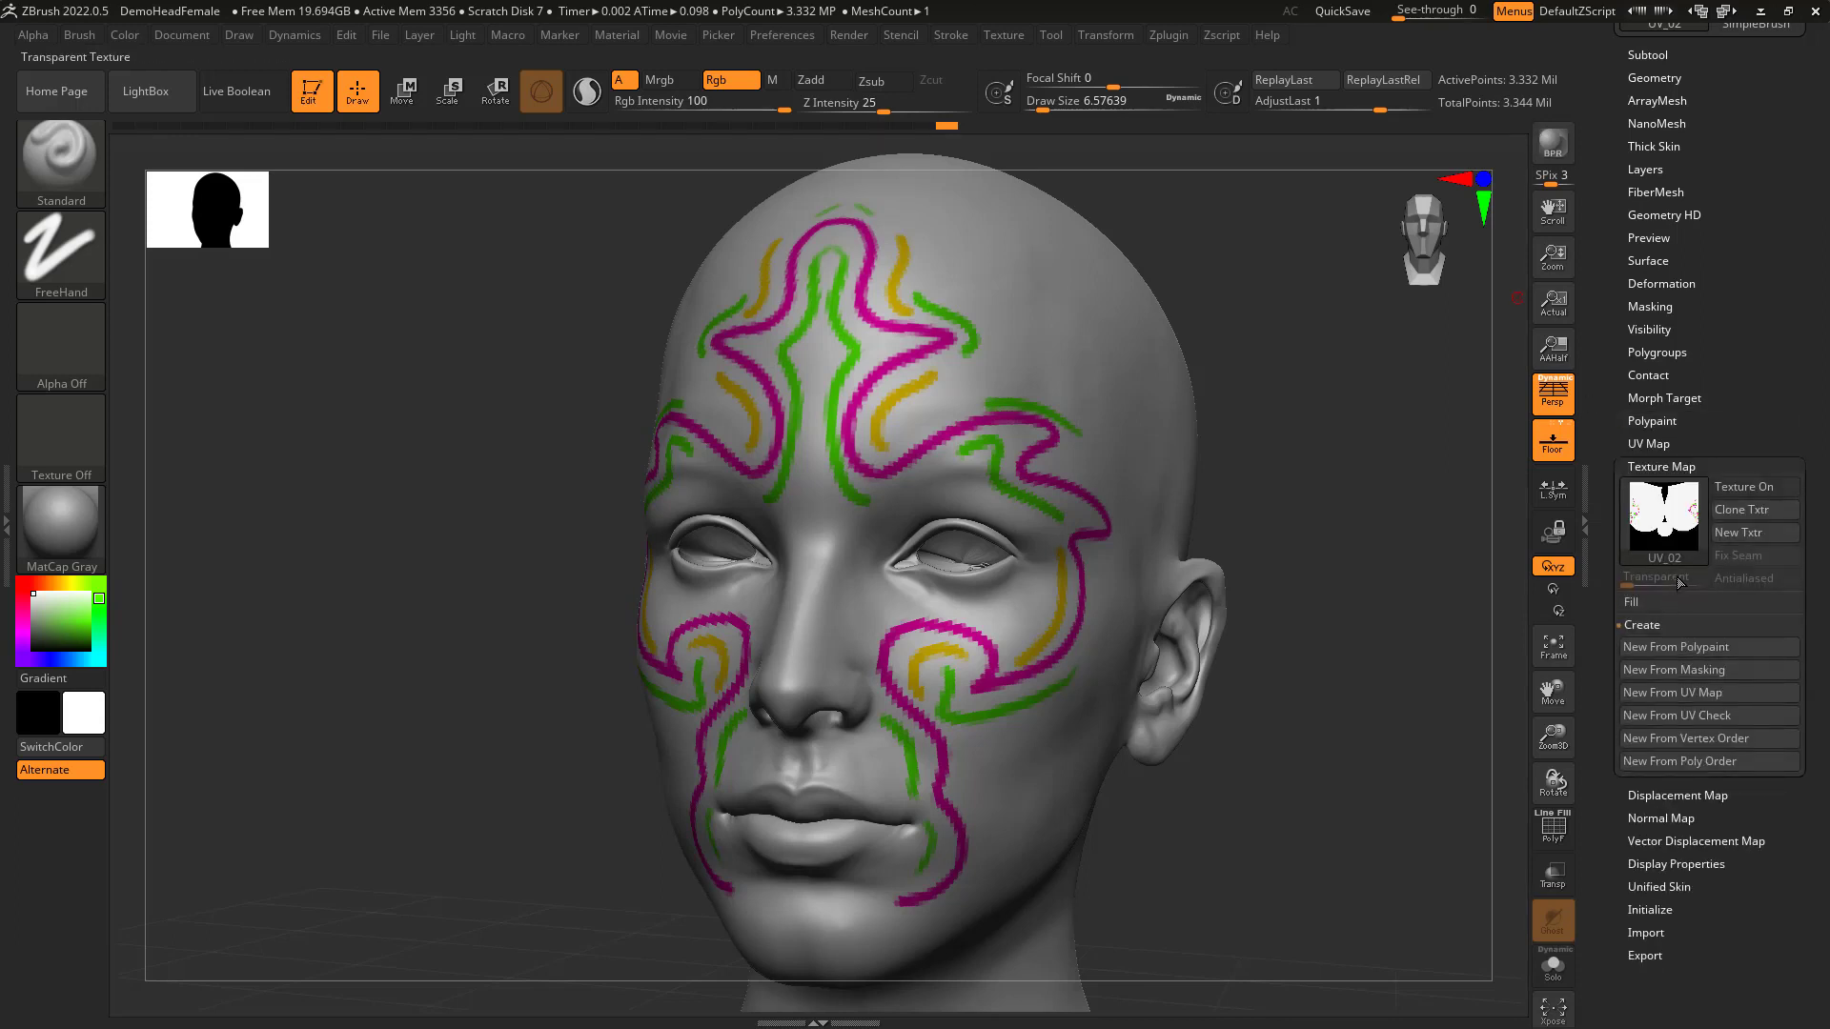
mouse_move(1707, 669)
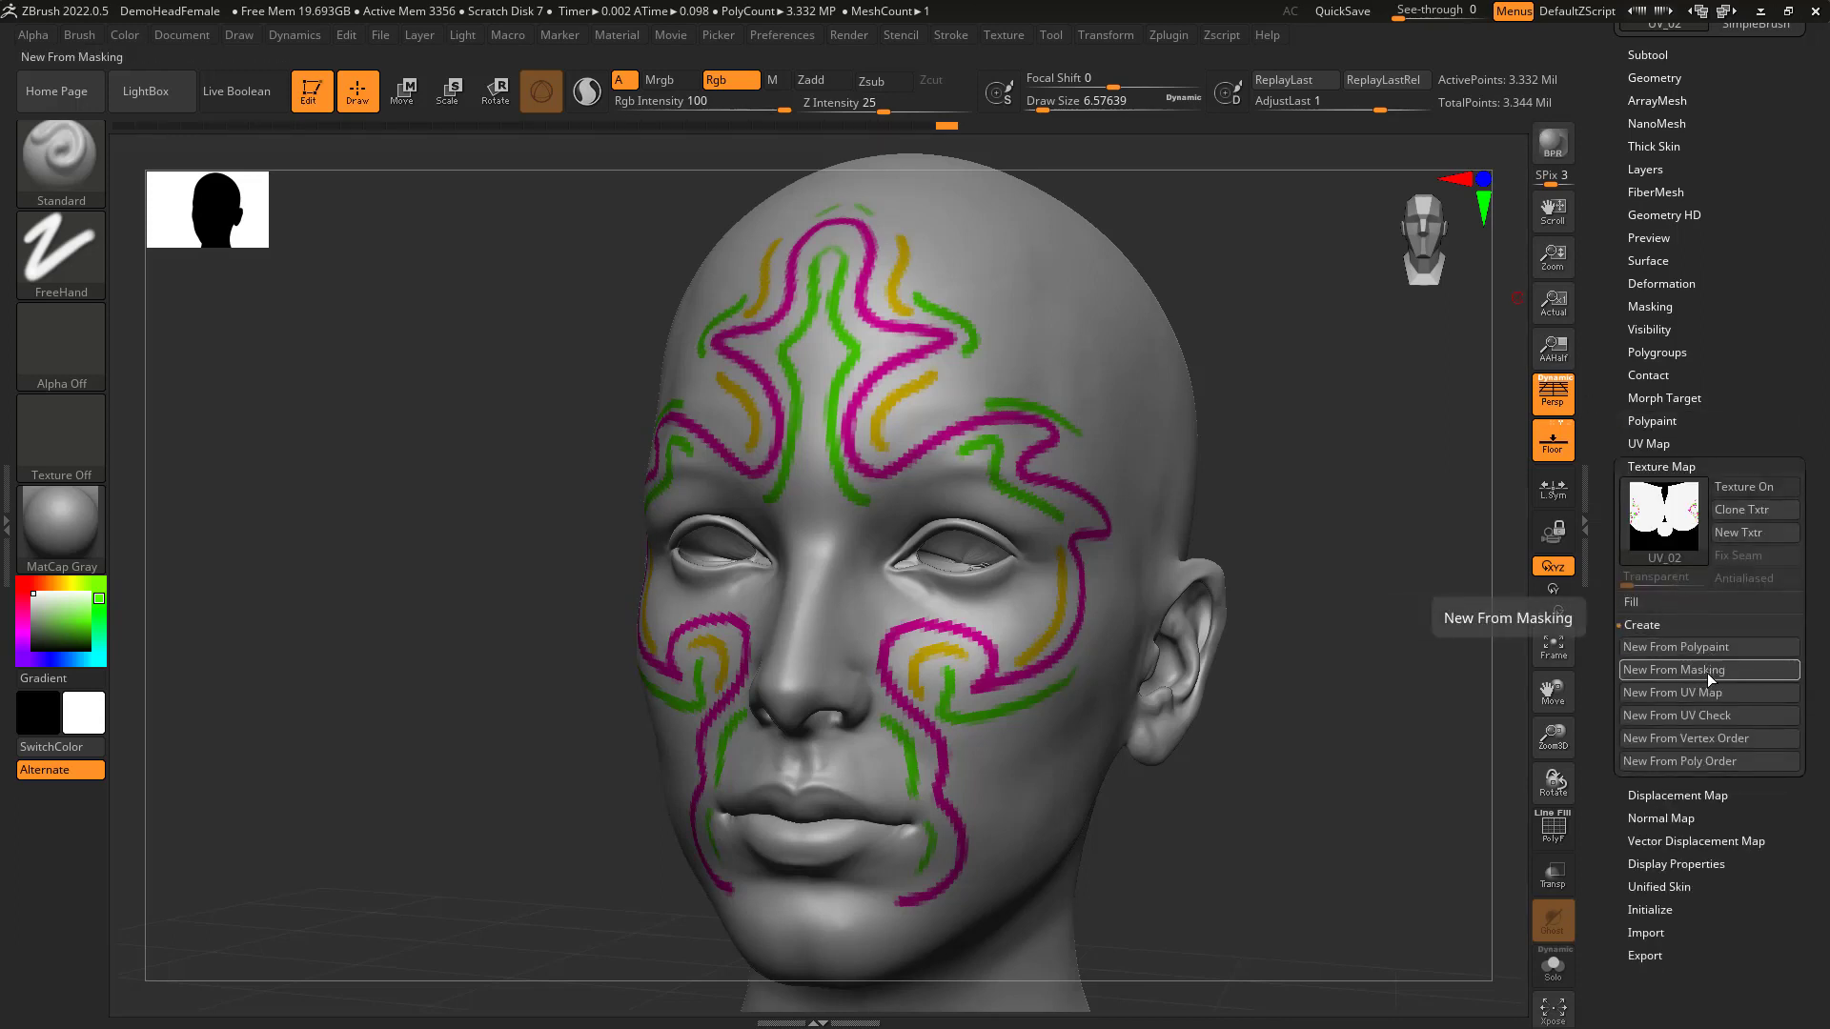